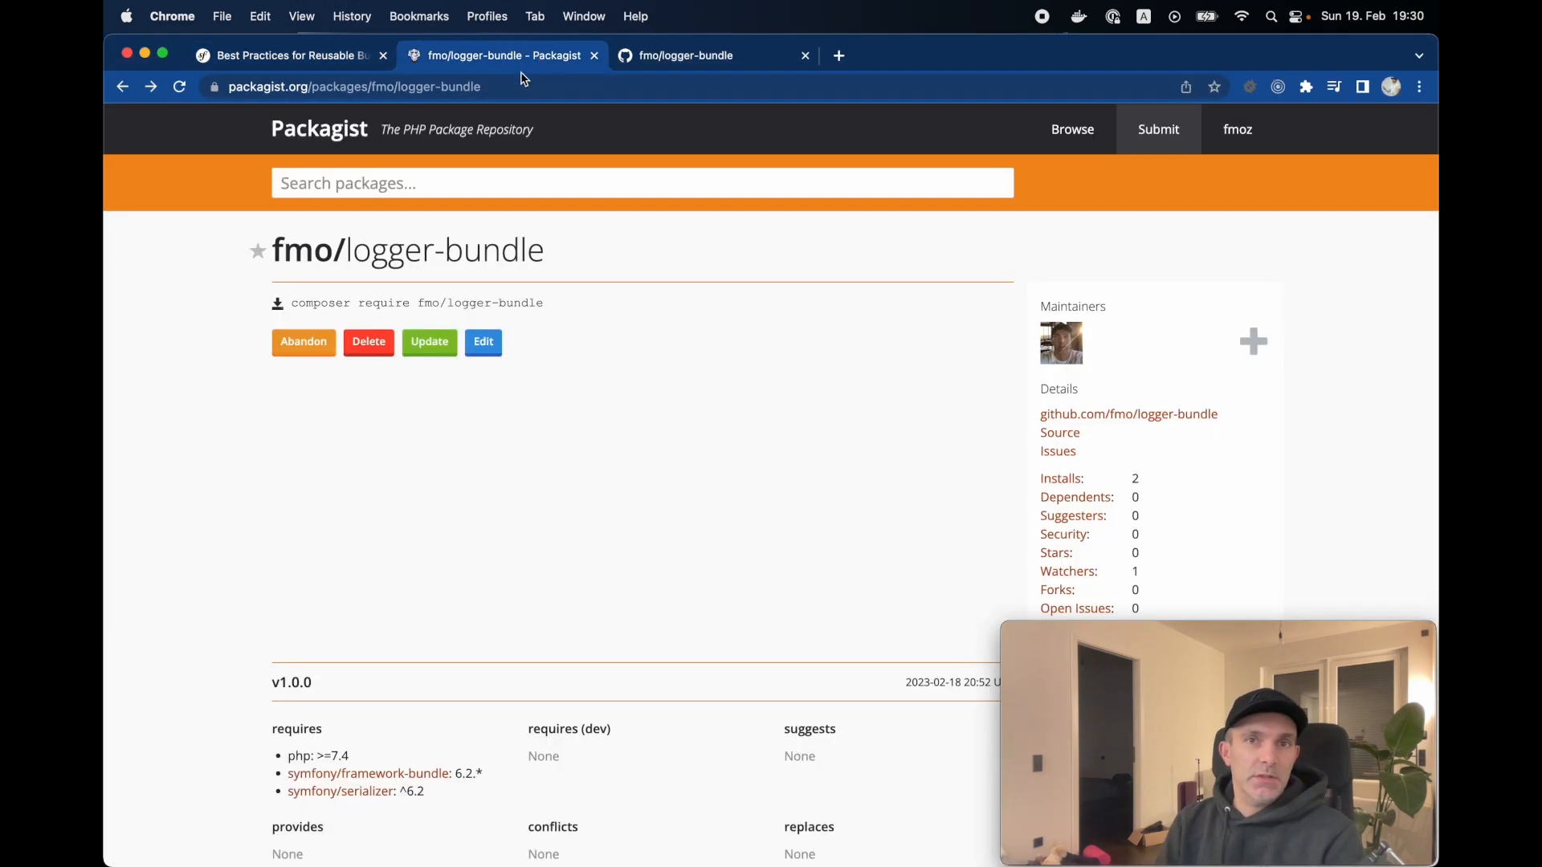
# Create an empty 'src' directory at the fmo-logger-bundle project root
pyautogui.click(286, 55)
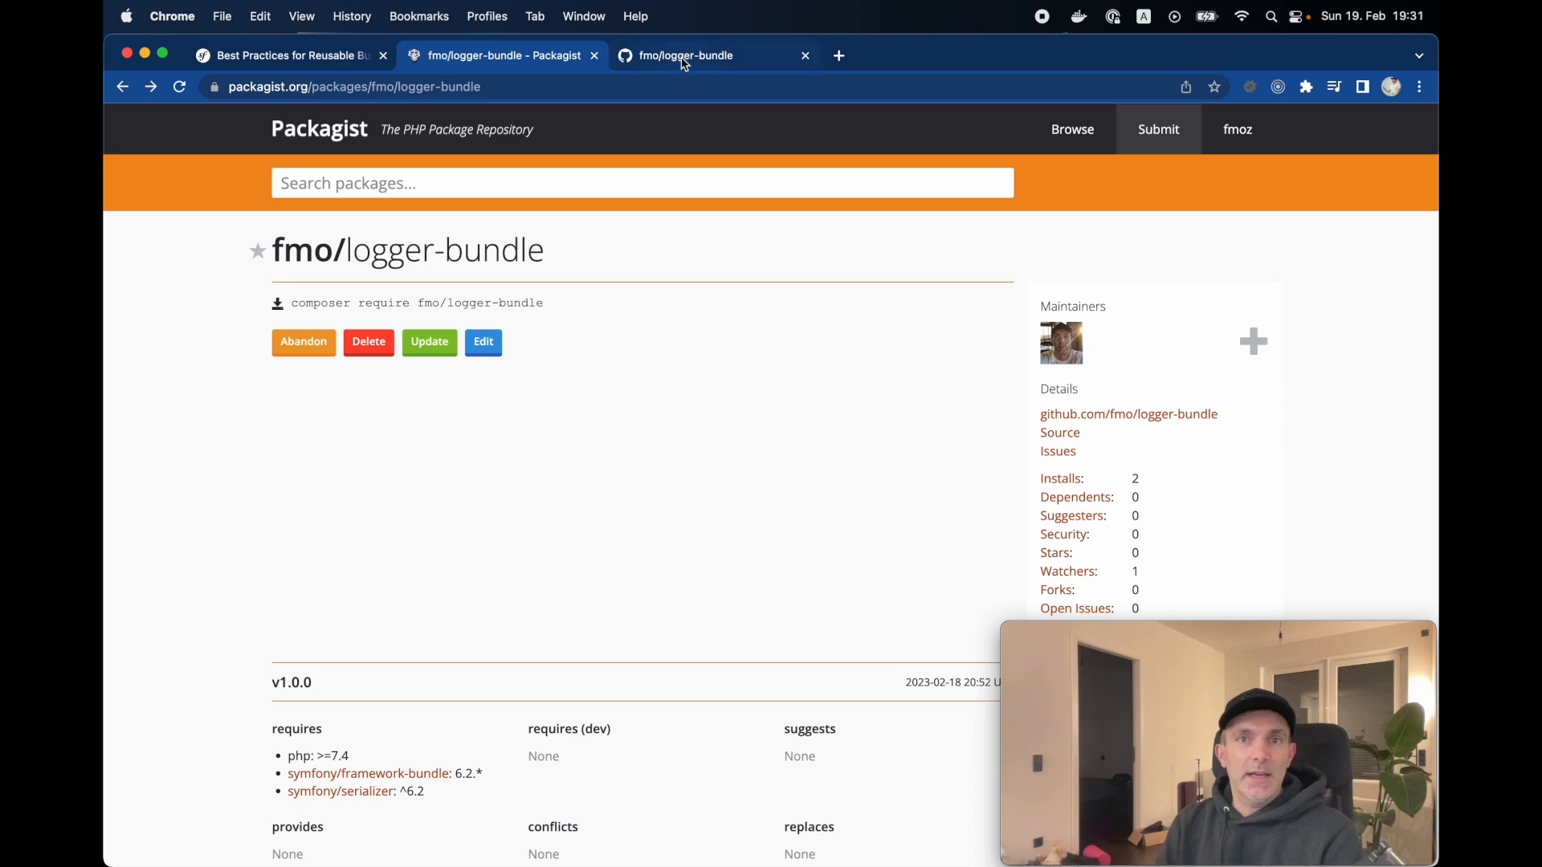
pyautogui.click(686, 55)
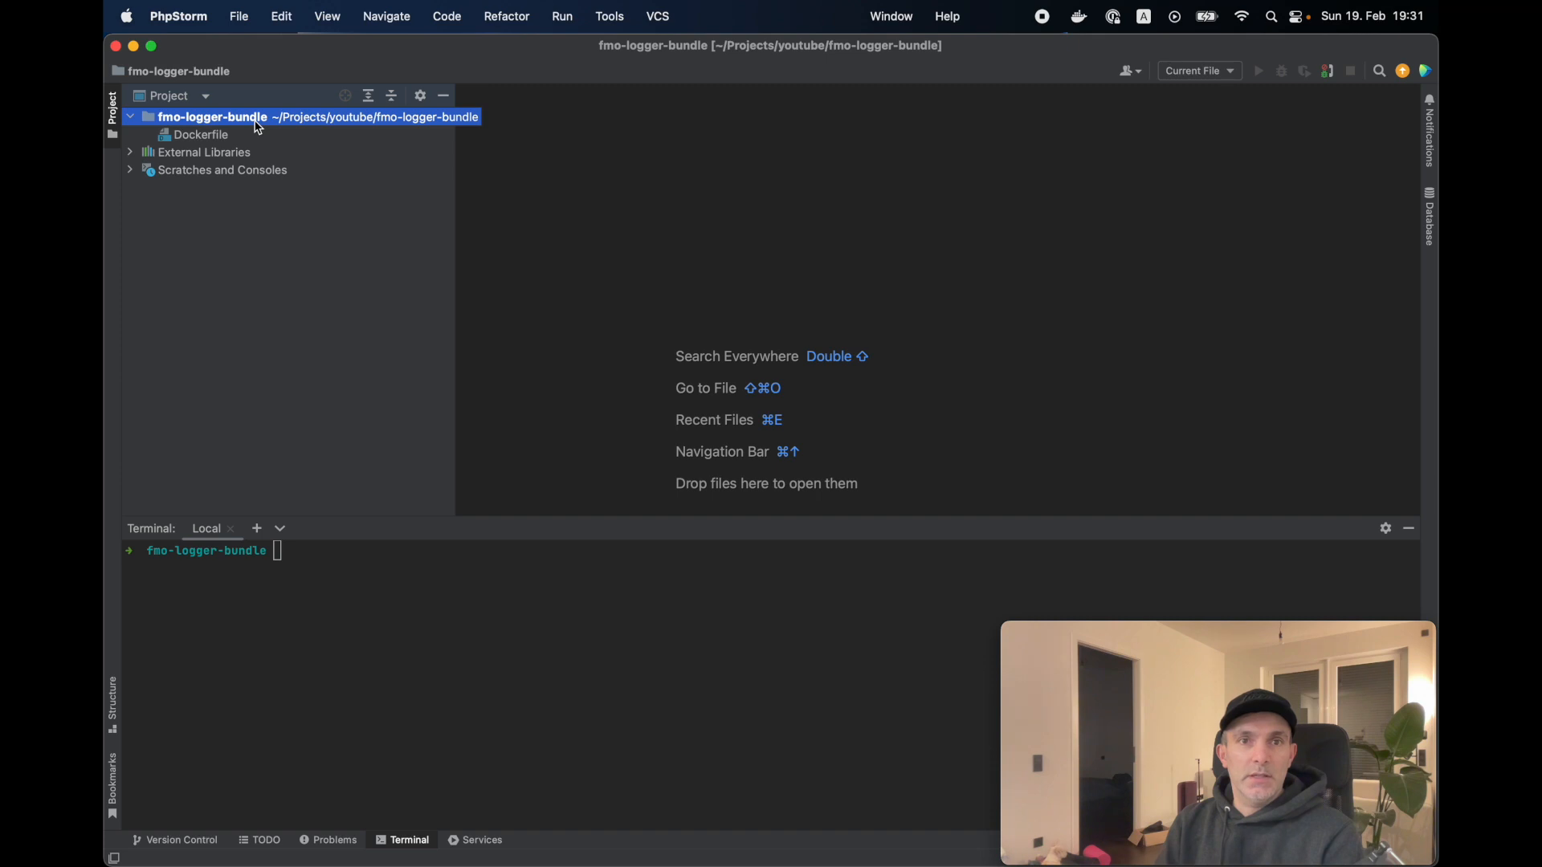
pyautogui.moveTo(472, 453)
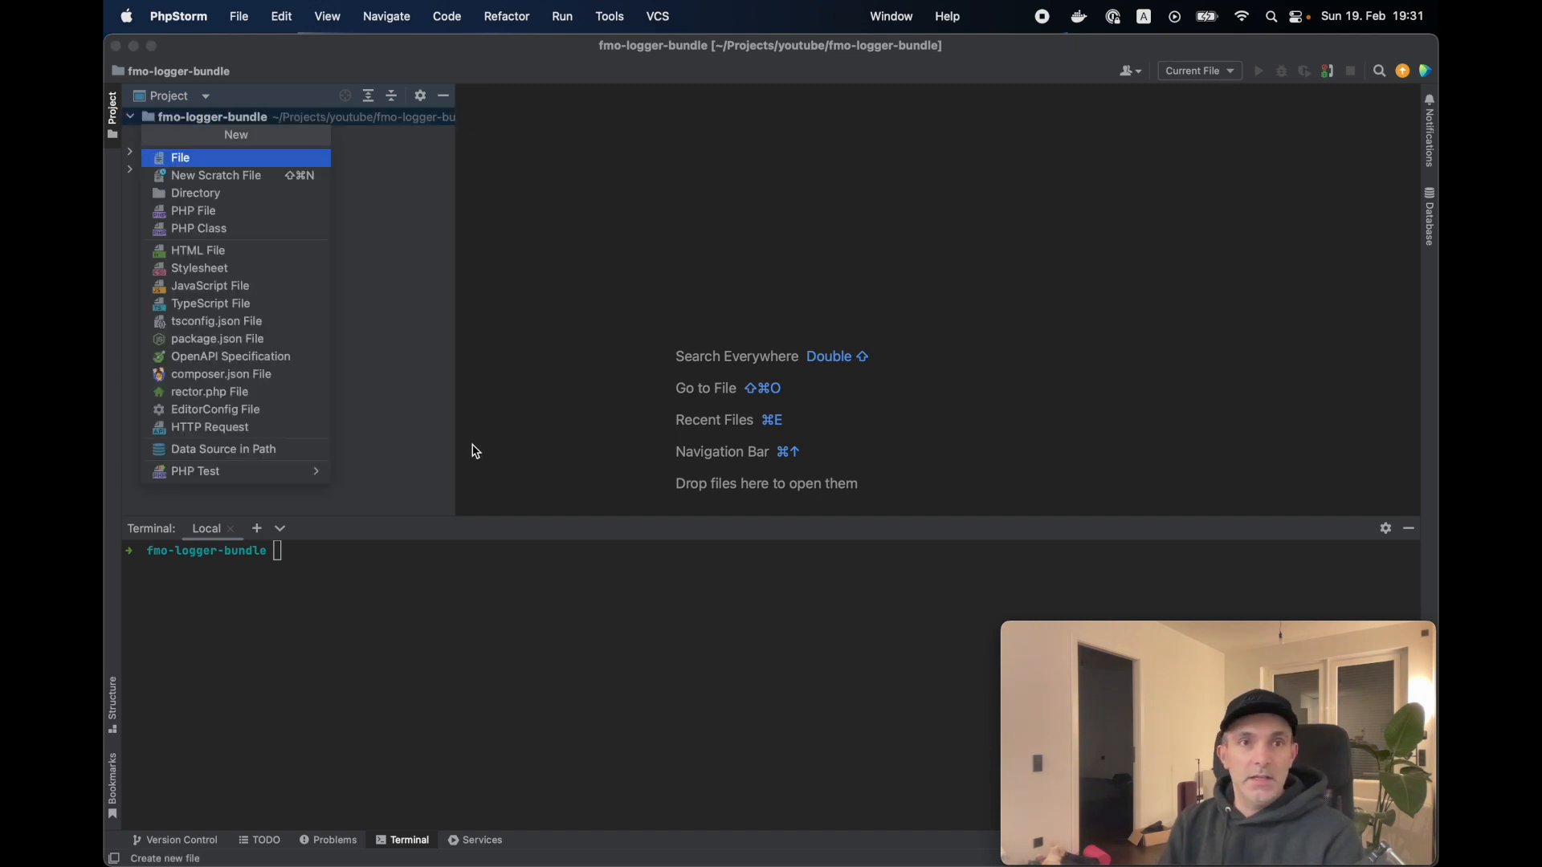
pyautogui.click(194, 193)
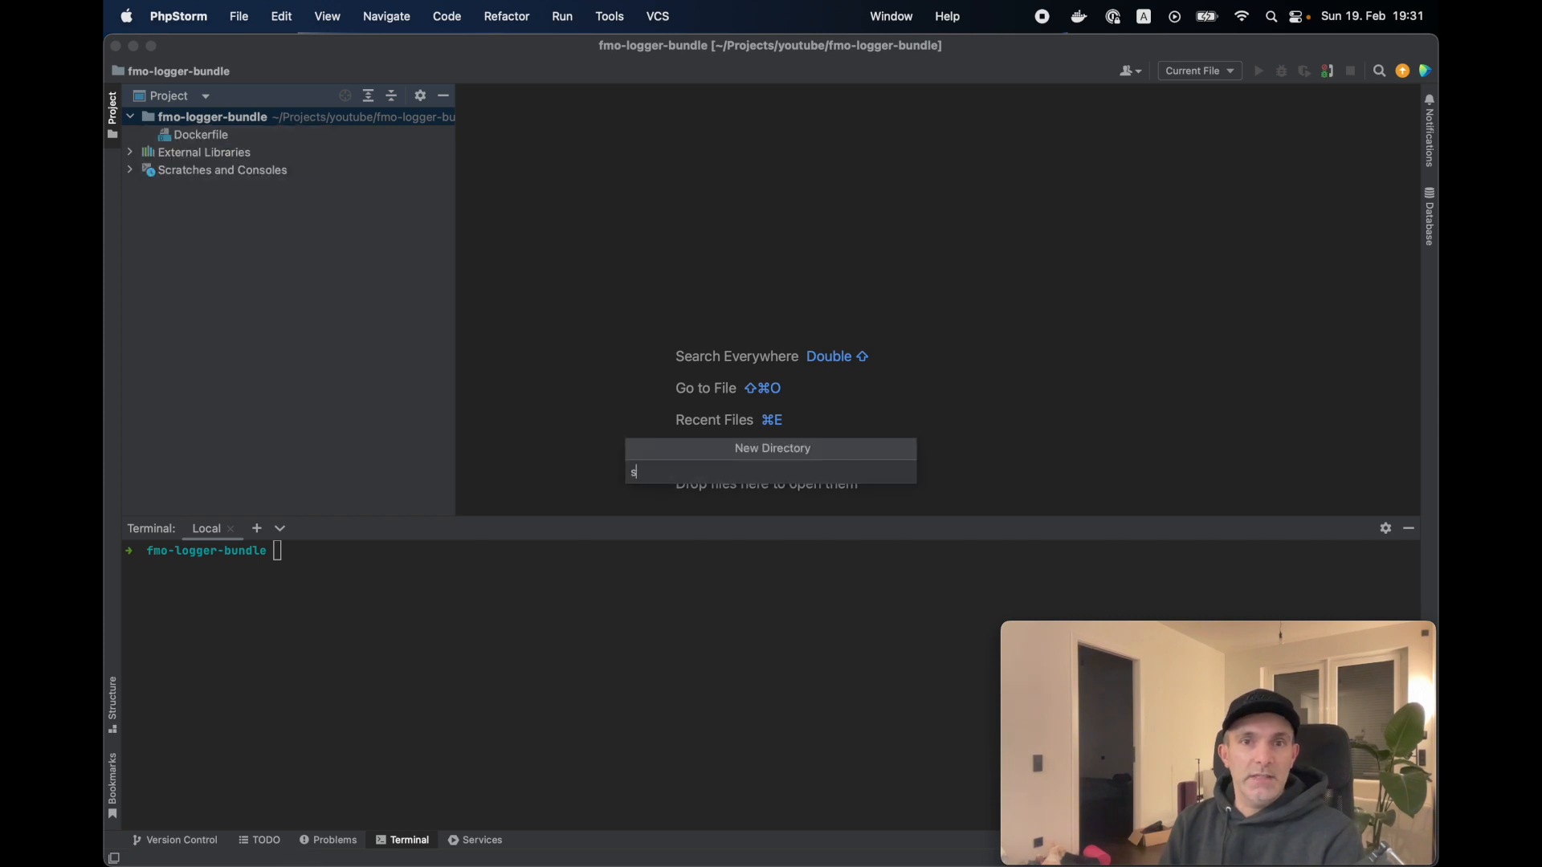
pyautogui.press('Return')
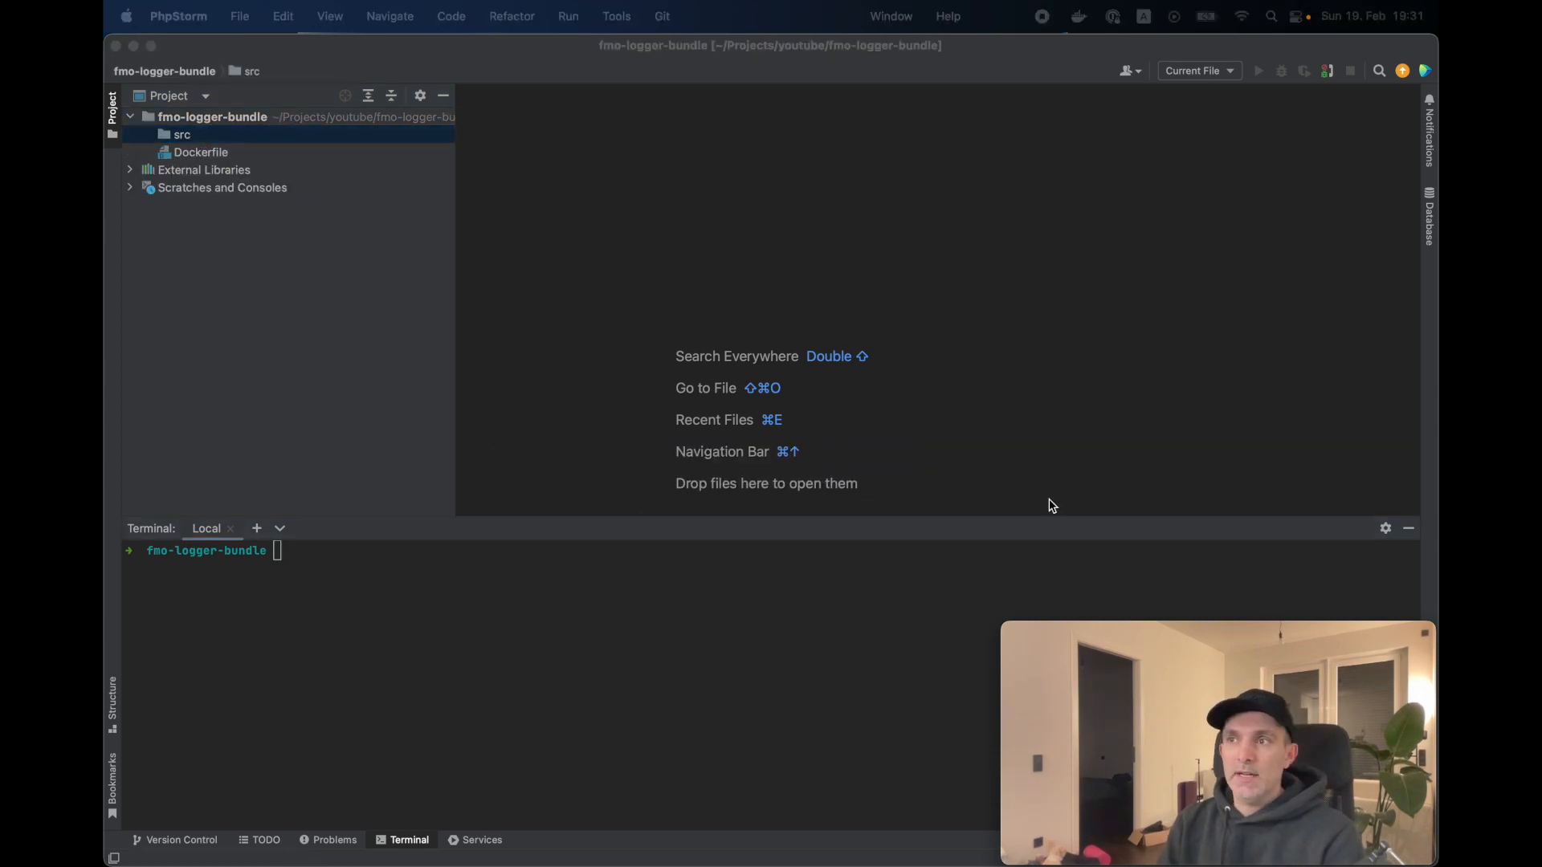
pyautogui.moveTo(749, 579)
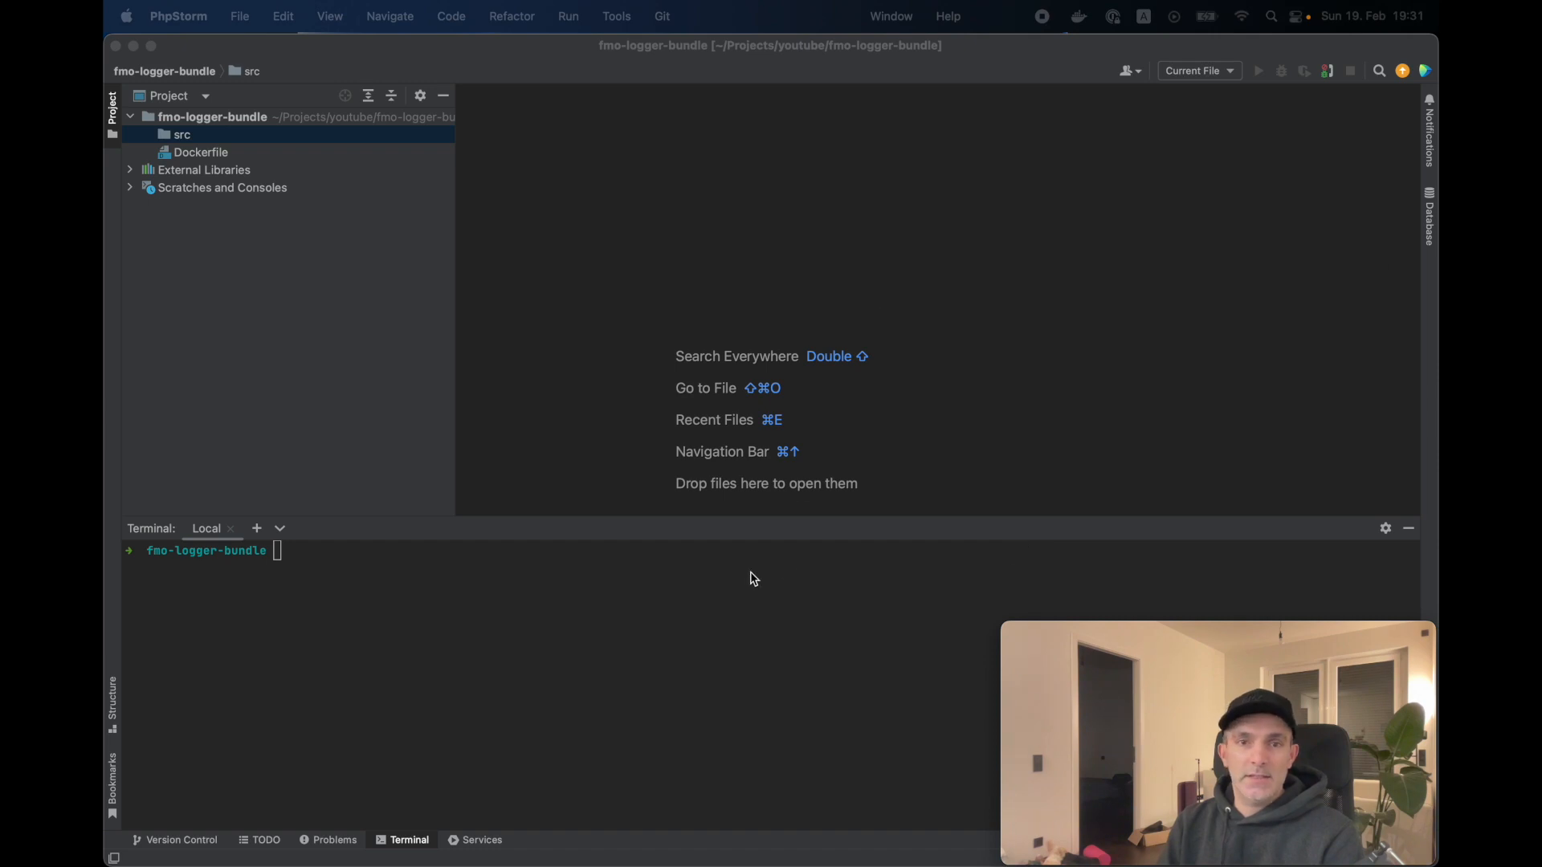
# Build the fmo/fmo-logger-bundle Docker image, get a root shell in the container and run composer init
pyautogui.write('docker build -t fmo/fmo-logger-bundle .')
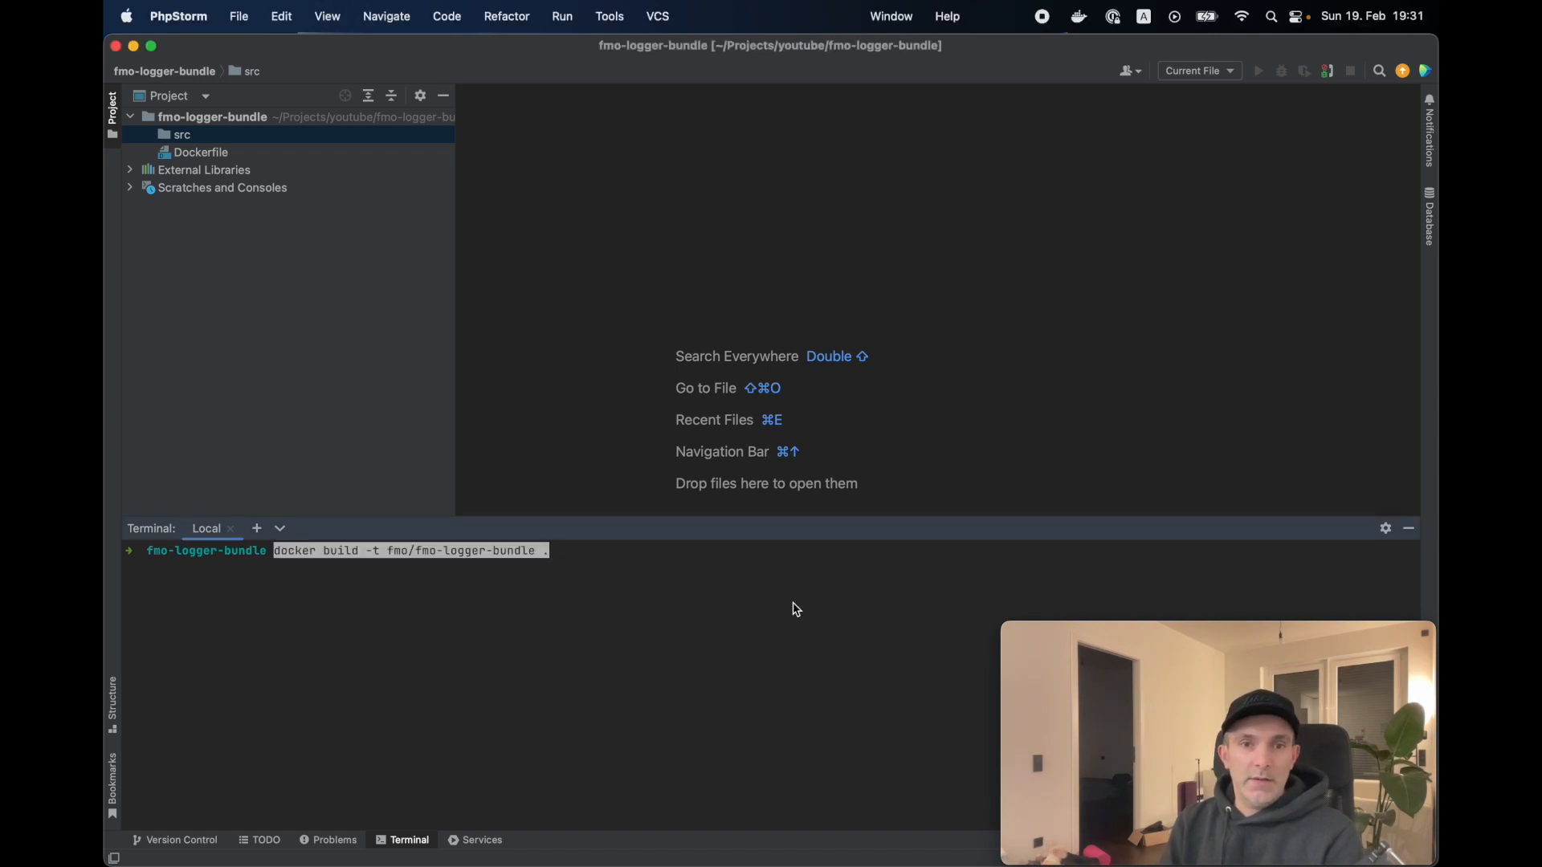
pyautogui.press('Return')
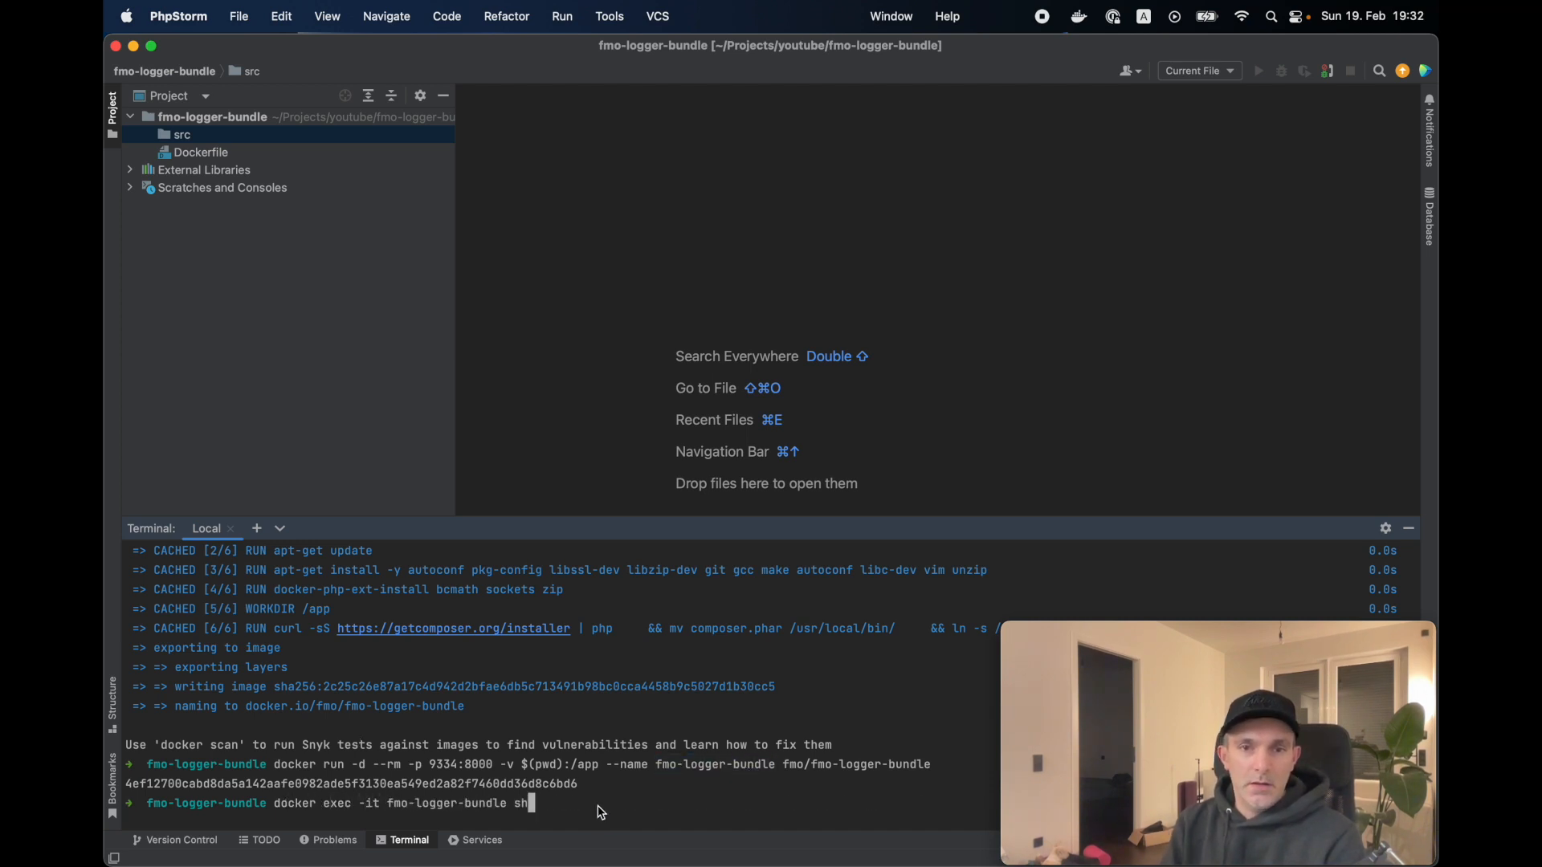
pyautogui.press('Return')
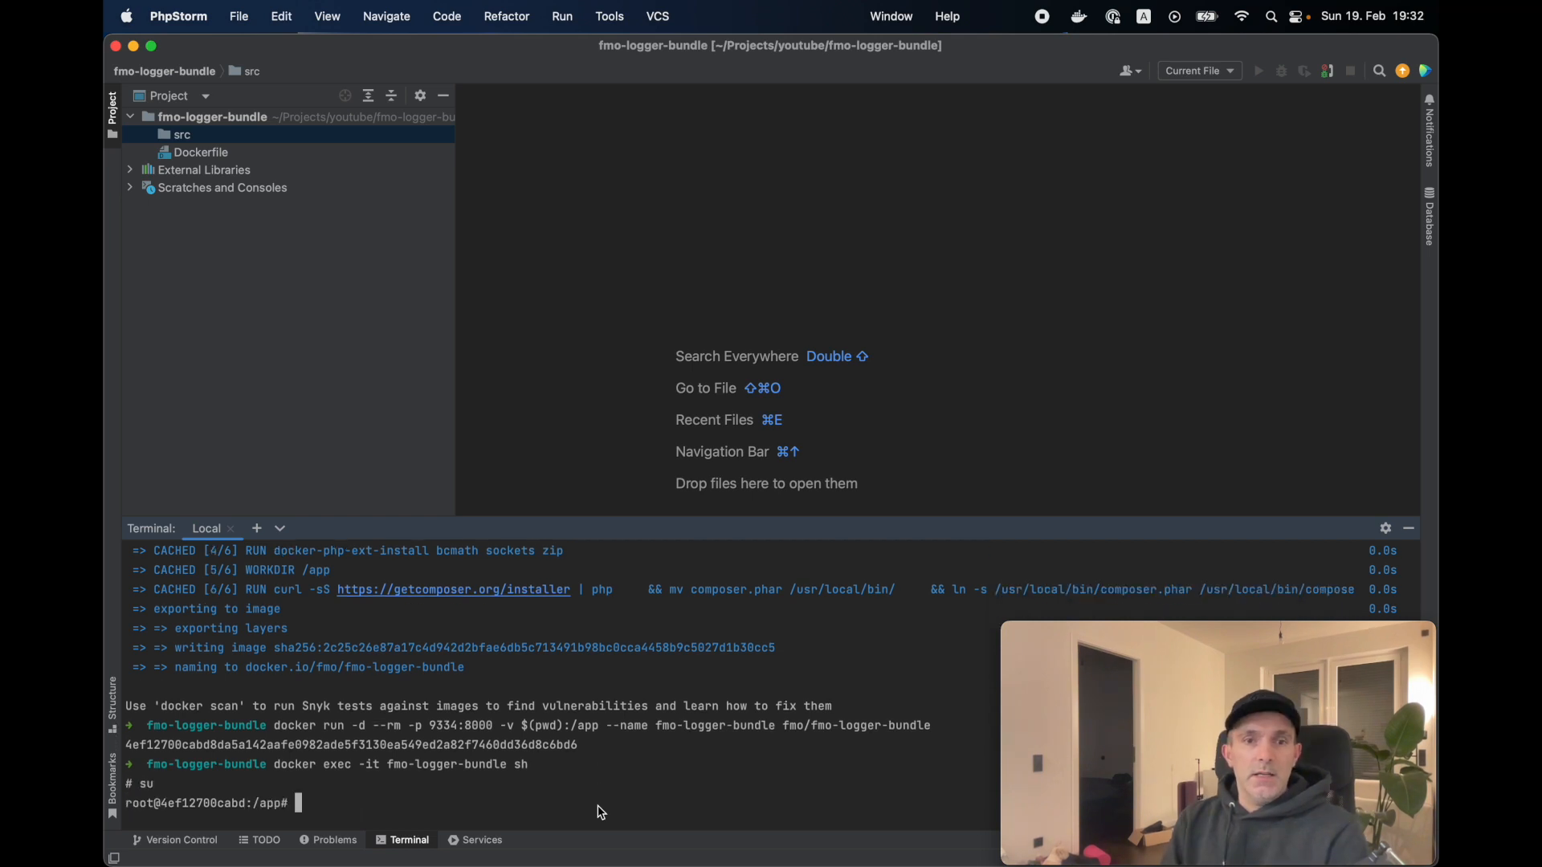
pyautogui.write('composer init')
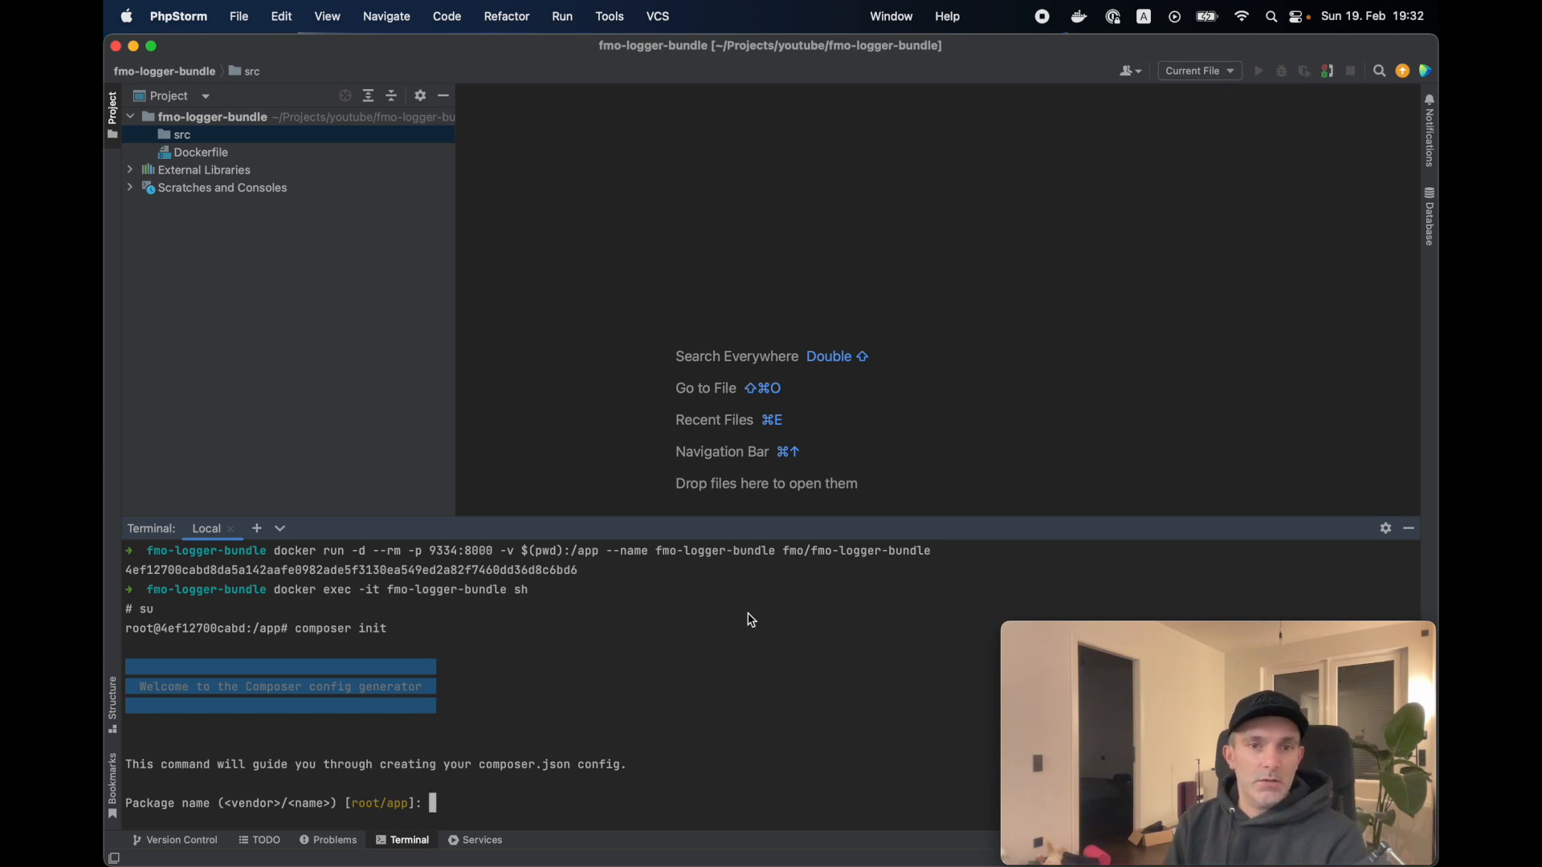
# Answer composer init with name fmo/logger-bundle, a JSON-serializing description, author Fmo, type symfony-bundle and license MIT
pyautogui.write('fmo')
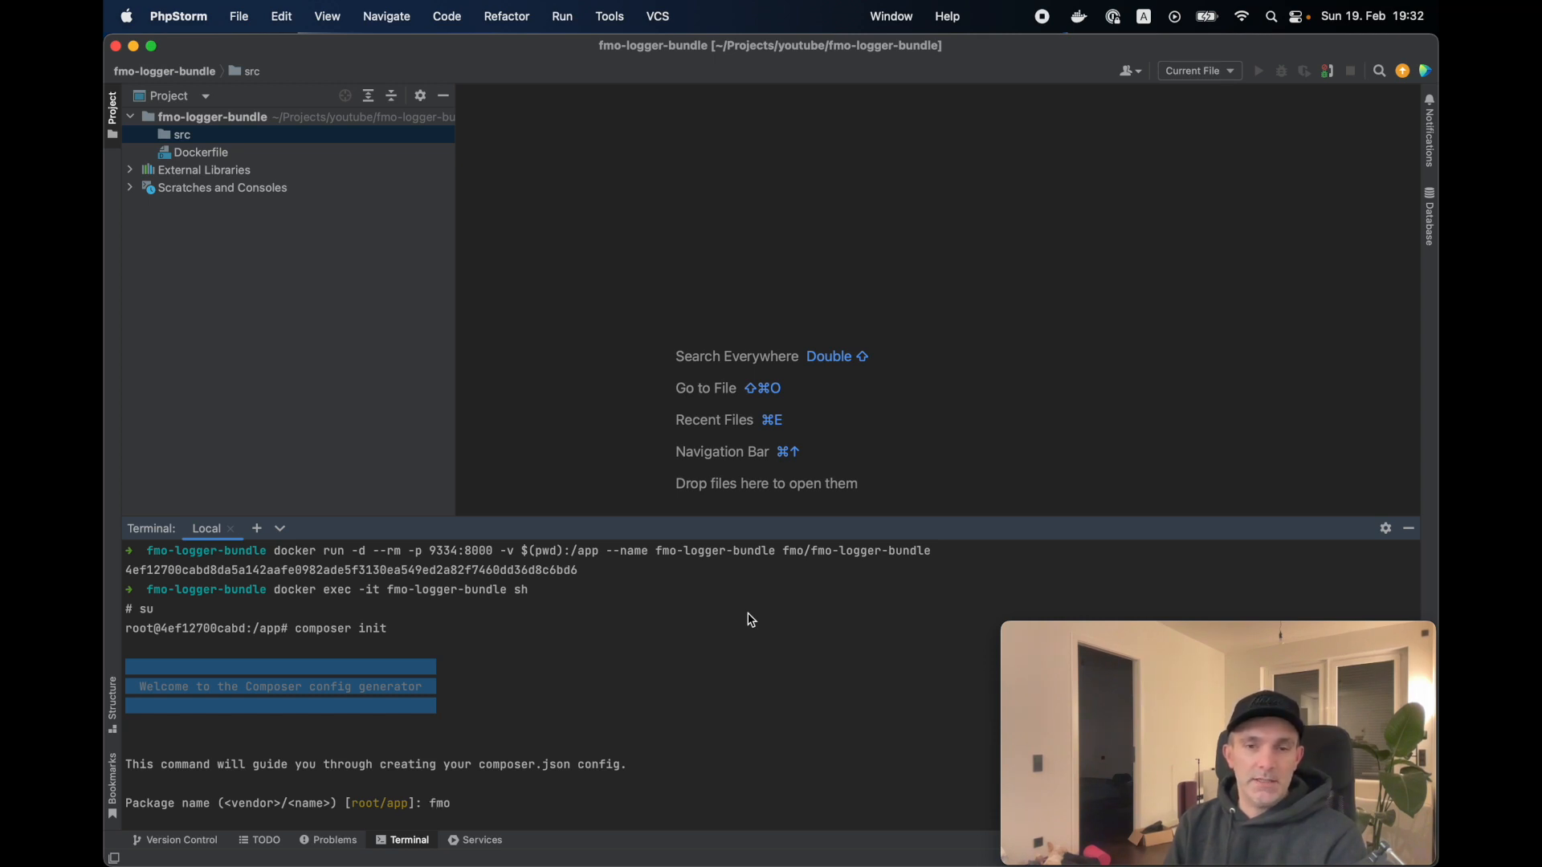
pyautogui.write('/logger-bundle')
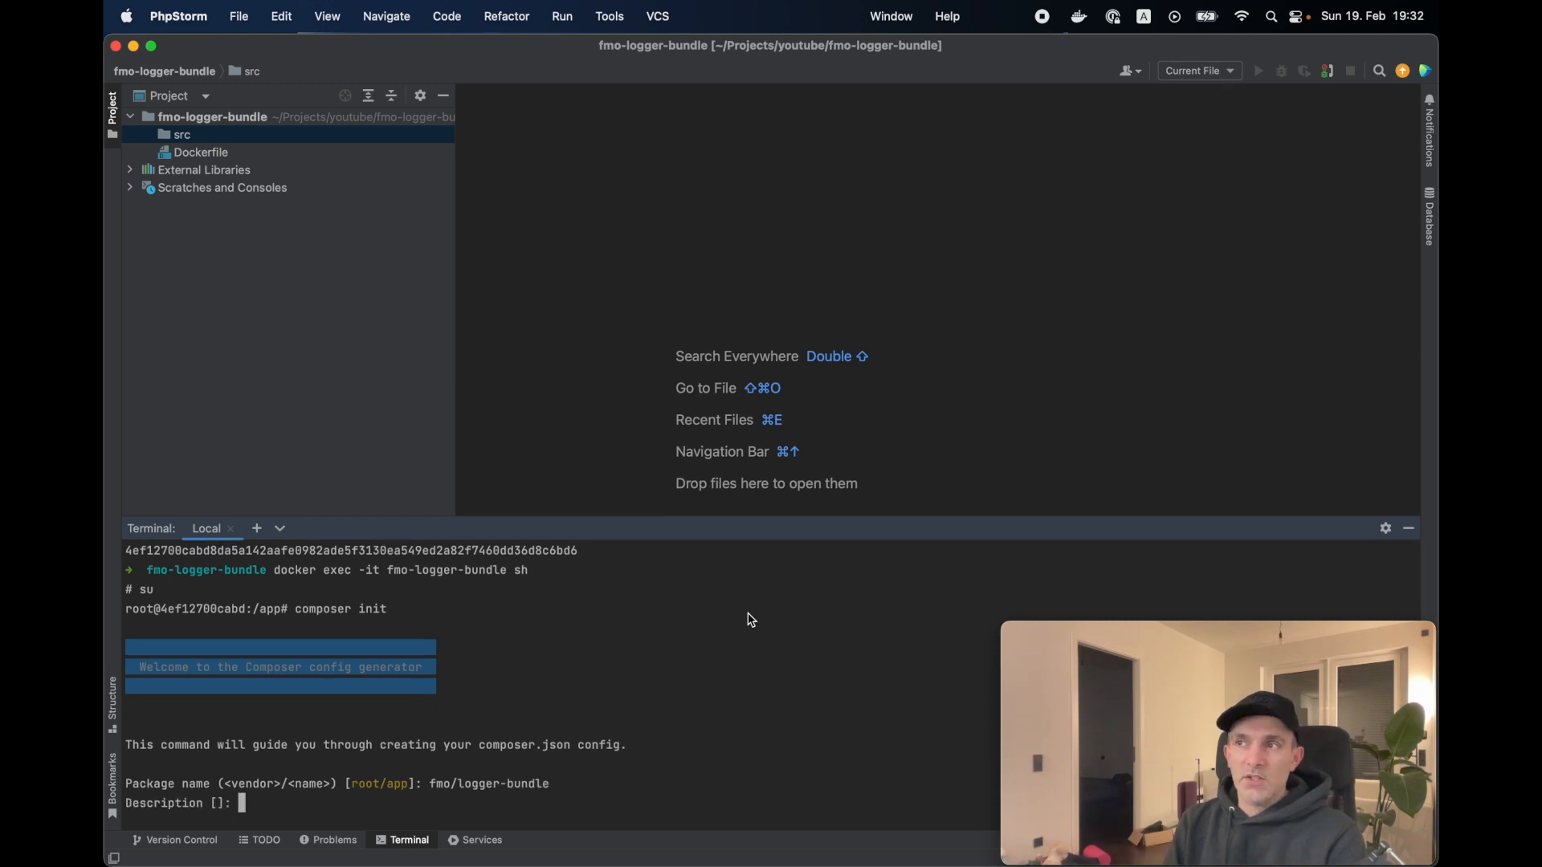
pyautogui.write('Catching the exception and')
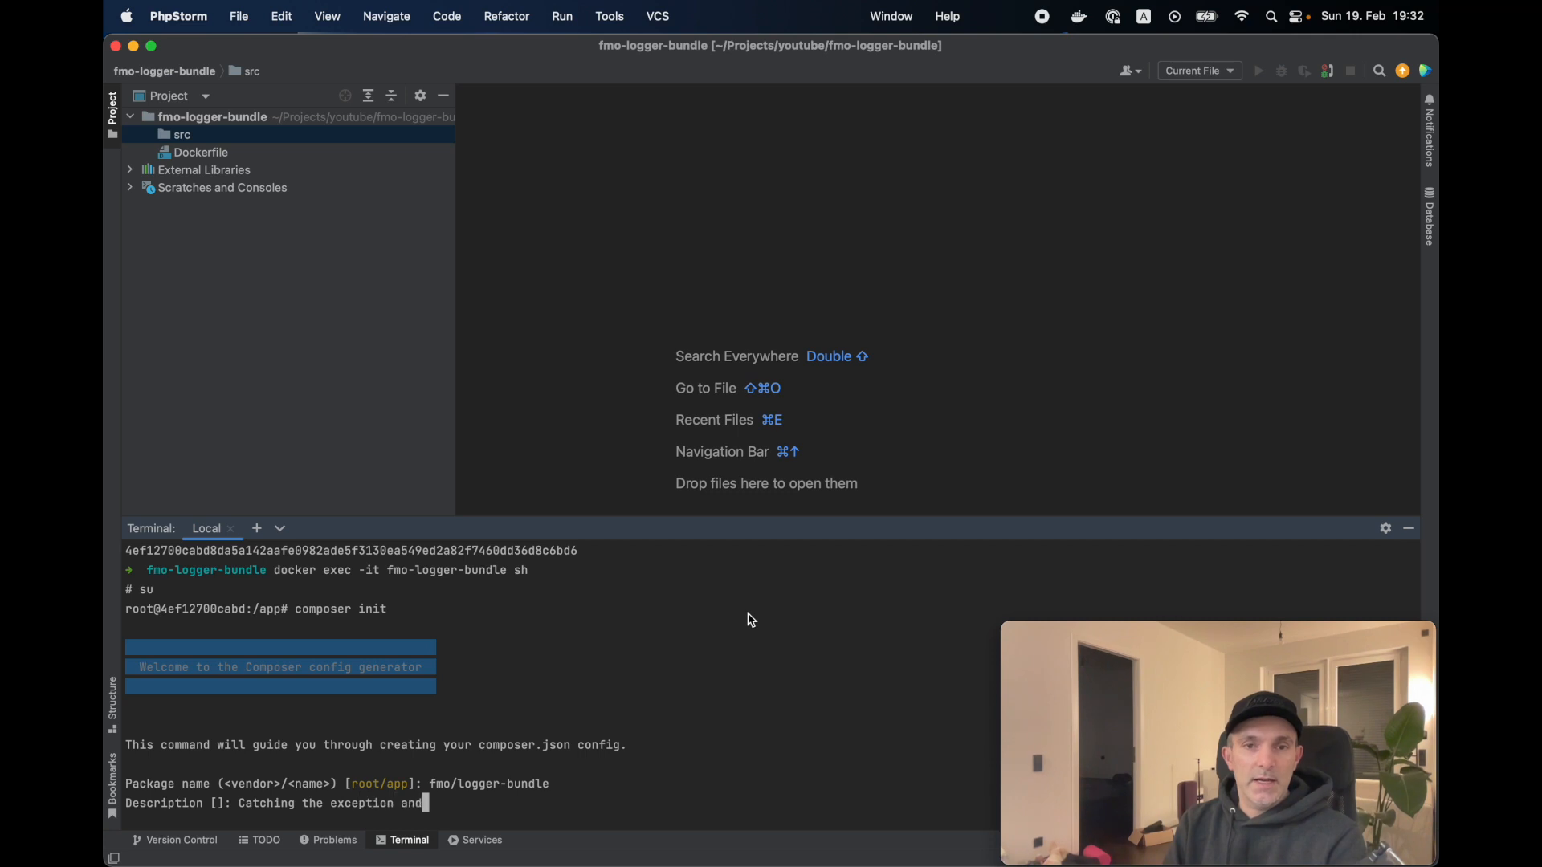
pyautogui.write('serializing it to json')
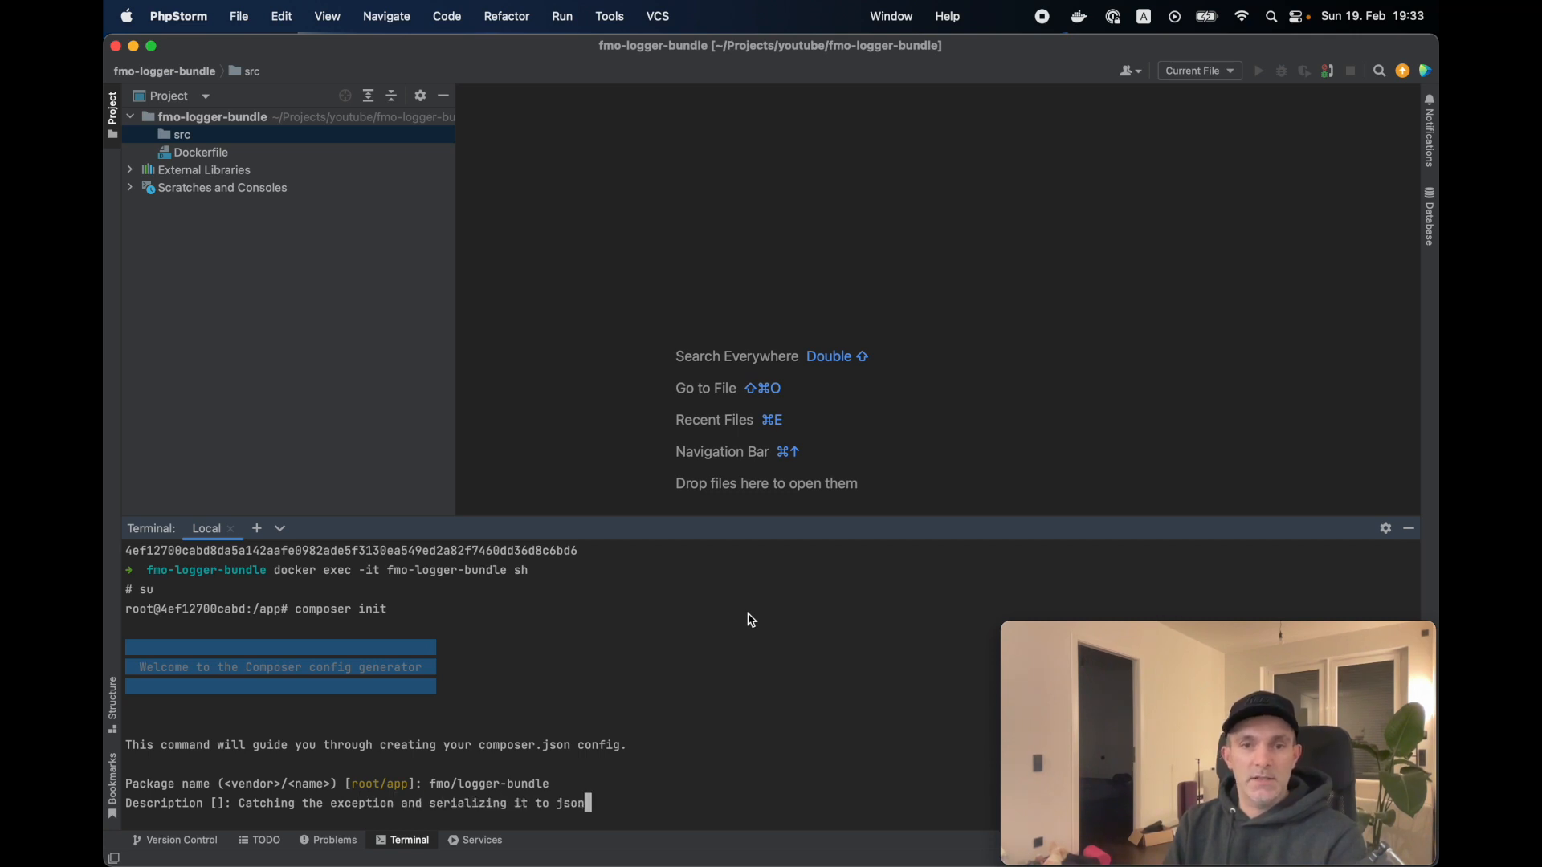
pyautogui.write('Fmo')
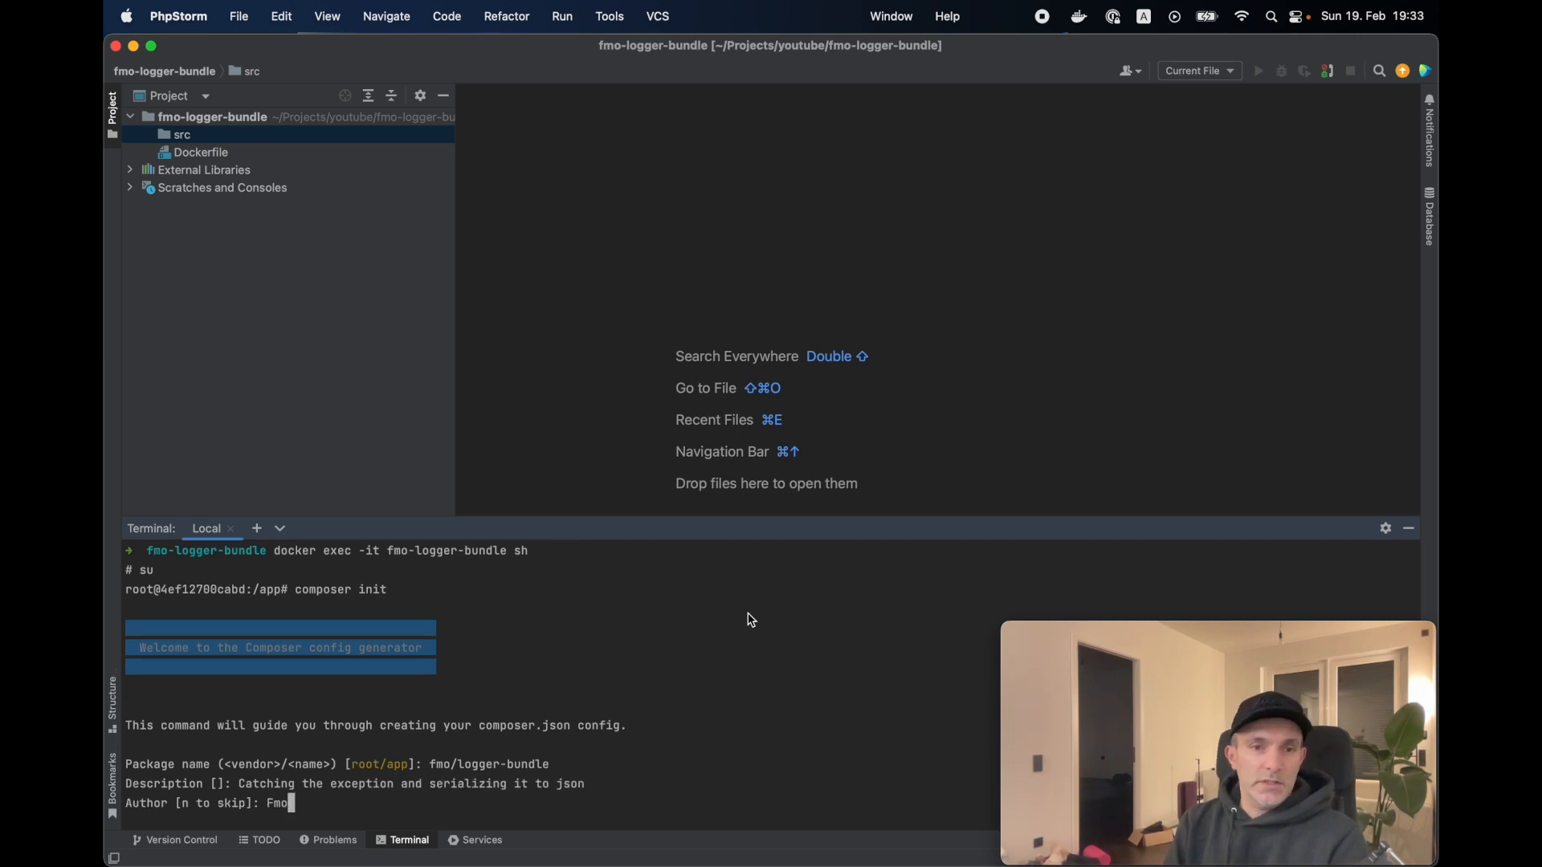
pyautogui.press('Return')
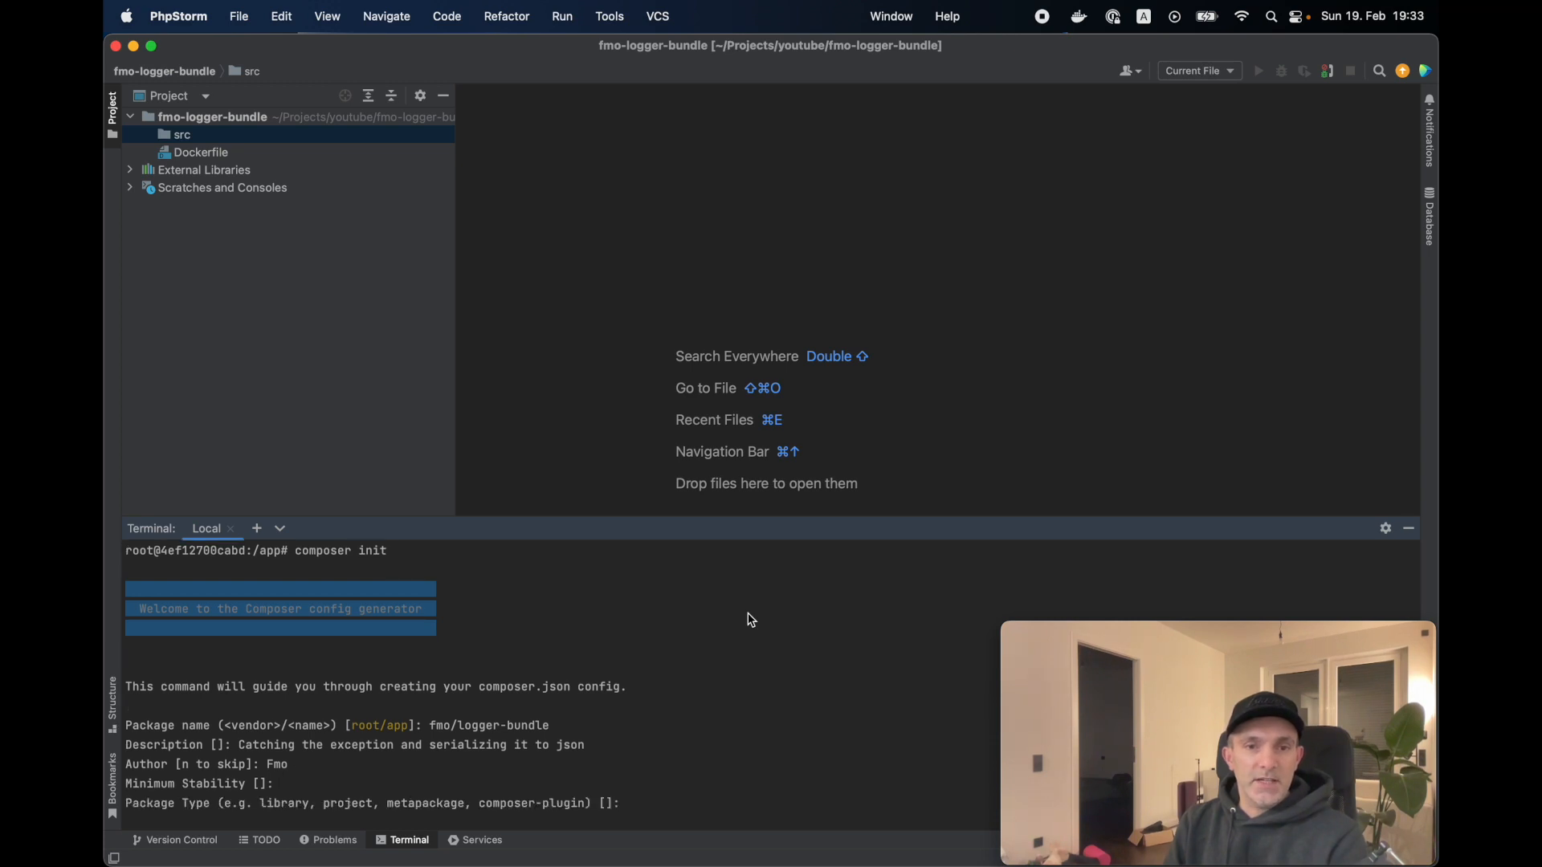
pyautogui.write('symfony-bundle')
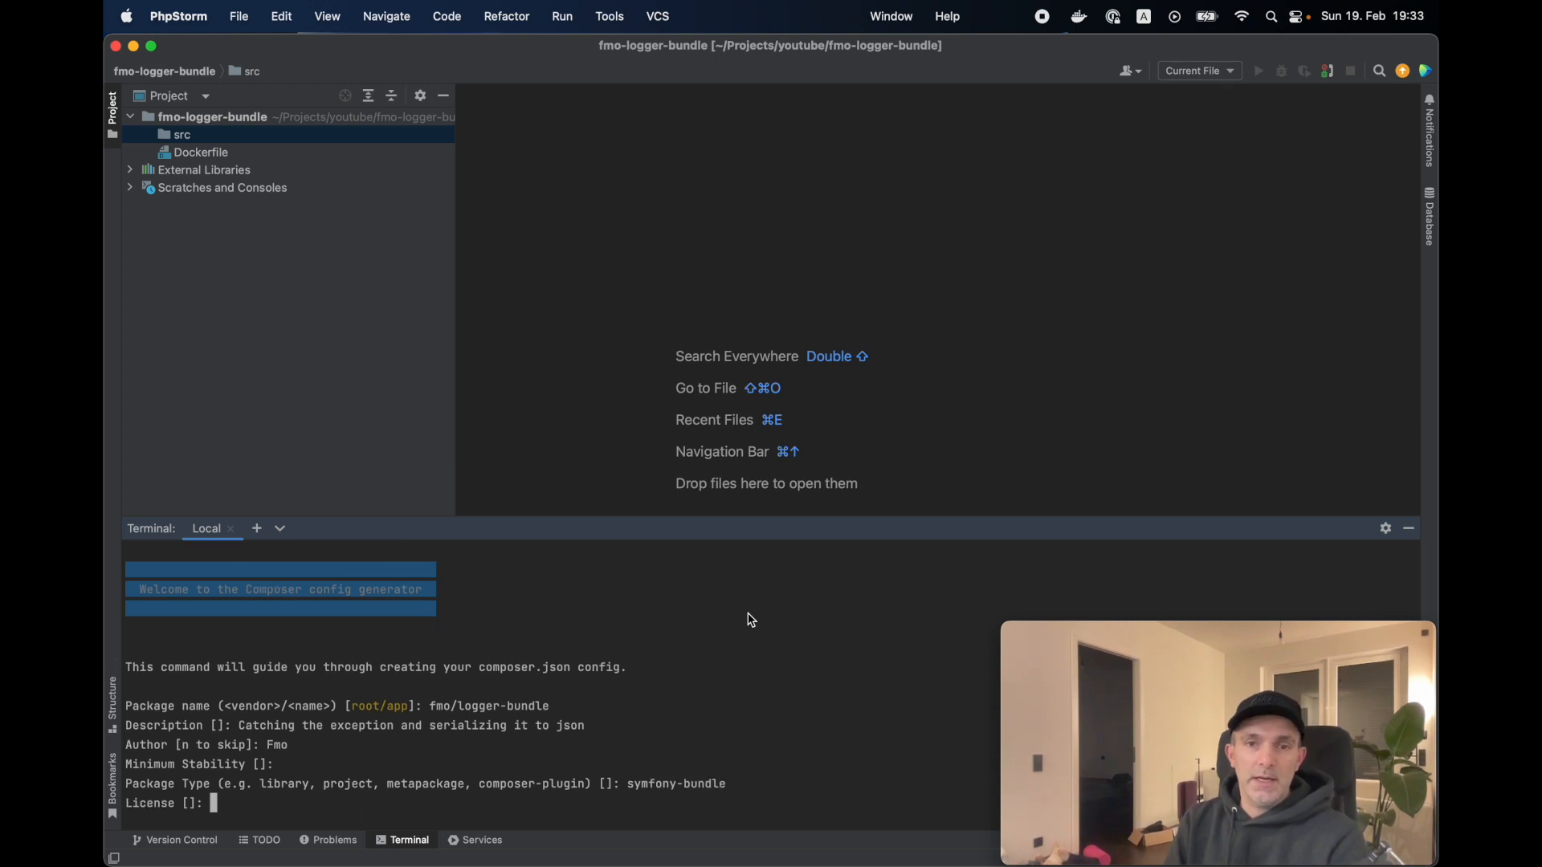
pyautogui.write('MIT')
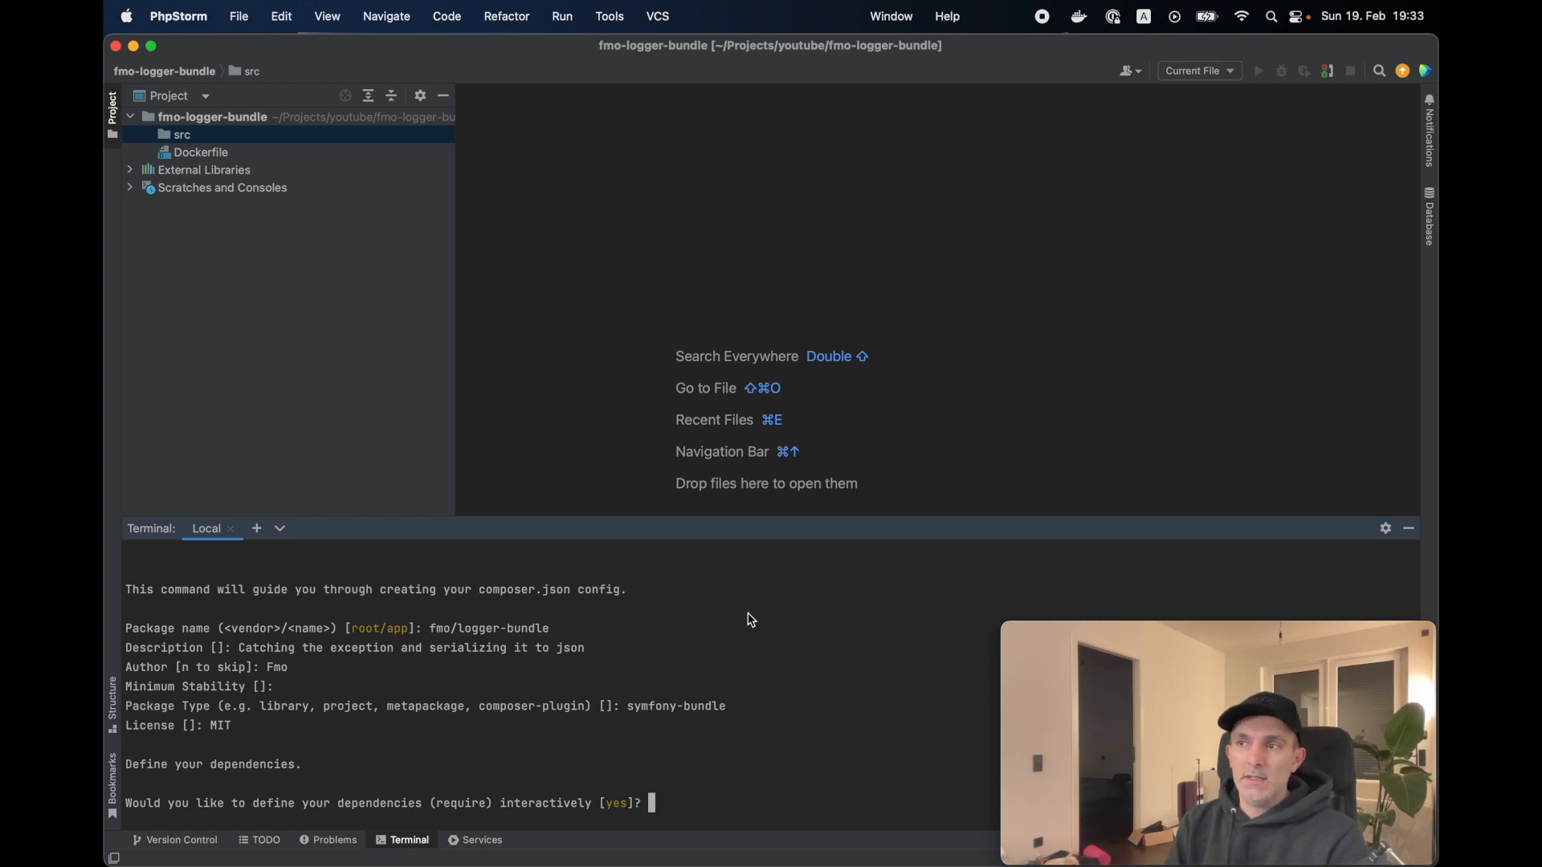
# Require symfony/framework-bundle and symfony/serializer as the package dependencies
pyautogui.write('symfond/framework-bundle')
pyautogui.write('ye')
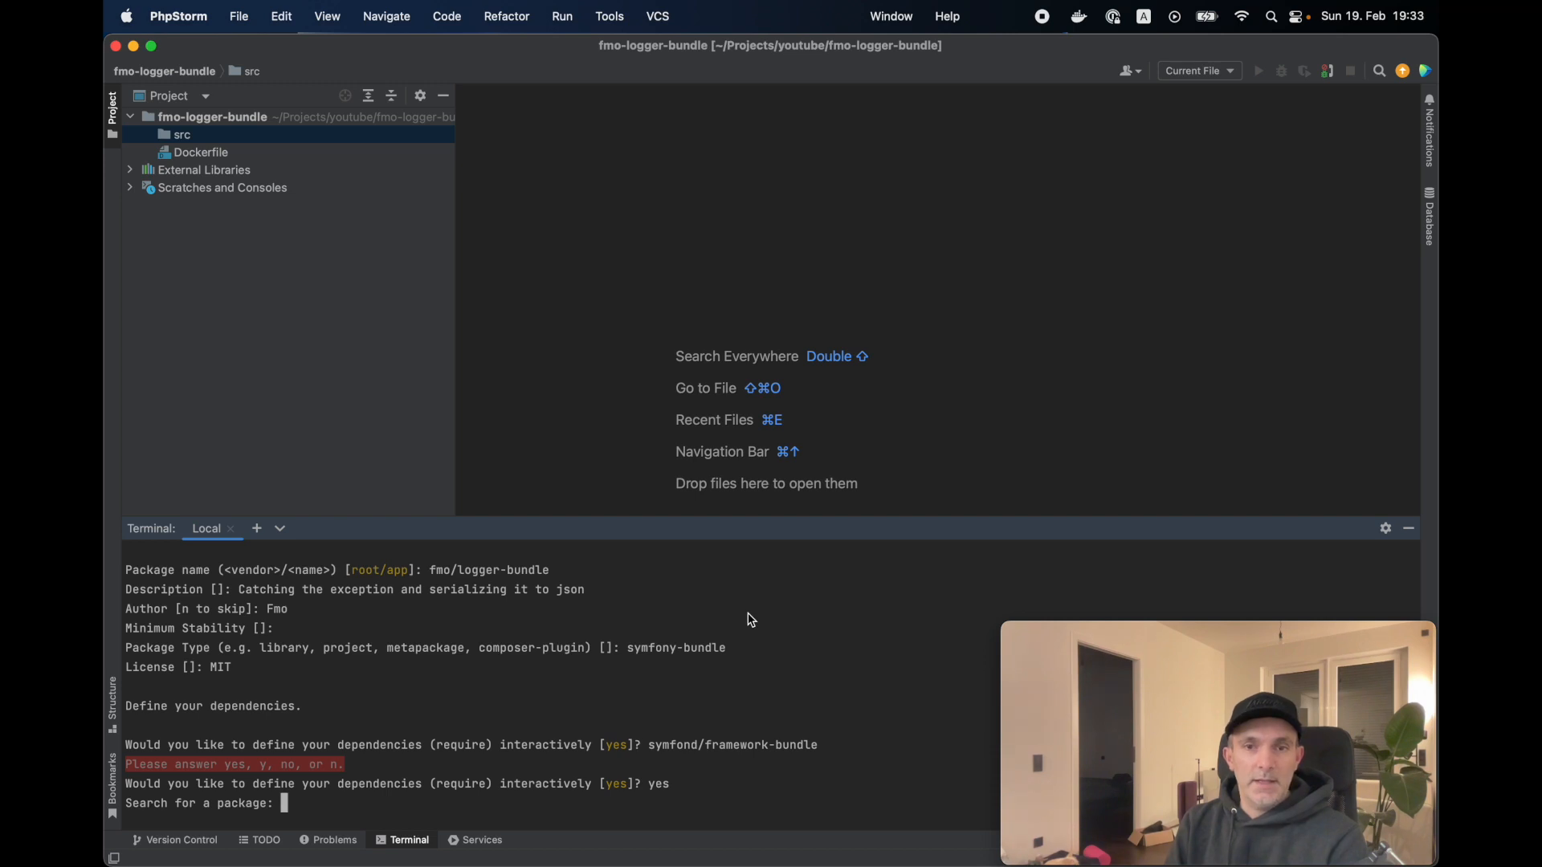
pyautogui.write('symfony/f')
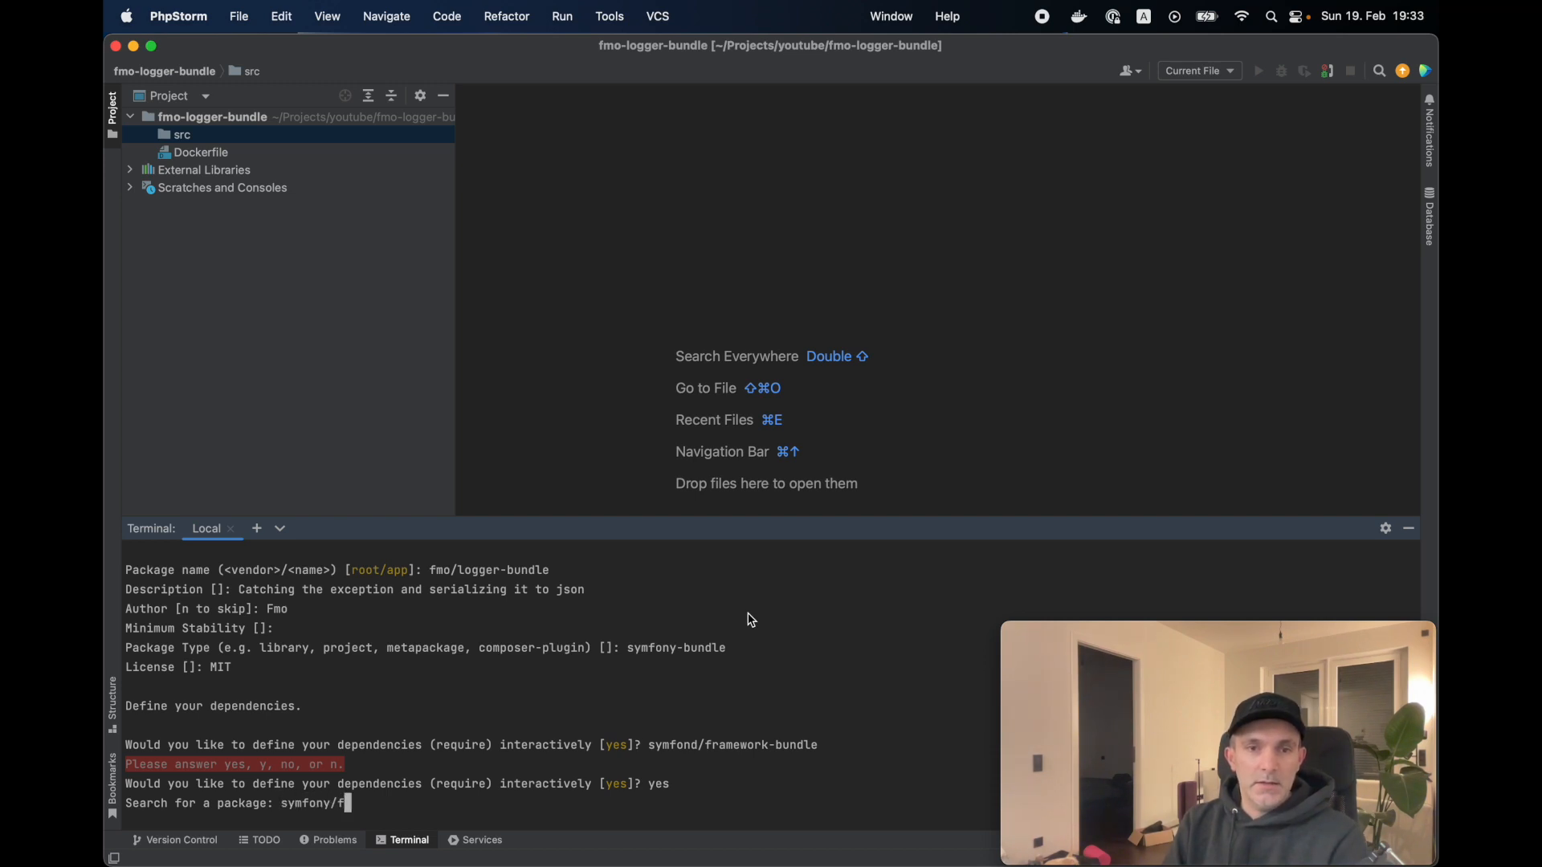
pyautogui.write('ramework-')
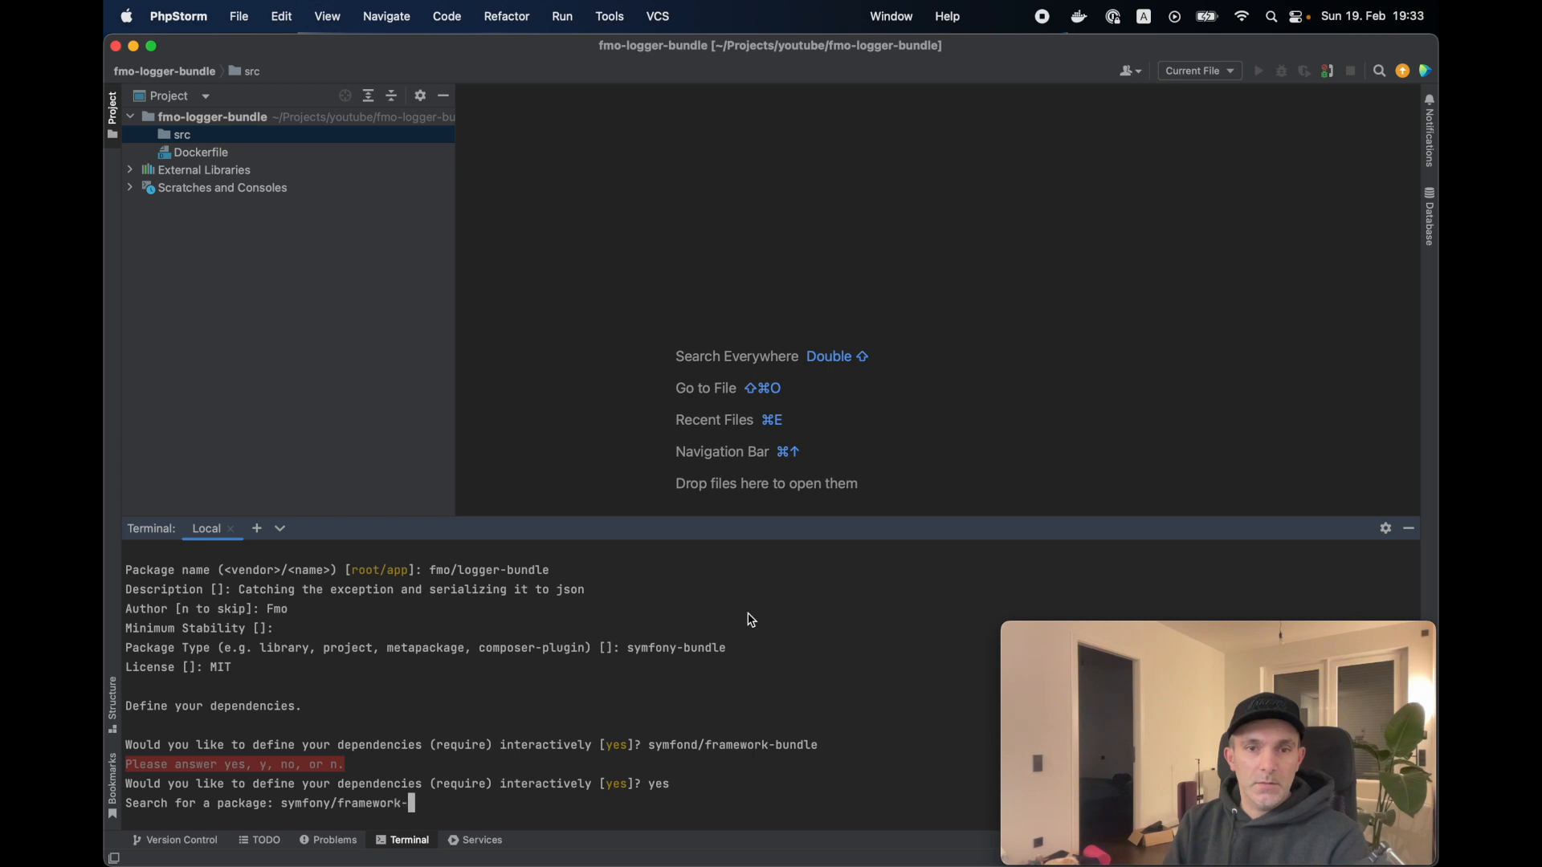
pyautogui.press('Return')
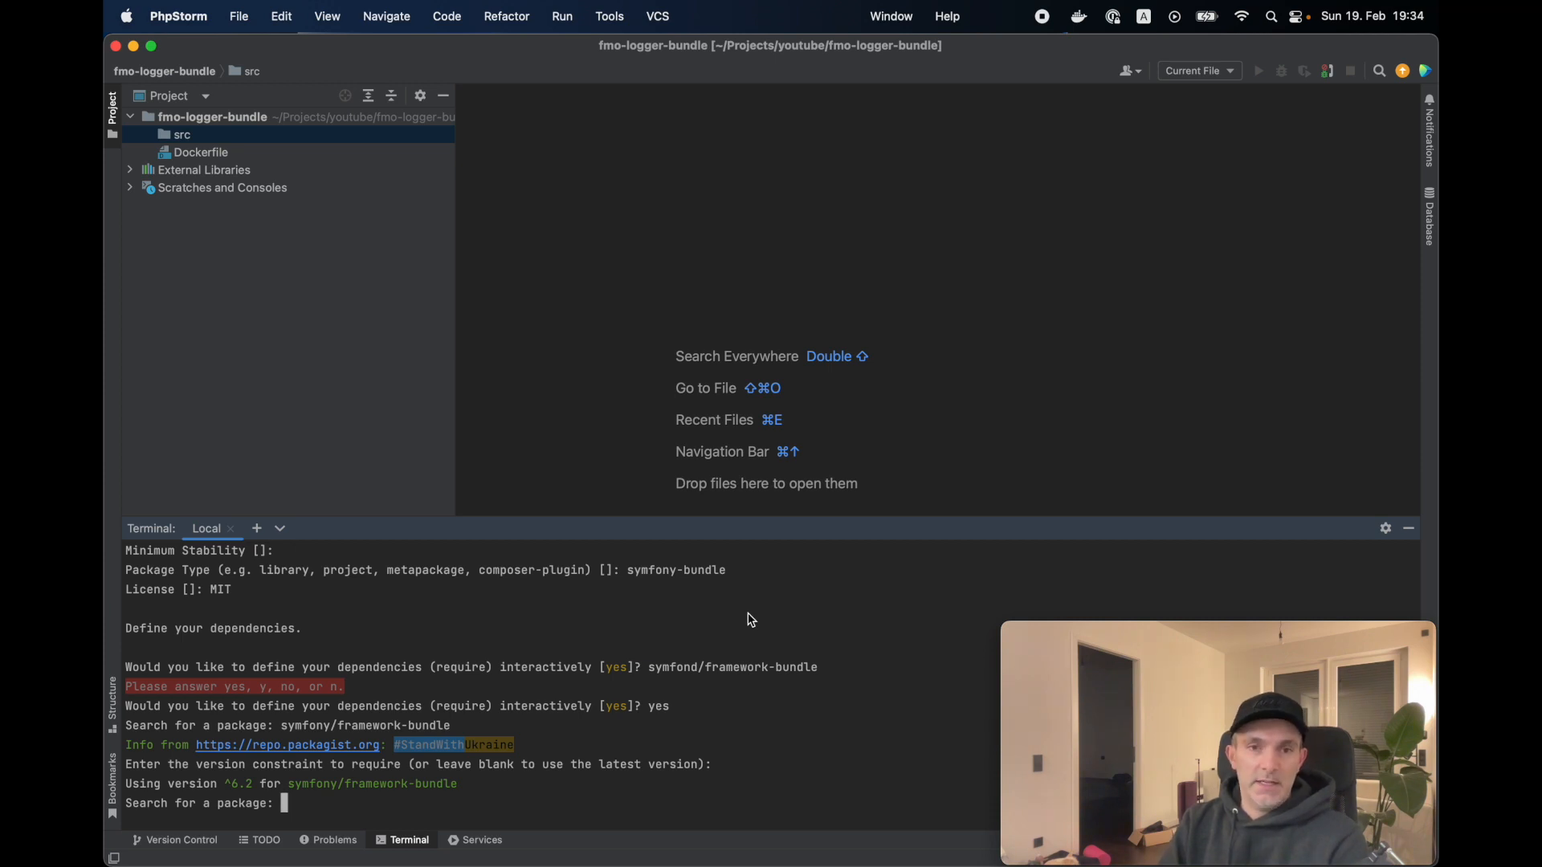
pyautogui.write('symfony/serializer')
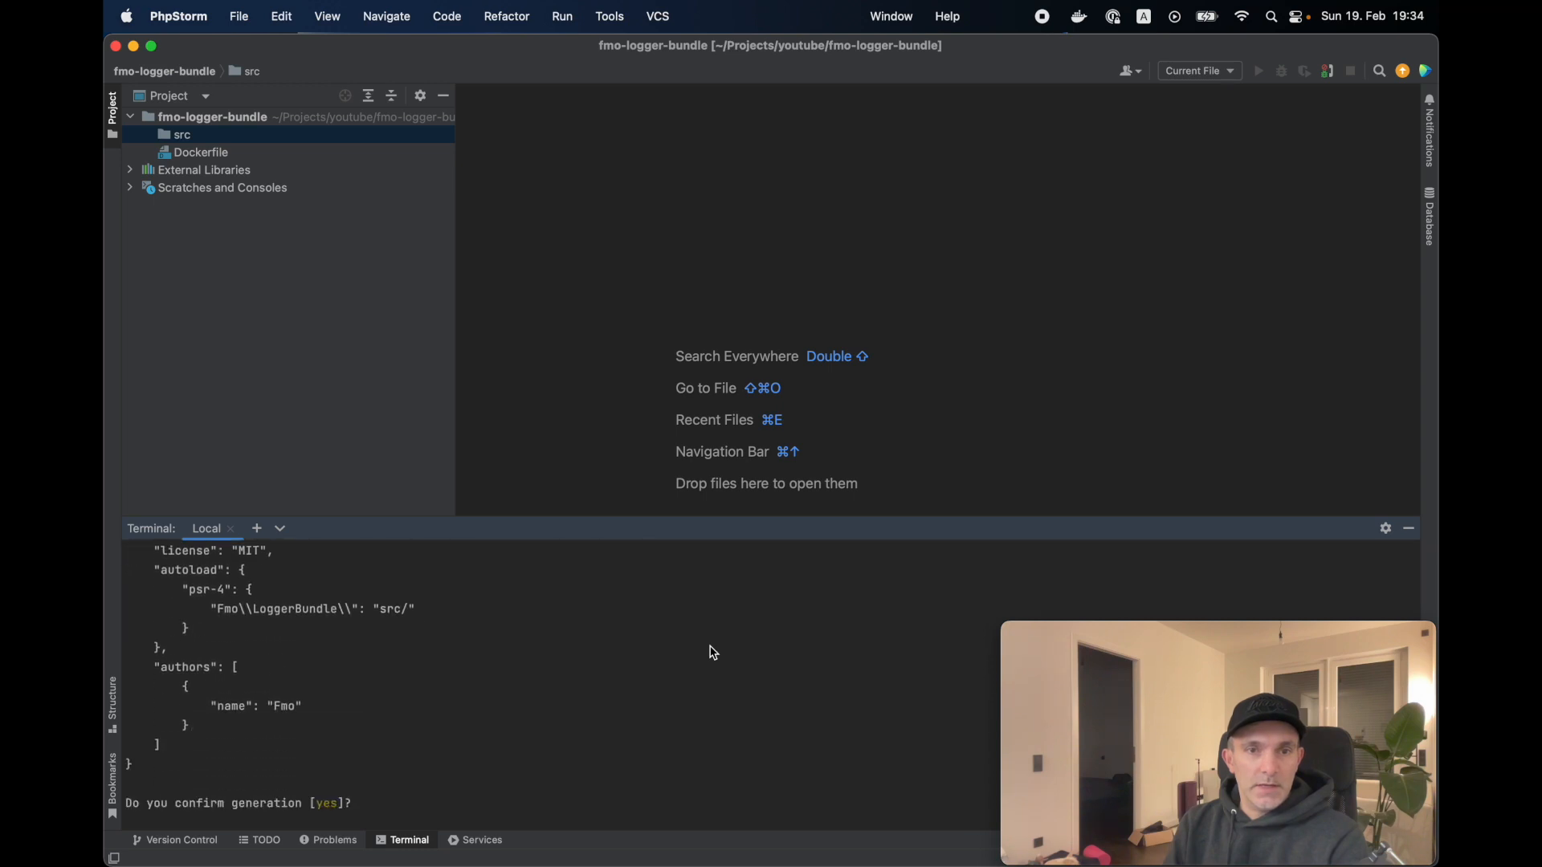
# Confirm generating composer.json and installing dependencies, then review its license and the vendor packages
pyautogui.press('Return')
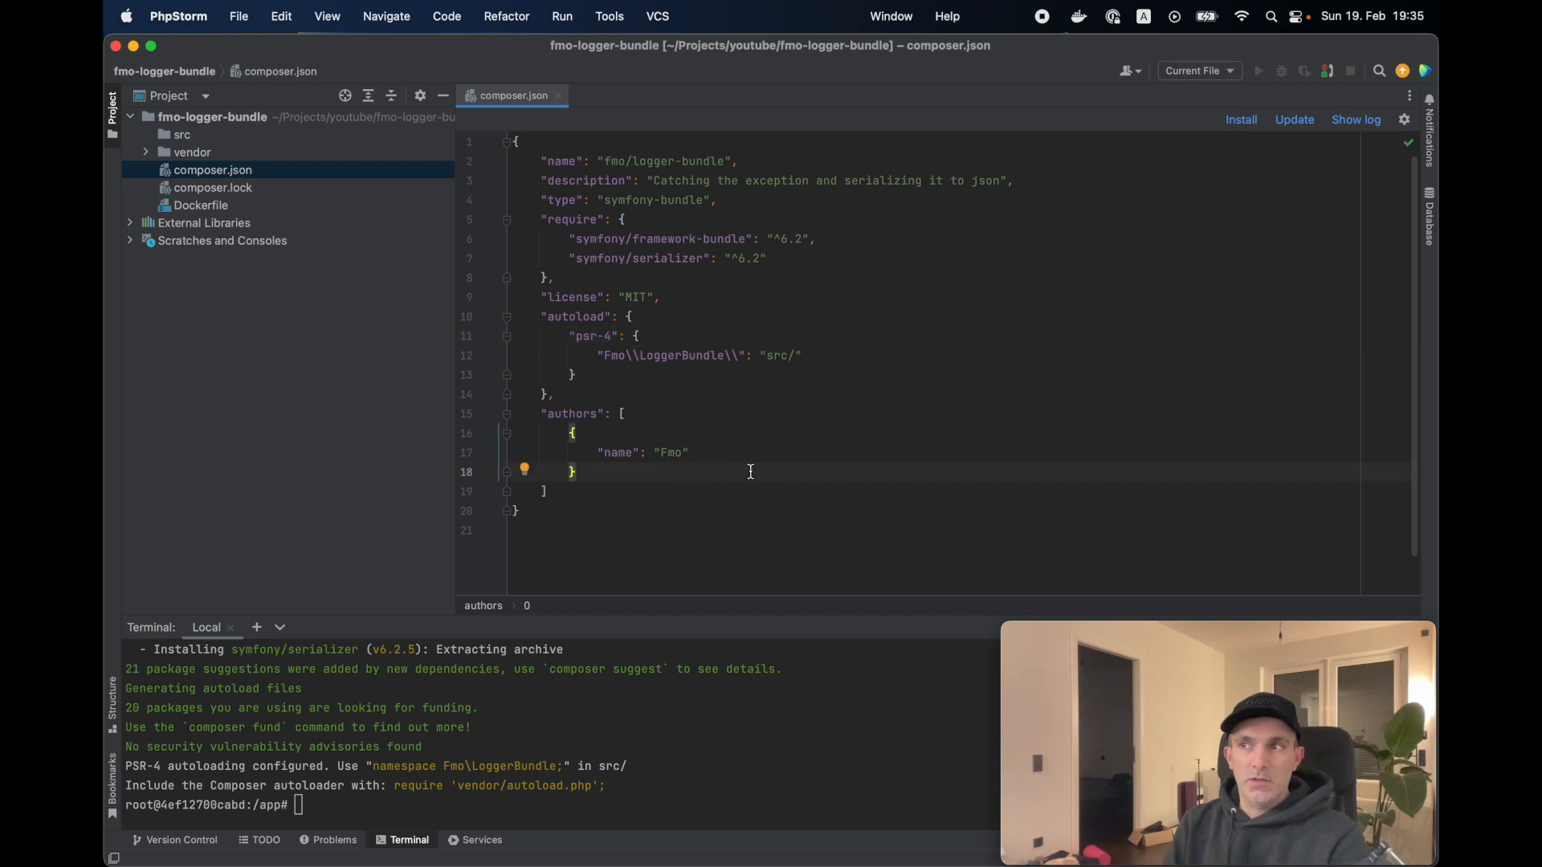
pyautogui.click(588, 297)
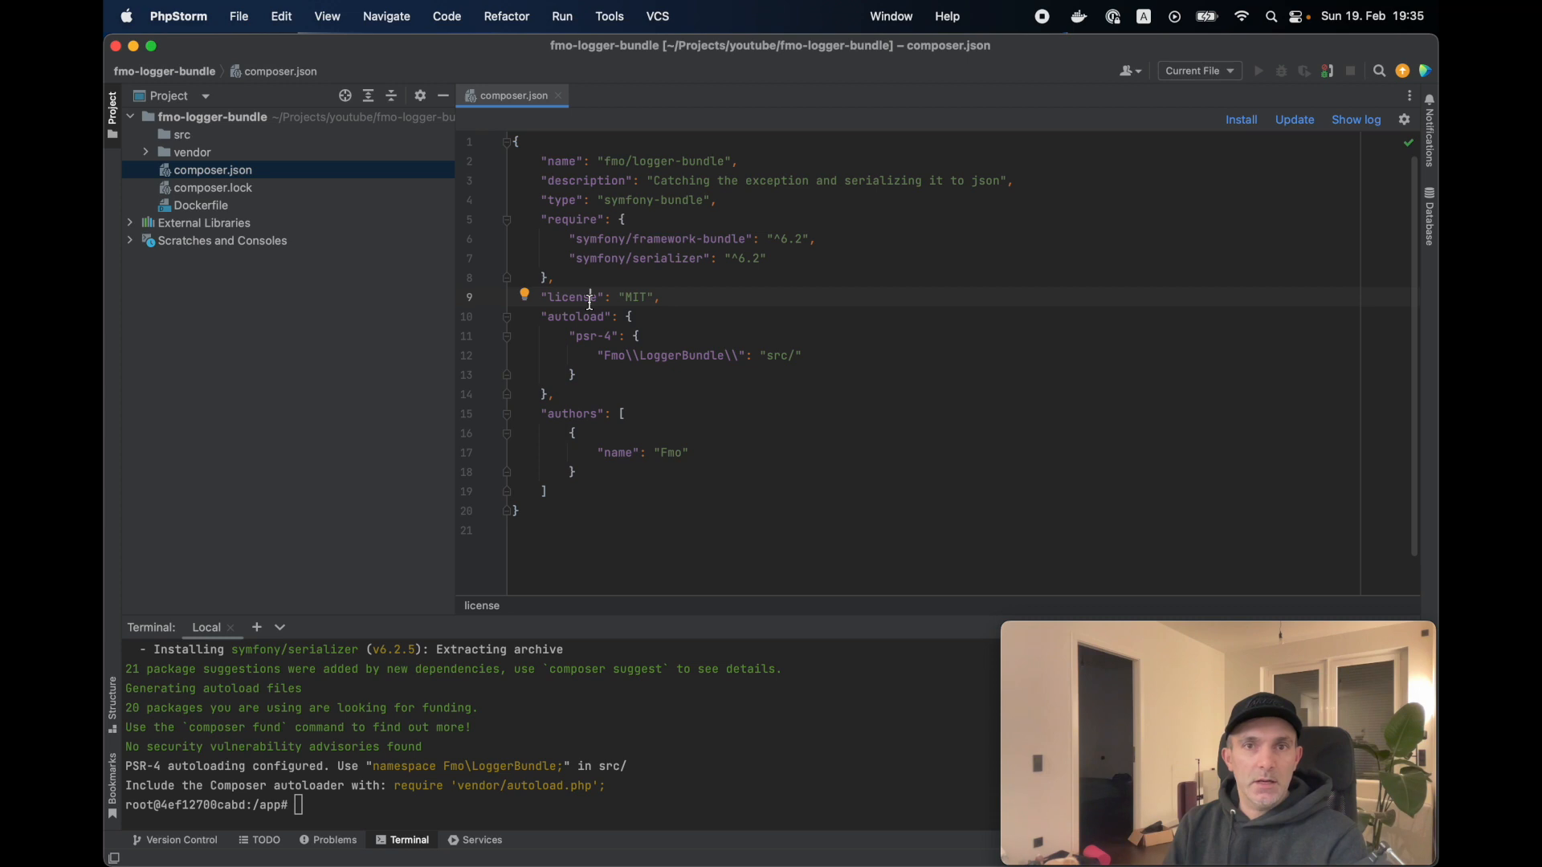
pyautogui.moveTo(395, 216)
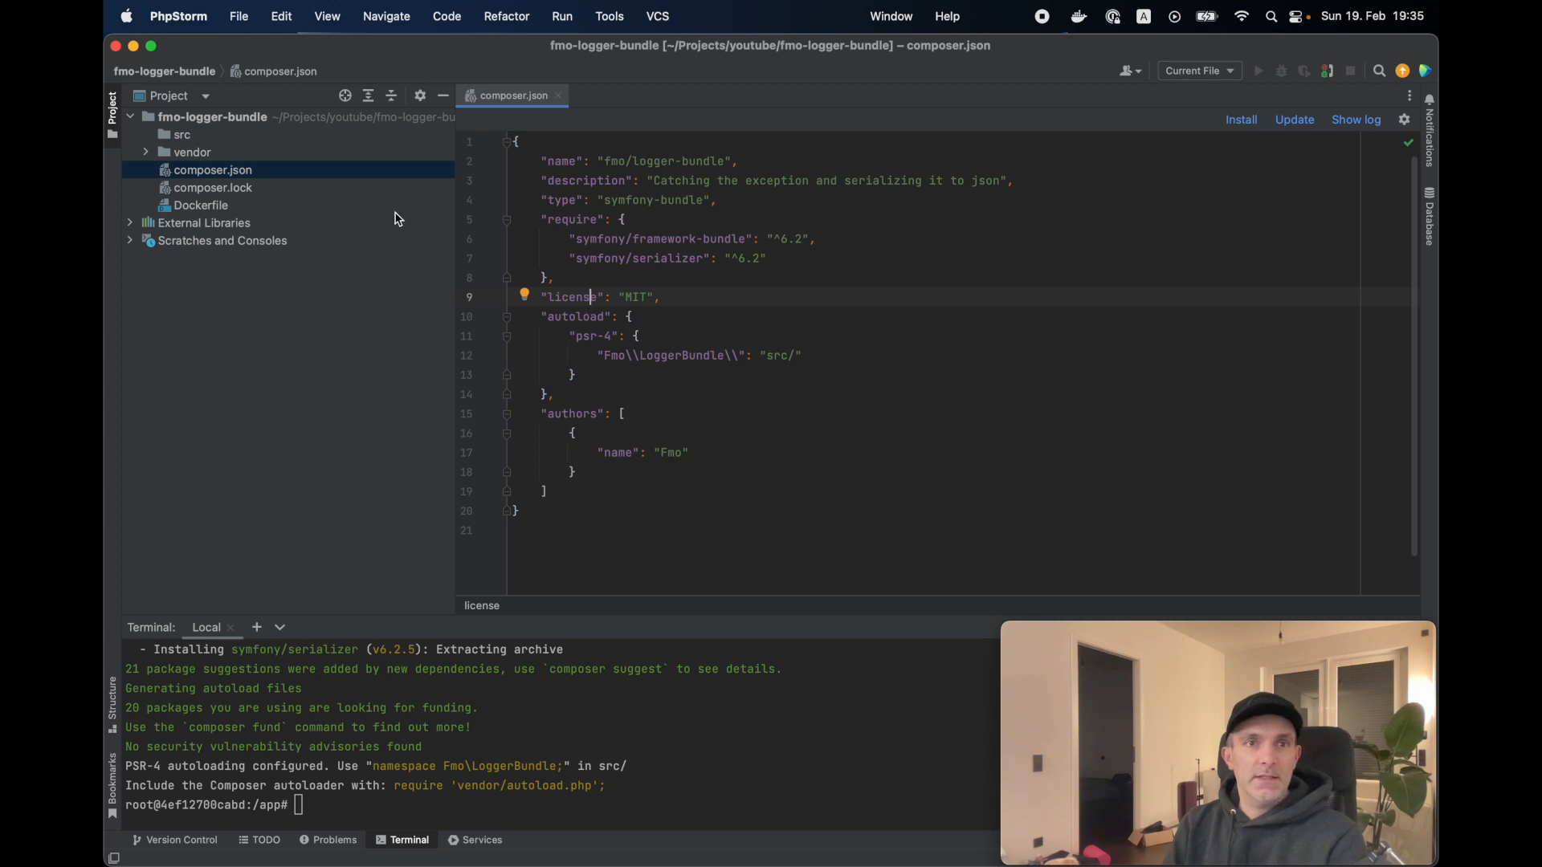
pyautogui.click(191, 151)
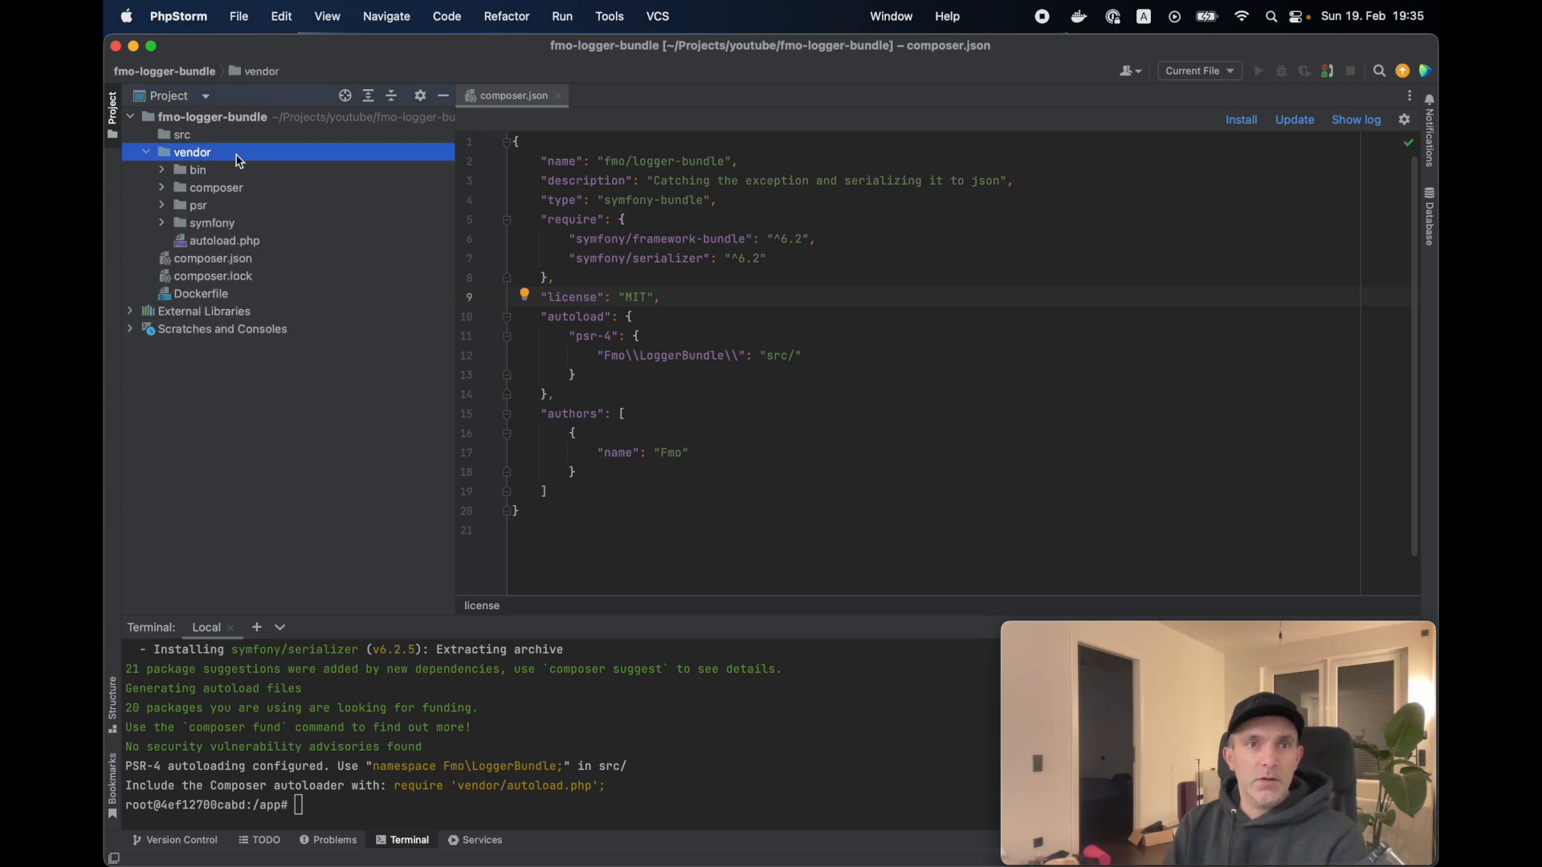
pyautogui.click(708, 54)
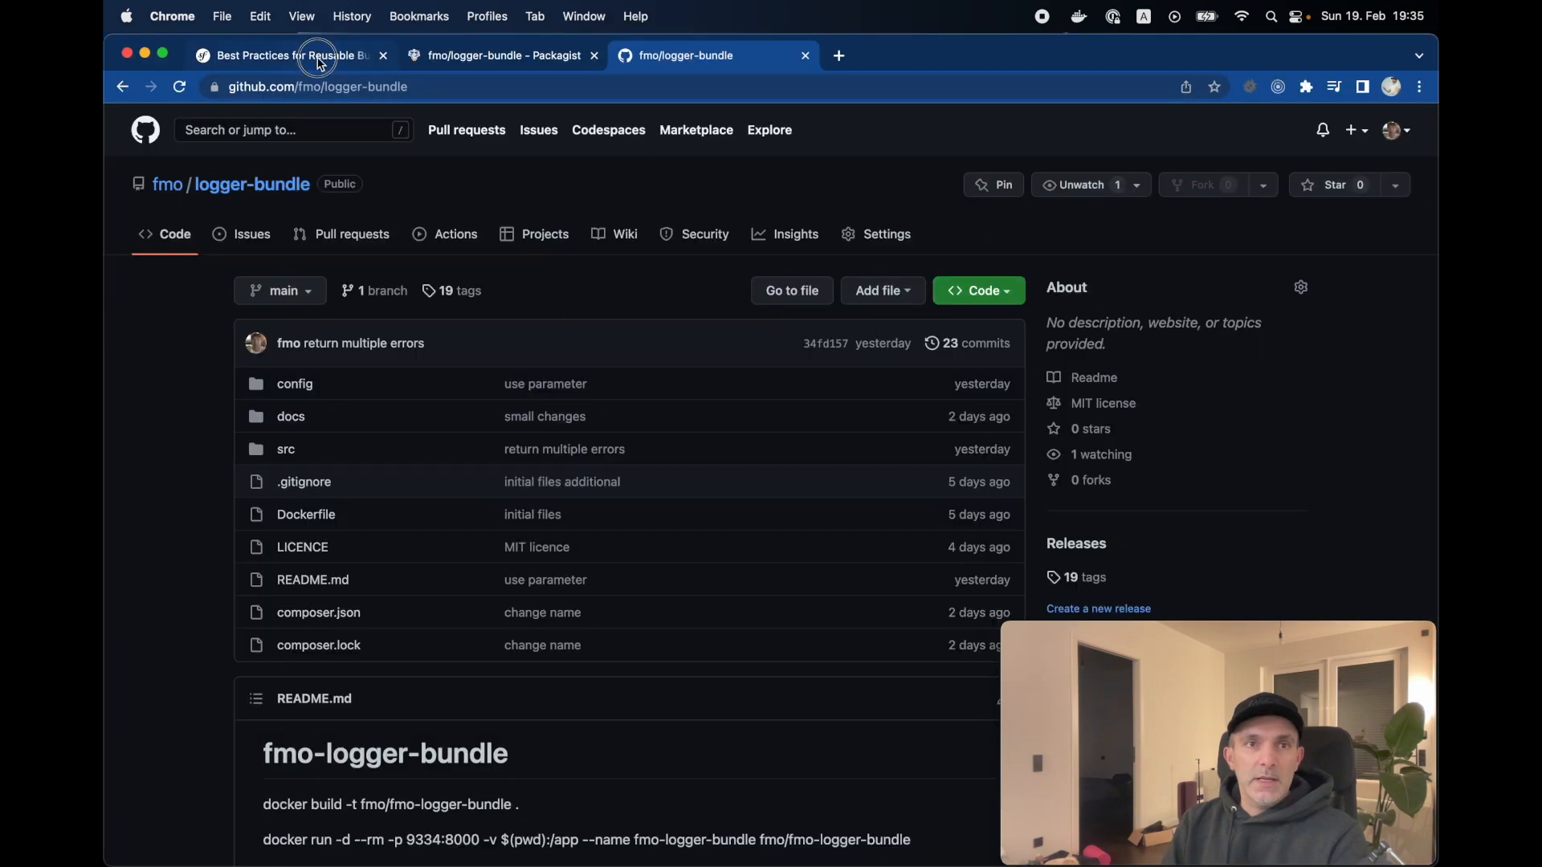
# Scroll the Symfony reusable-bundle best practices page down to the Directory Structure section
pyautogui.click(286, 55)
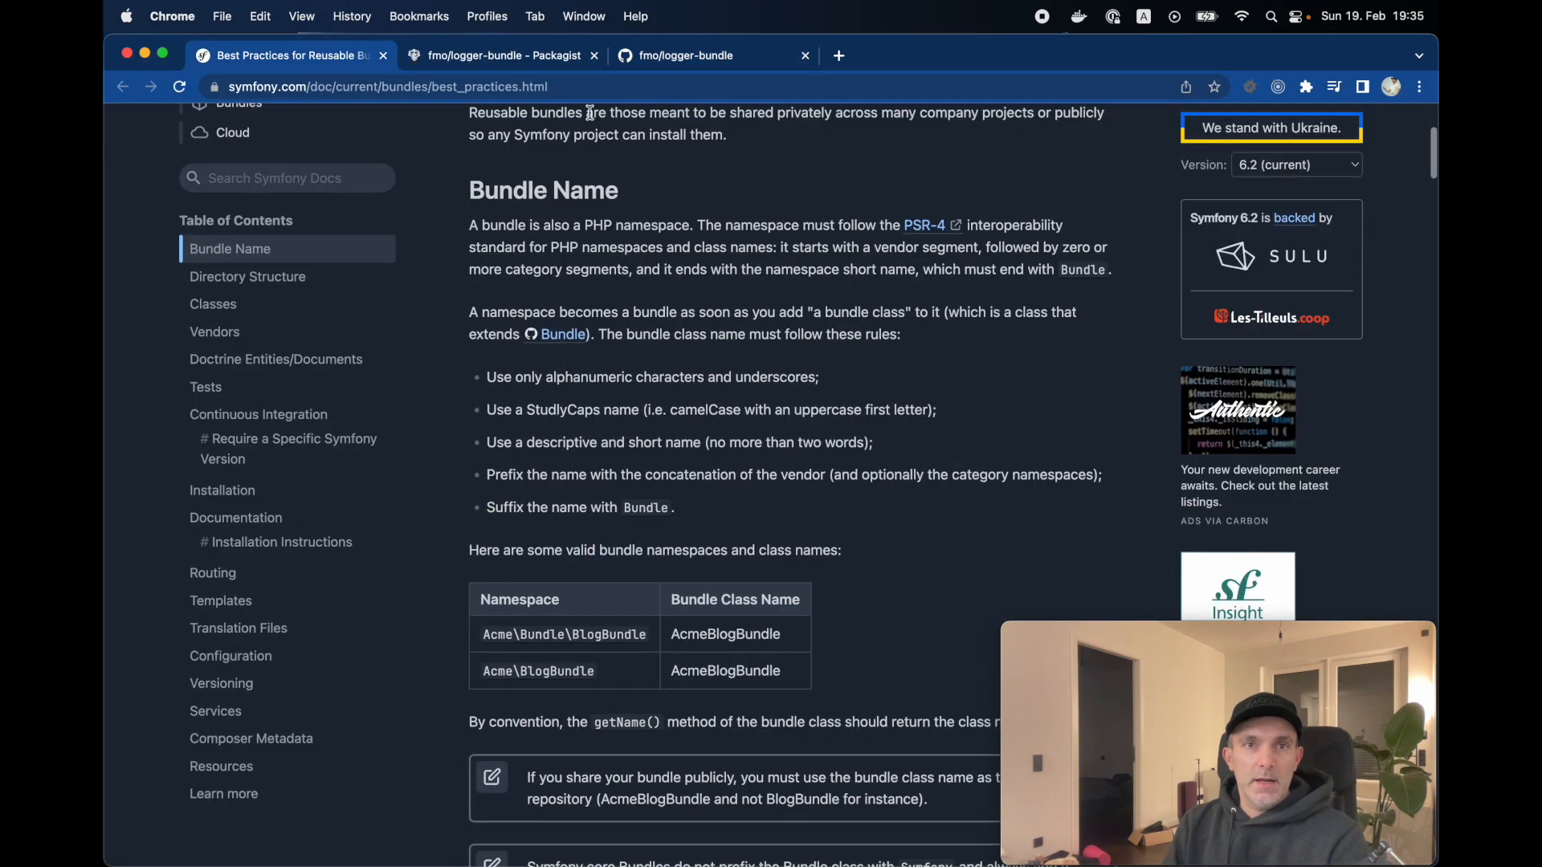
pyautogui.scroll(-3)
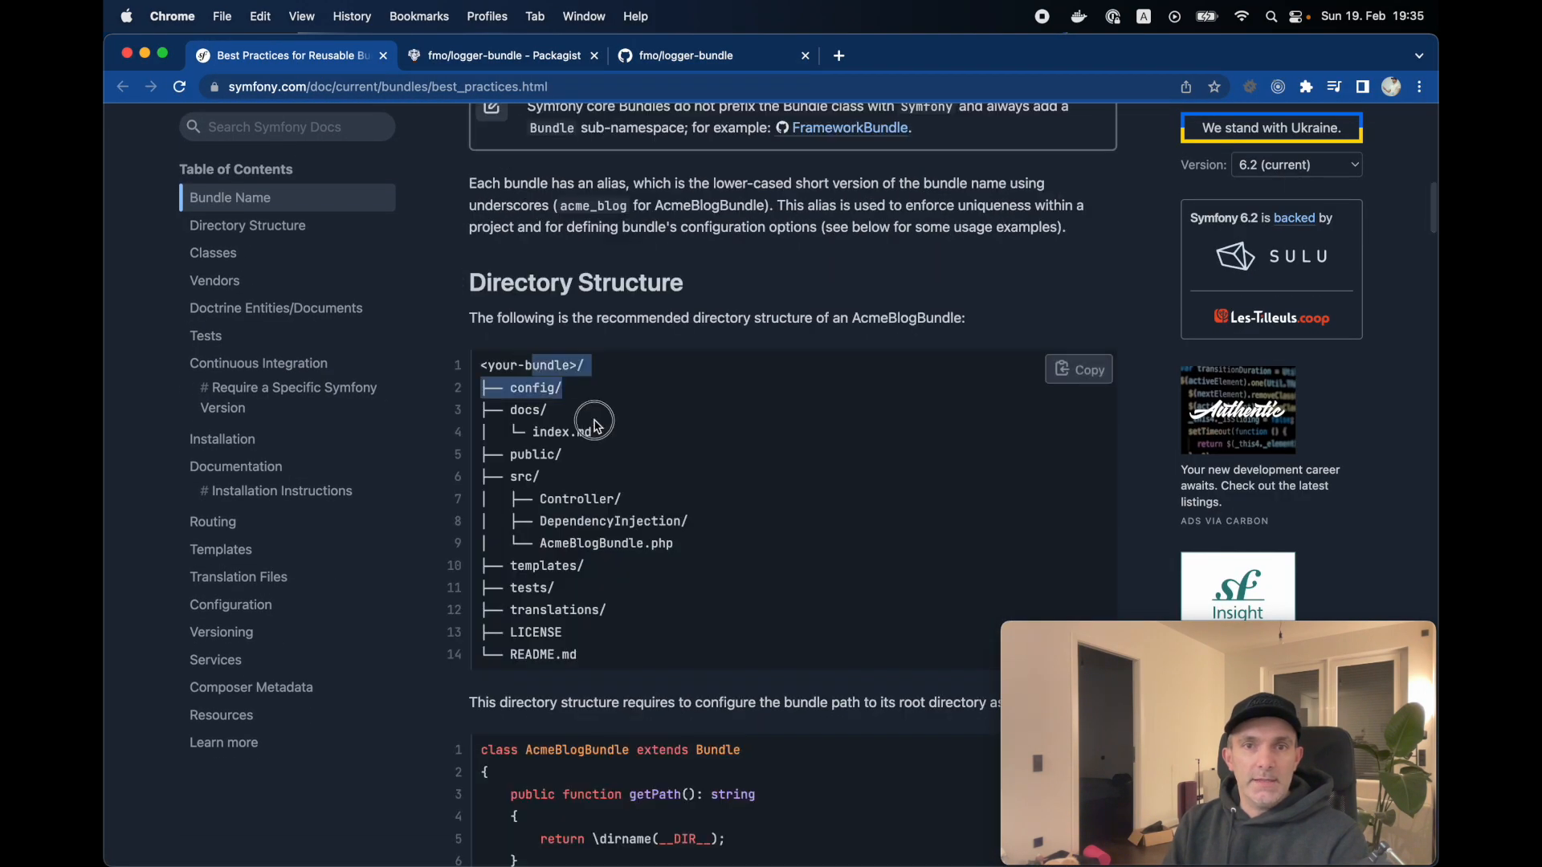
pyautogui.scroll(-3)
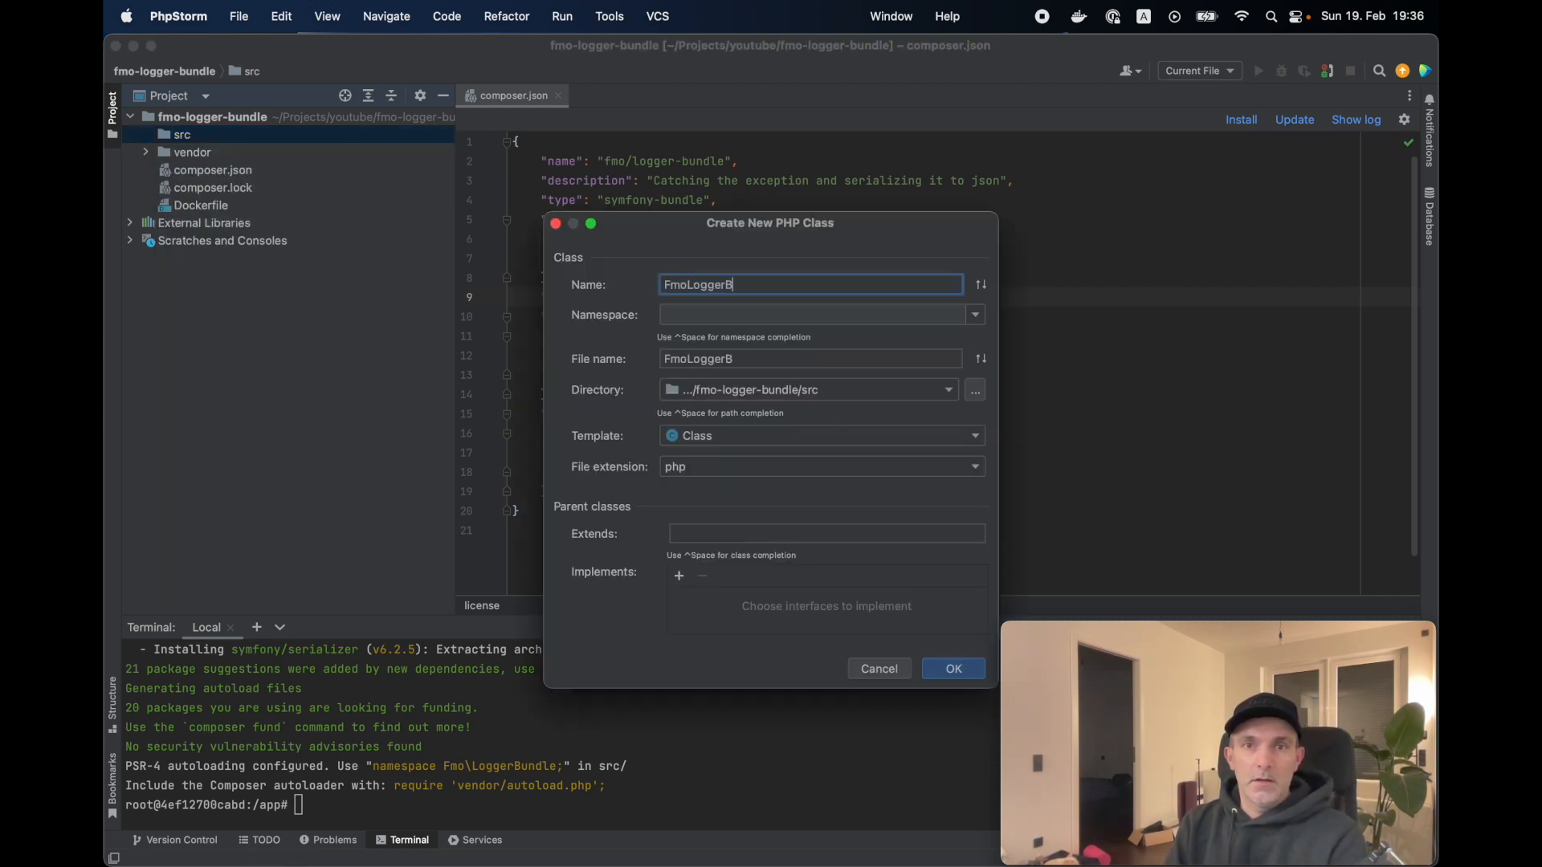
# Create FmoLoggerBundle extending the imported Bundle class under namespace Fmo\LoggerBundle
pyautogui.click(950, 668)
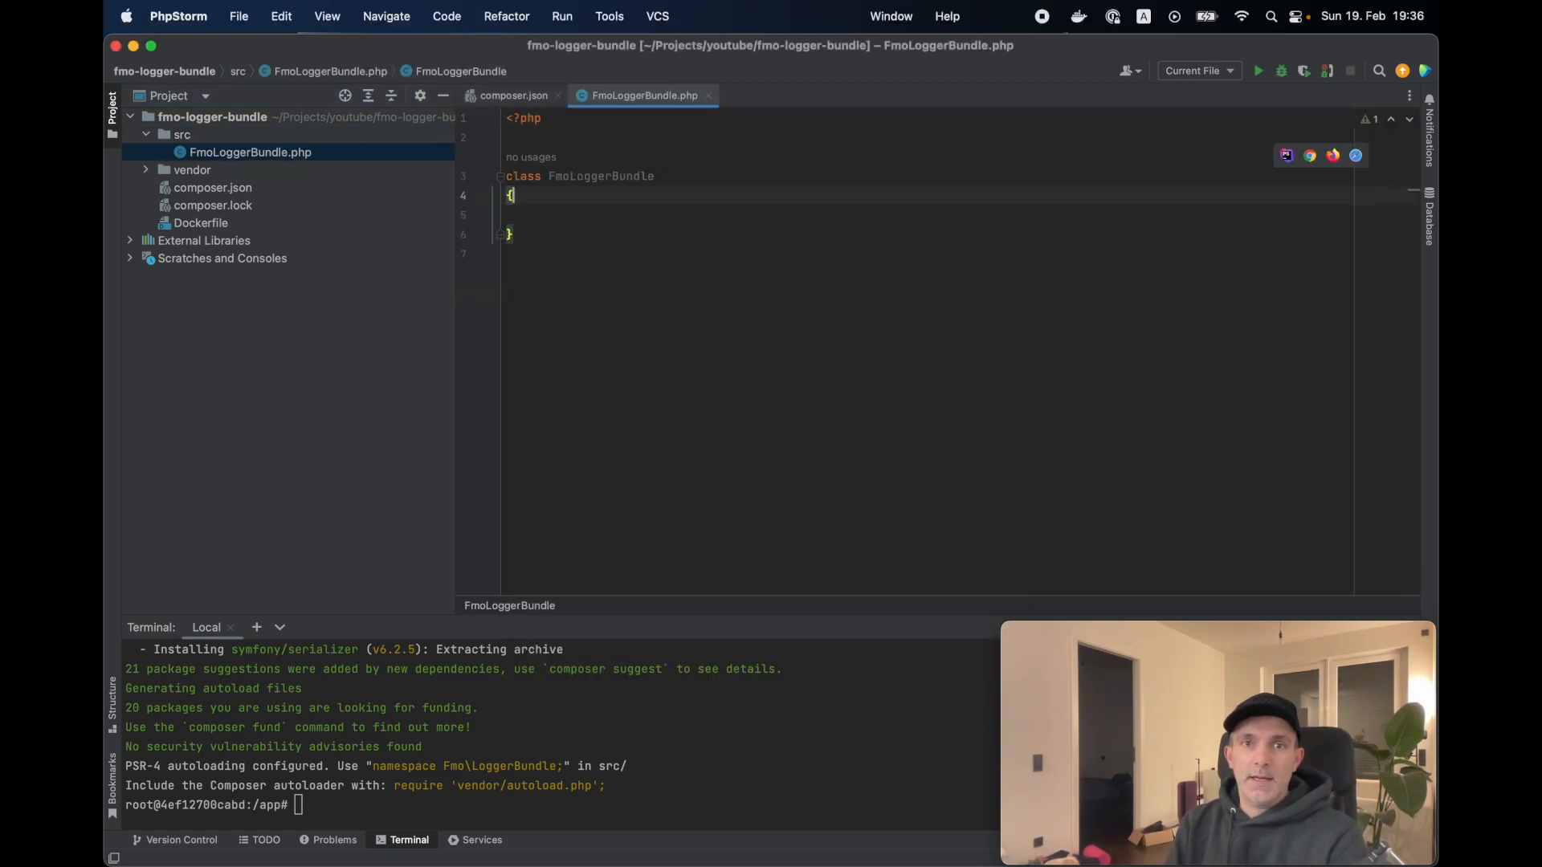
pyautogui.write('ex')
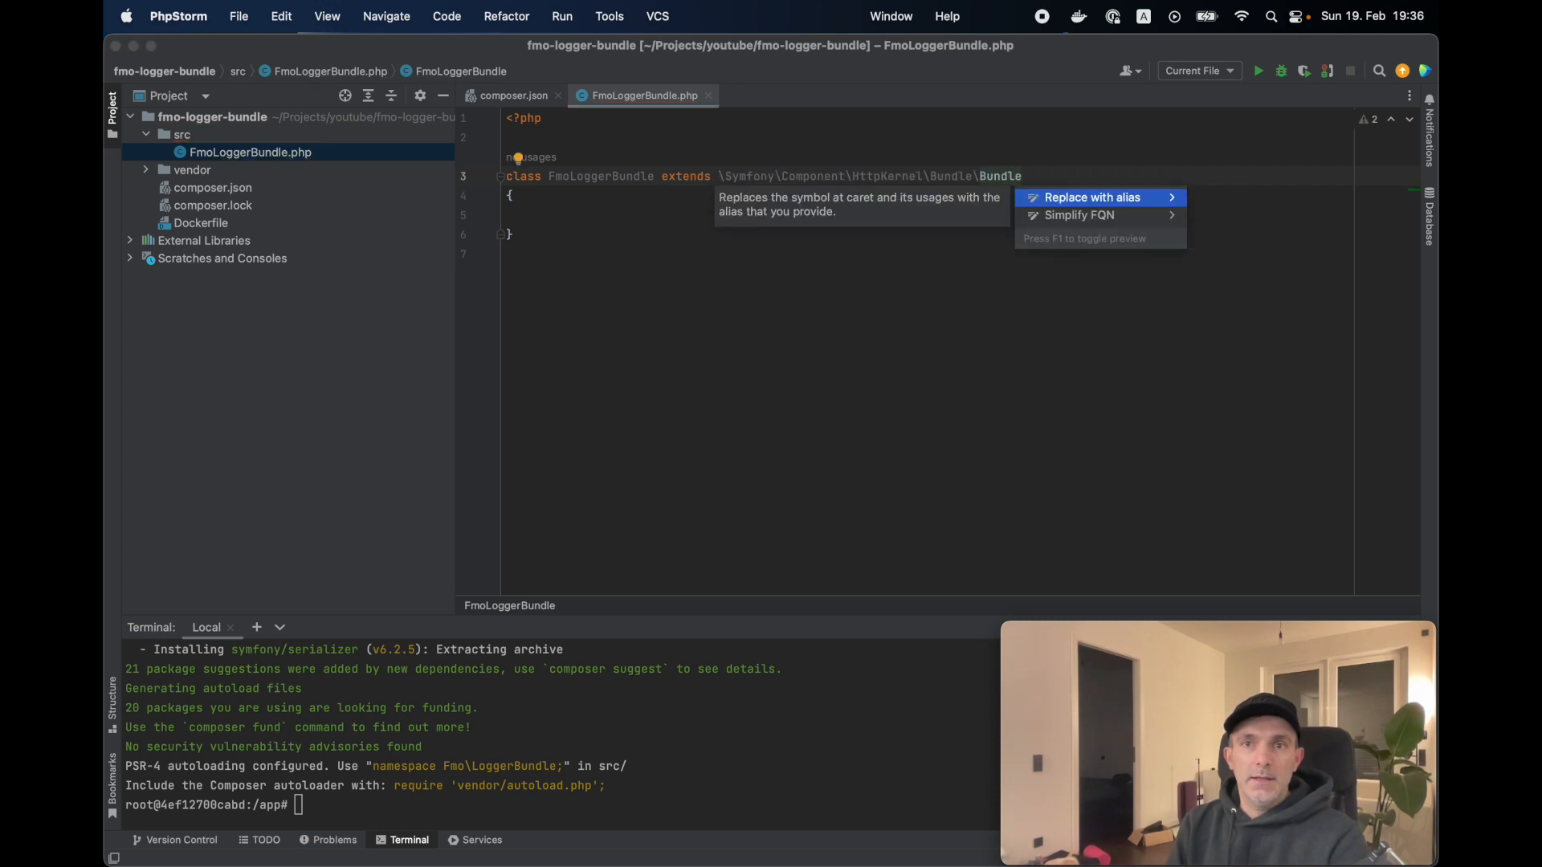
pyautogui.click(1089, 196)
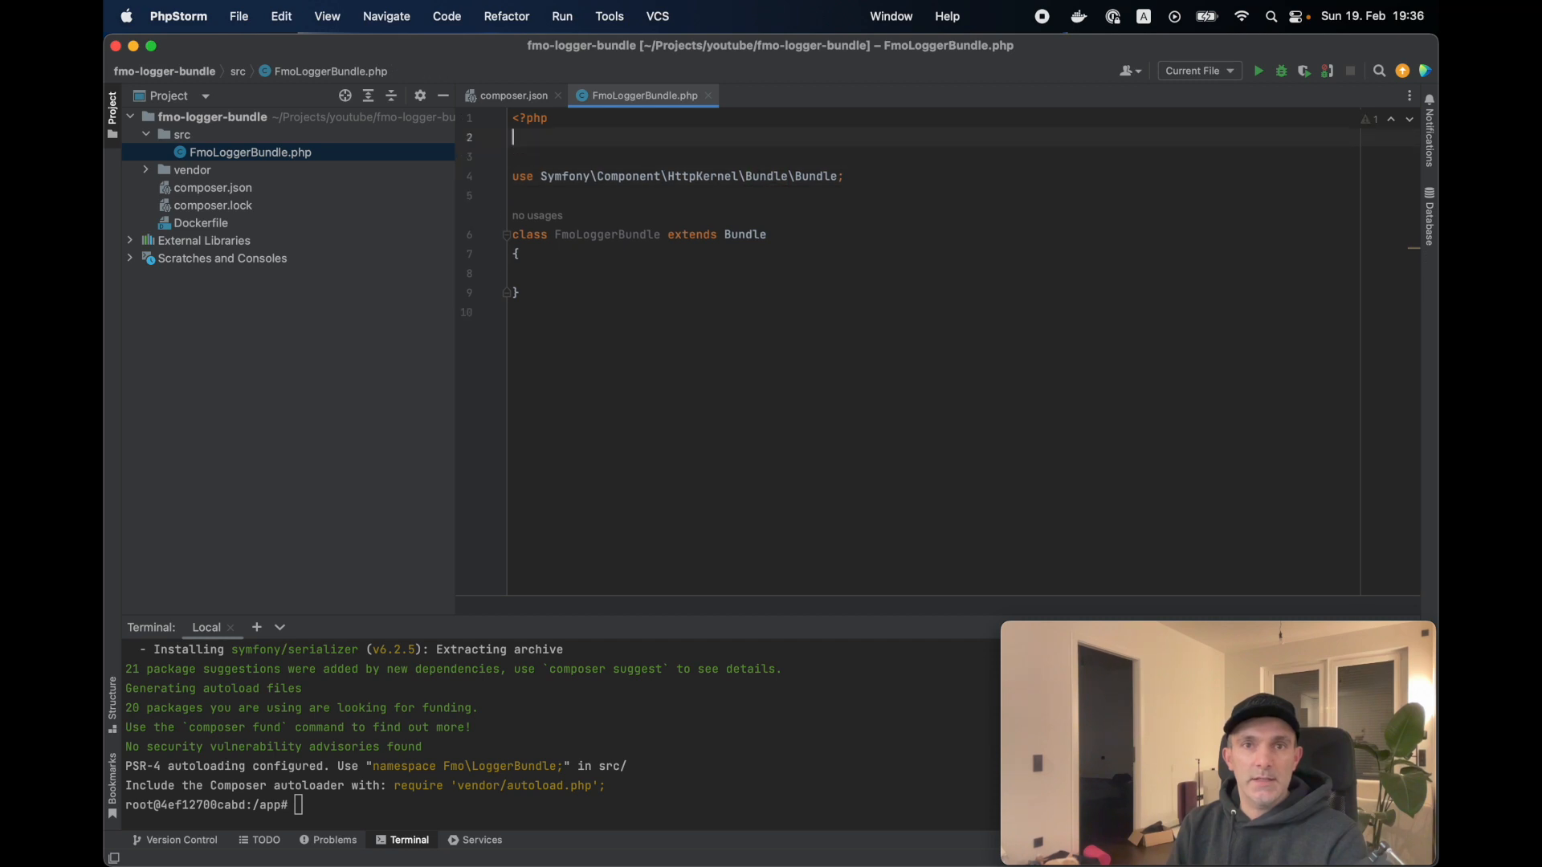
pyautogui.write('namespace Fmo')
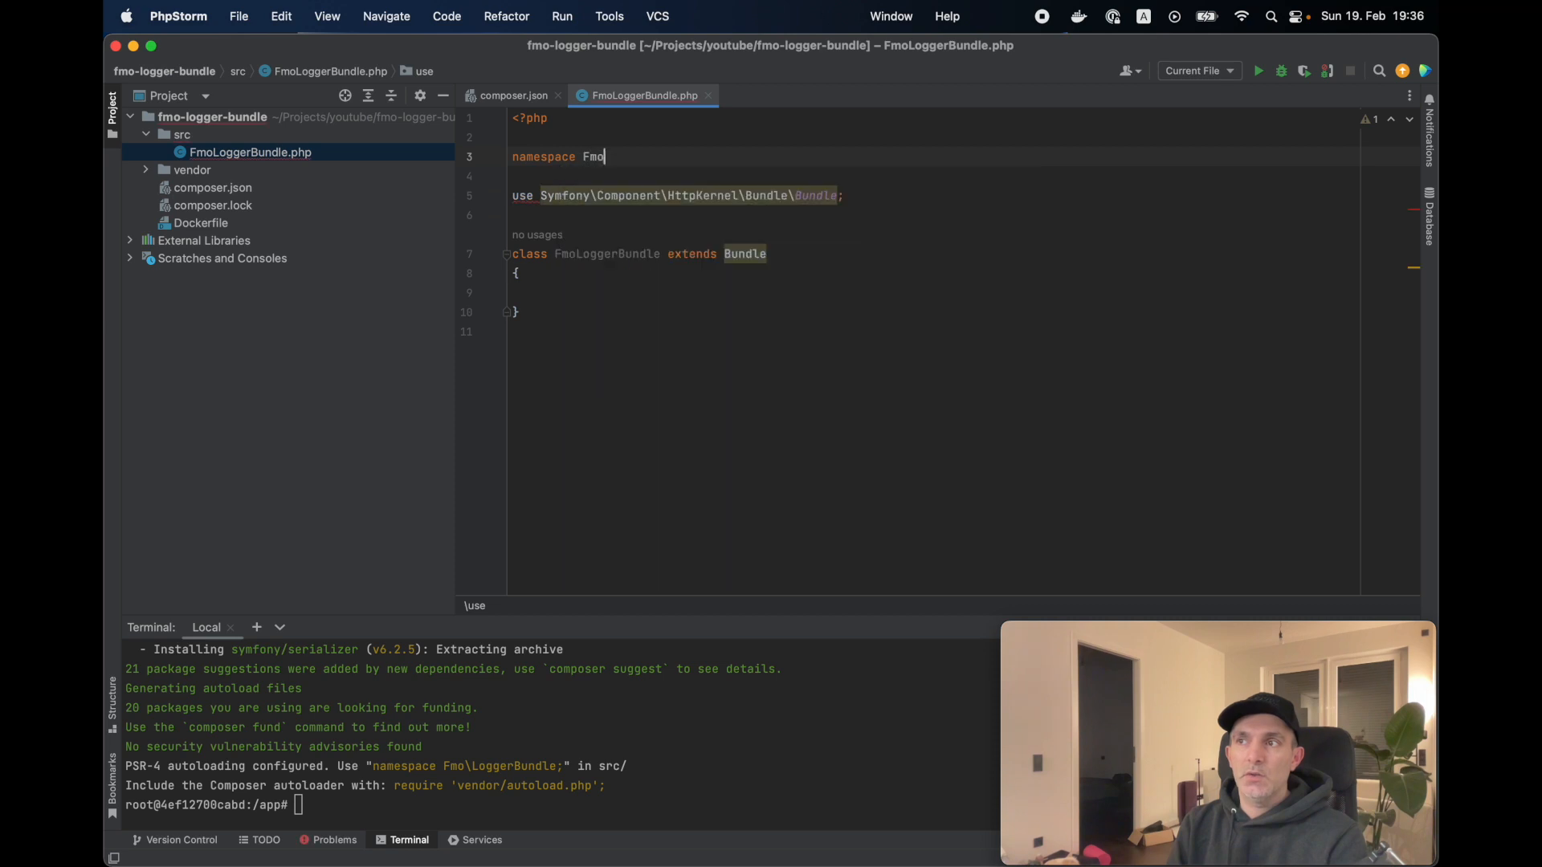
pyautogui.write('\\LoggerBu')
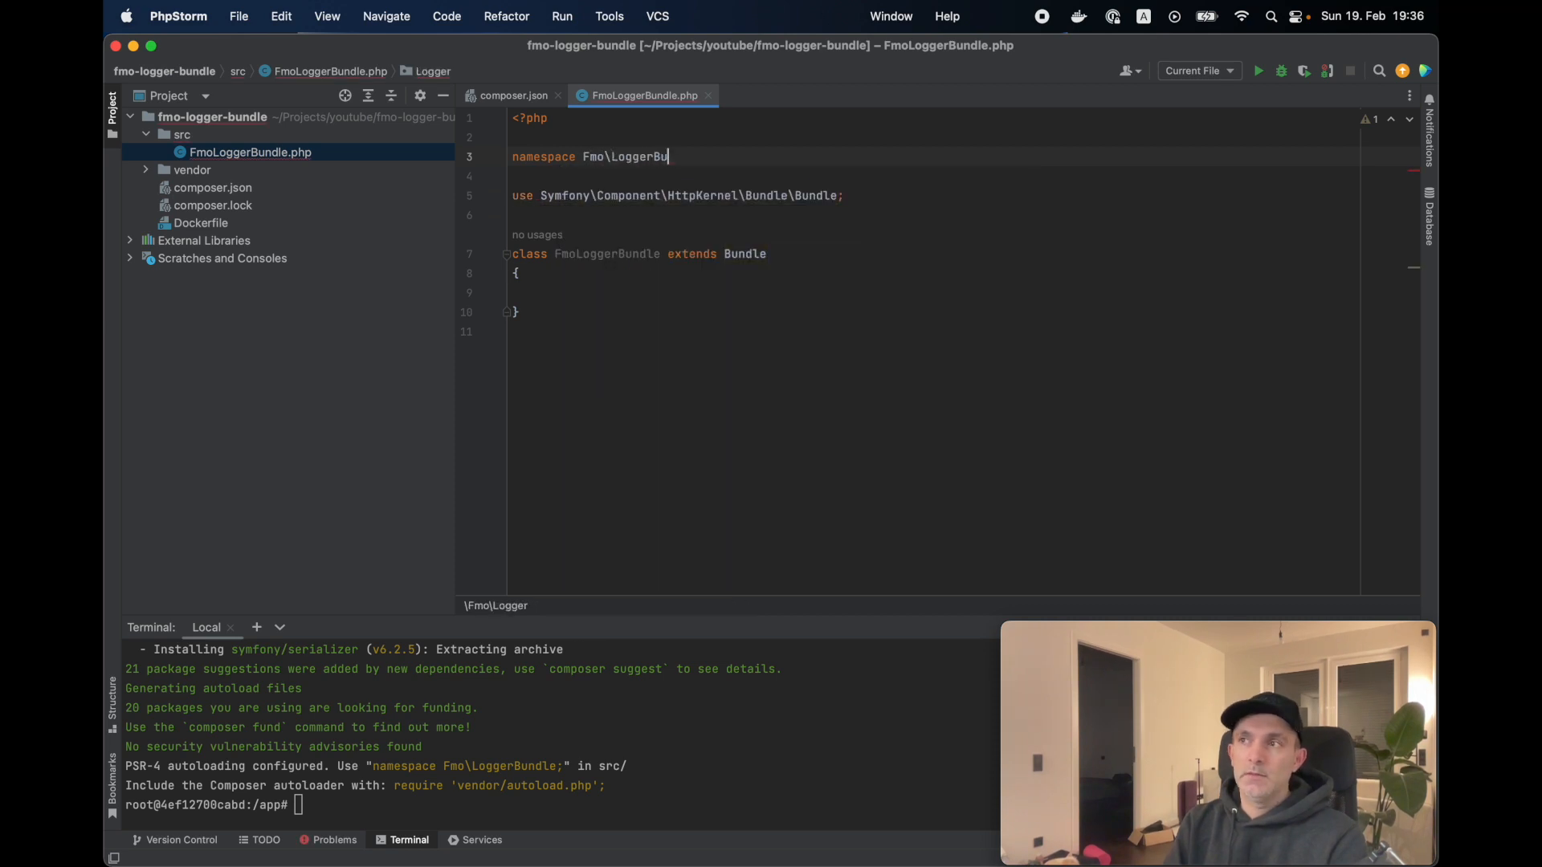
pyautogui.write('ndle;')
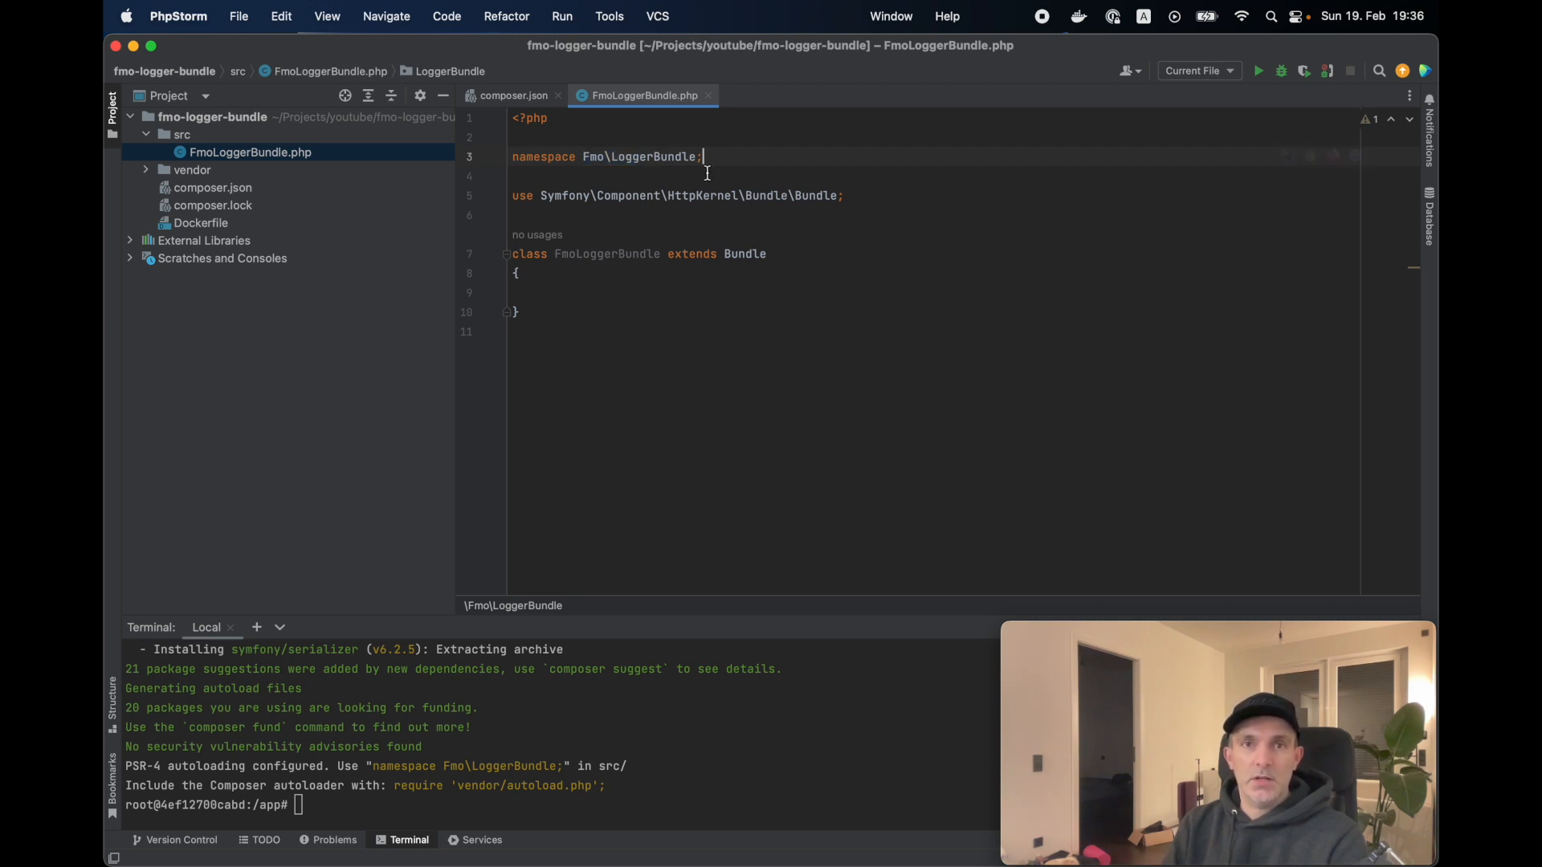
# Add public function getPath(): string to the bundle and check the namespace against composer.json
pyautogui.doubleClick(591, 156)
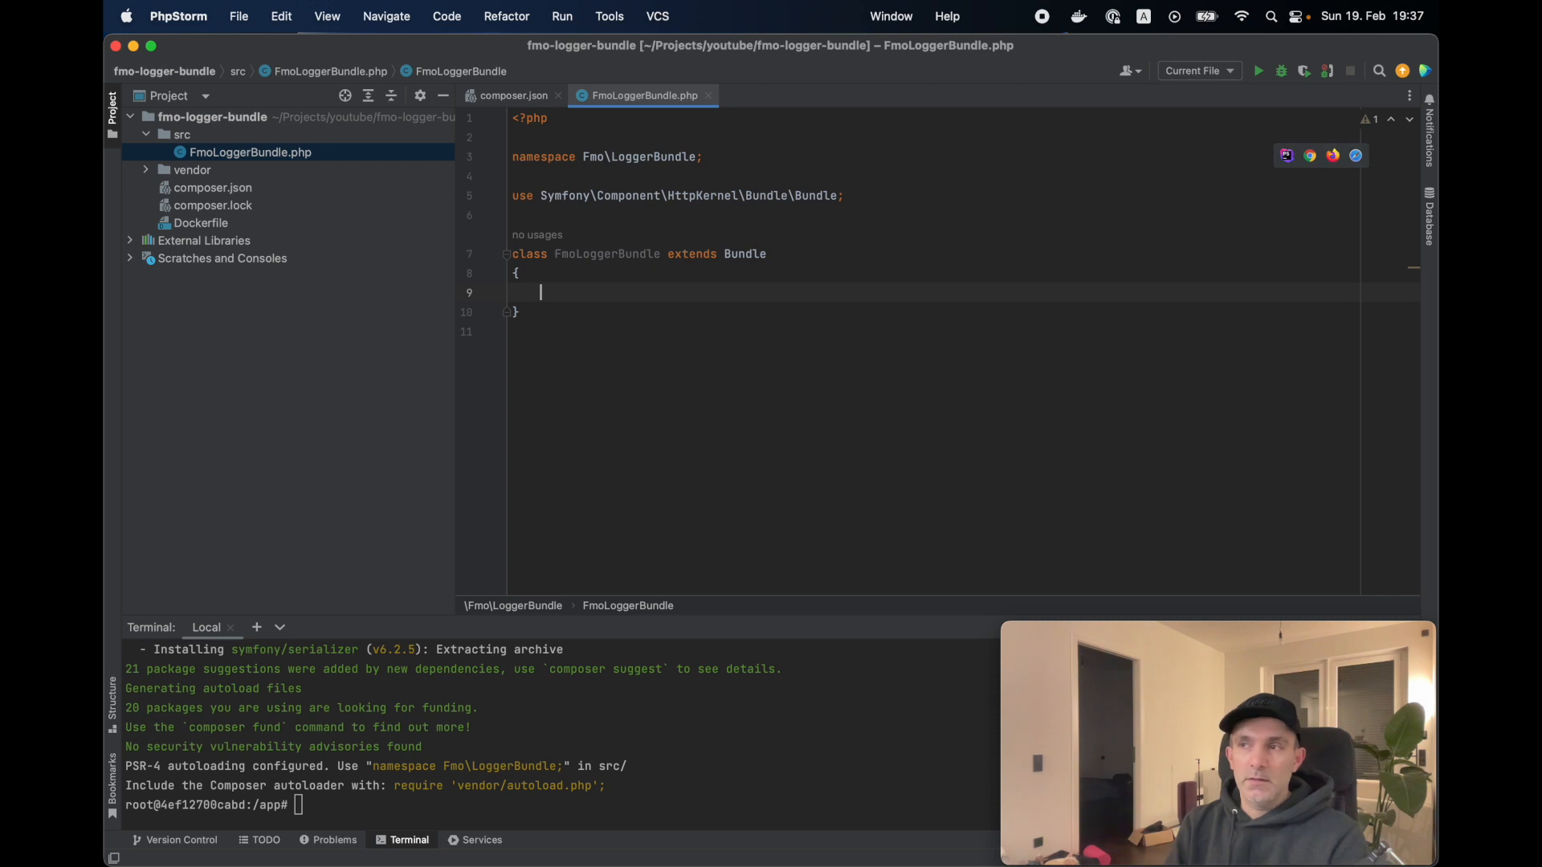
pyautogui.write('public function')
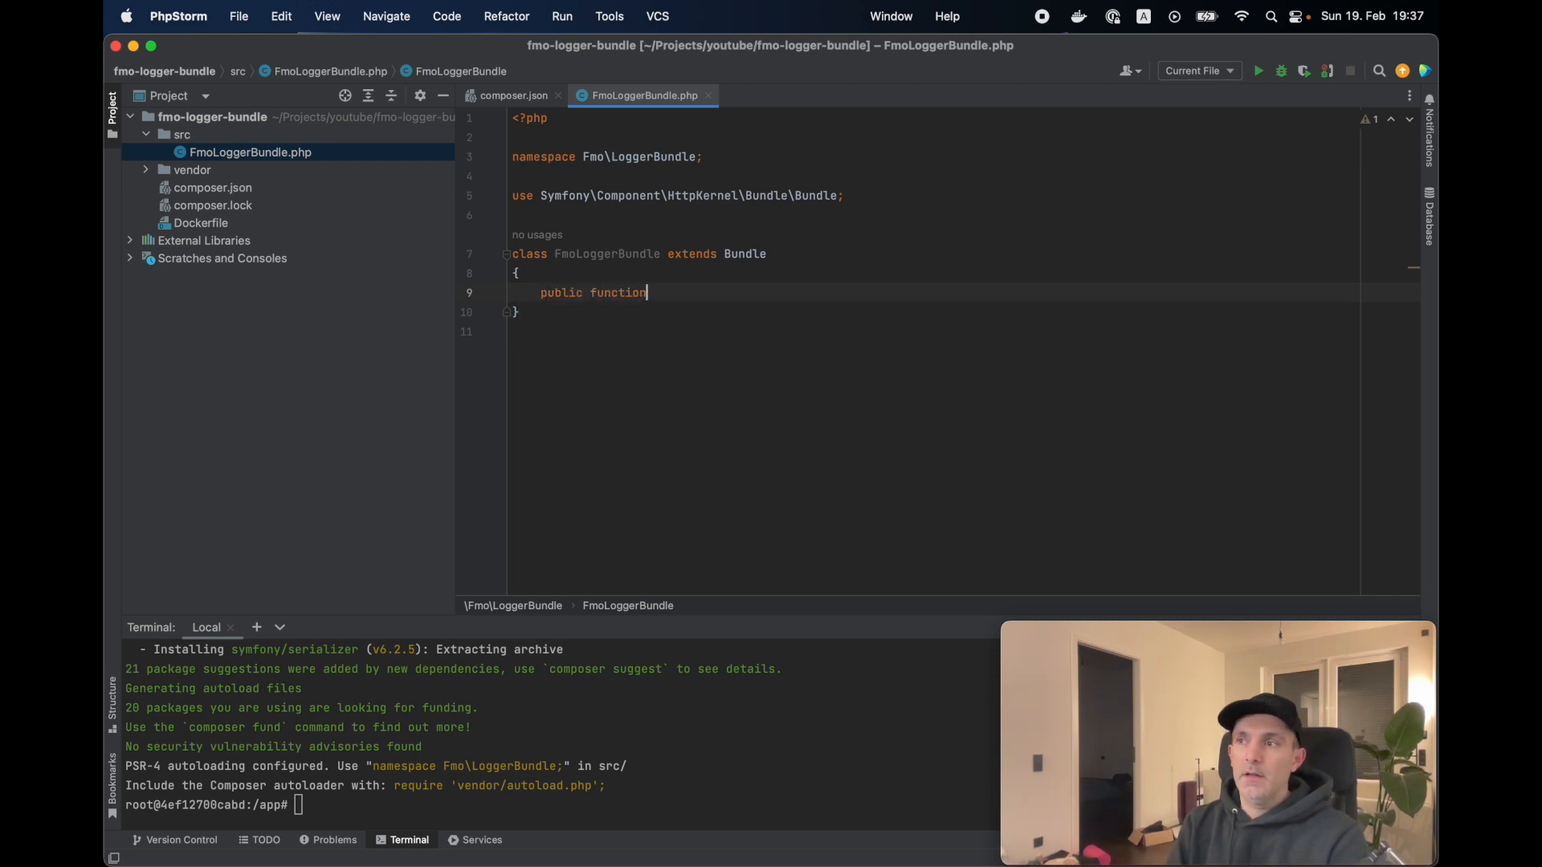
pyautogui.write('getPath()')
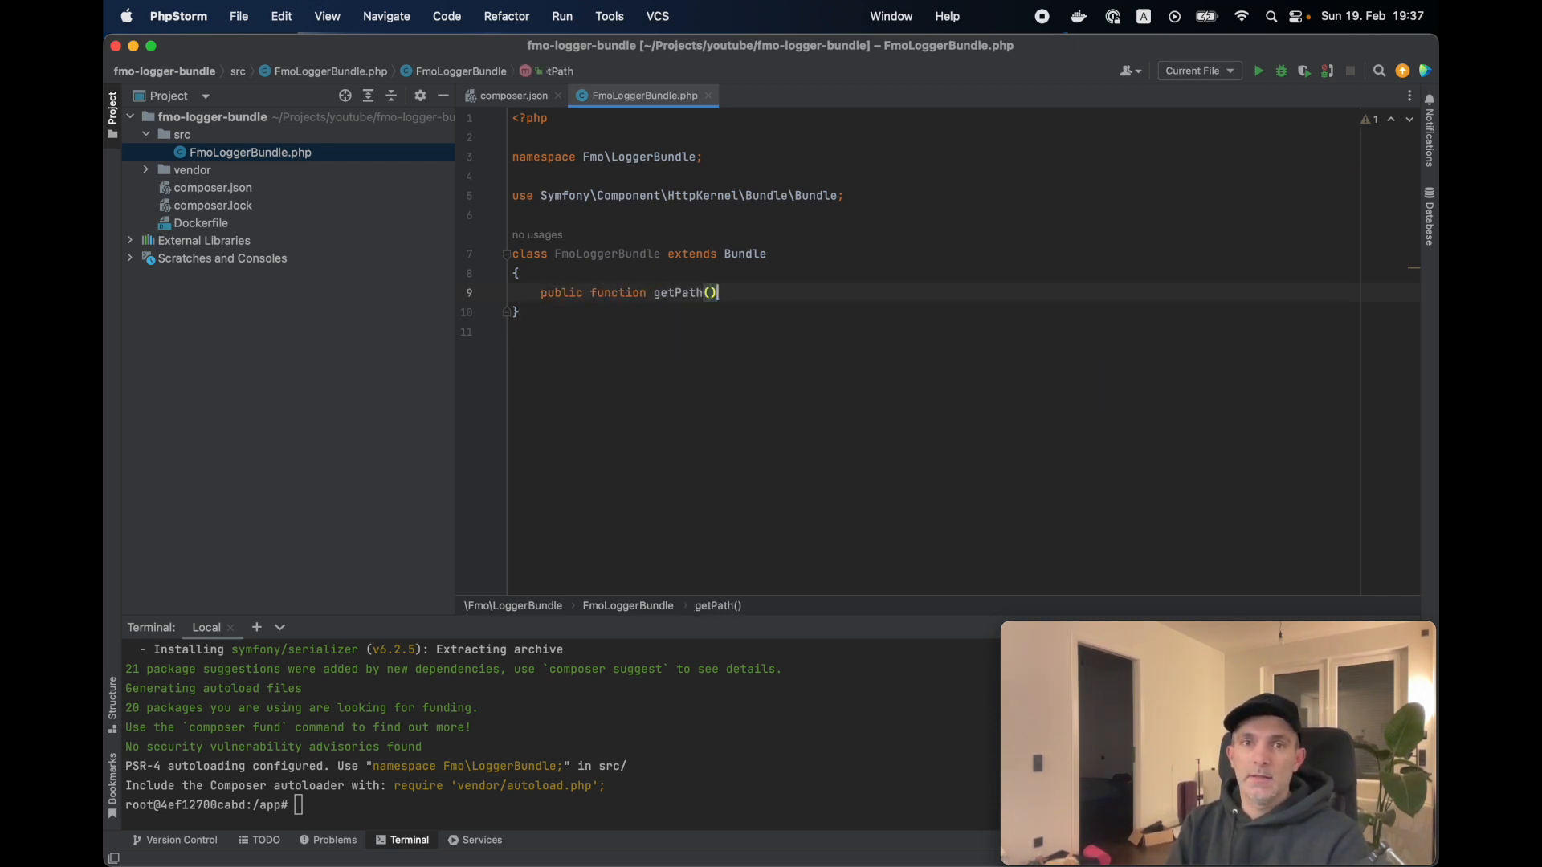
pyautogui.write(': string')
pyautogui.write('return \\dirname(__DIR__);')
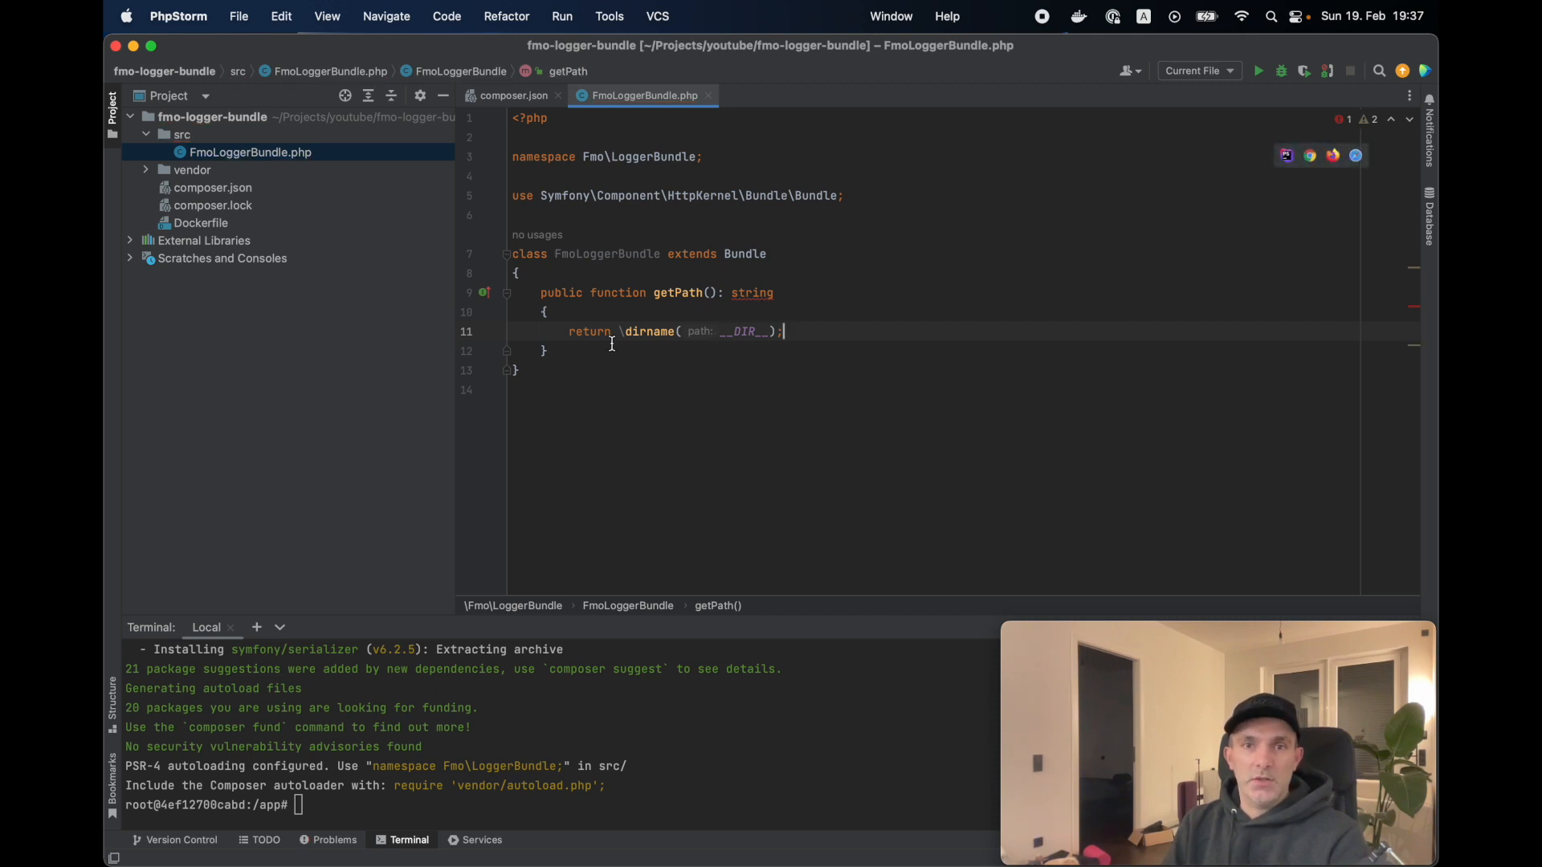
pyautogui.click(1215, 633)
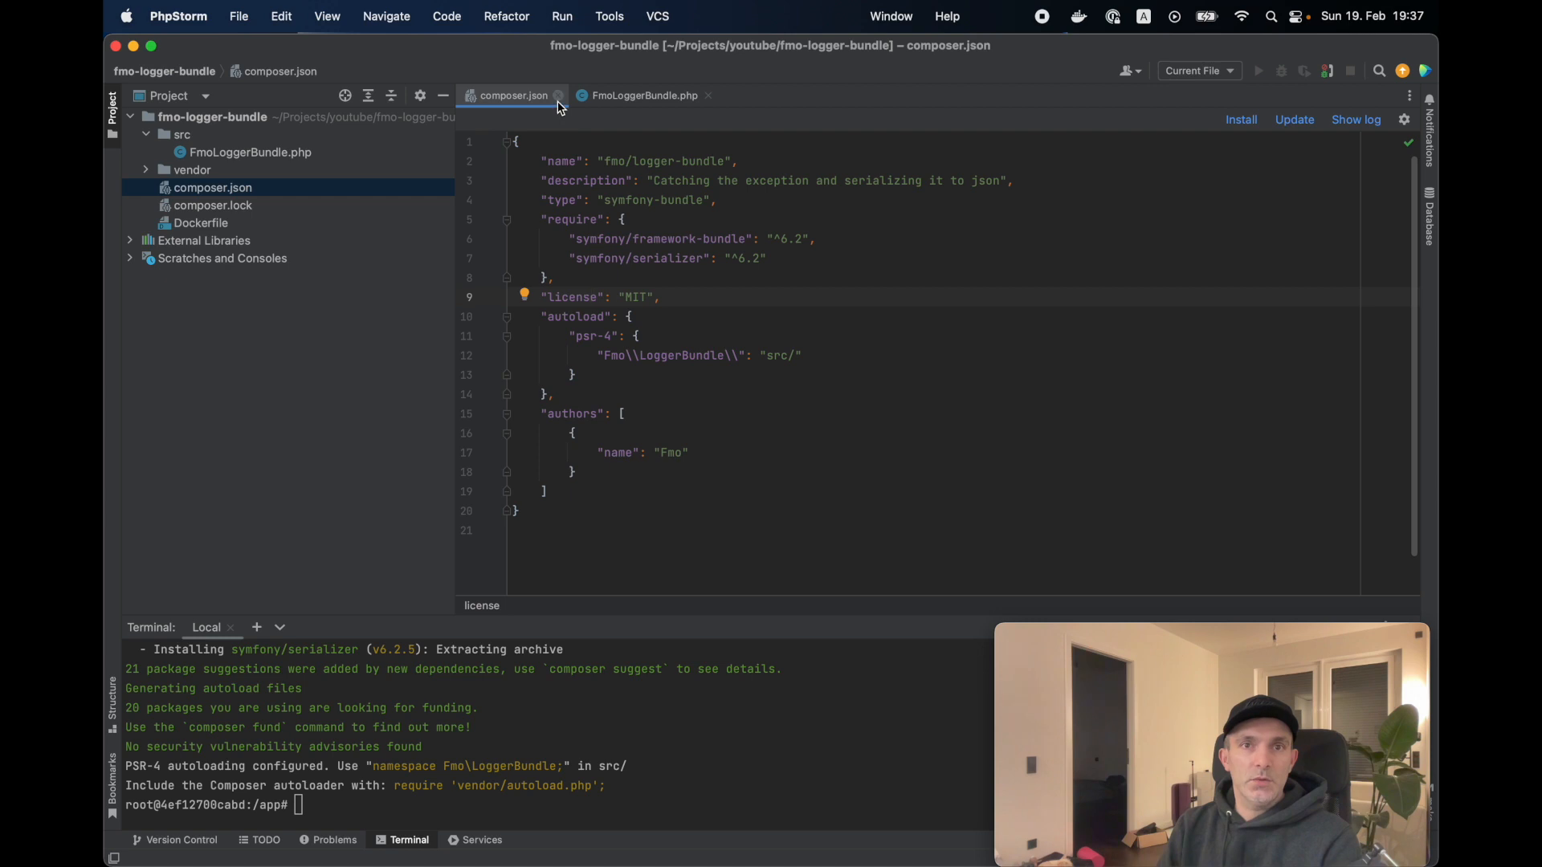
# Close composer.json and add config and src/EventListener directories for a new listener class
pyautogui.click(644, 95)
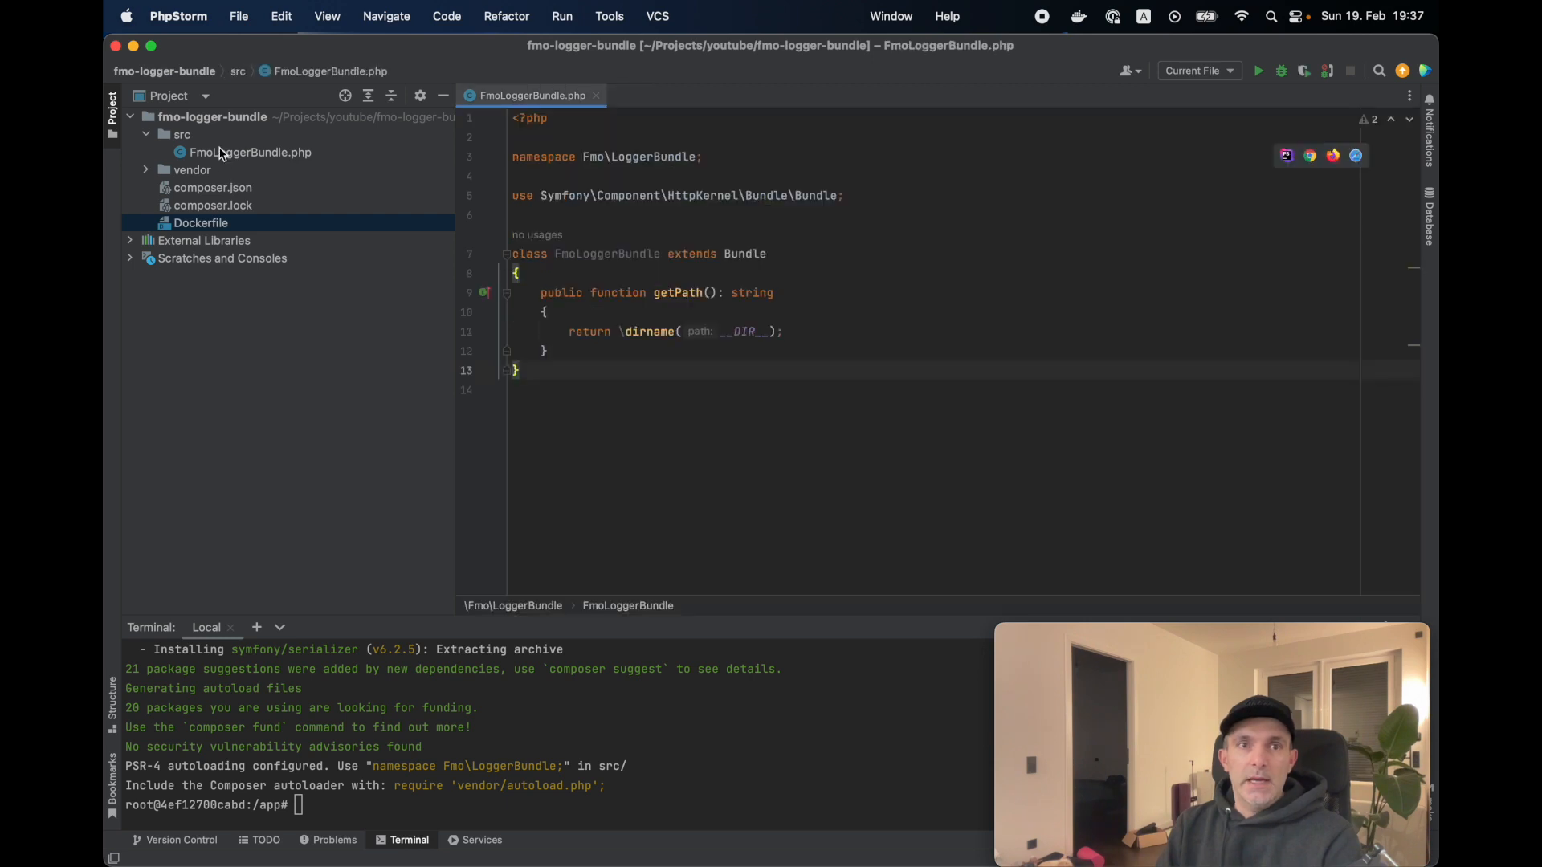
pyautogui.rightClick(182, 135)
pyautogui.write('Ex')
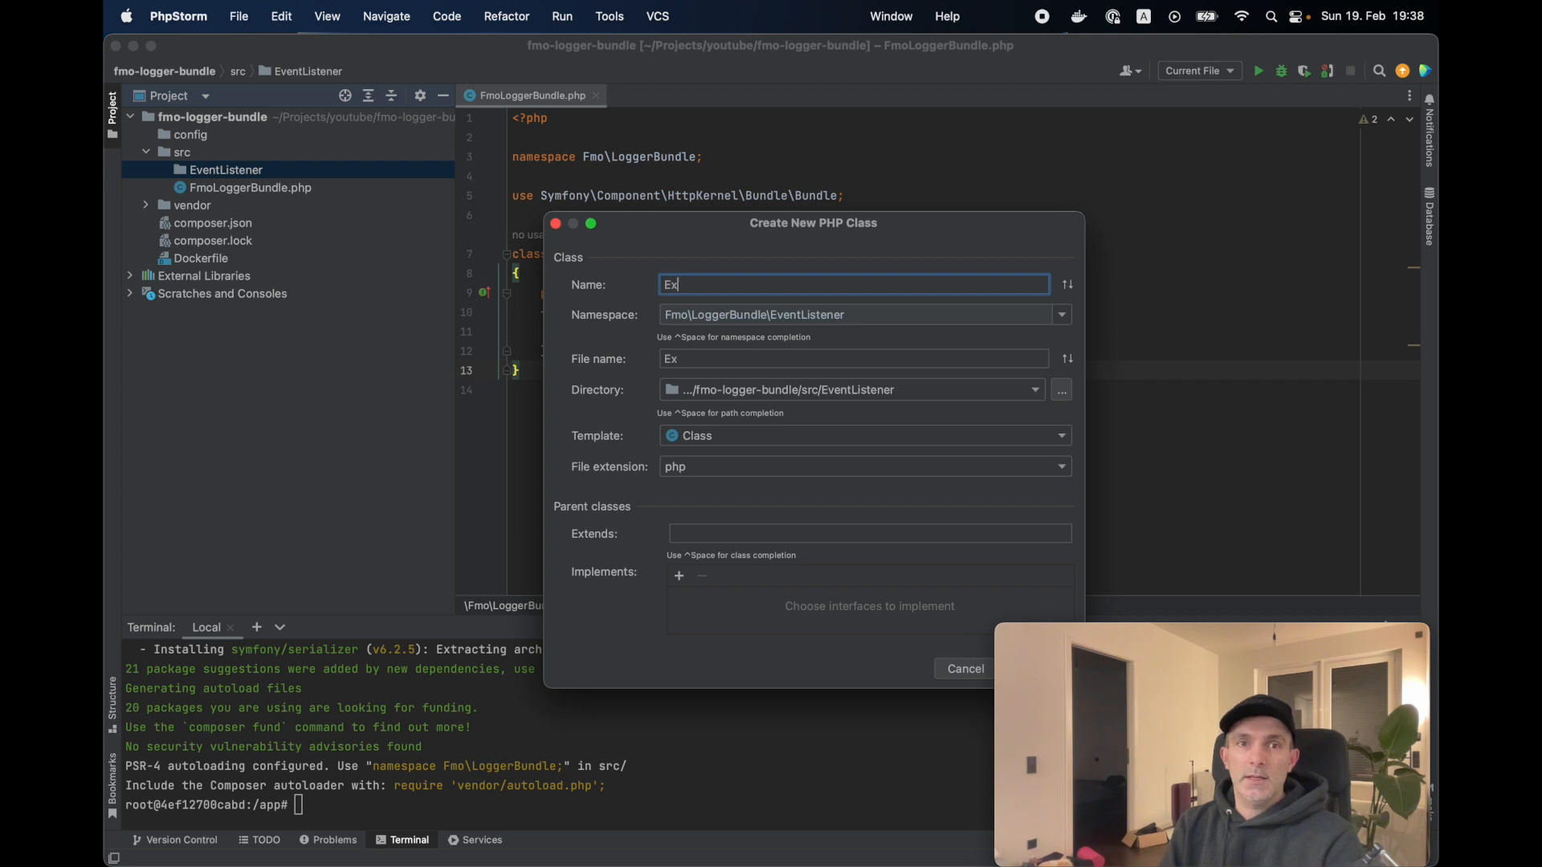
# Create ExceptionListener with a constructor injecting SerializerInterface $serializer into a private property
pyautogui.write('ception')
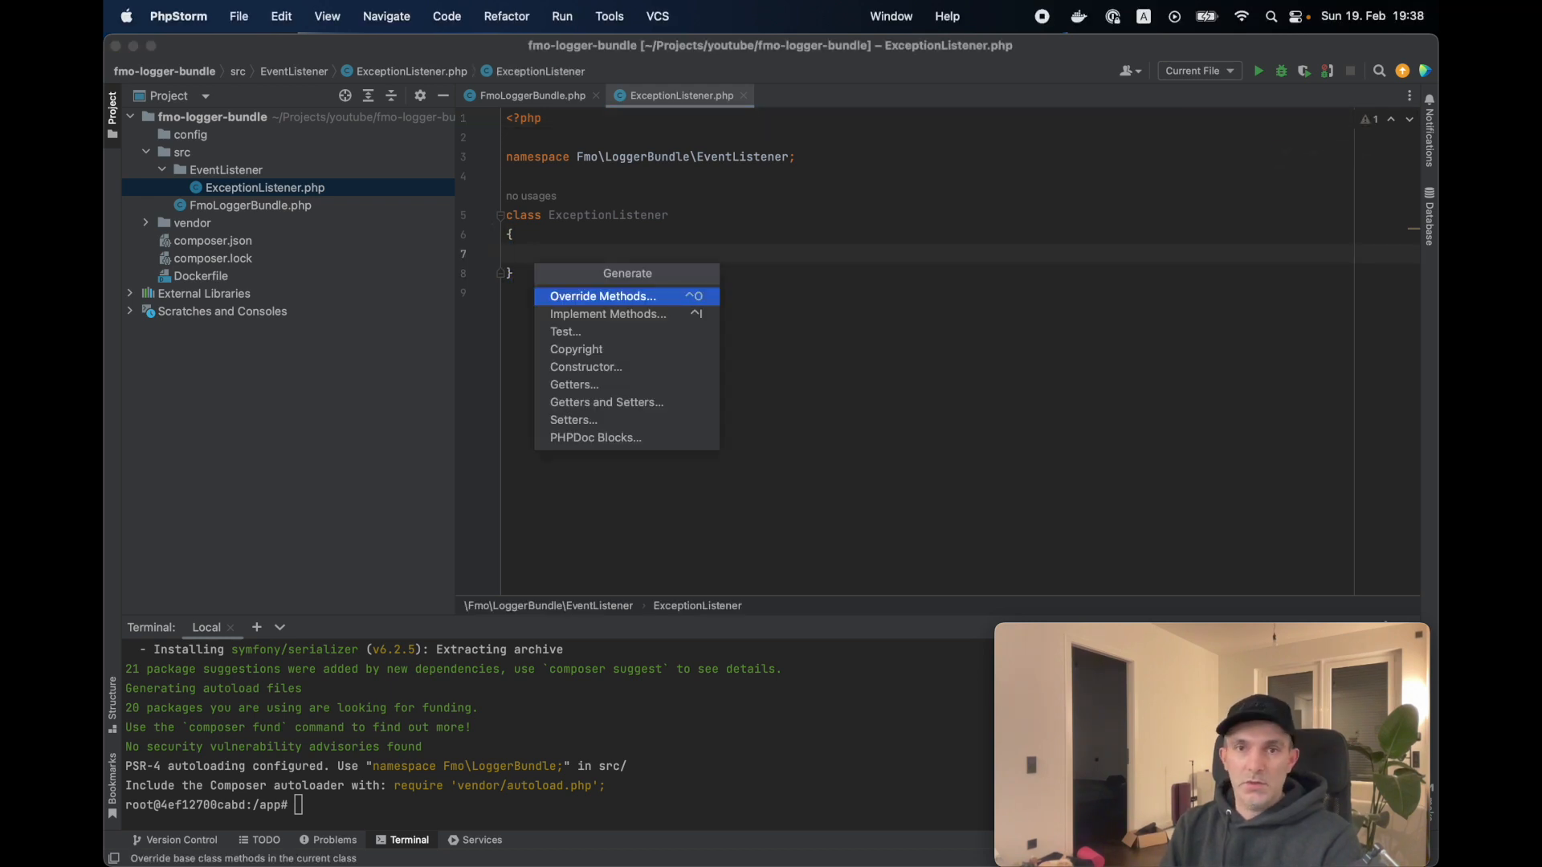
pyautogui.click(586, 366)
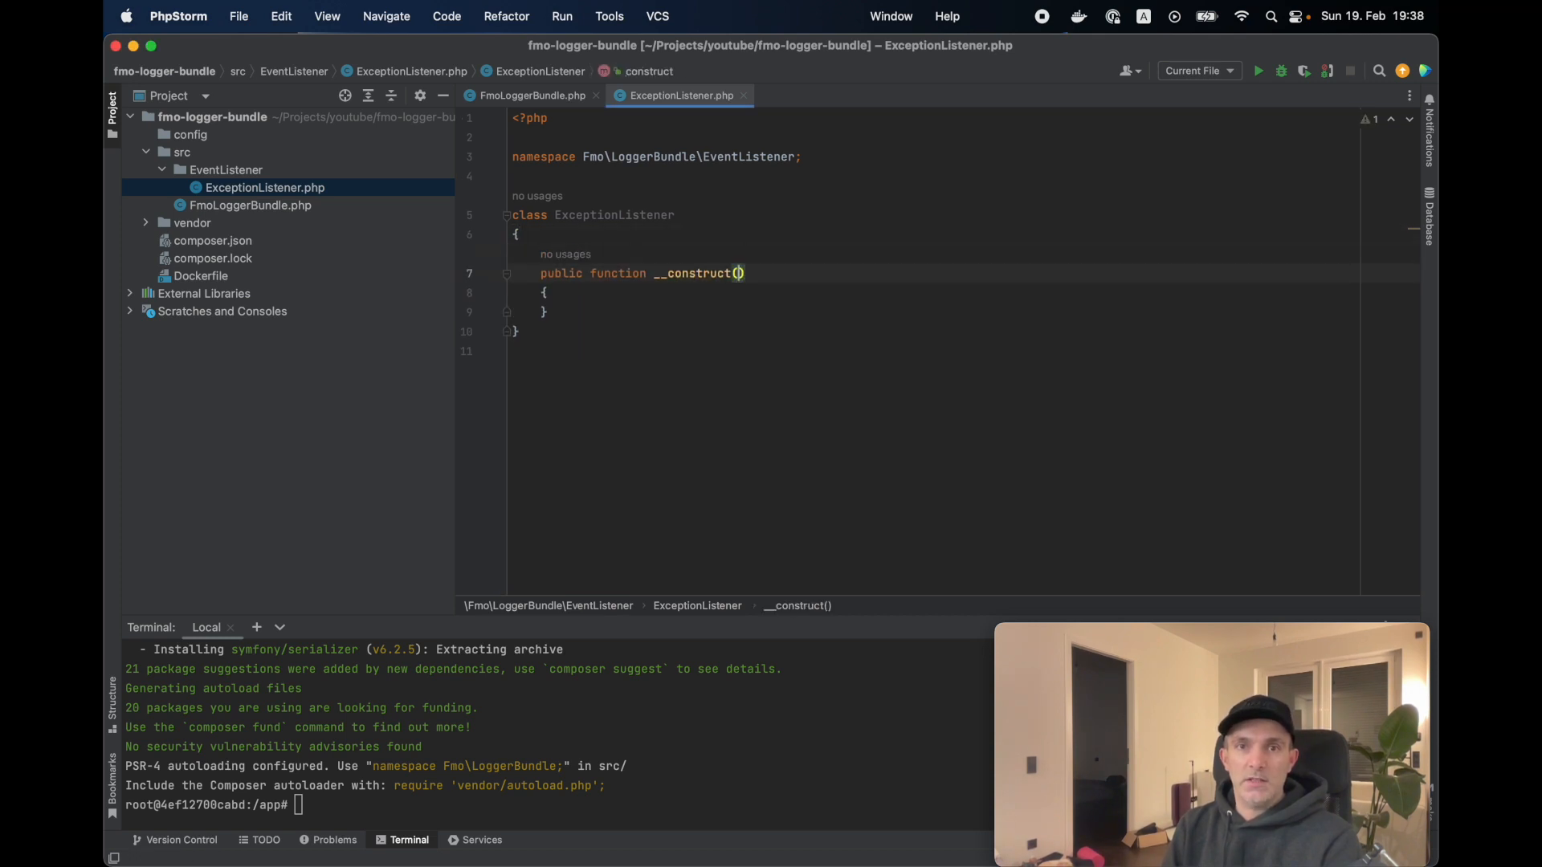
pyautogui.write('Ser')
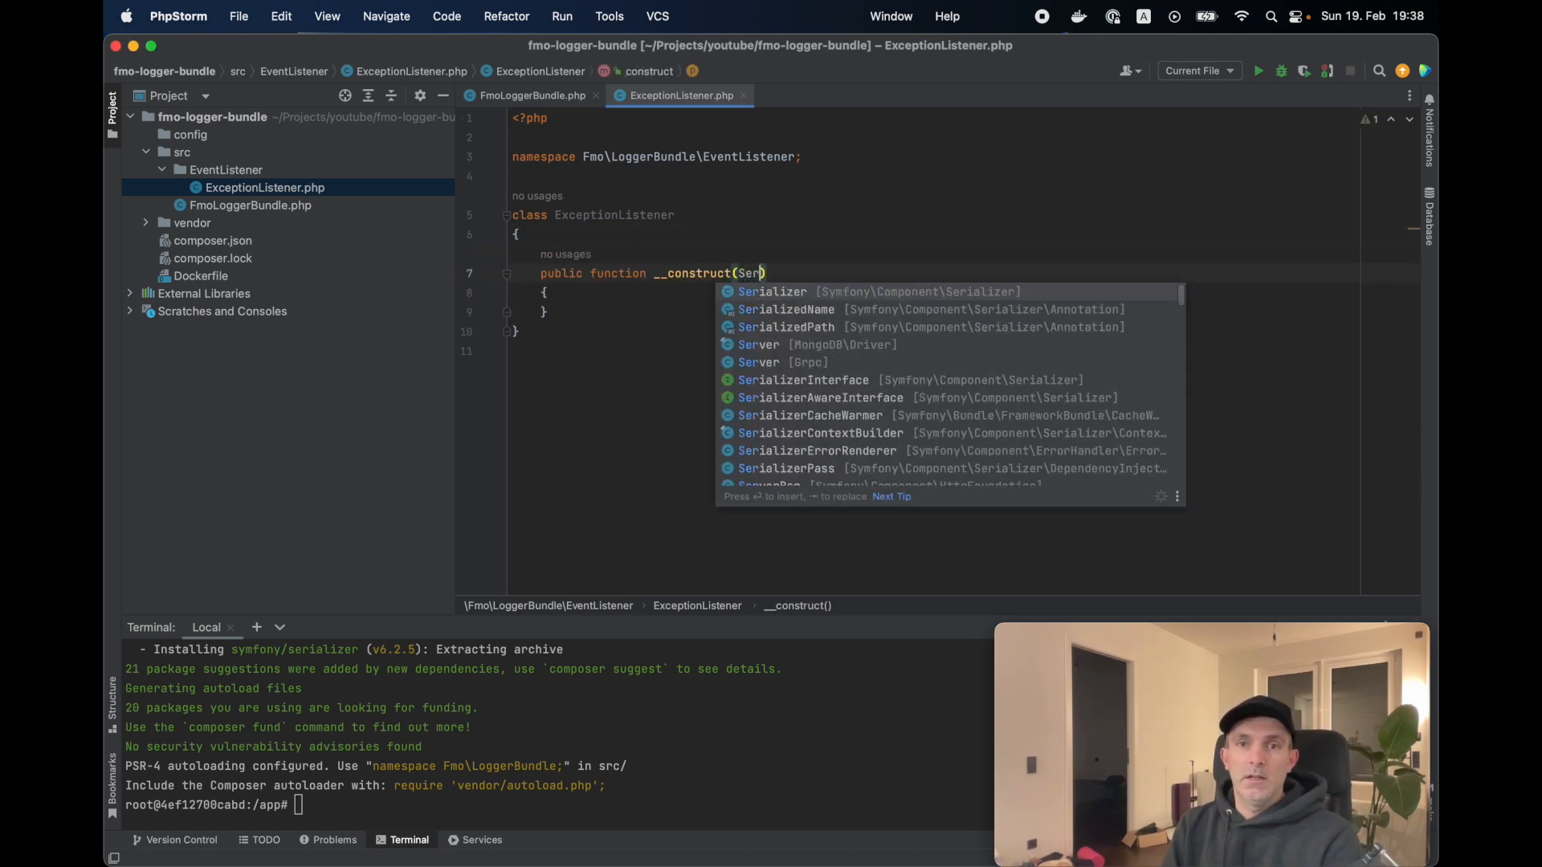
pyautogui.click(803, 379)
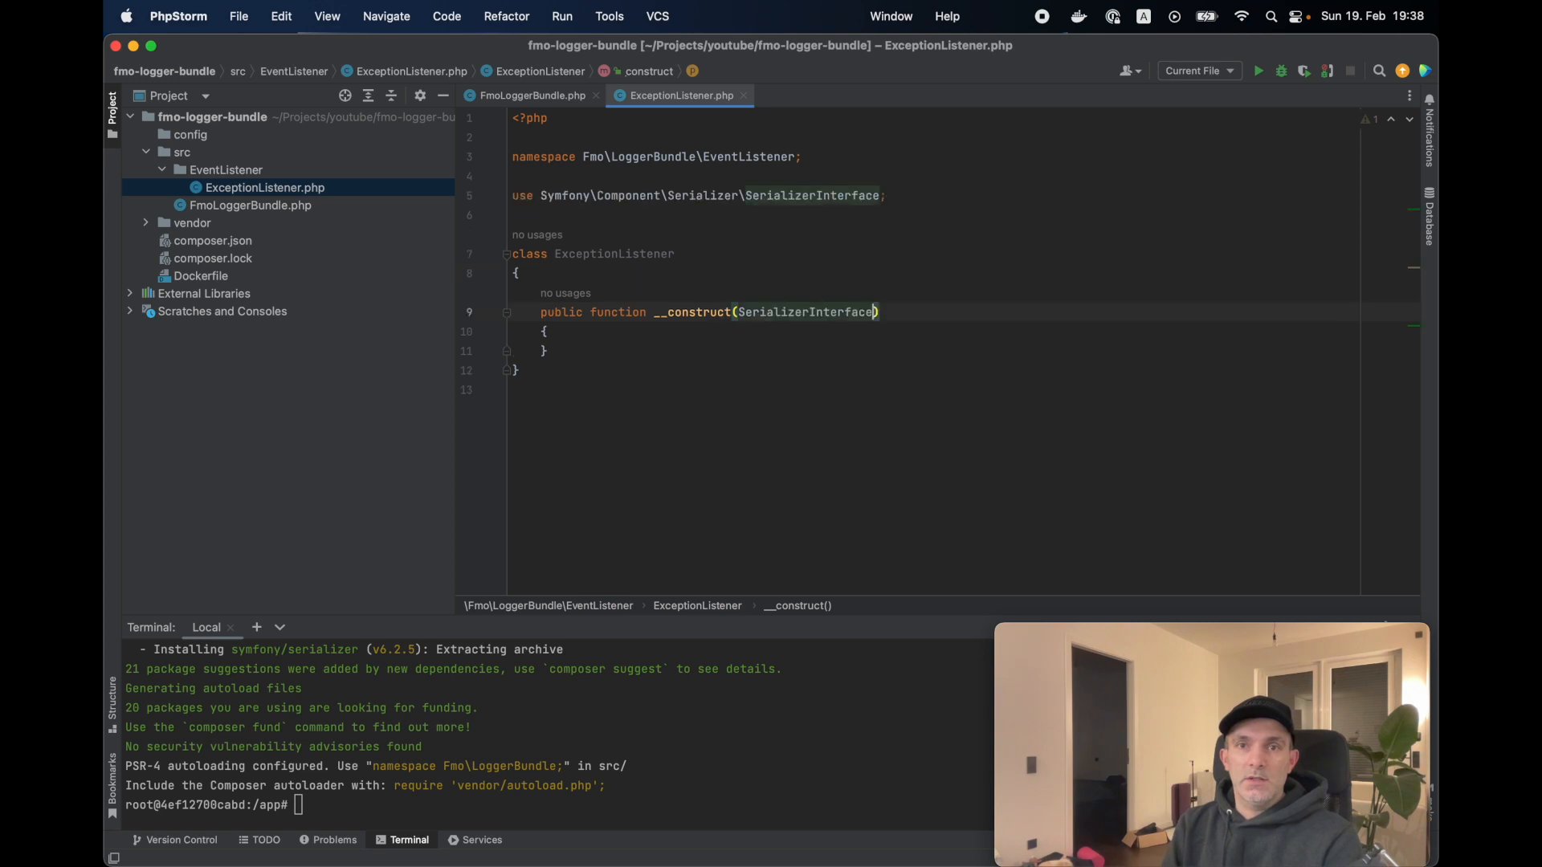
pyautogui.write('$serializer')
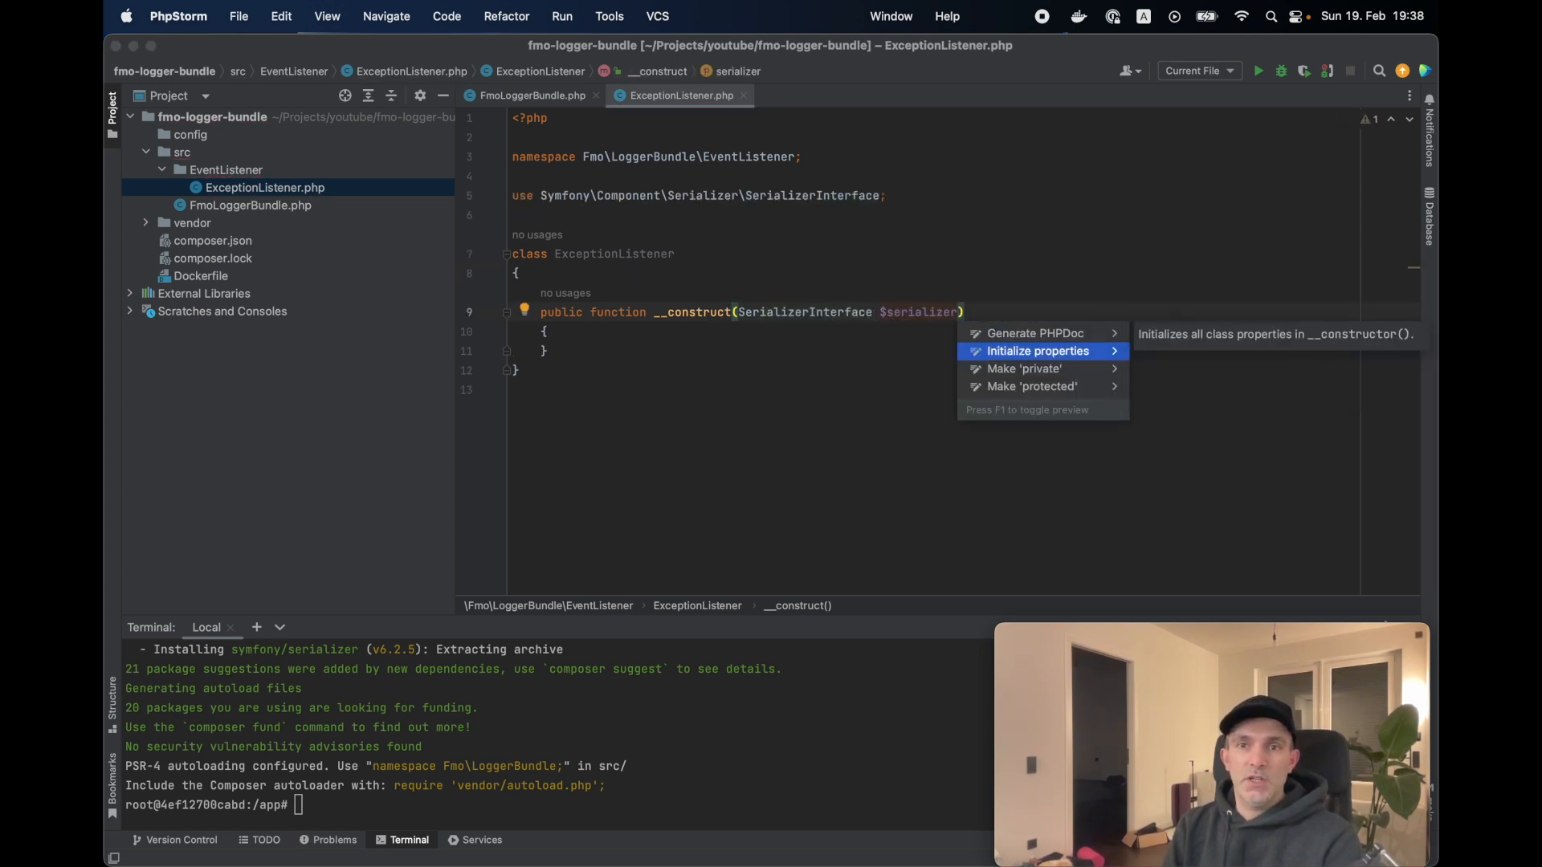
pyautogui.click(1036, 351)
pyautogui.write('public function __invoke(')
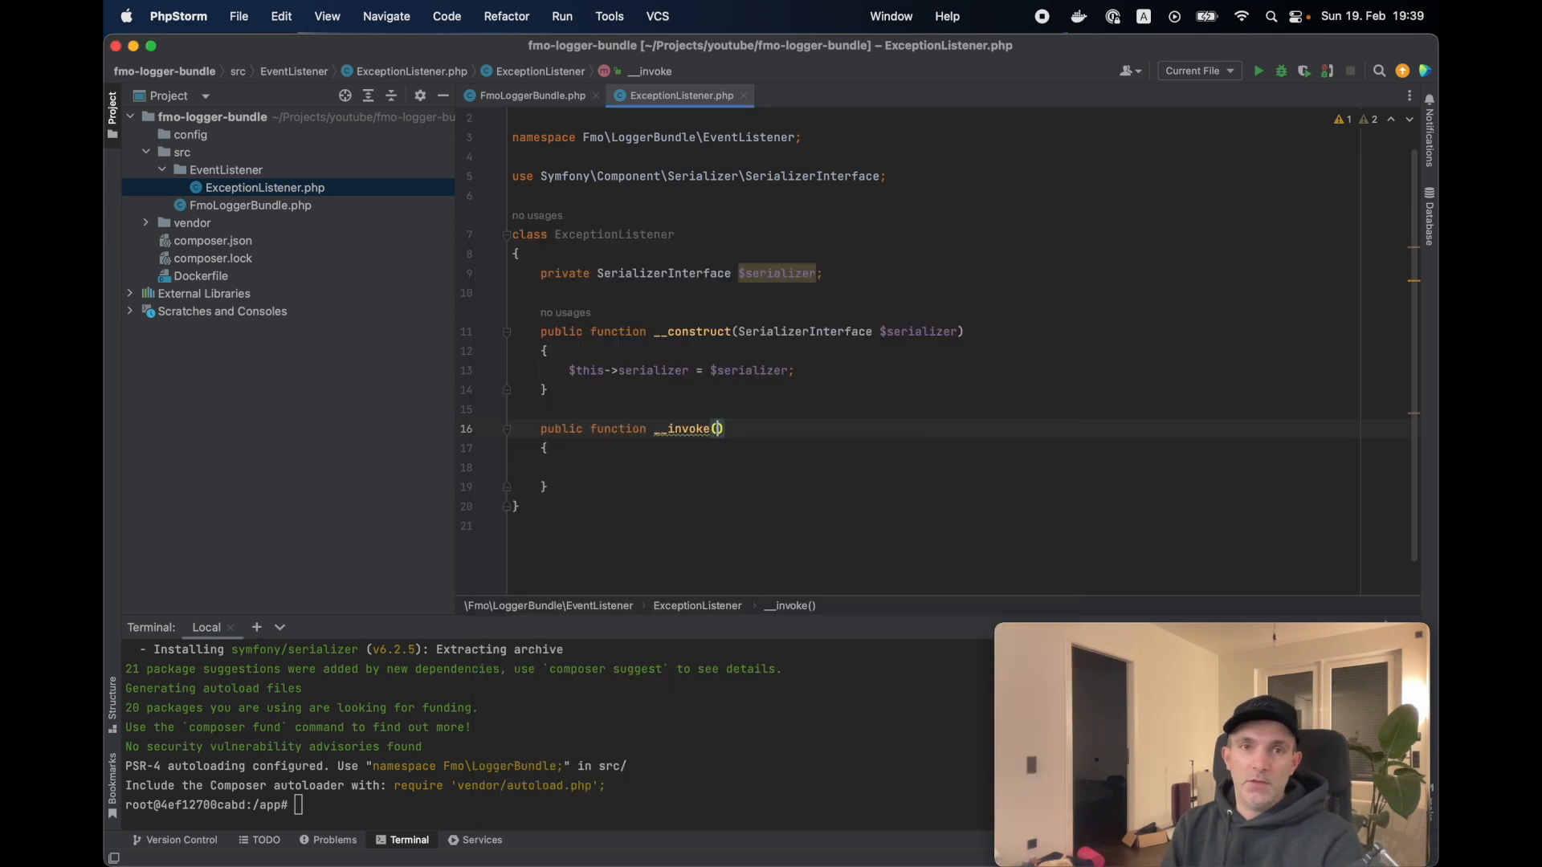
# Make __invoke(ExceptionEvent $event): void assign $exception = $event->getThrowable()
pyautogui.write('Exceptionevent $event')
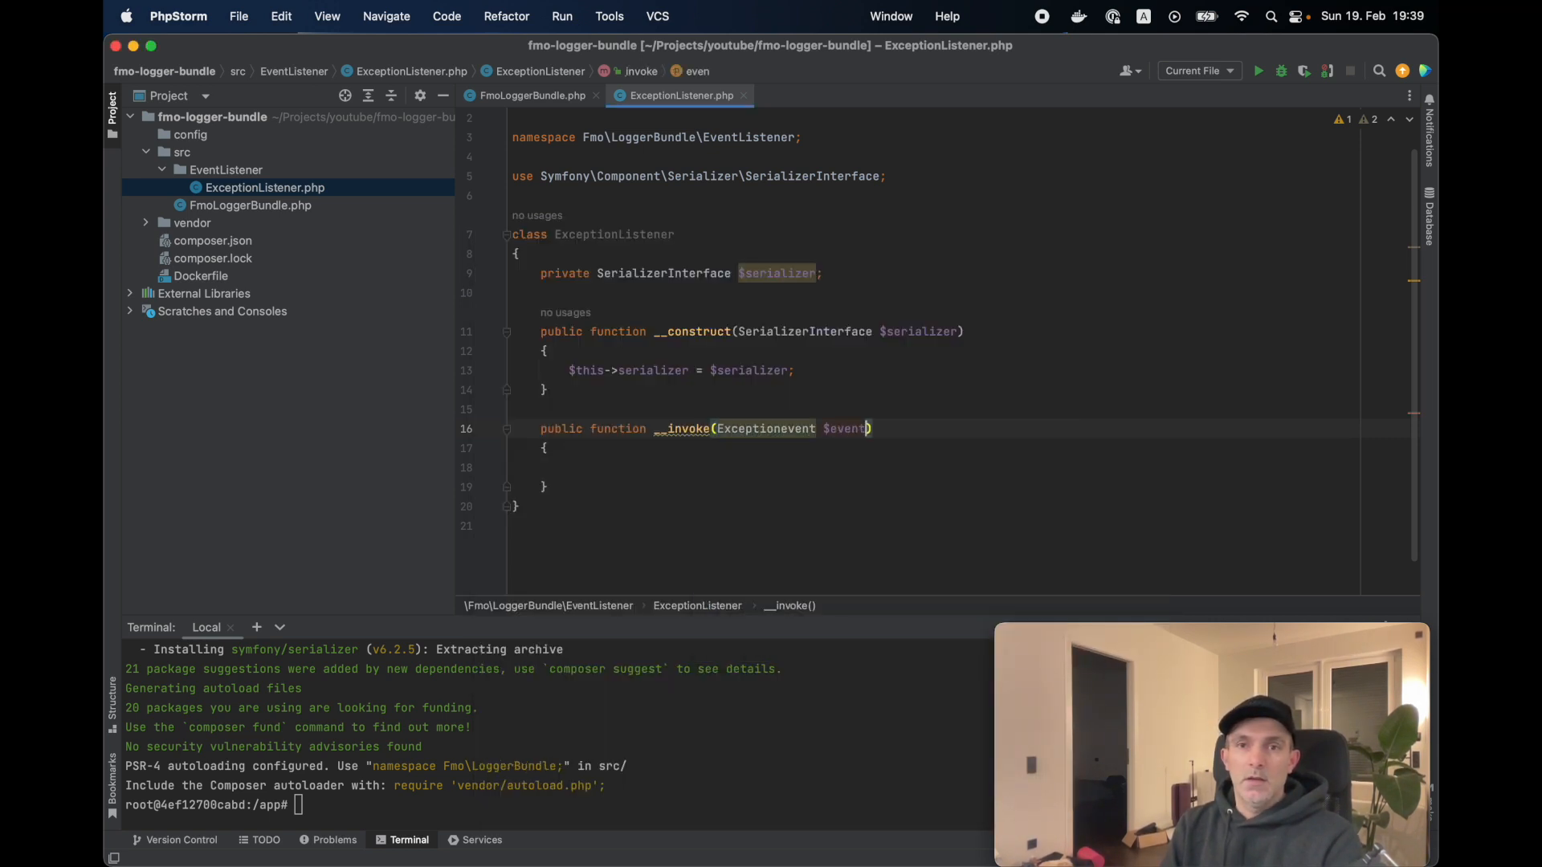
pyautogui.write(': void')
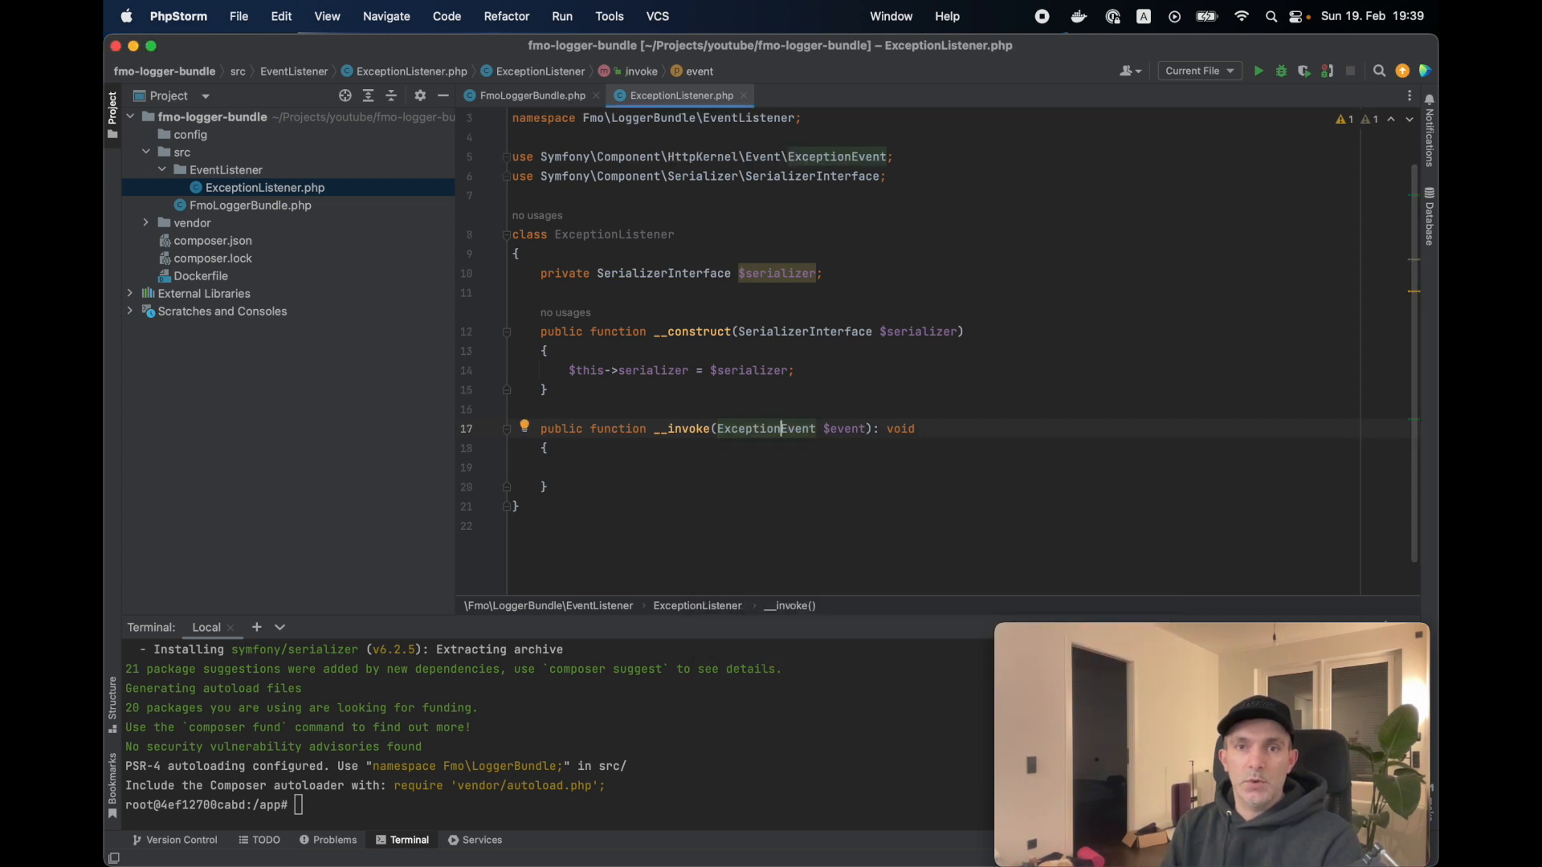
pyautogui.write('$exception =')
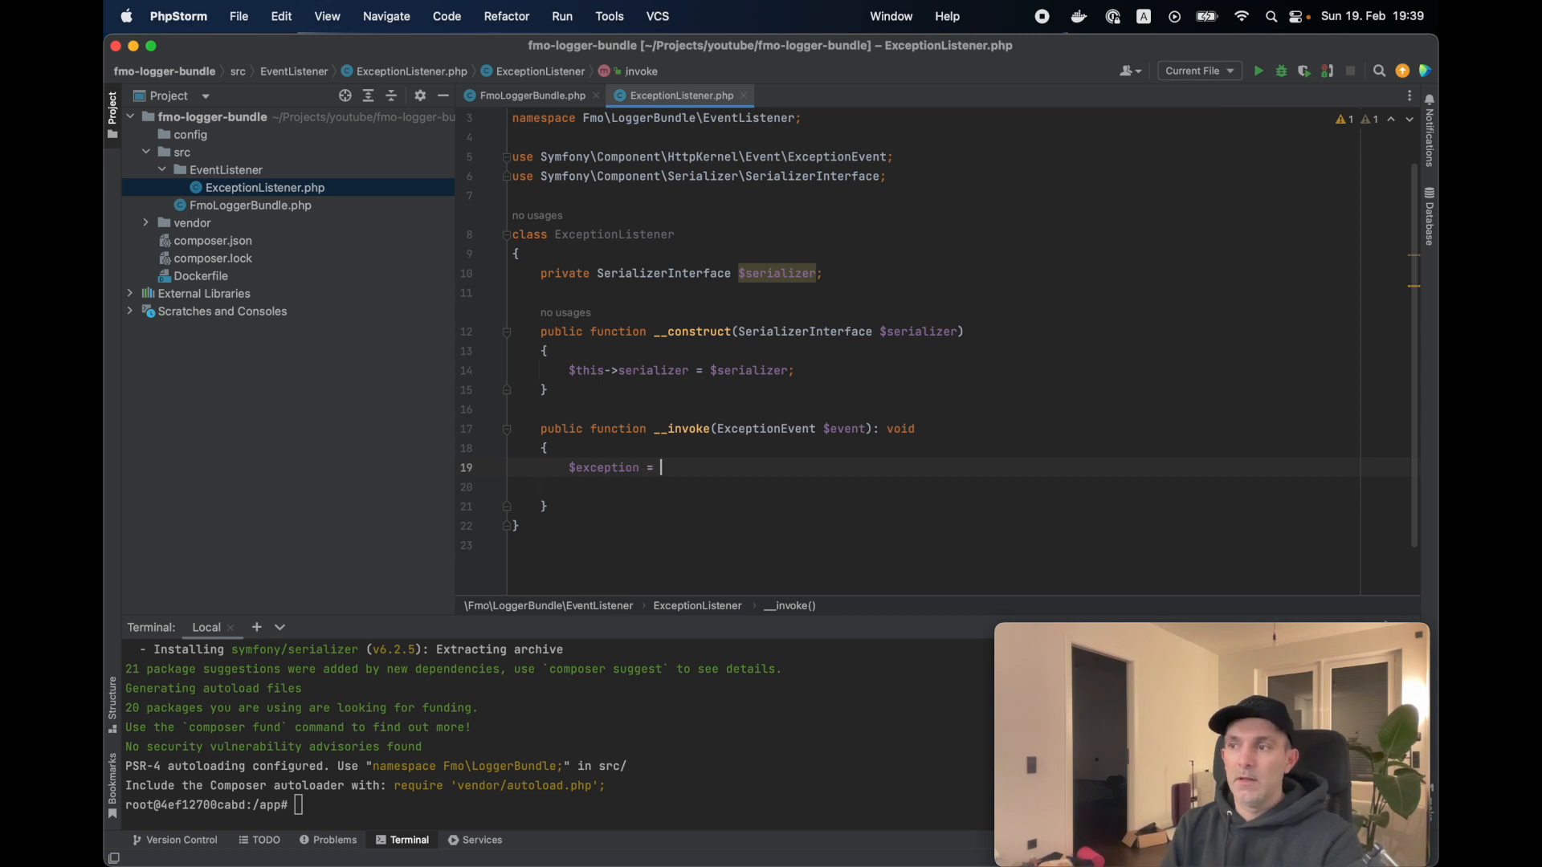
pyautogui.write('$event->getThrowable();')
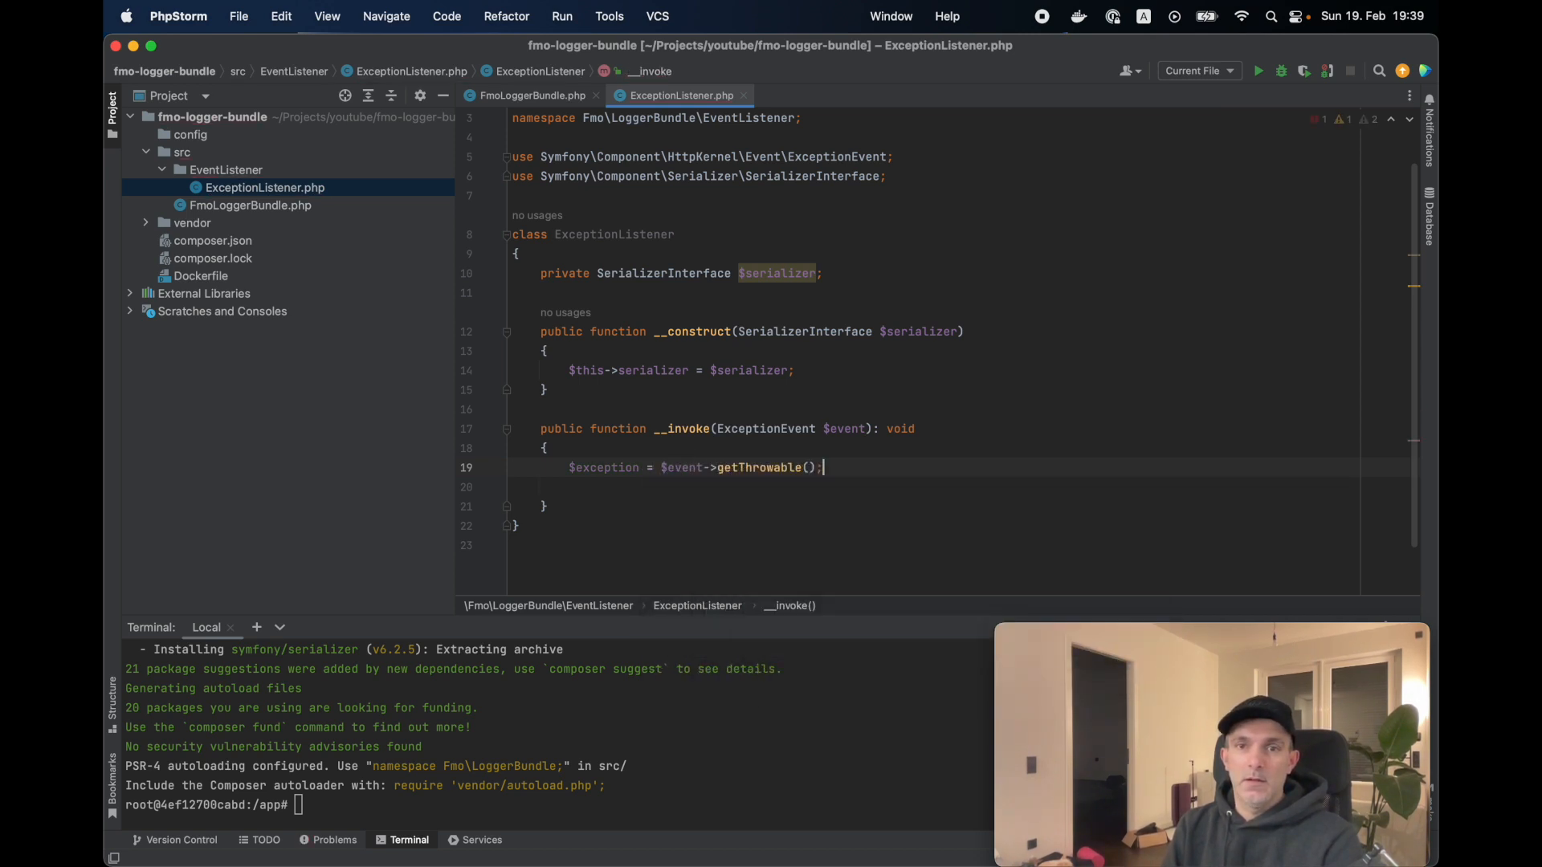
pyautogui.click(226, 169)
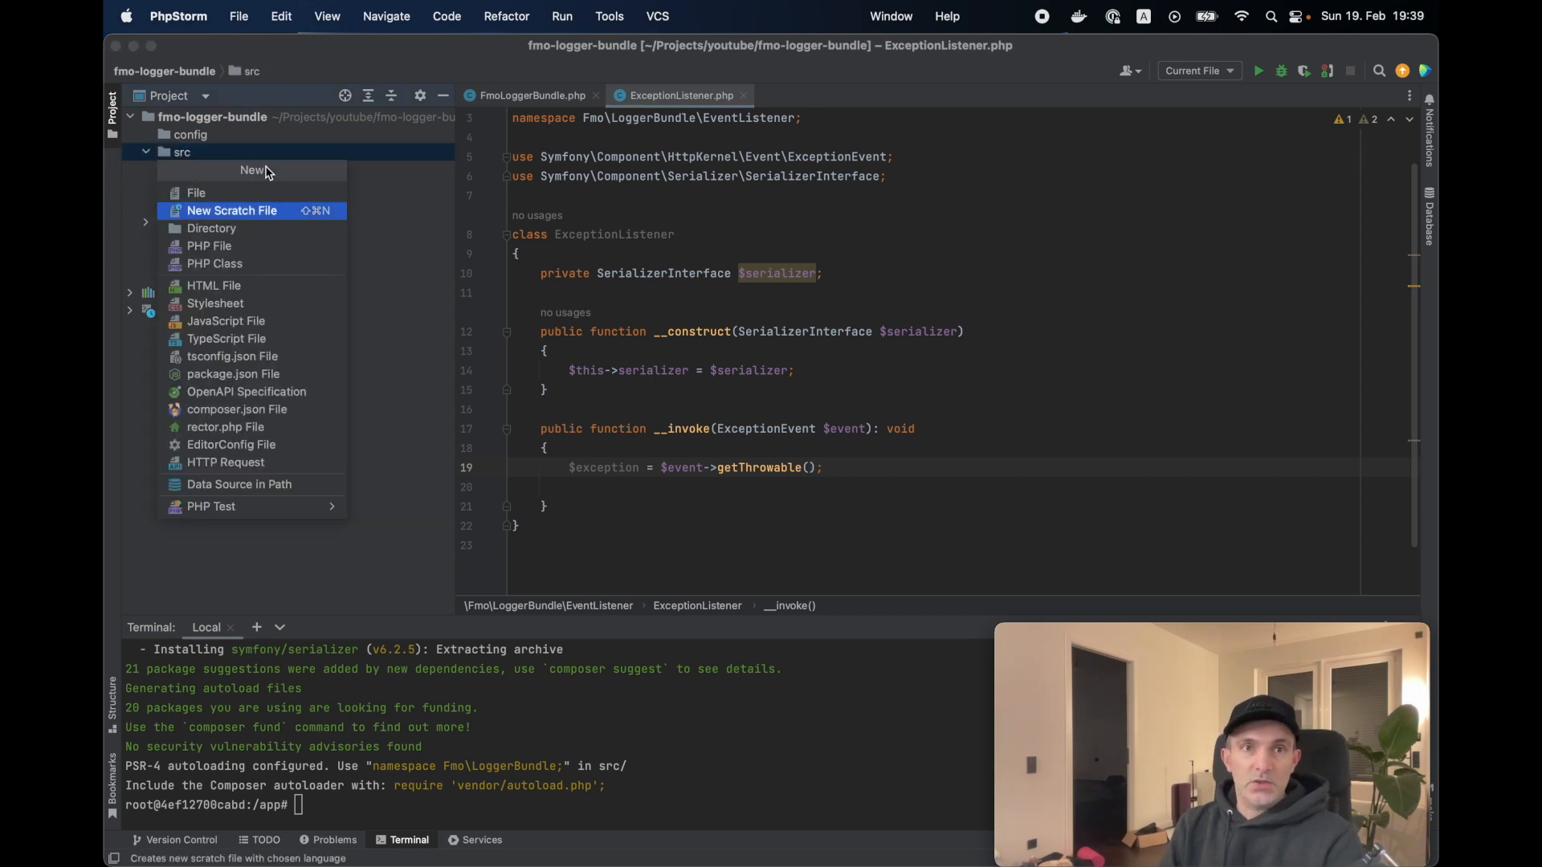
# Add abstract CustomException in src/Exception extending Exception with a constructor and abstract serializeErrors(): array
pyautogui.click(212, 228)
pyautogui.write('Exce')
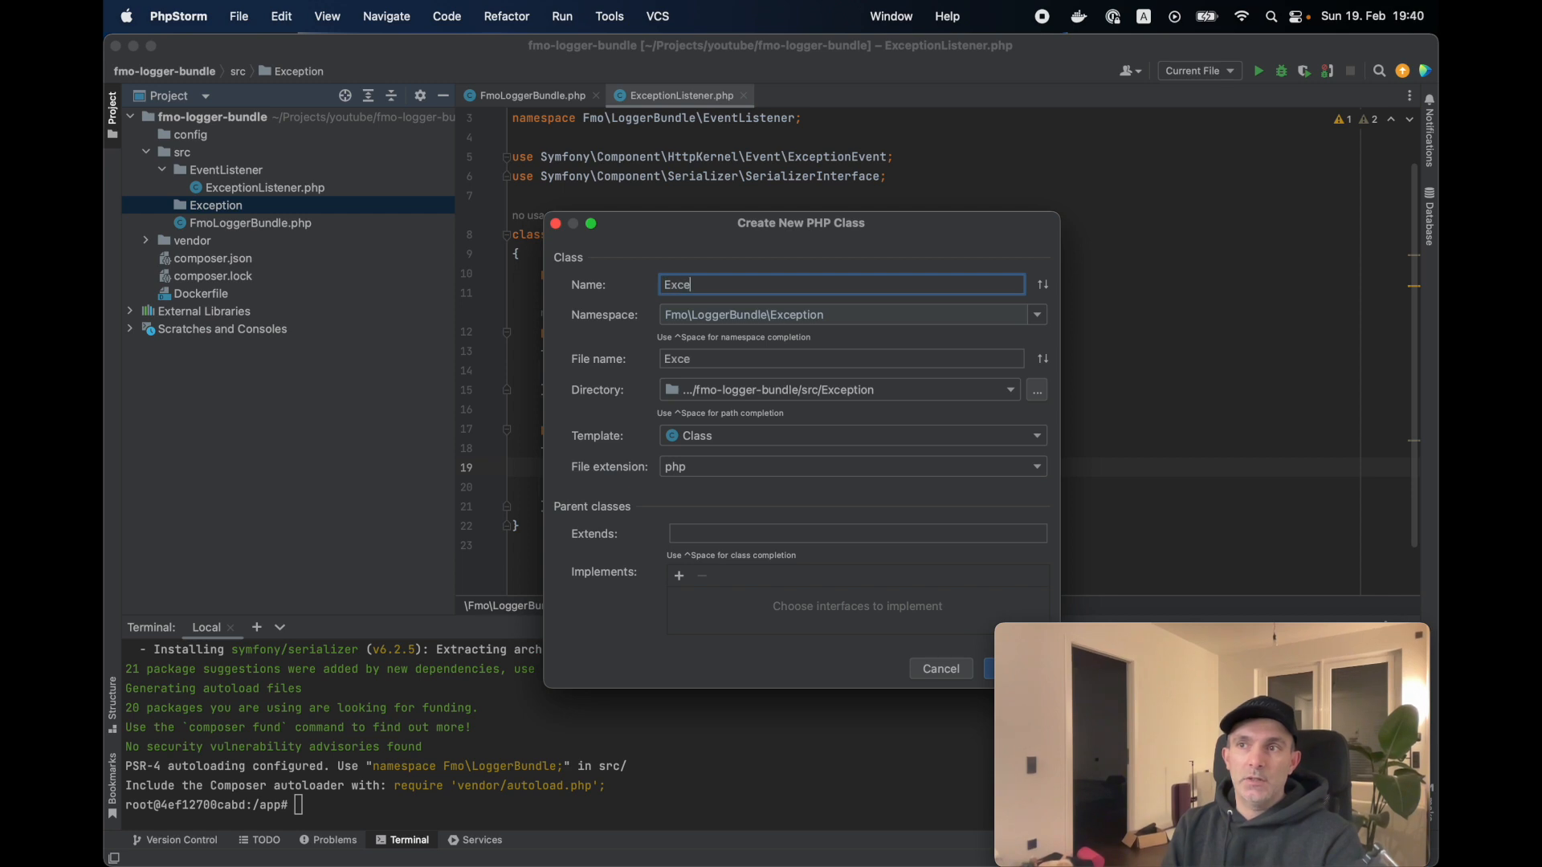
pyautogui.write('CustomExcep')
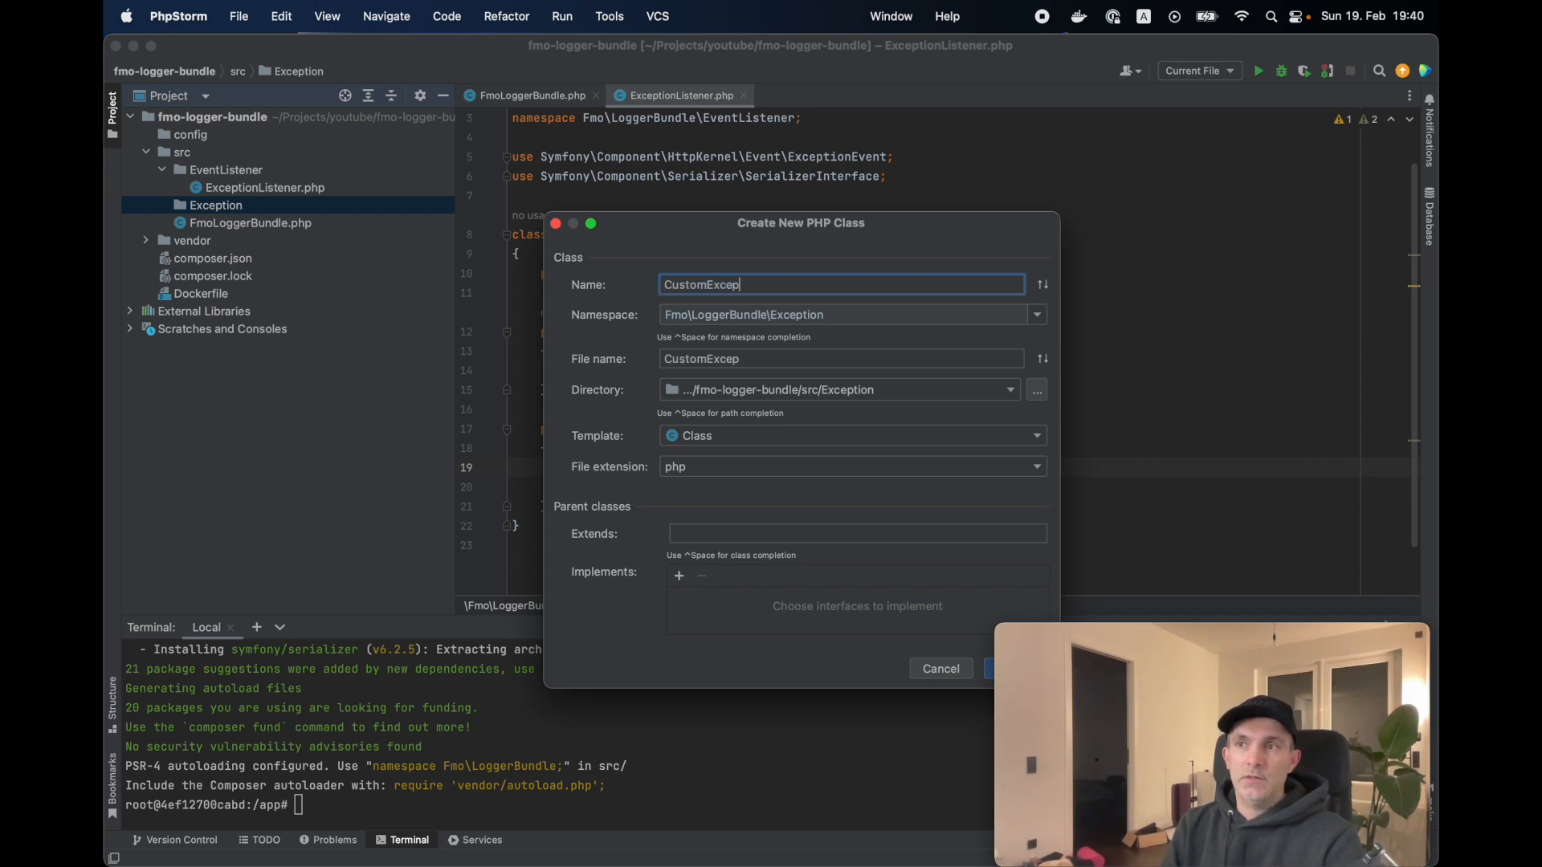
pyautogui.click(996, 668)
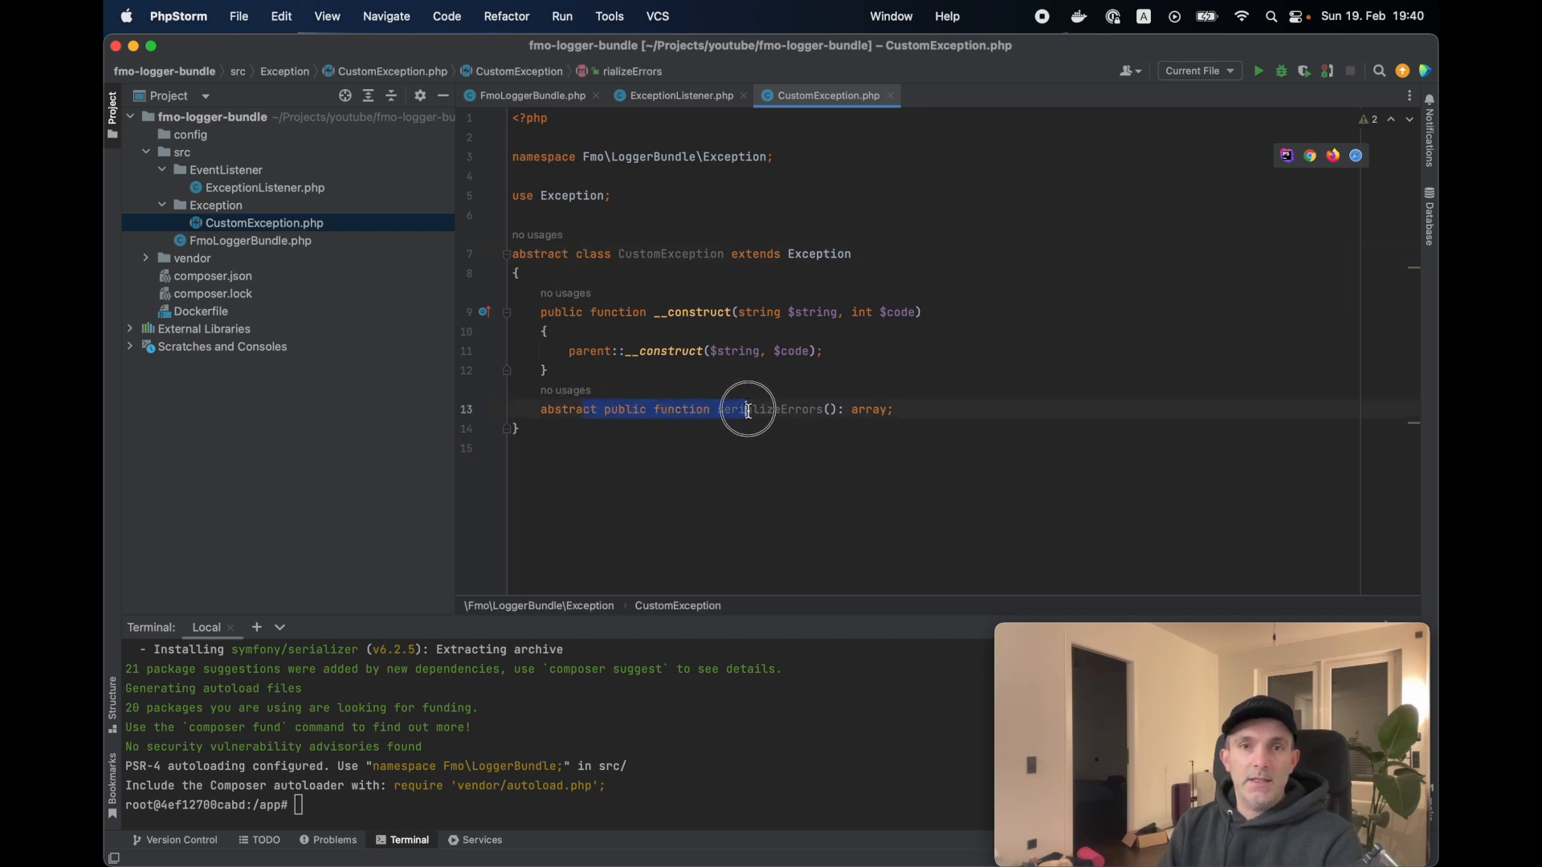
pyautogui.click(732, 409)
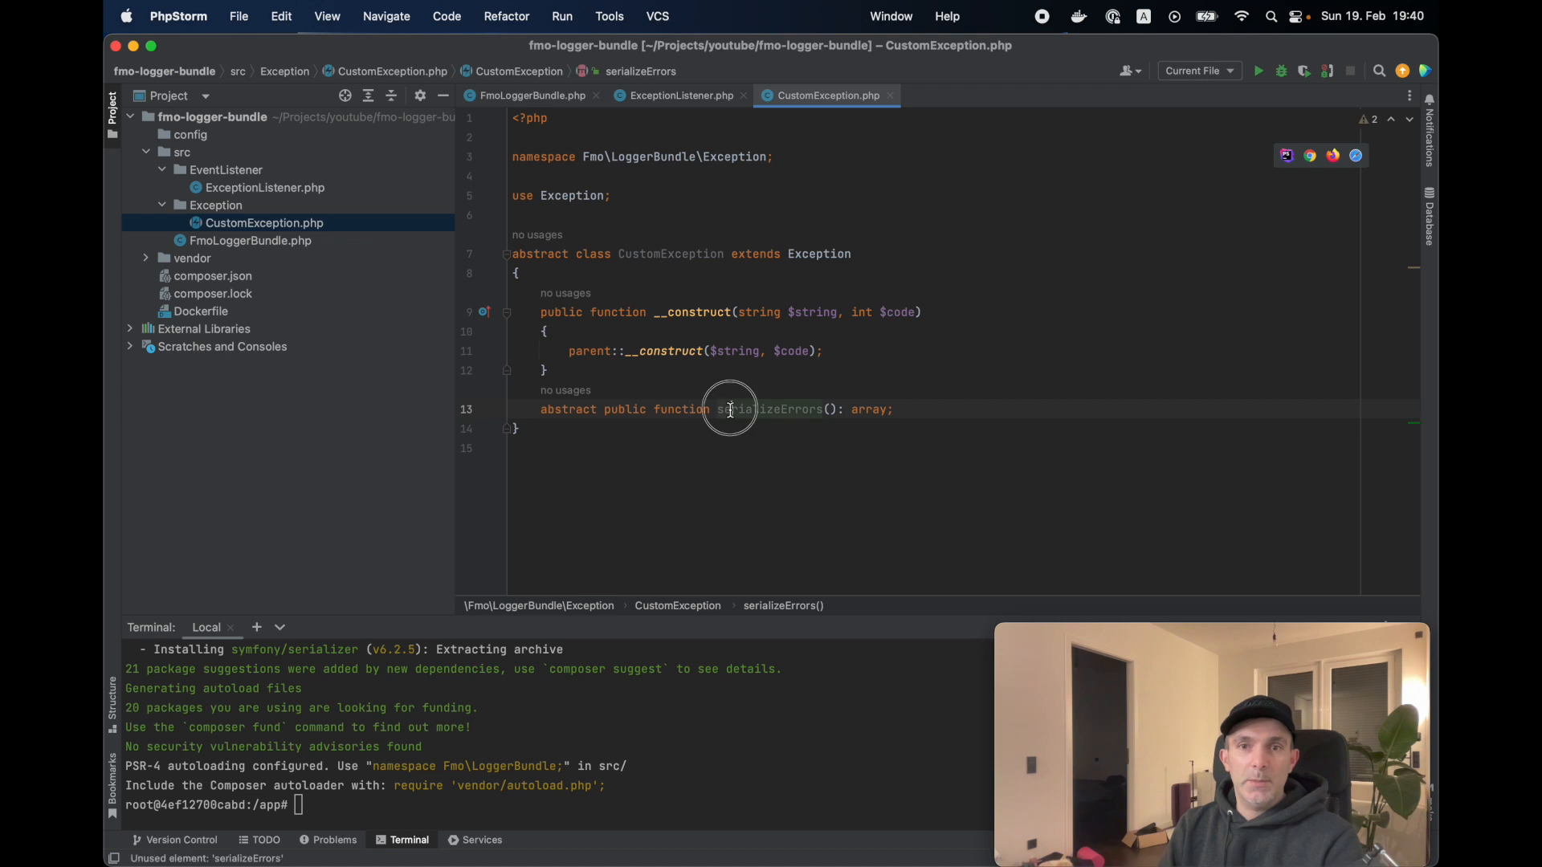
pyautogui.click(286, 240)
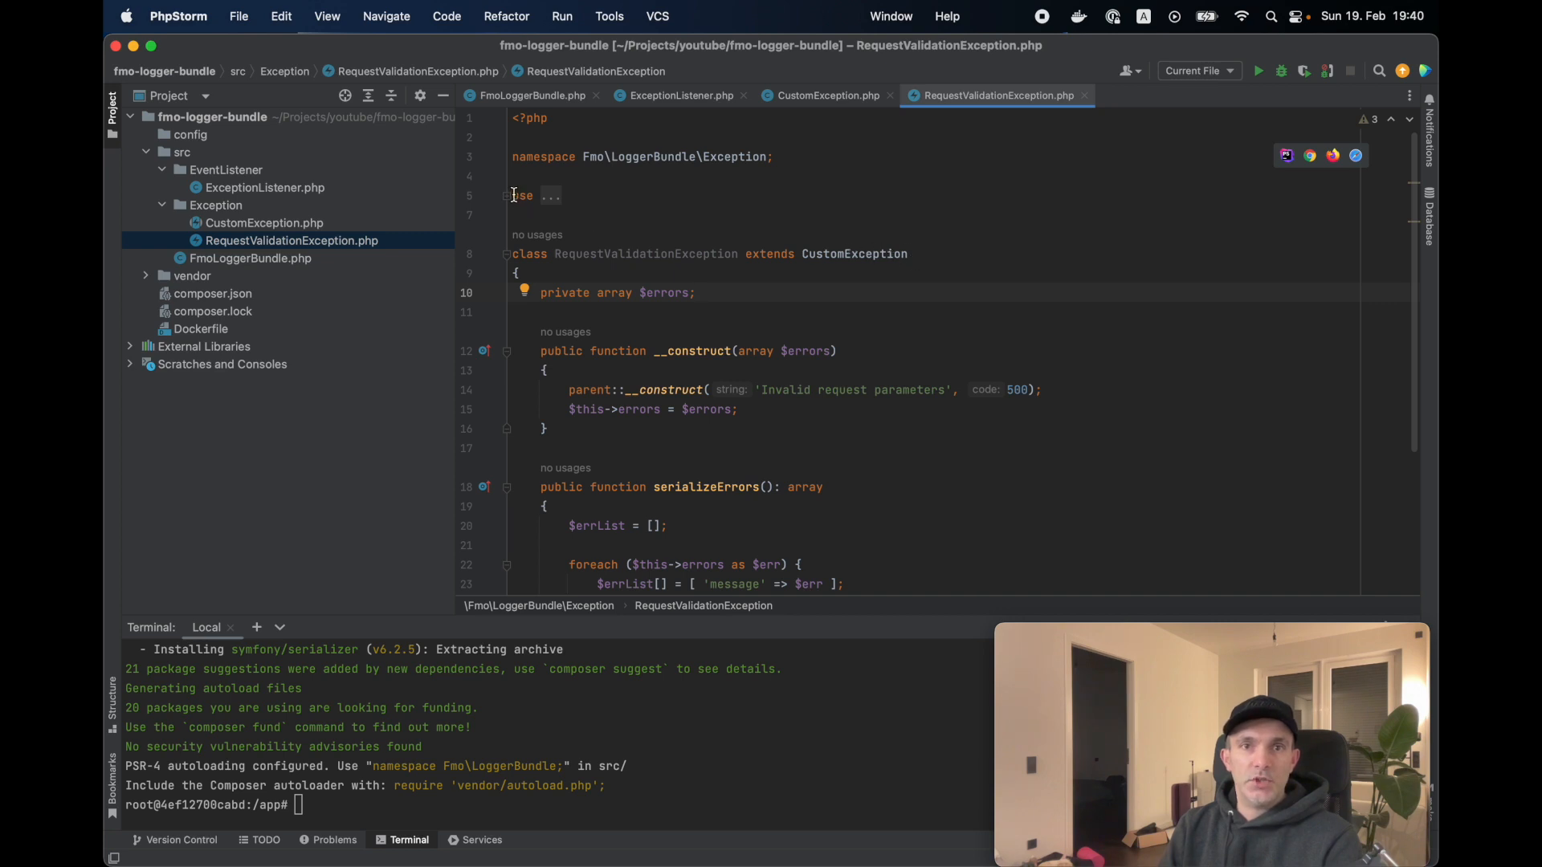
# Skim RequestValidationException.php and switch to the ExceptionListener.php editor
pyautogui.scroll(-3)
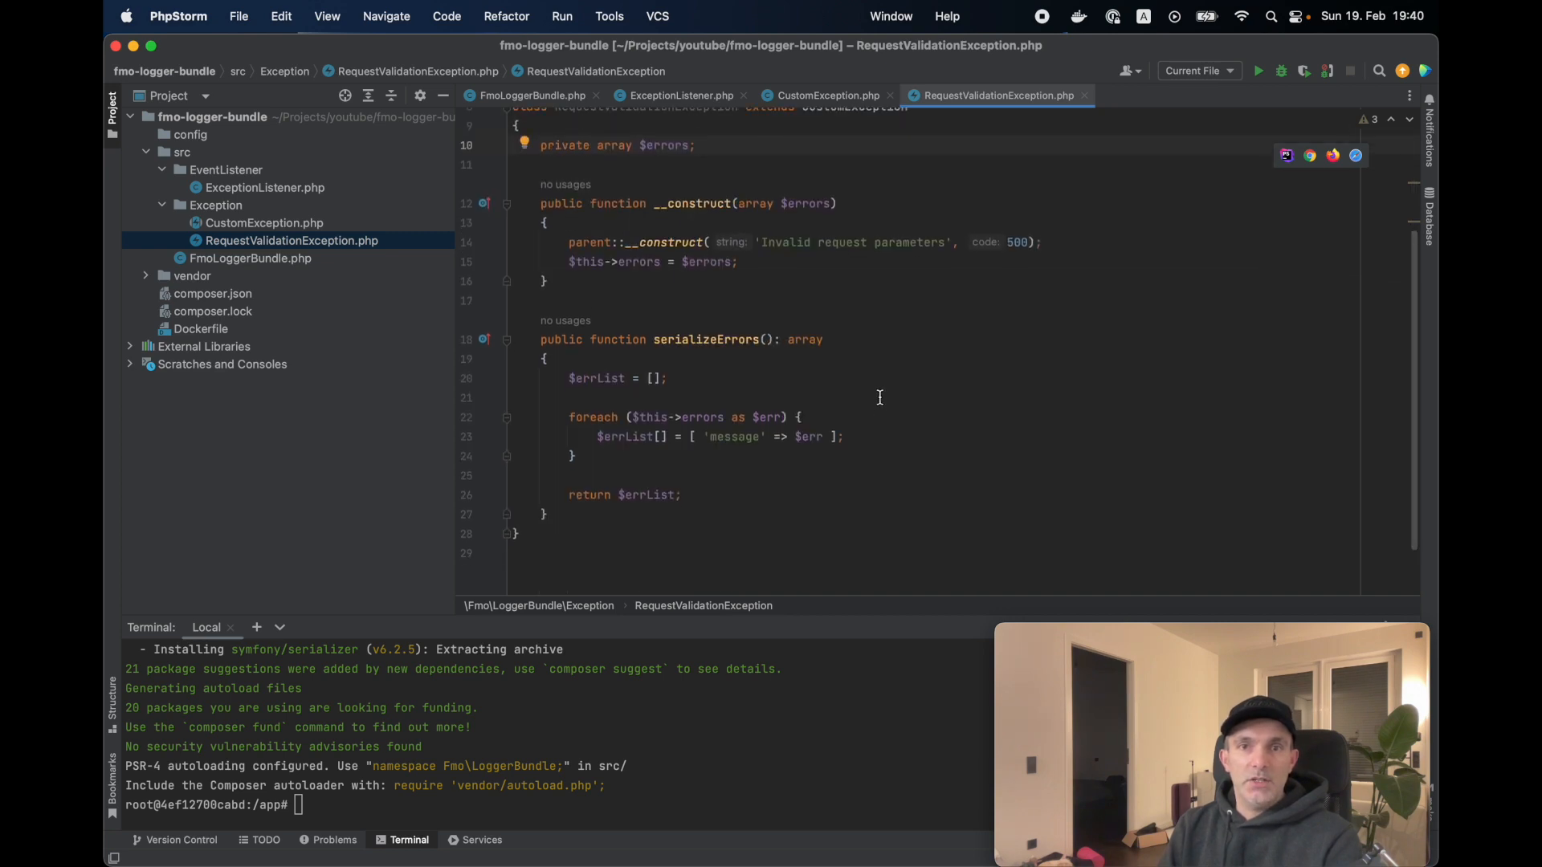
pyautogui.moveTo(758, 371)
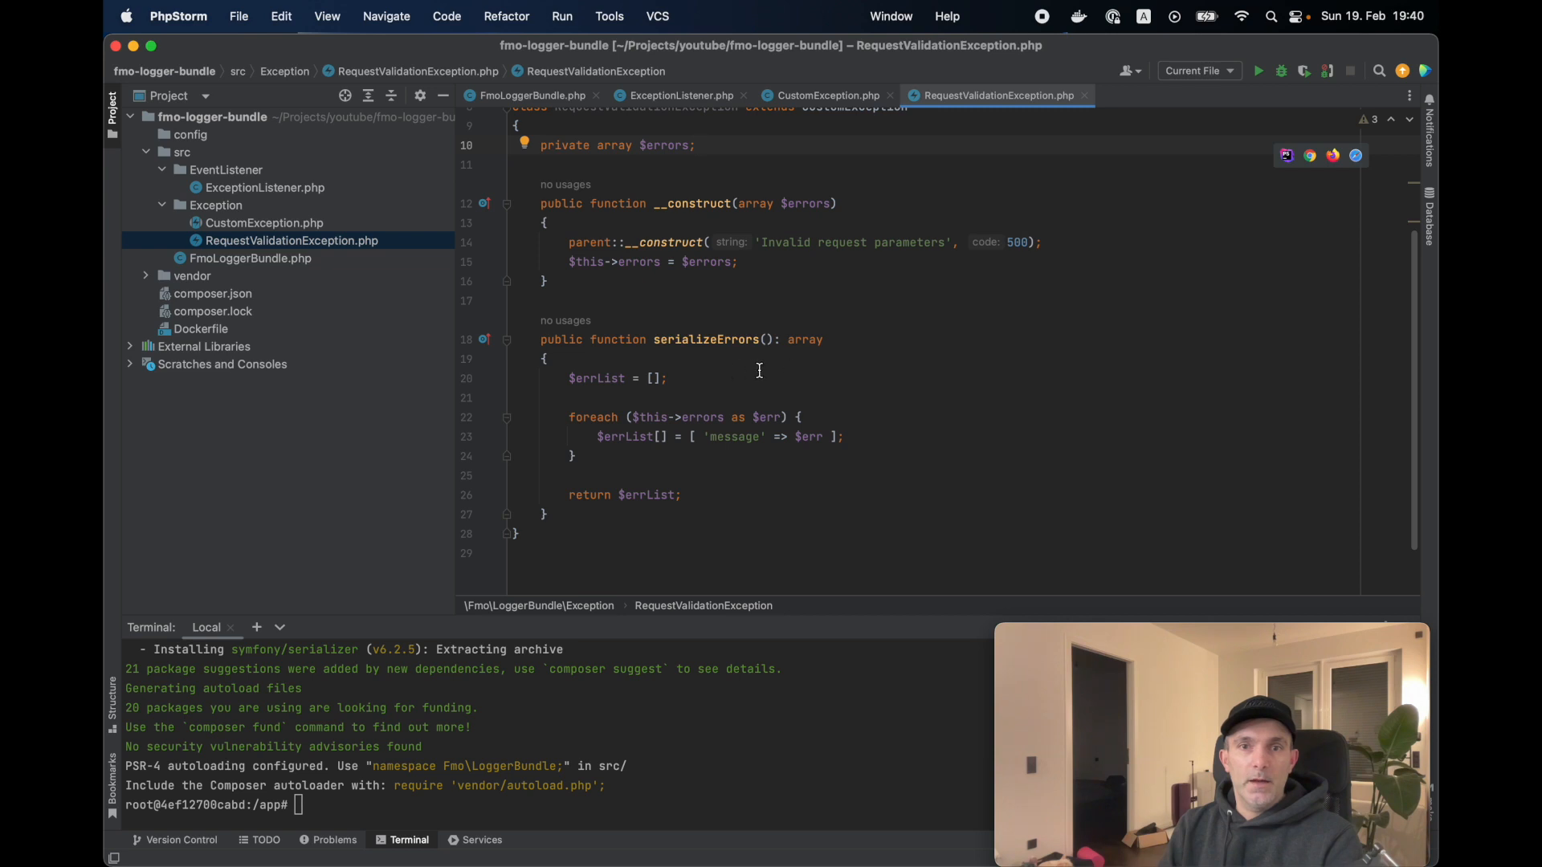
pyautogui.scroll(3)
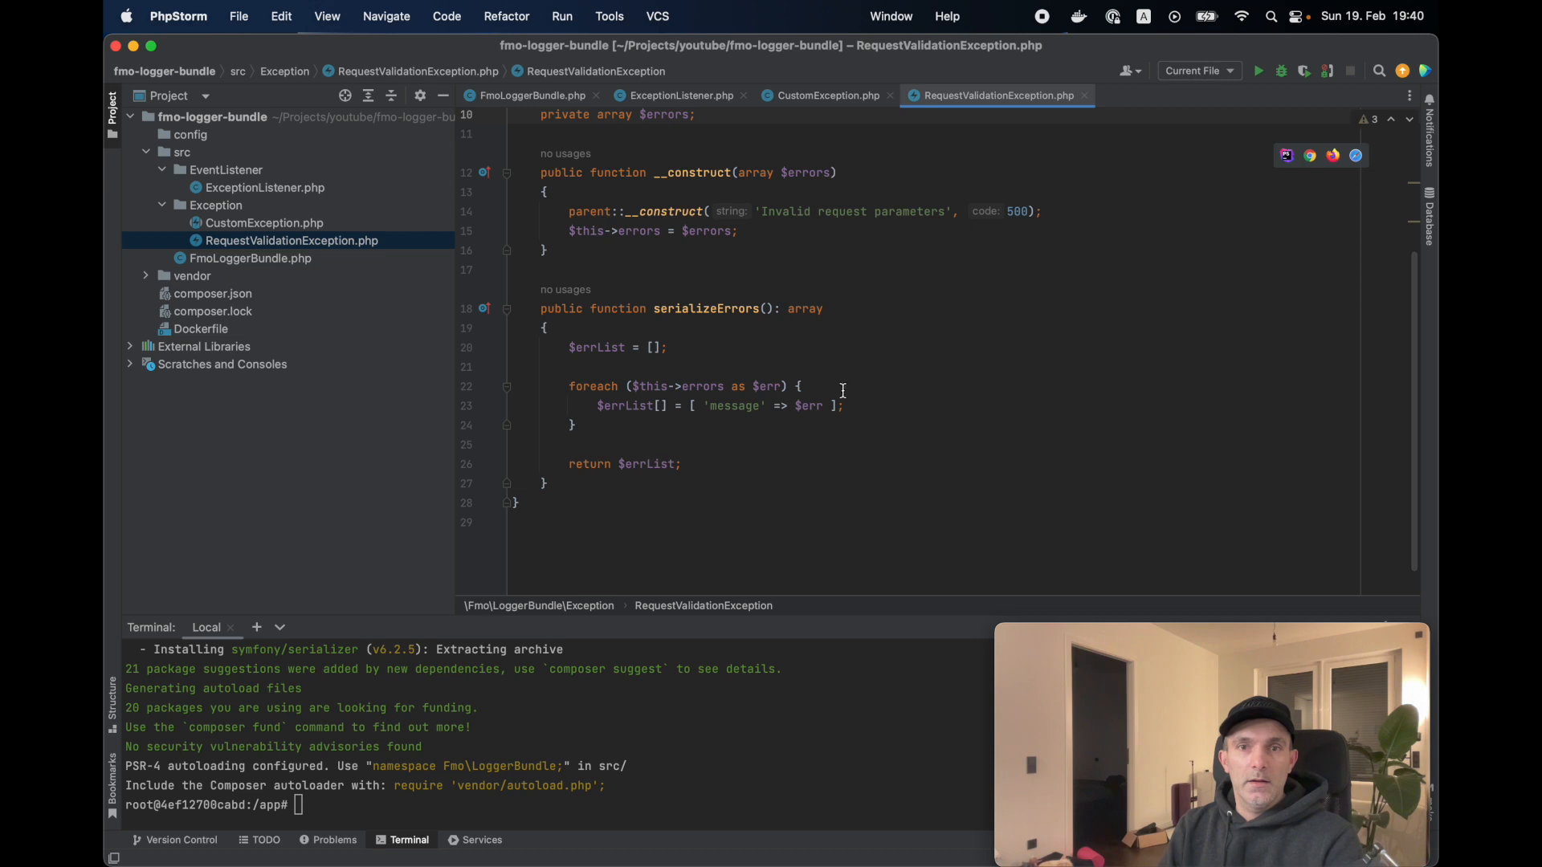
pyautogui.moveTo(880, 413)
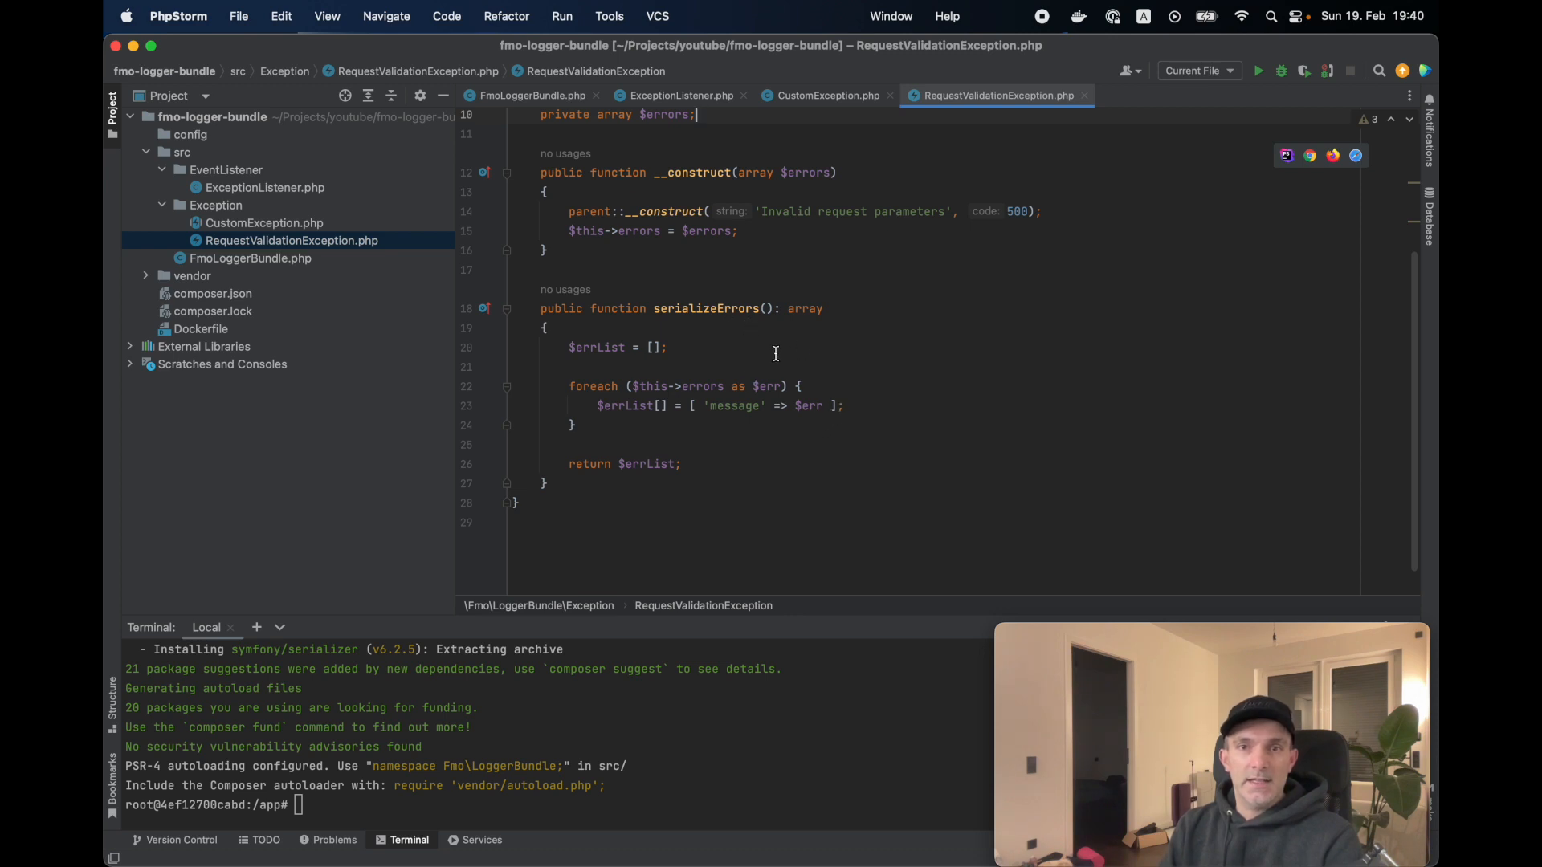
pyautogui.click(677, 95)
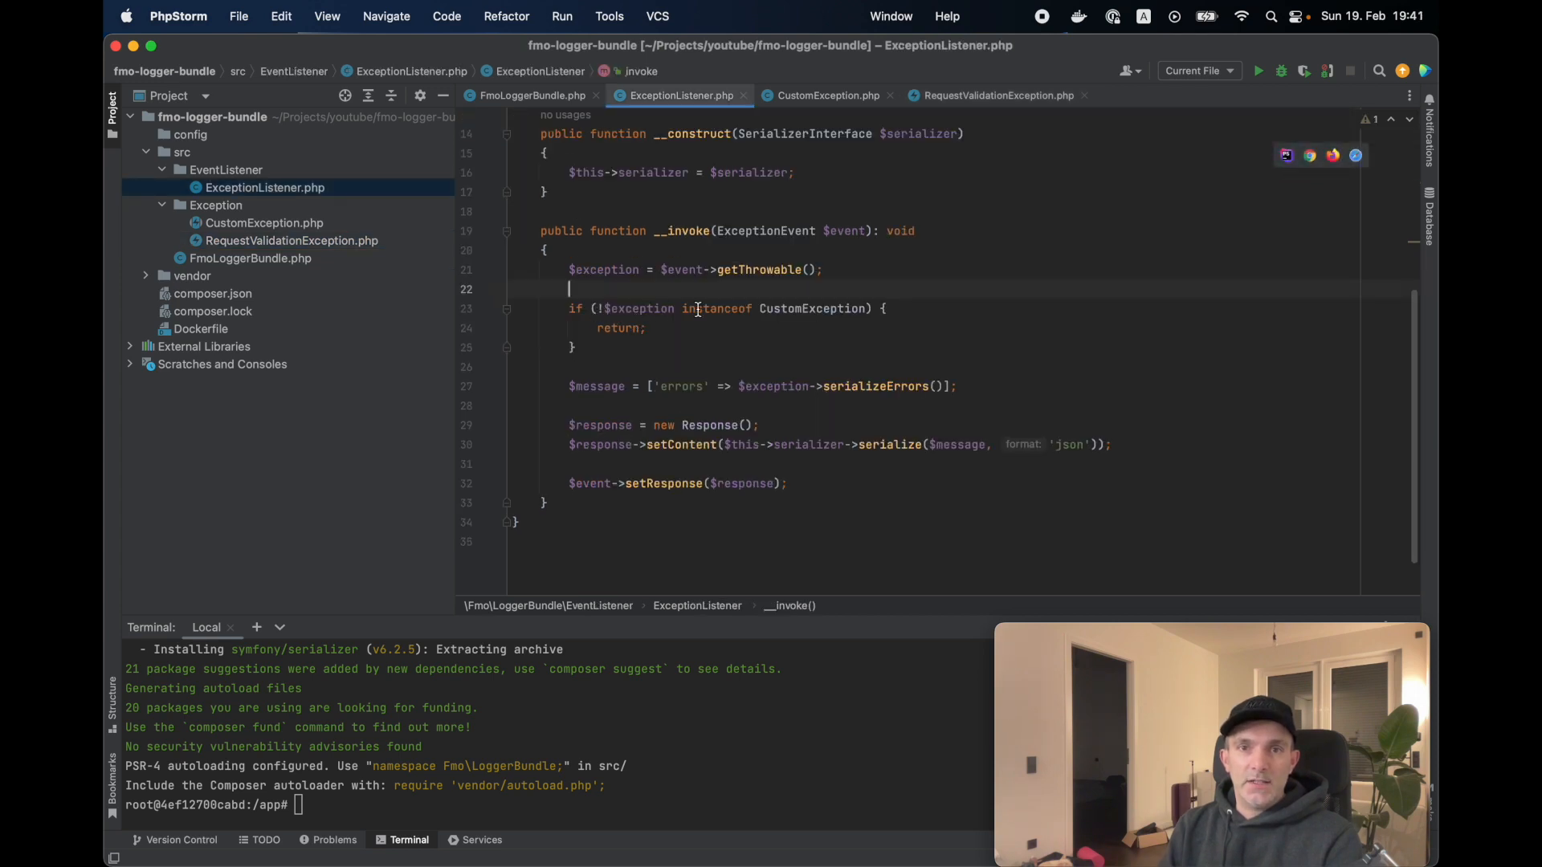
pyautogui.moveTo(806, 308)
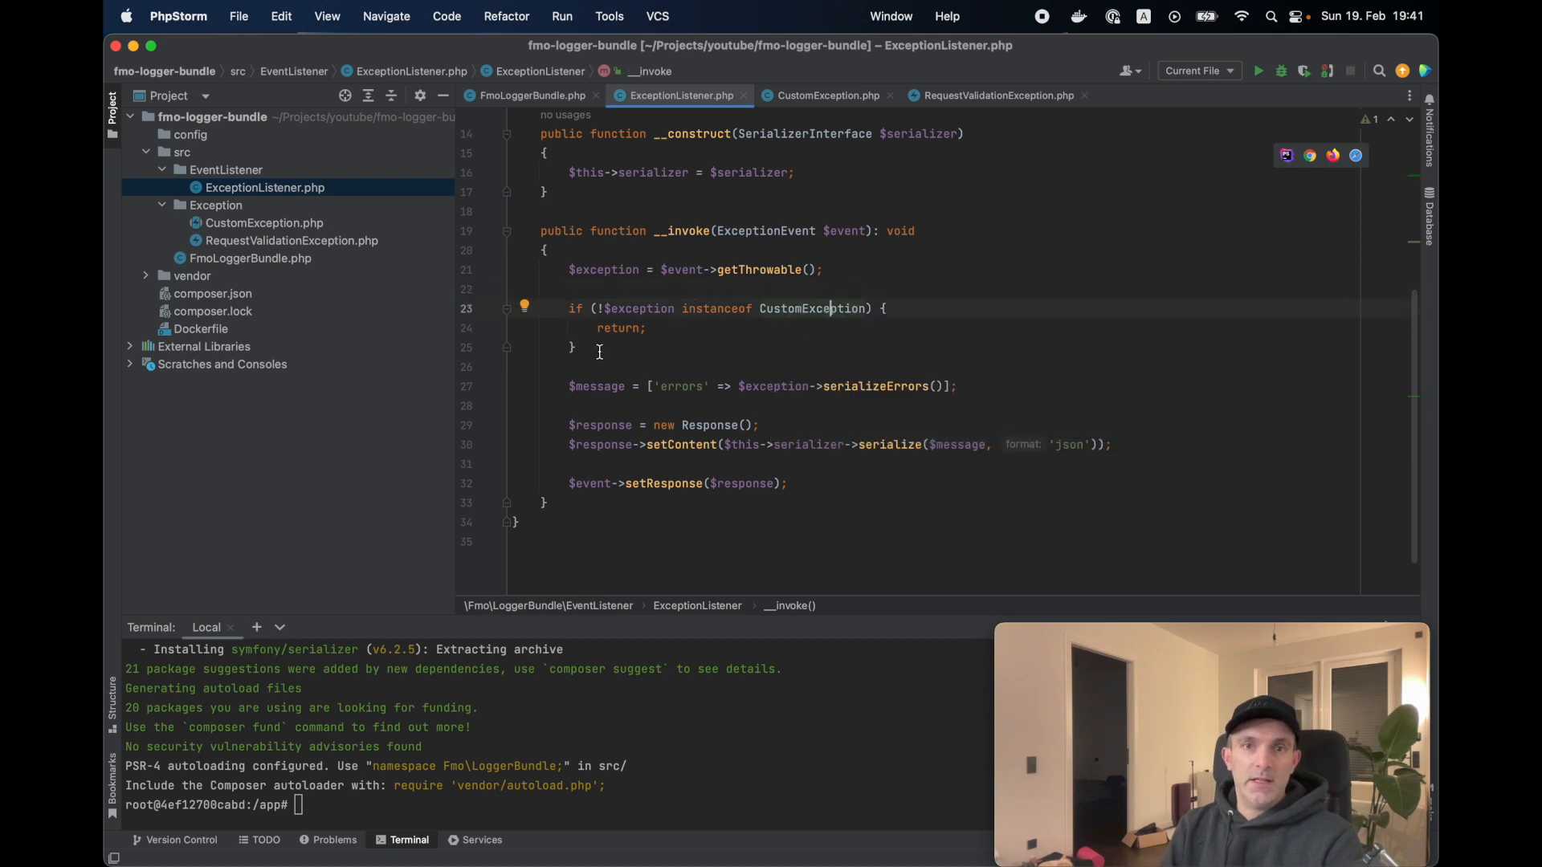
pyautogui.moveTo(623, 400)
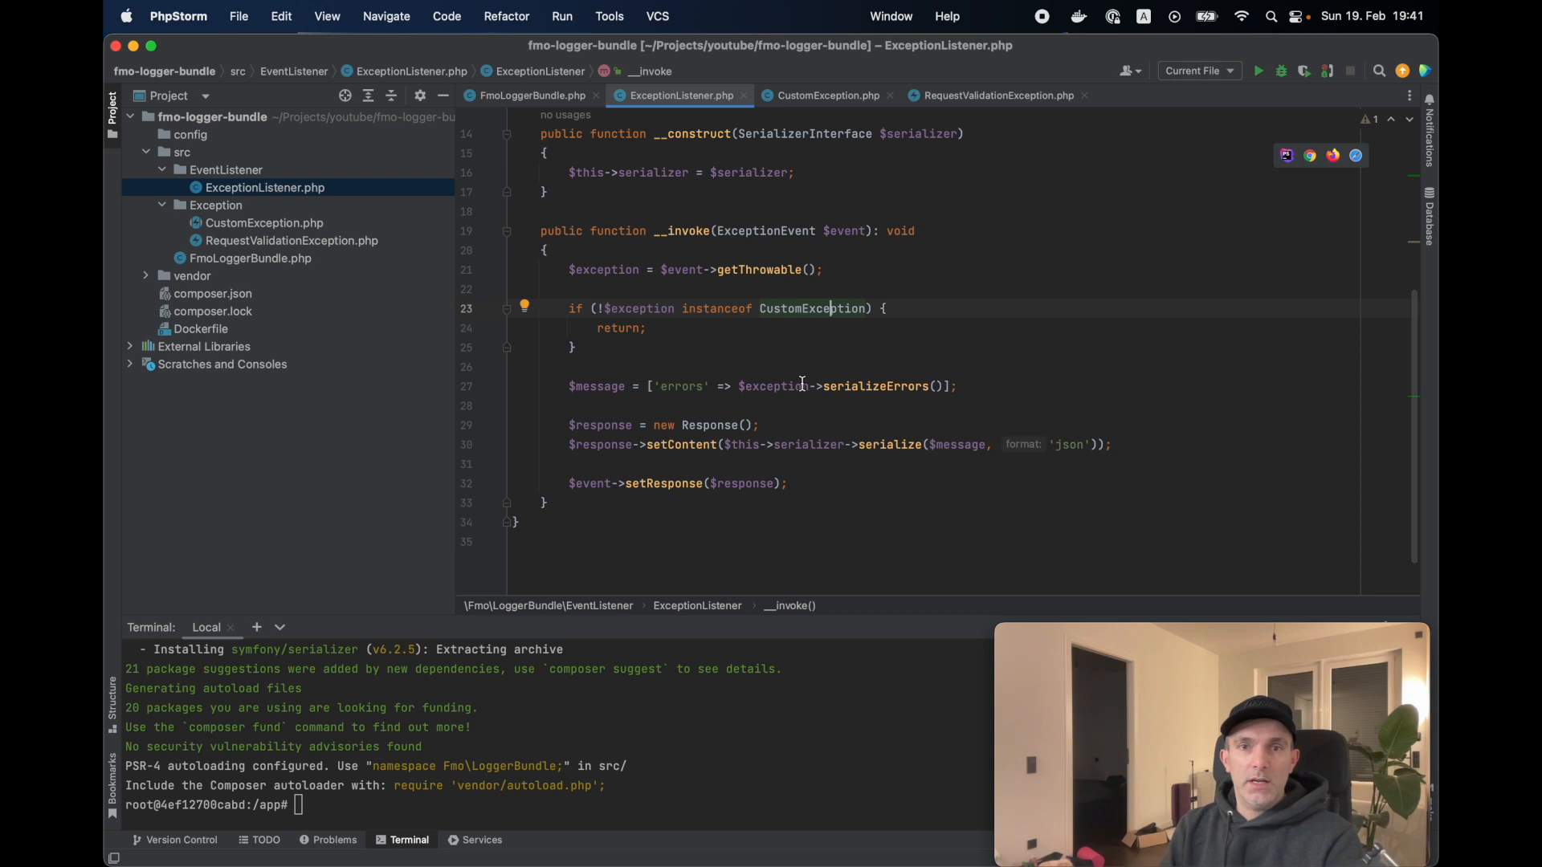
pyautogui.moveTo(856, 398)
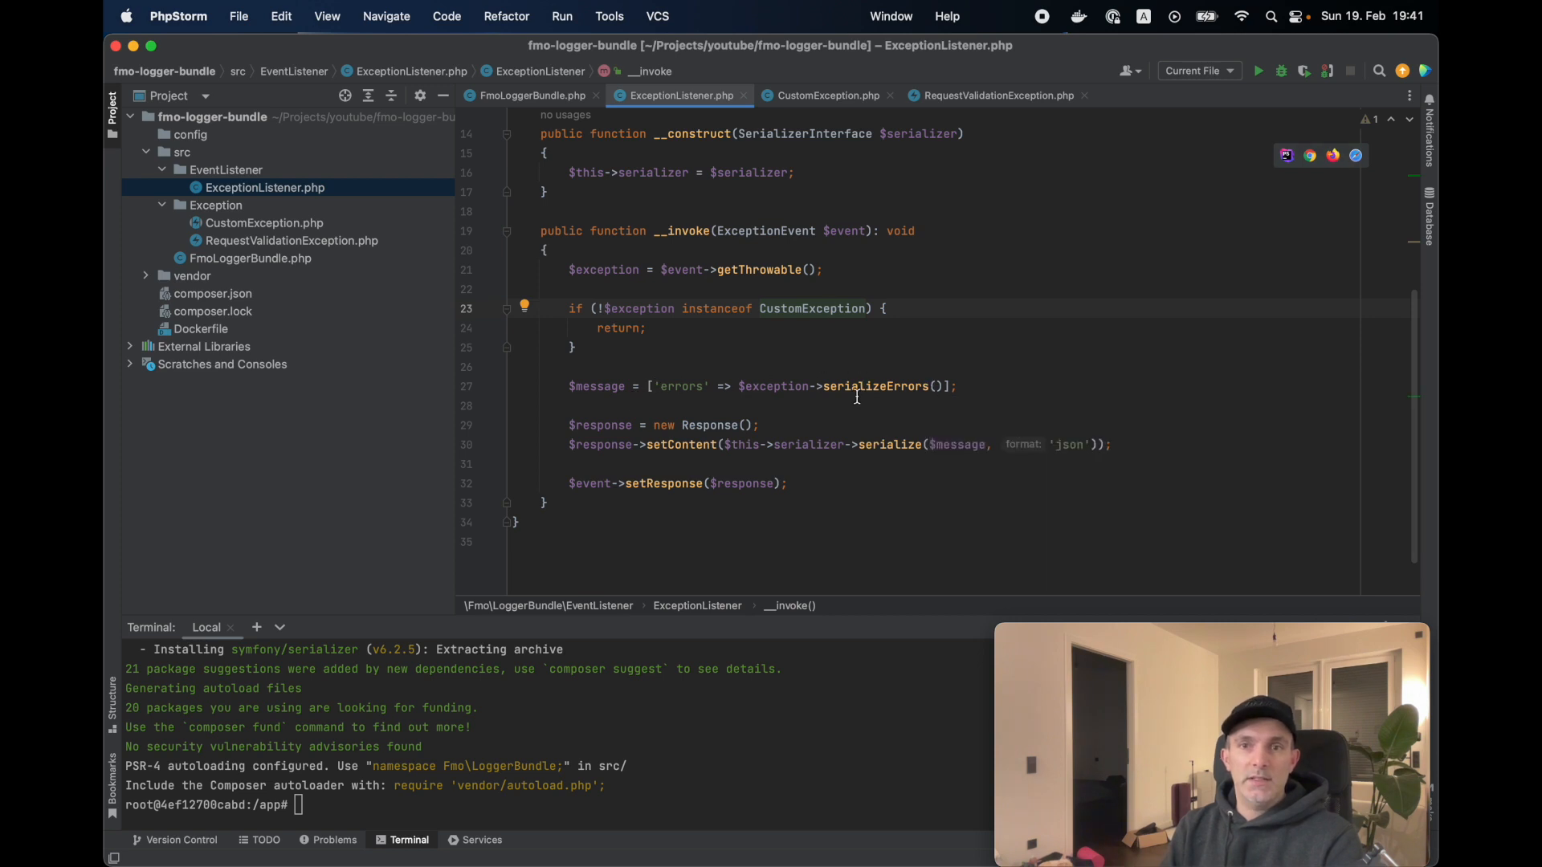
pyautogui.moveTo(676, 386)
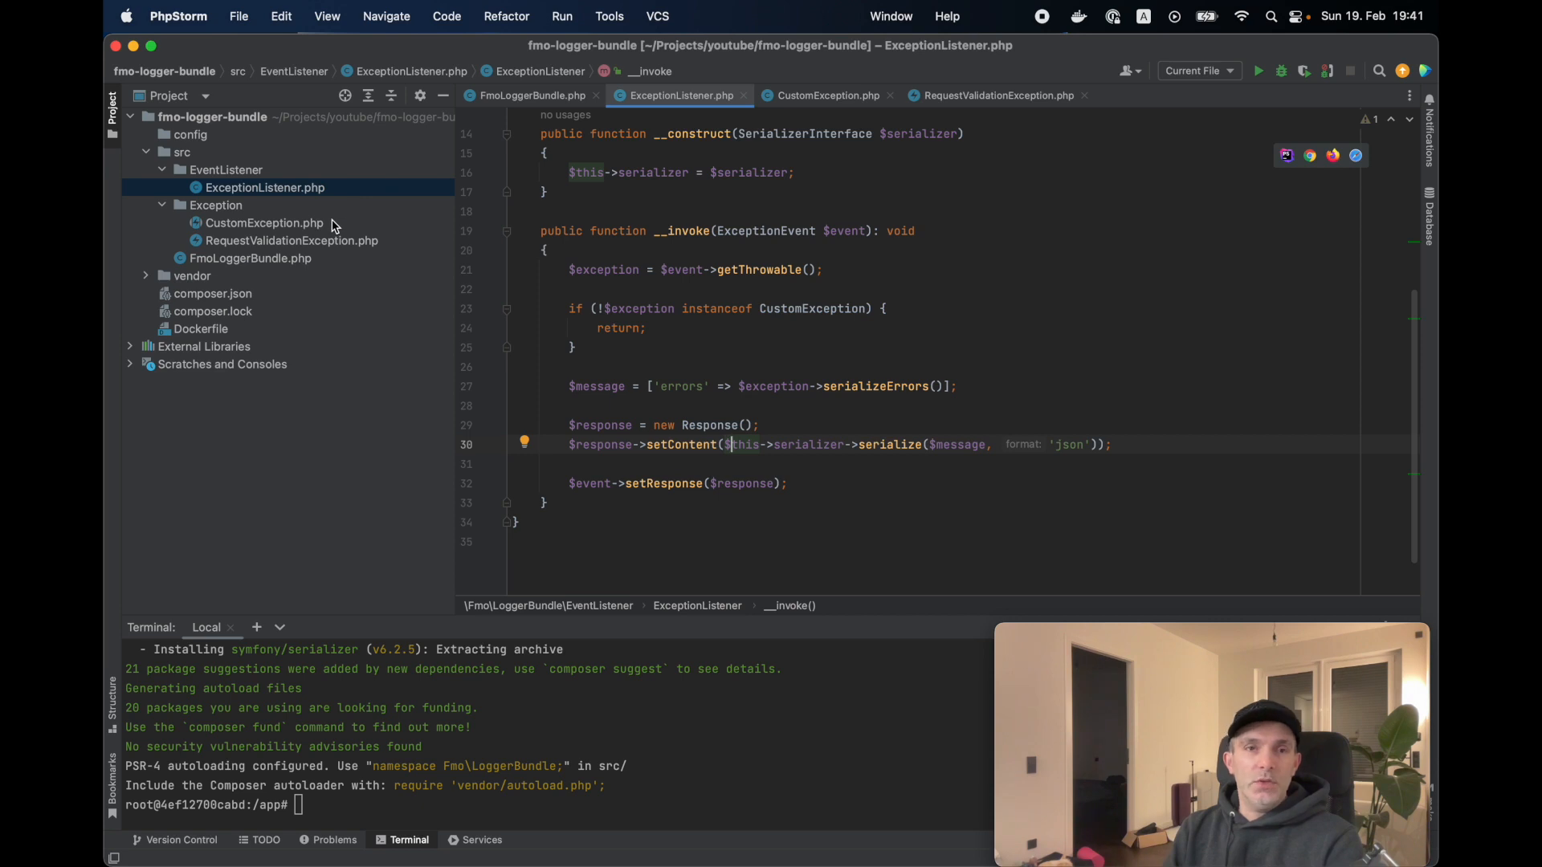
pyautogui.moveTo(287, 227)
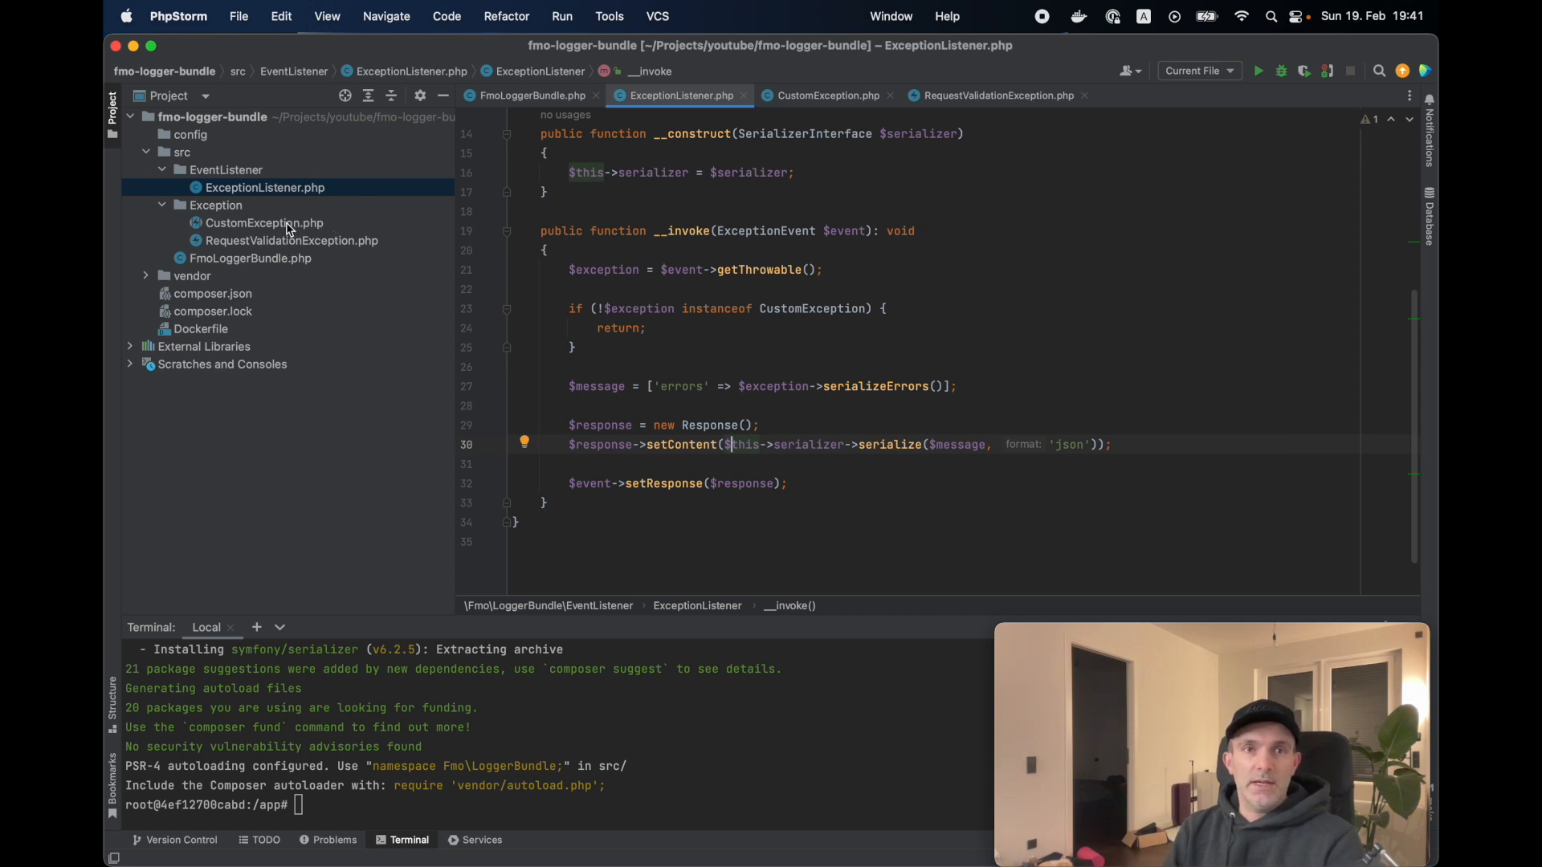
pyautogui.moveTo(300, 228)
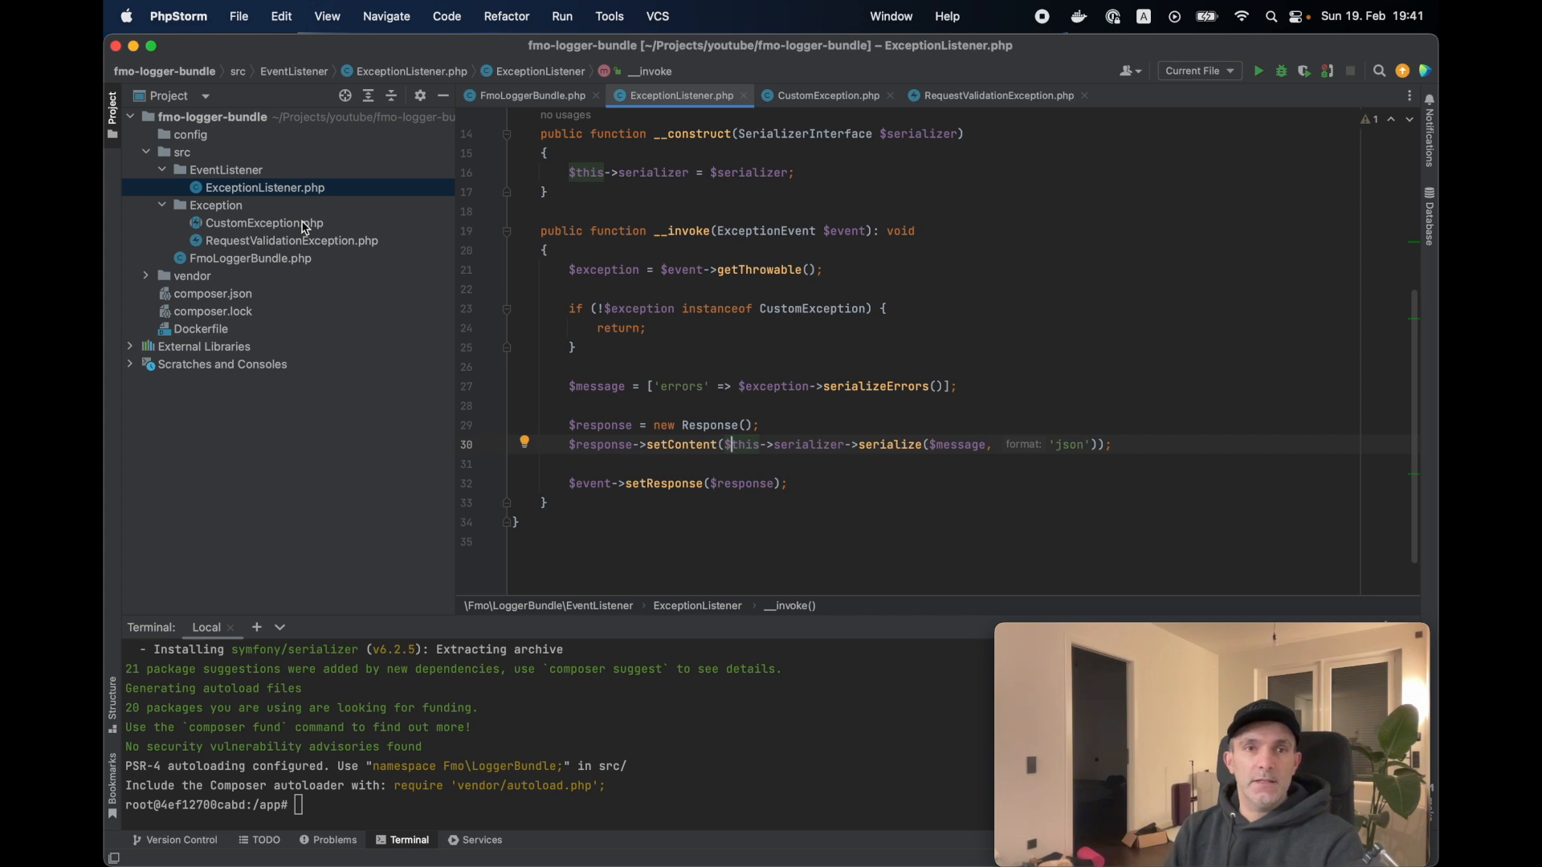
pyautogui.rightClick(189, 135)
pyautogui.write('ser')
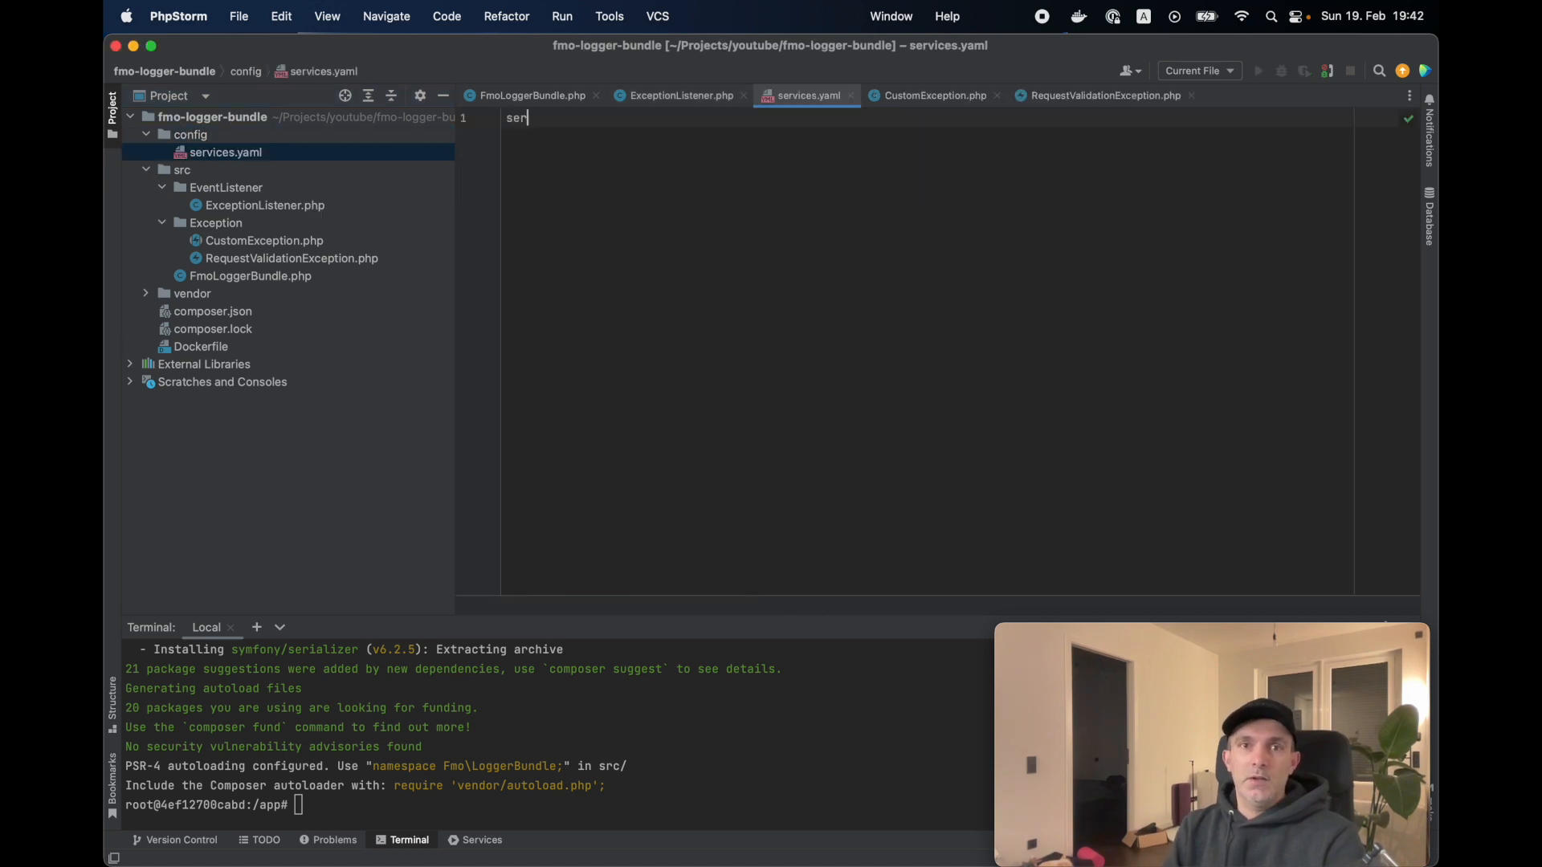
# Declare the FmoLoggerBundle\EventListener\ExceptionListener service entry in services.yaml
pyautogui.write('vices:')
pyautogui.write('Fmo\\L')
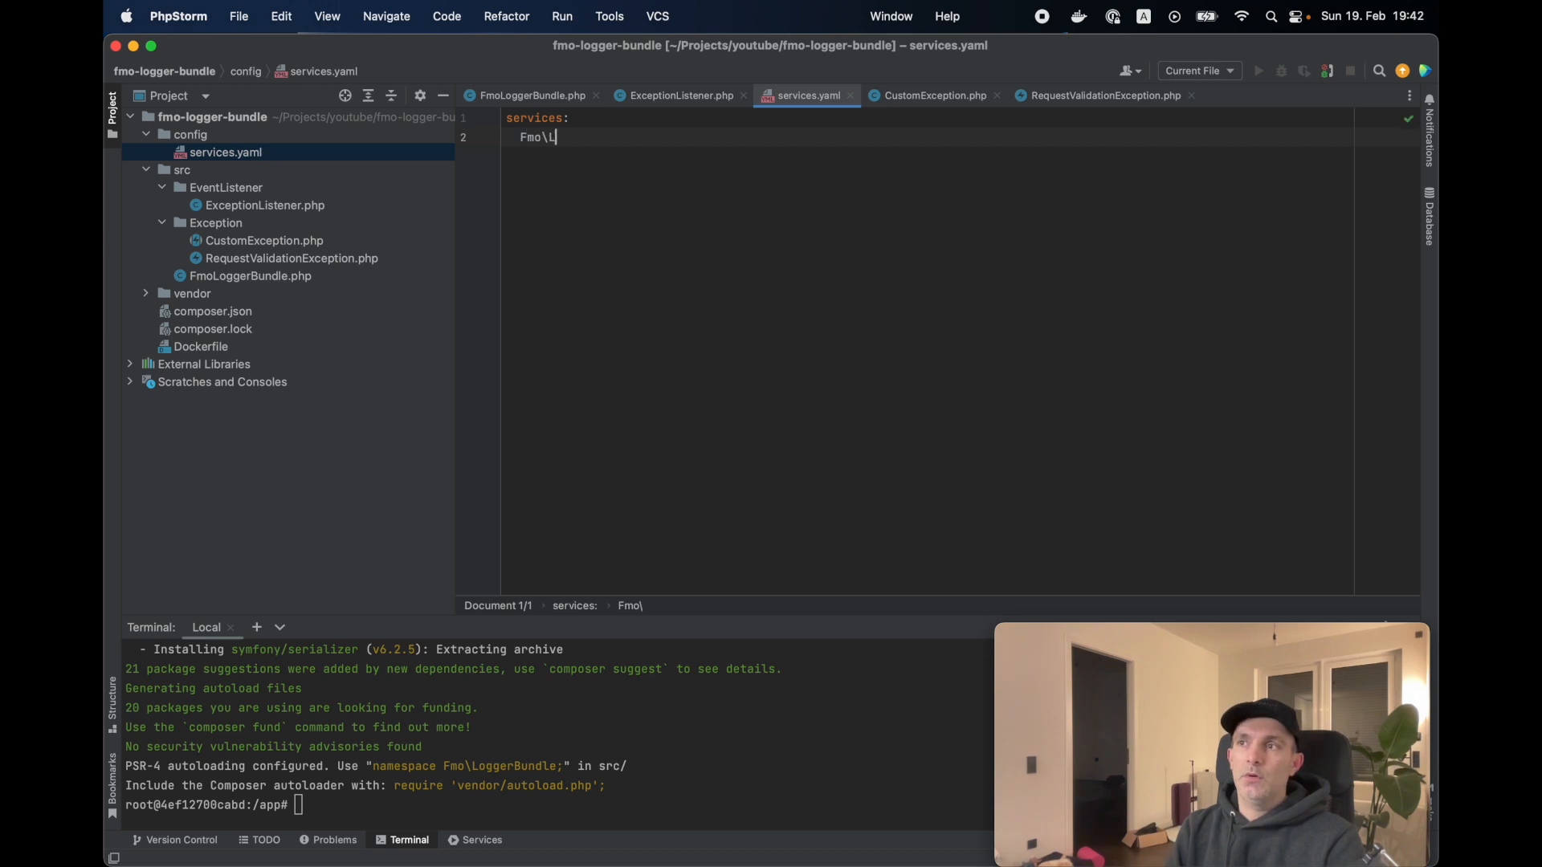
pyautogui.write('oggerBundle\\EventListener')
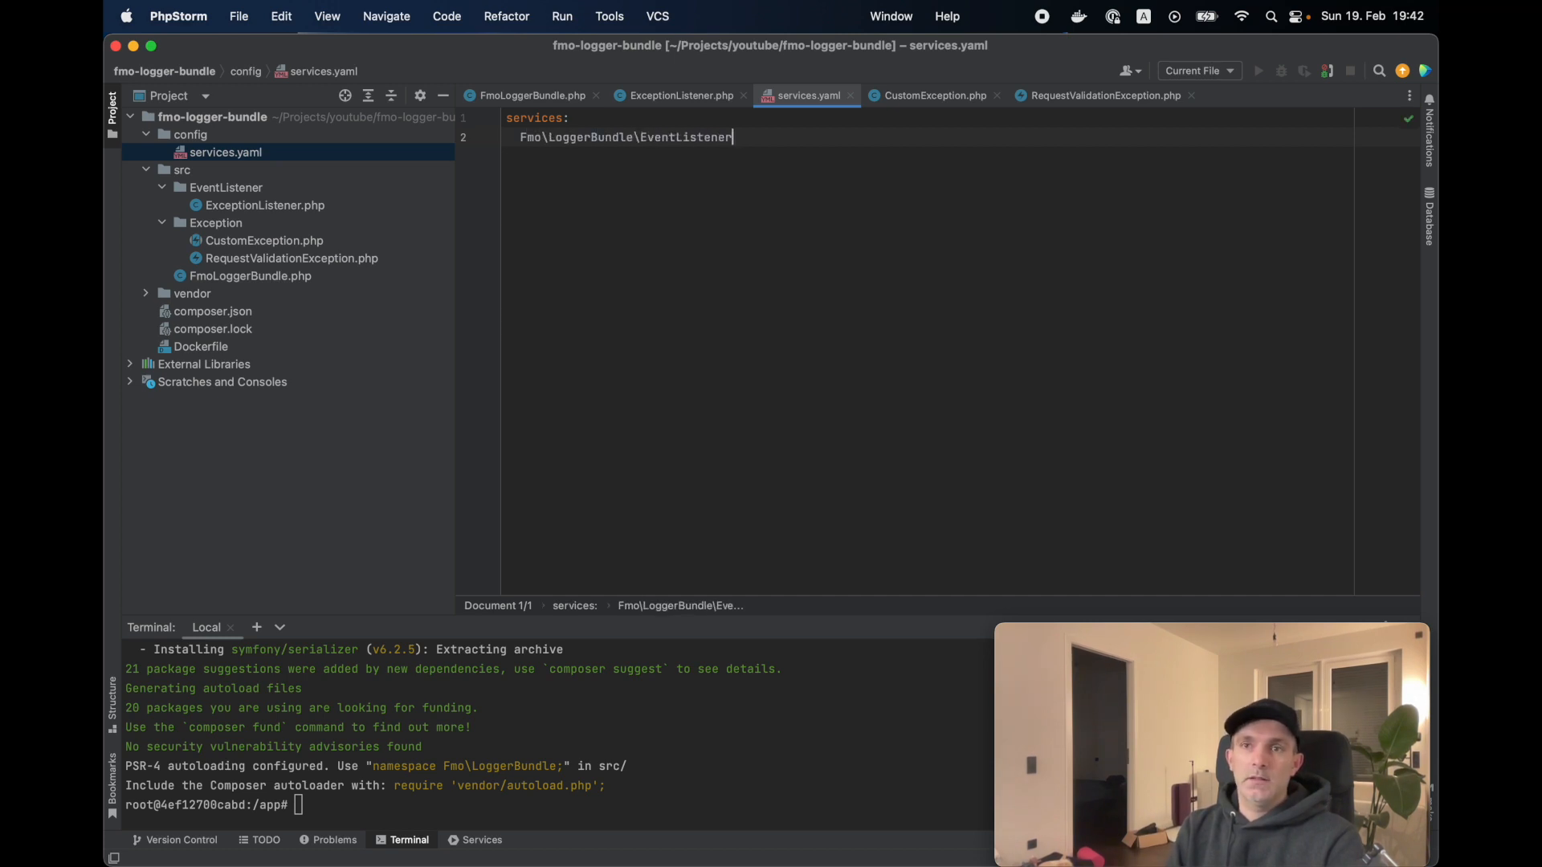
pyautogui.write('\\ExceptionListener')
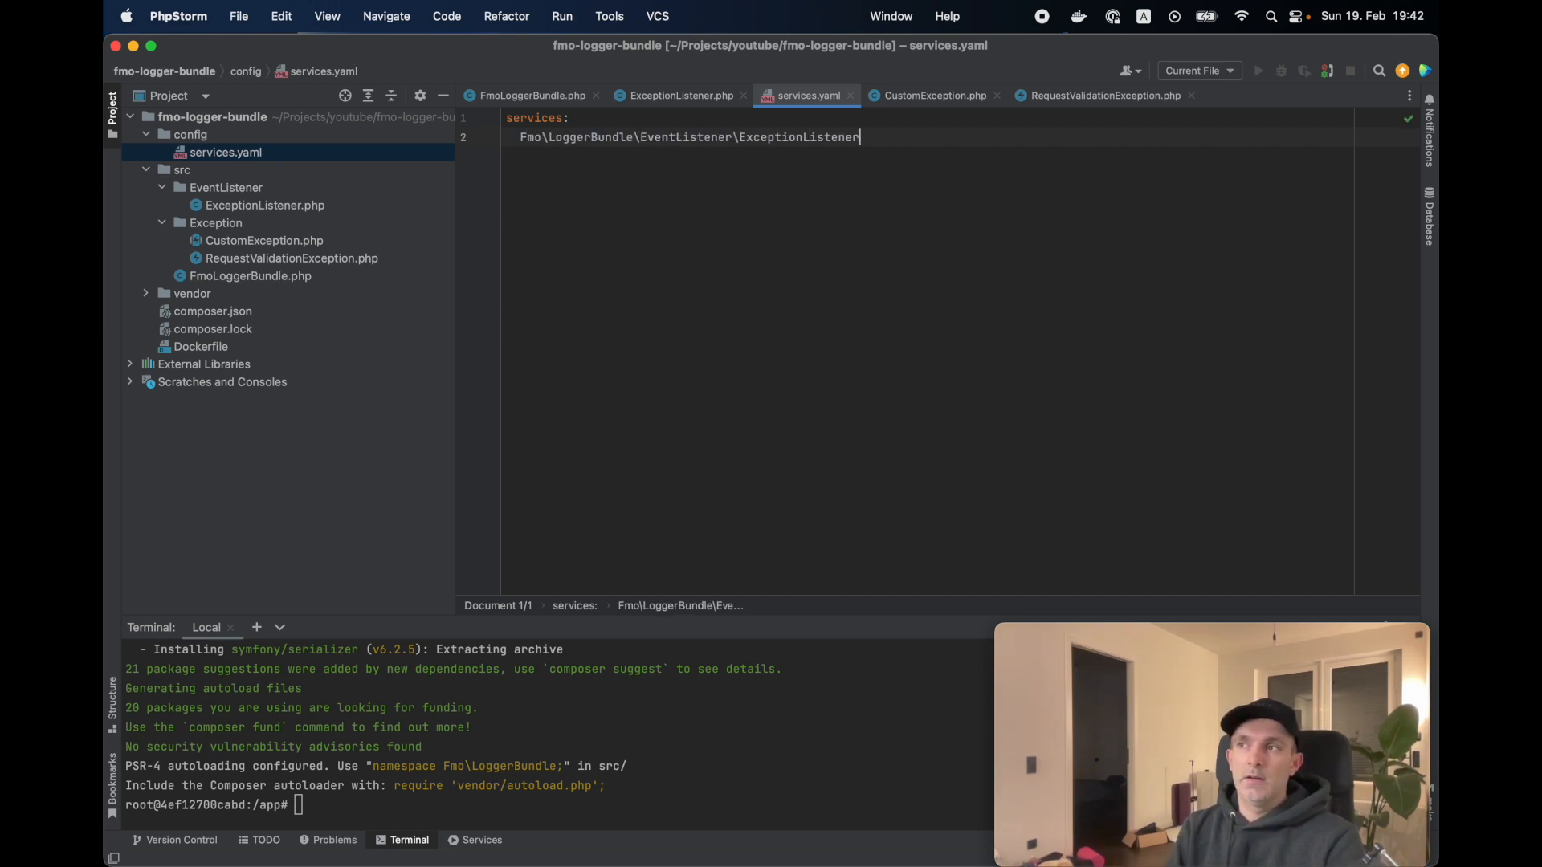
pyautogui.write(':')
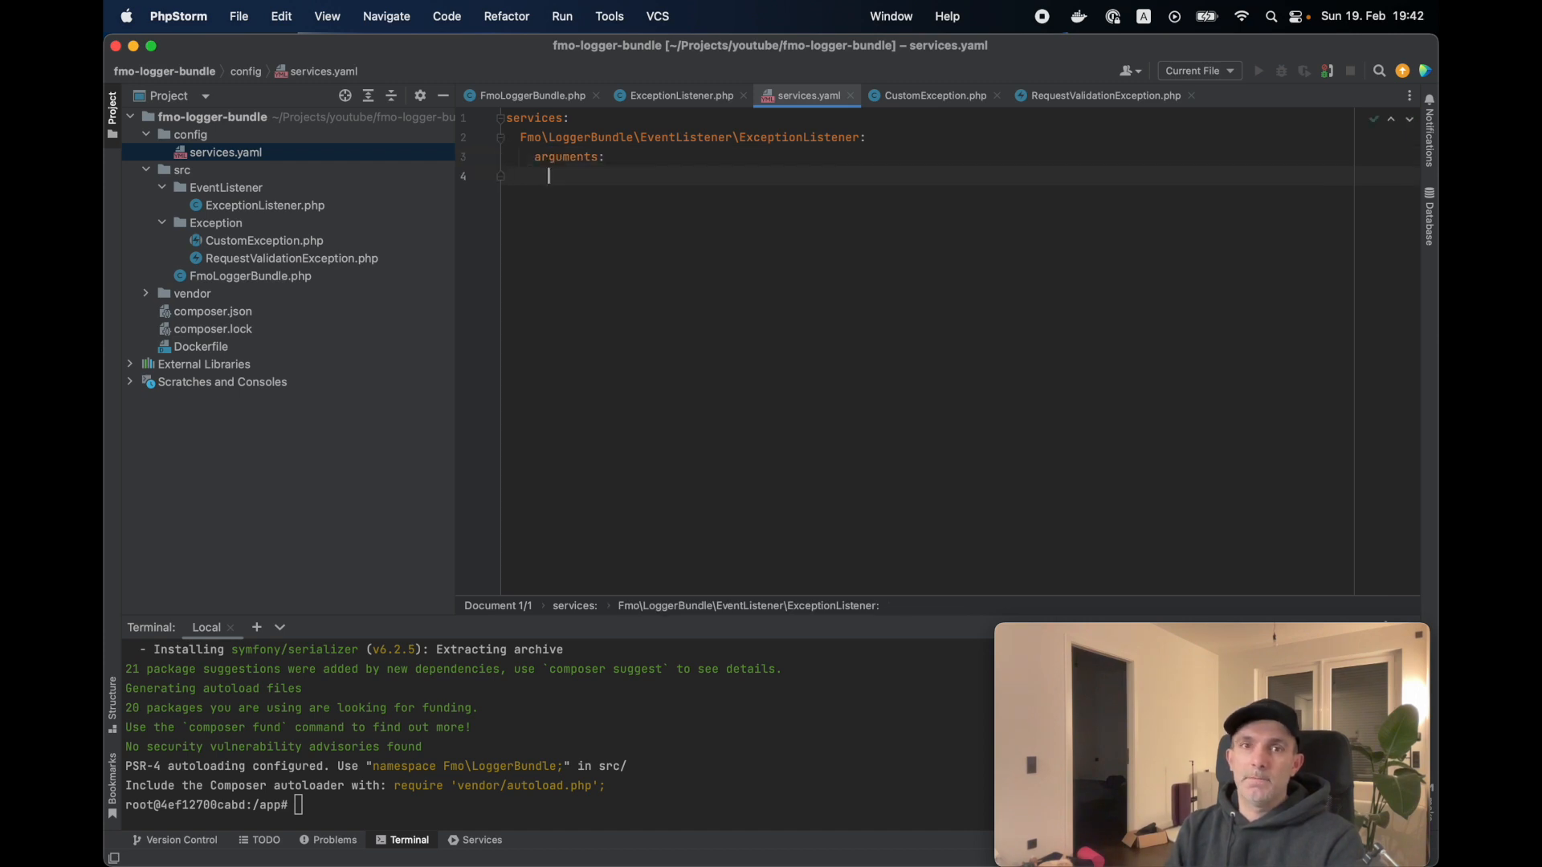
pyautogui.write('$serializer: "@"')
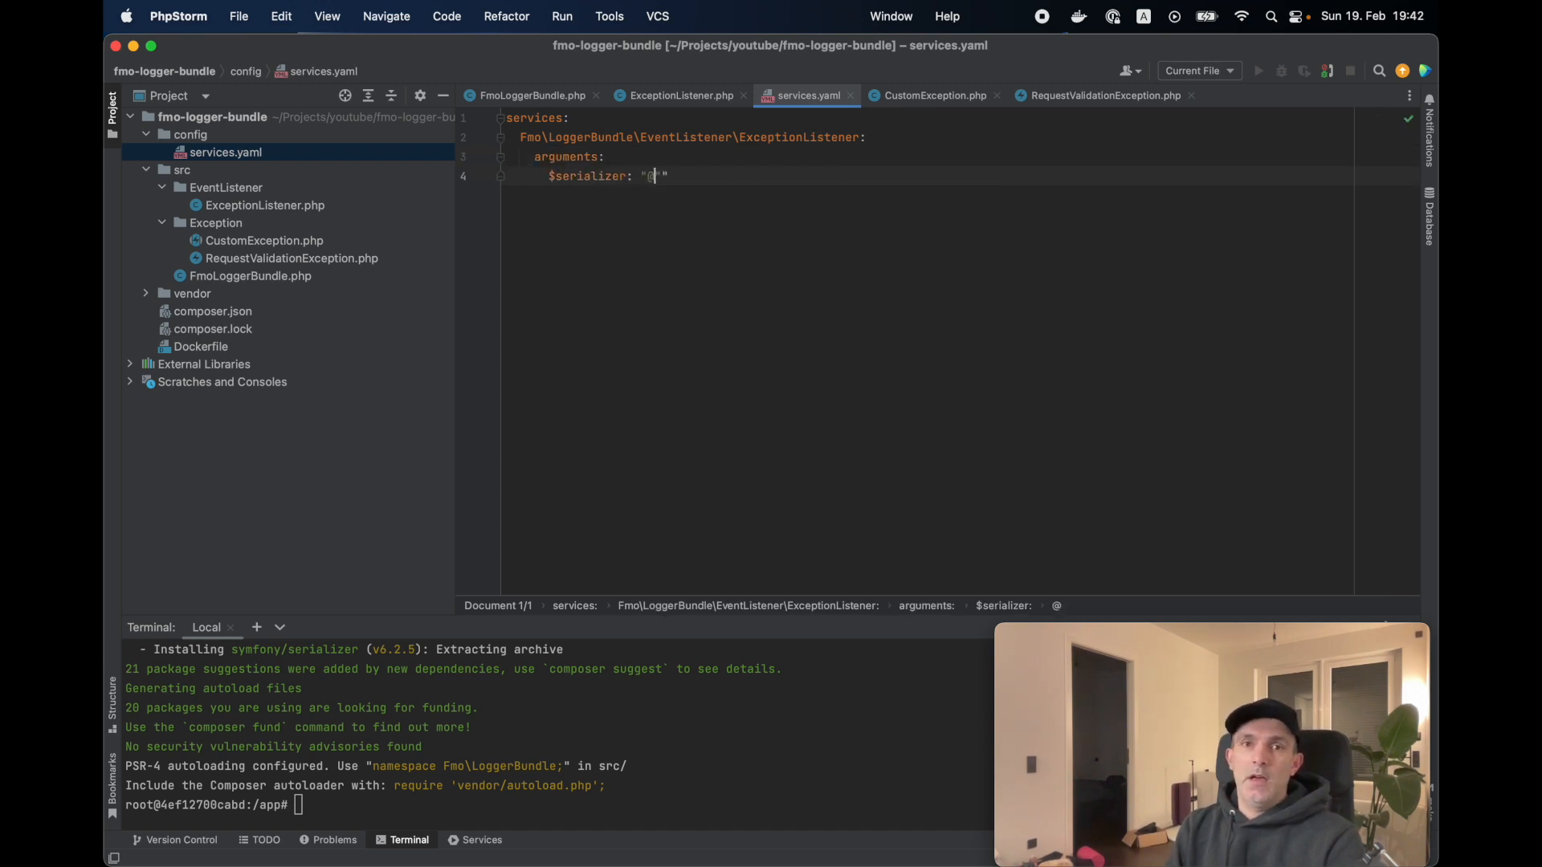
pyautogui.write('Symfony\\\\Component\\')
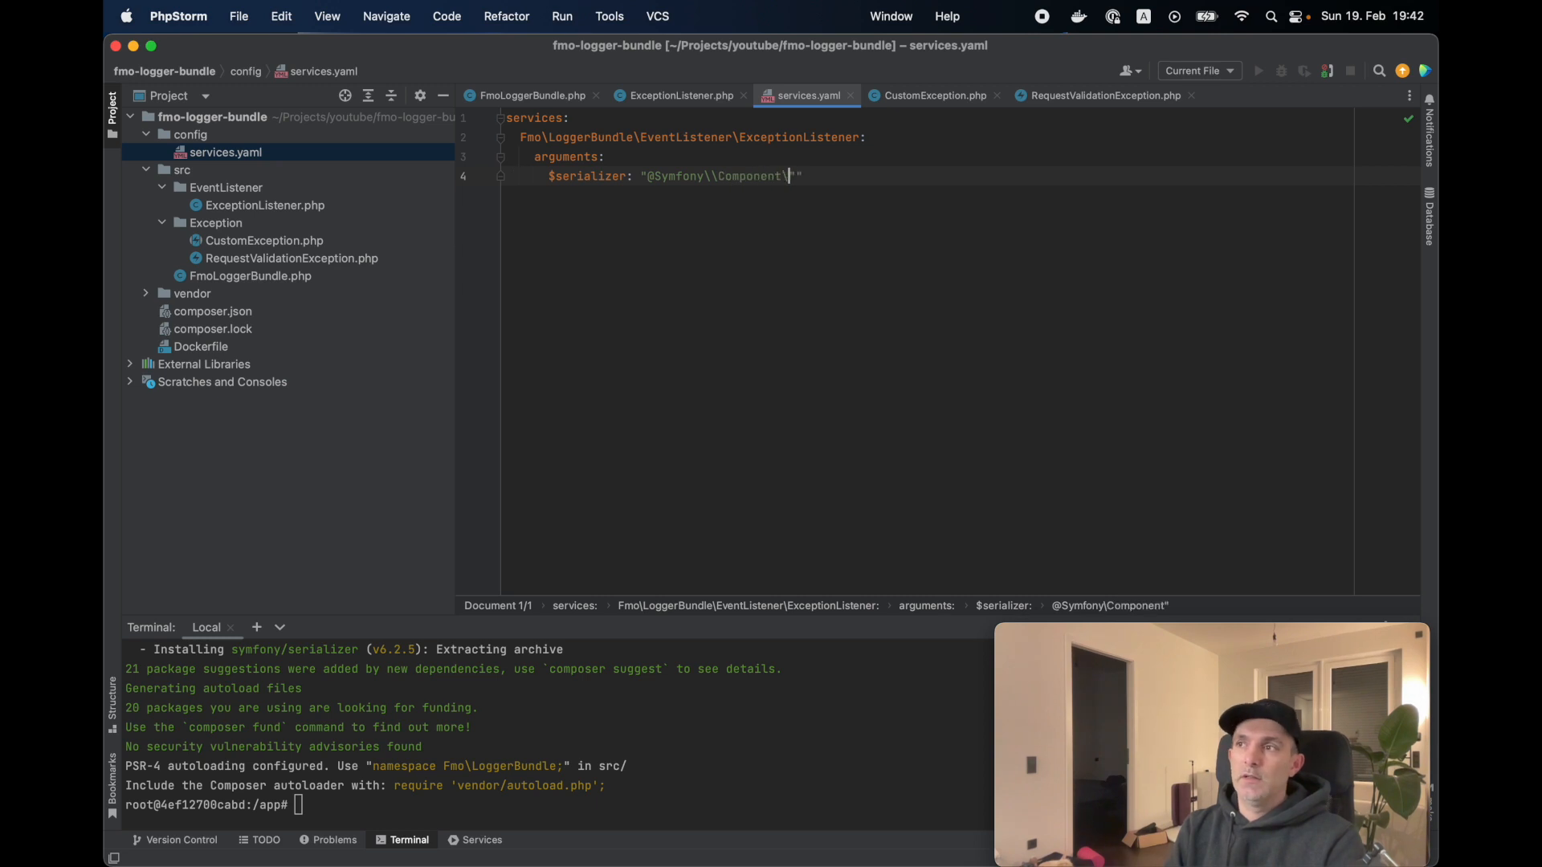
pyautogui.write('Serializer\\\\SerializerInterface')
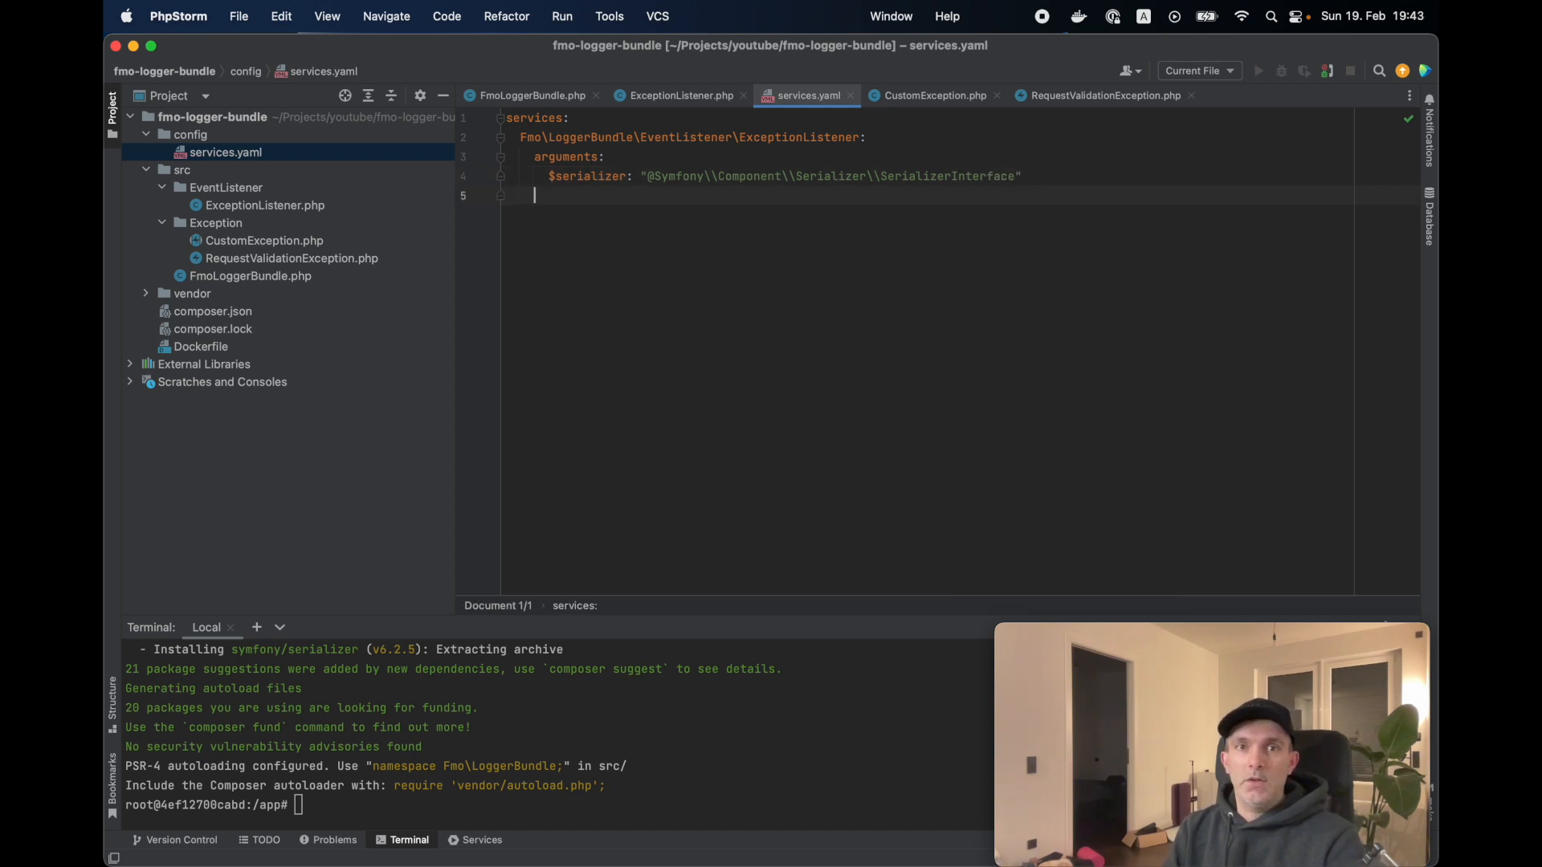
pyautogui.write('tag: [kernel')
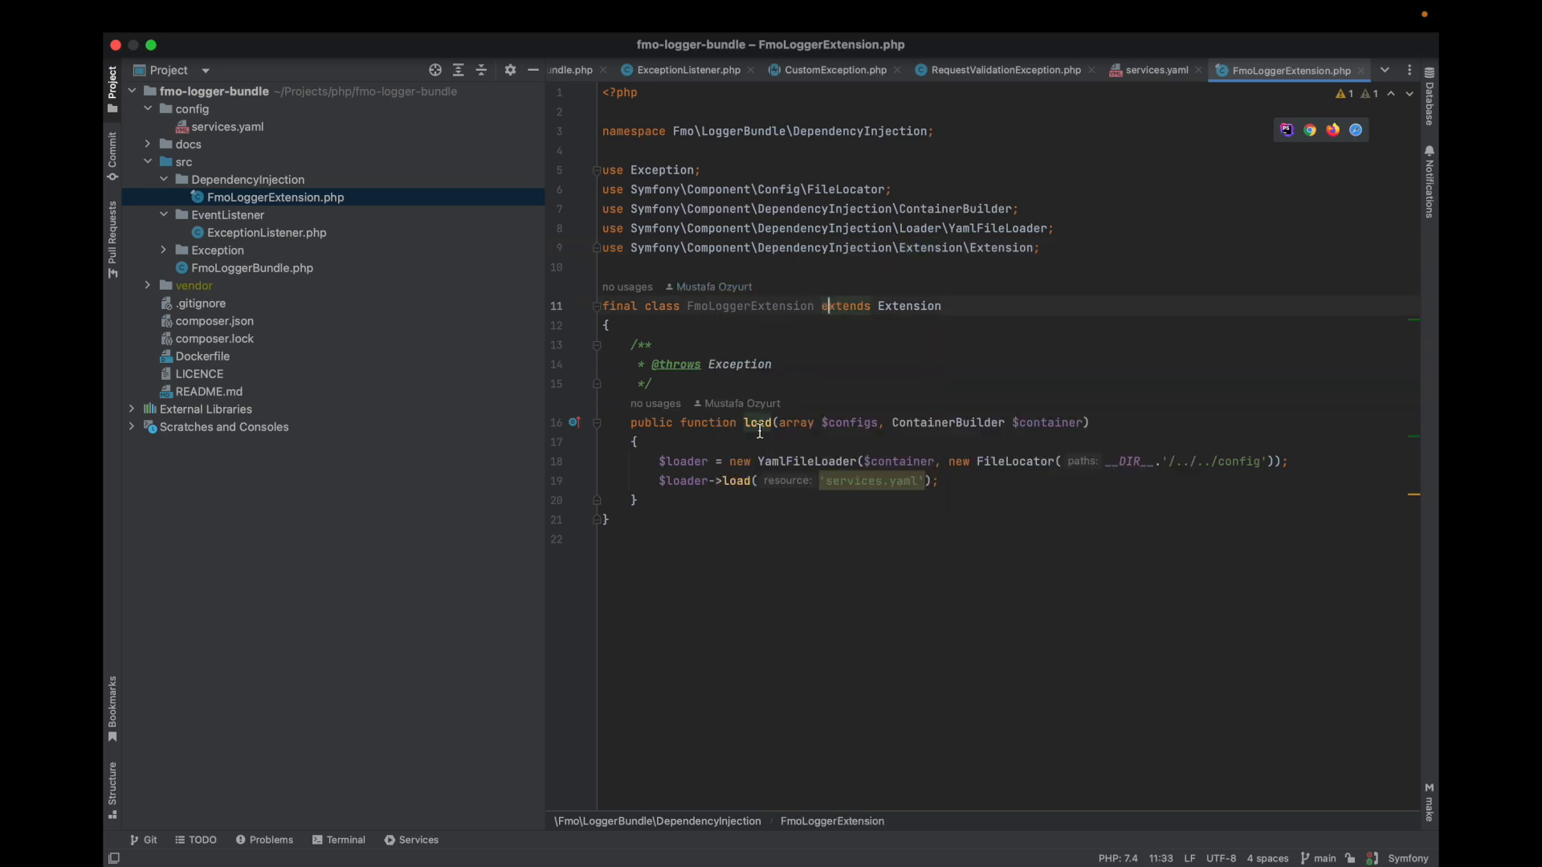
pyautogui.moveTo(890, 464)
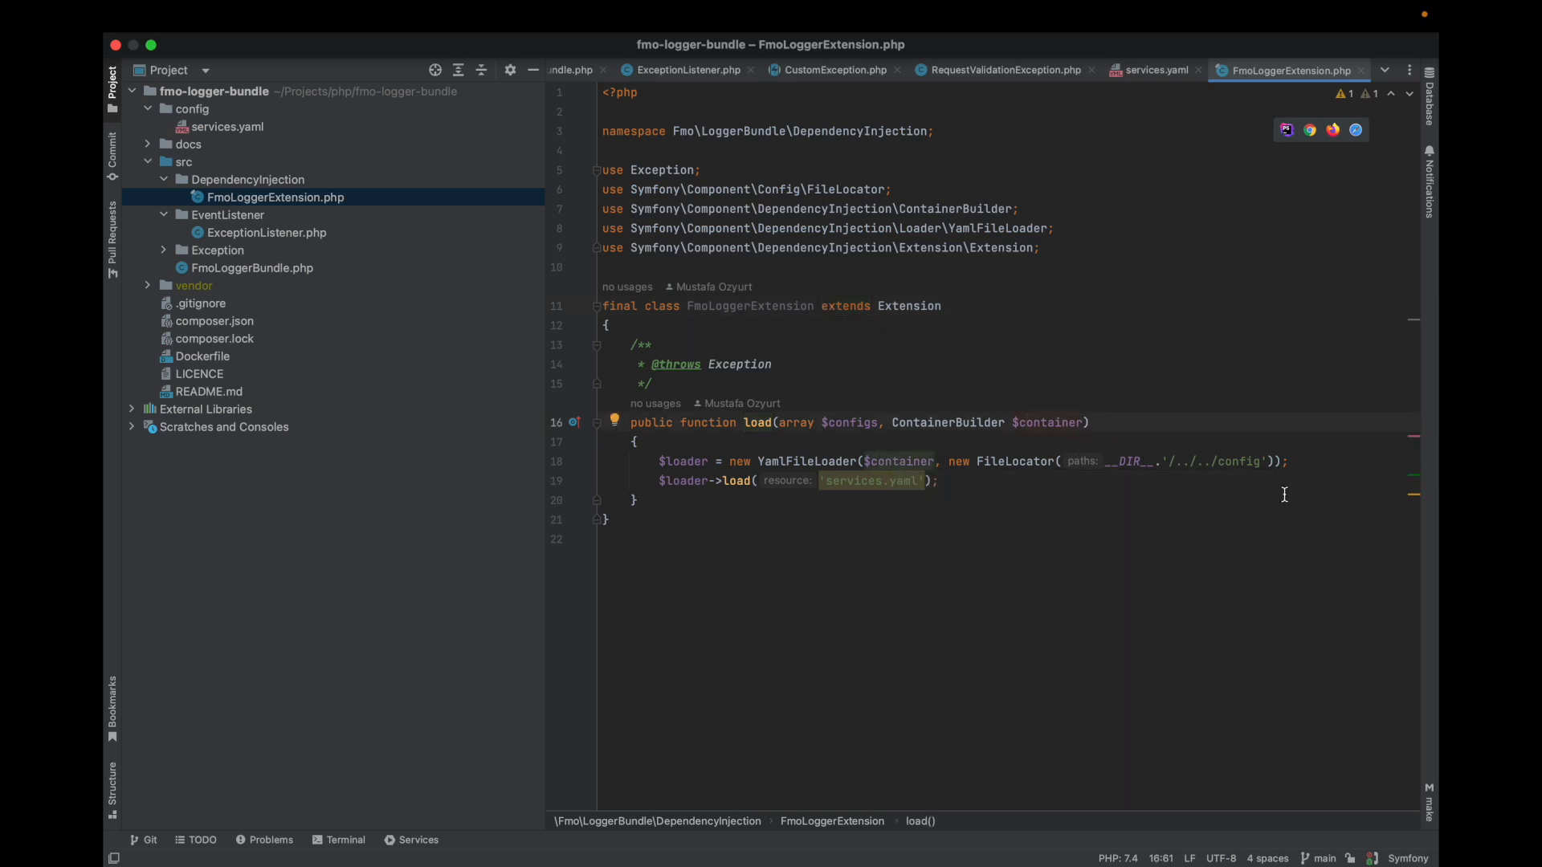
pyautogui.moveTo(877, 490)
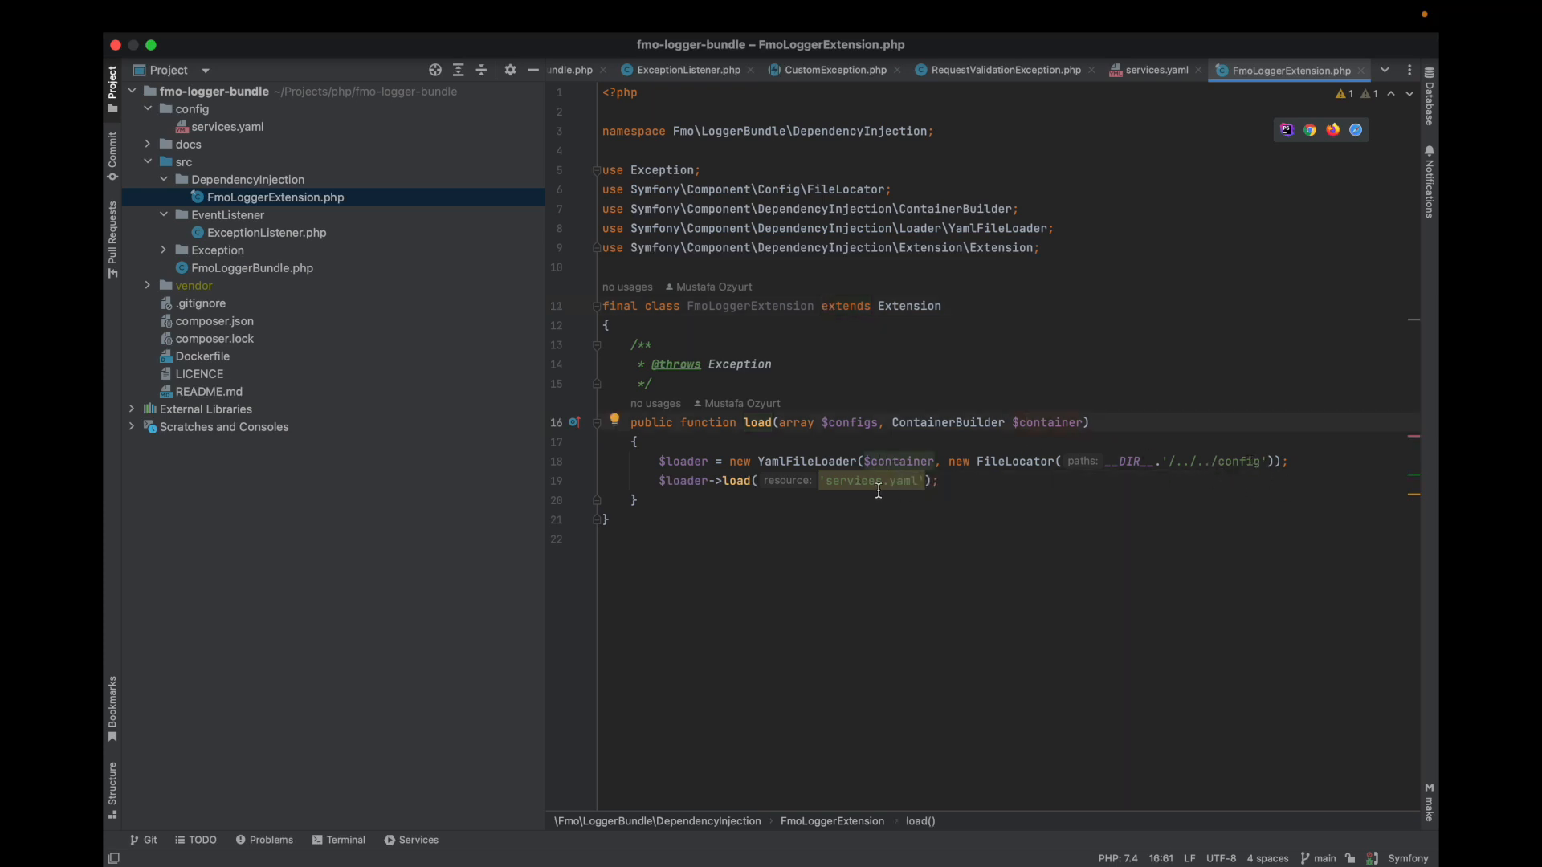
pyautogui.moveTo(925, 484)
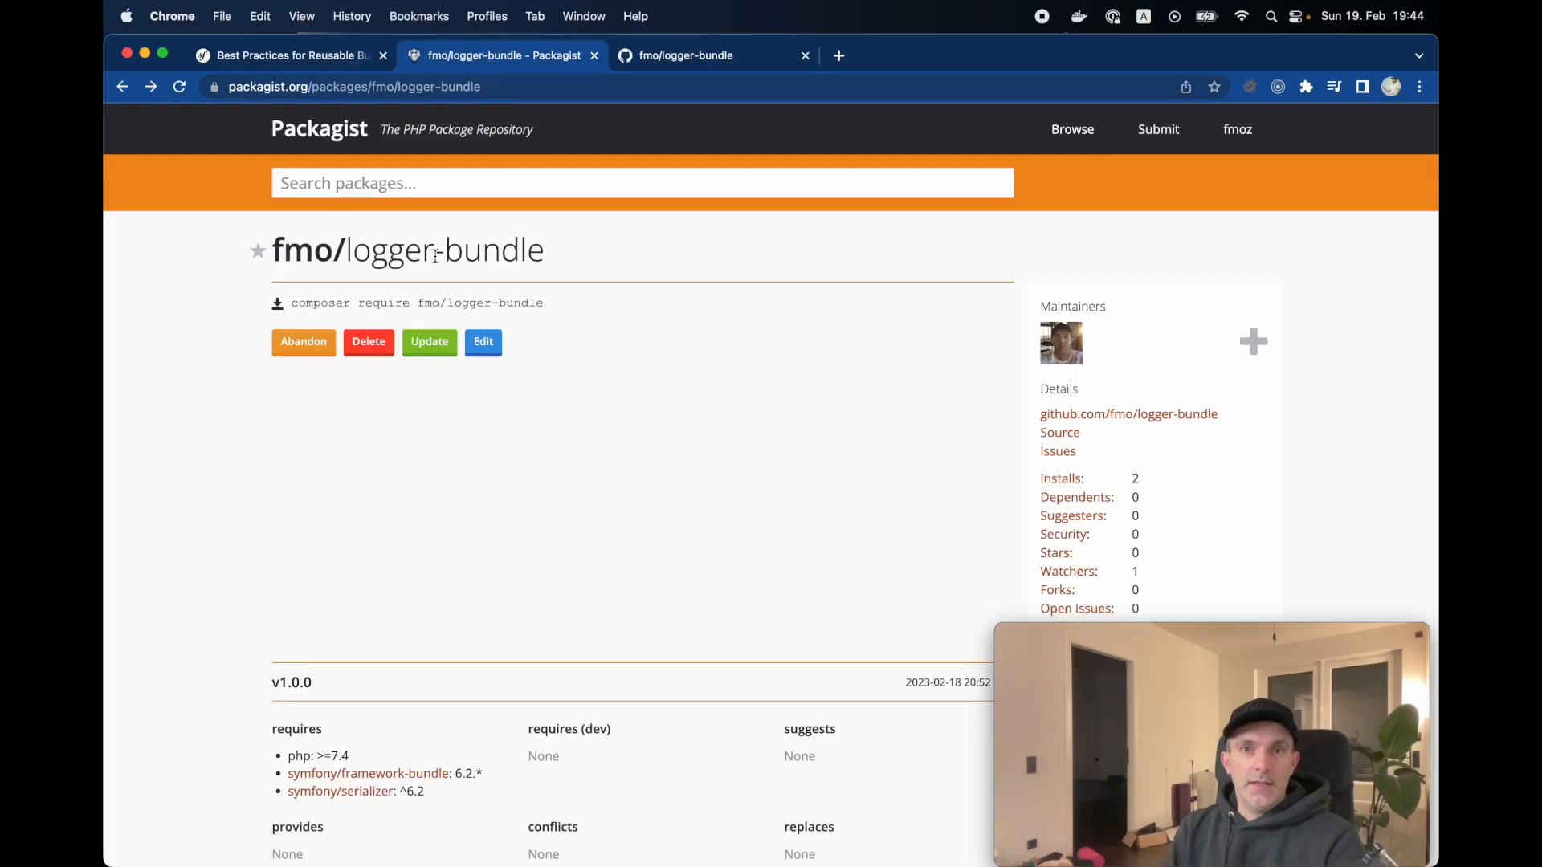
# Go to Packagist's Submit page with the Repository URL field focused
pyautogui.click(1158, 128)
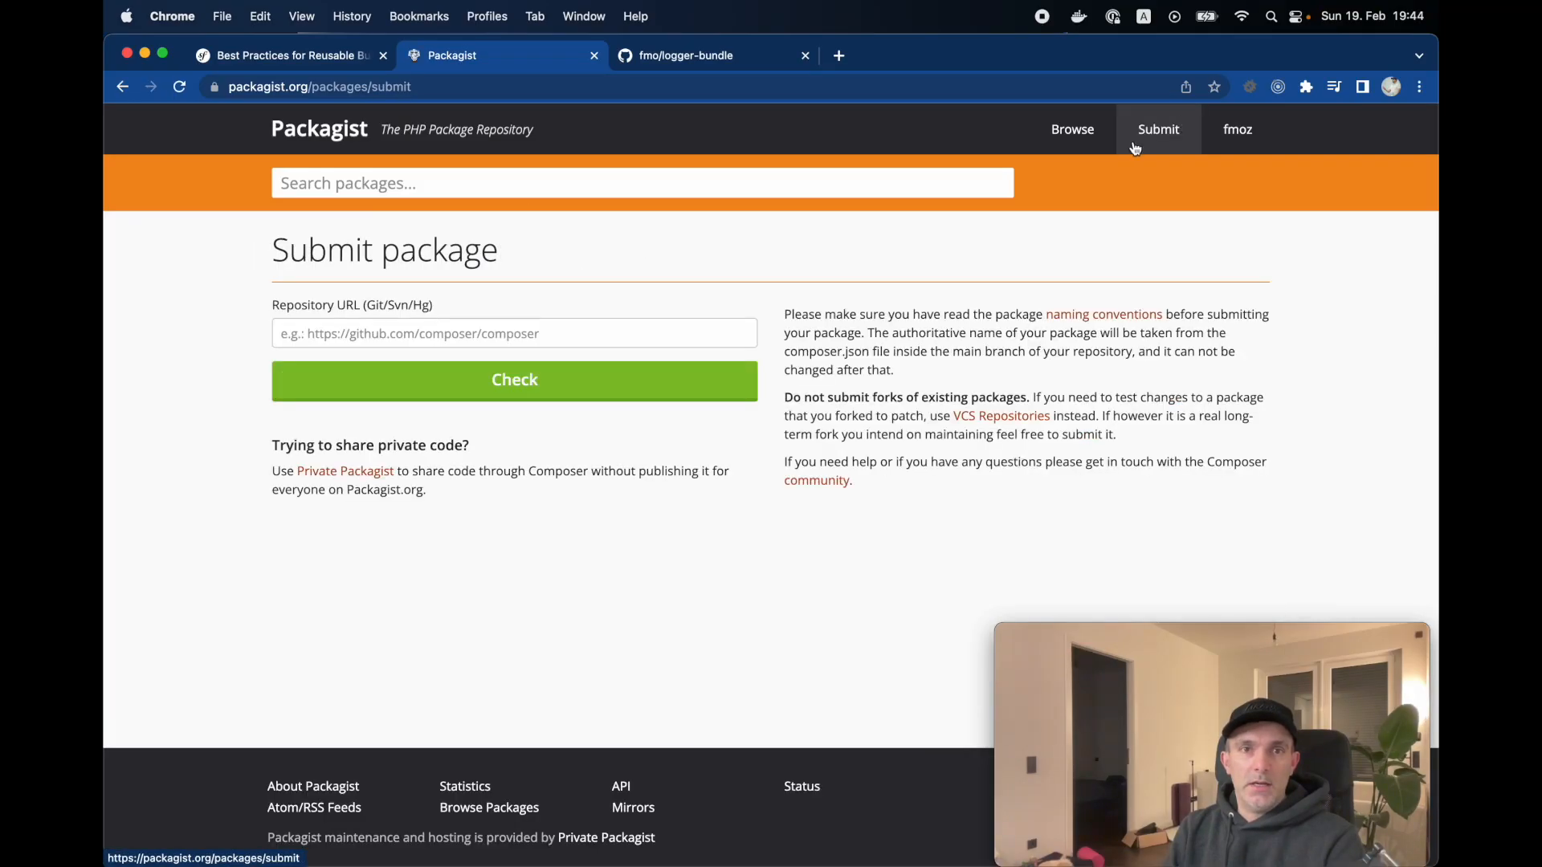
pyautogui.click(514, 333)
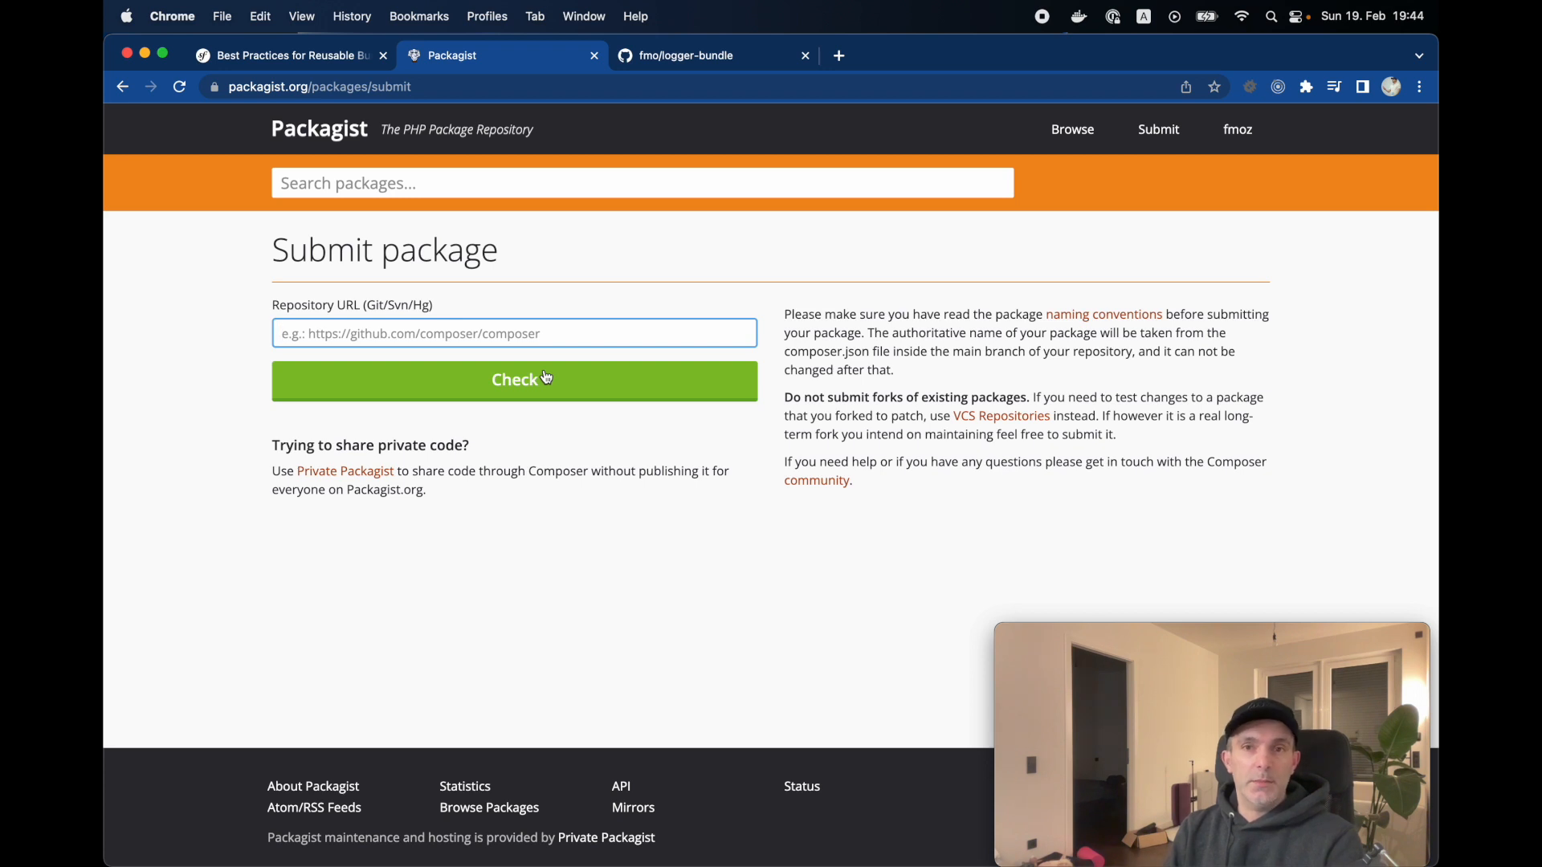
pyautogui.moveTo(600, 376)
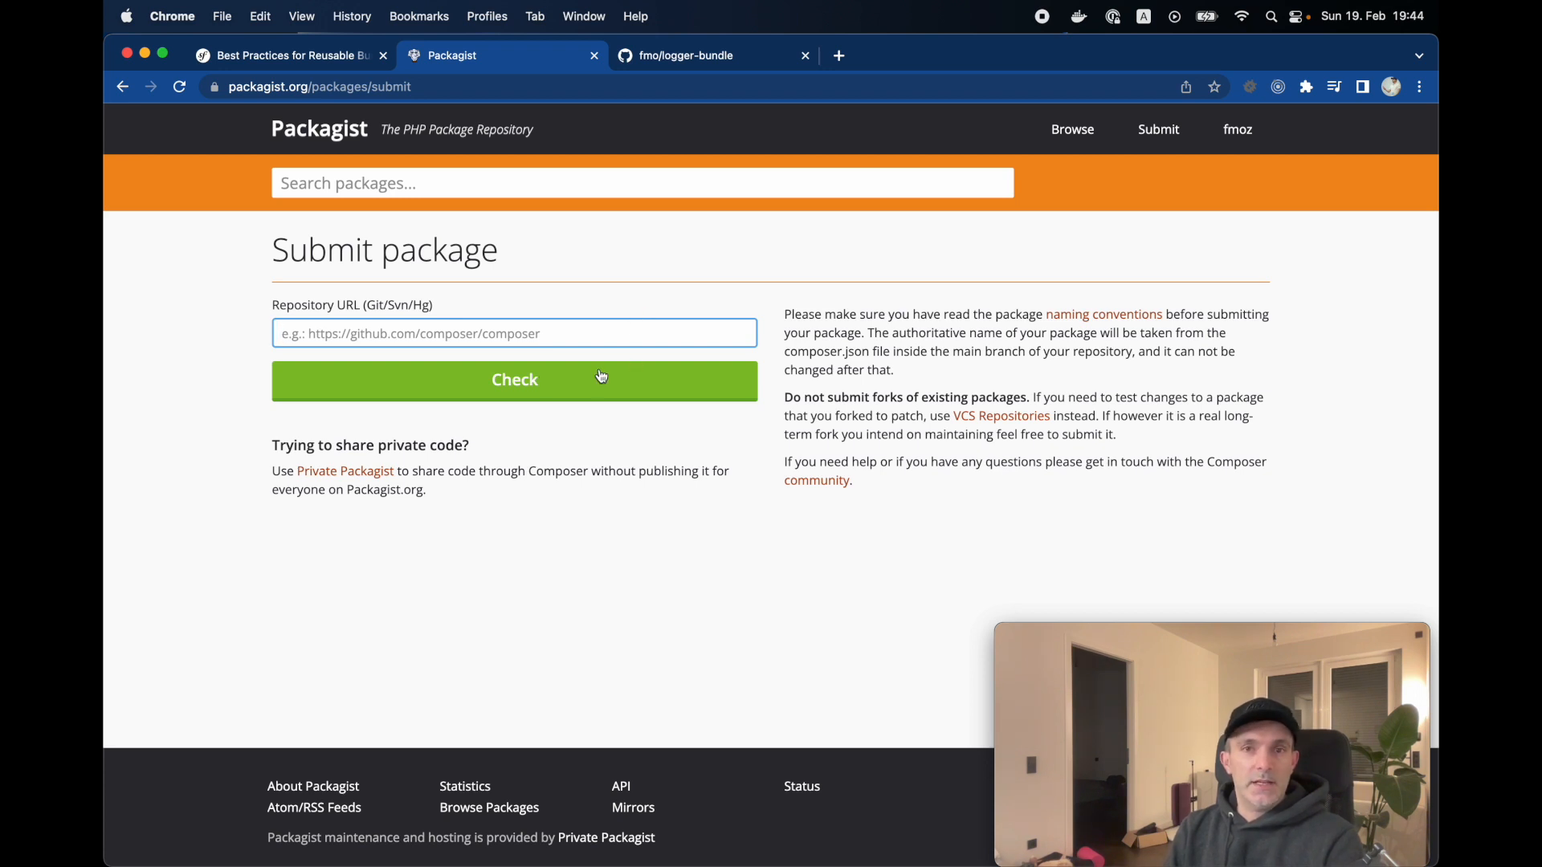
pyautogui.moveTo(892, 350)
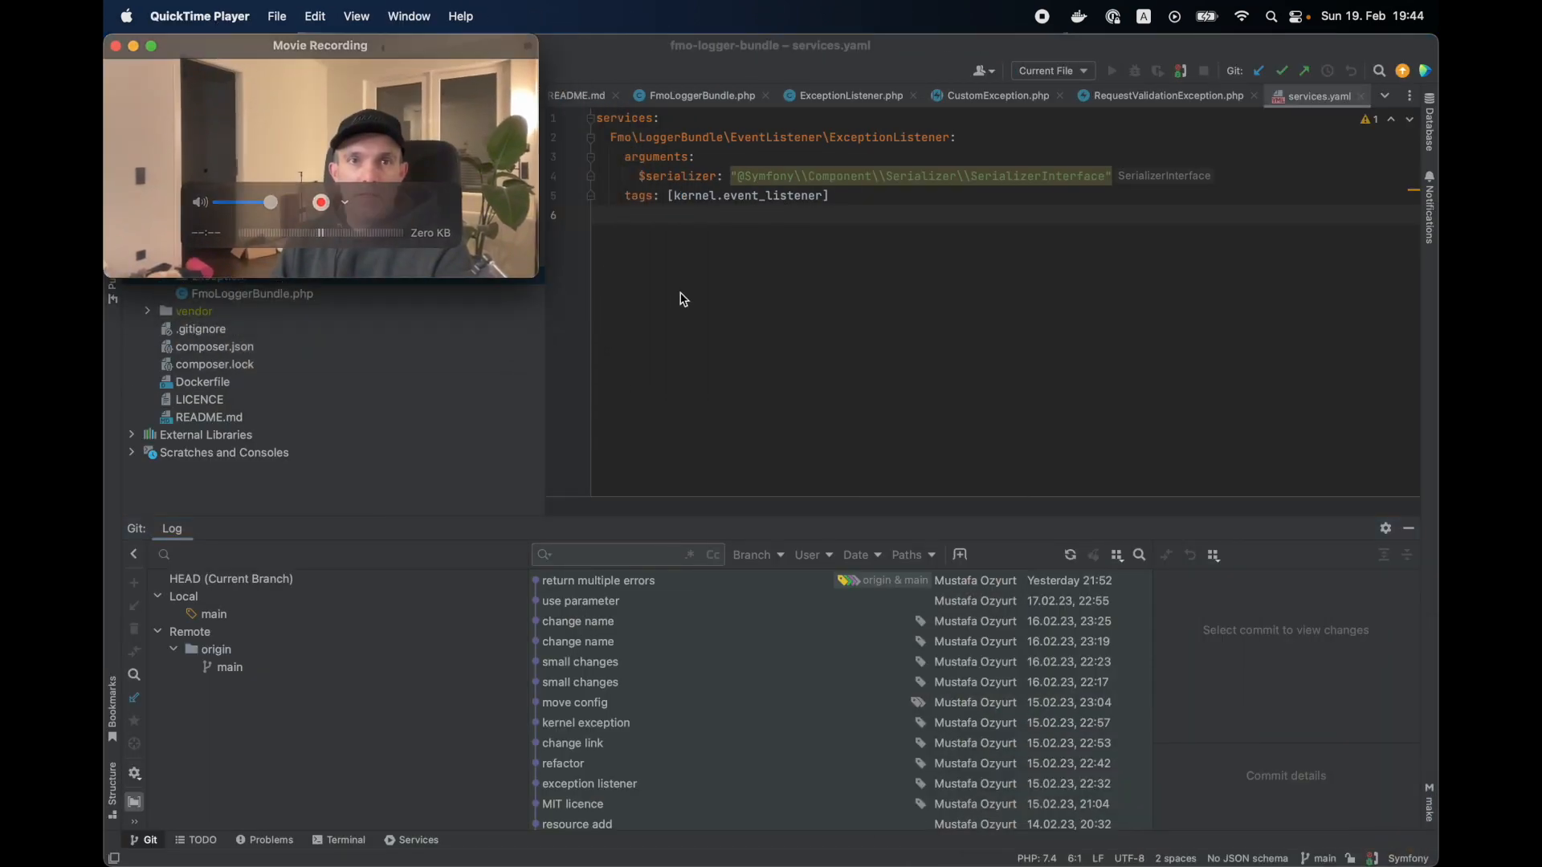
# Start a New Tag on the 'return multiple errors' commit with the tag name field focused
pyautogui.rightClick(598, 580)
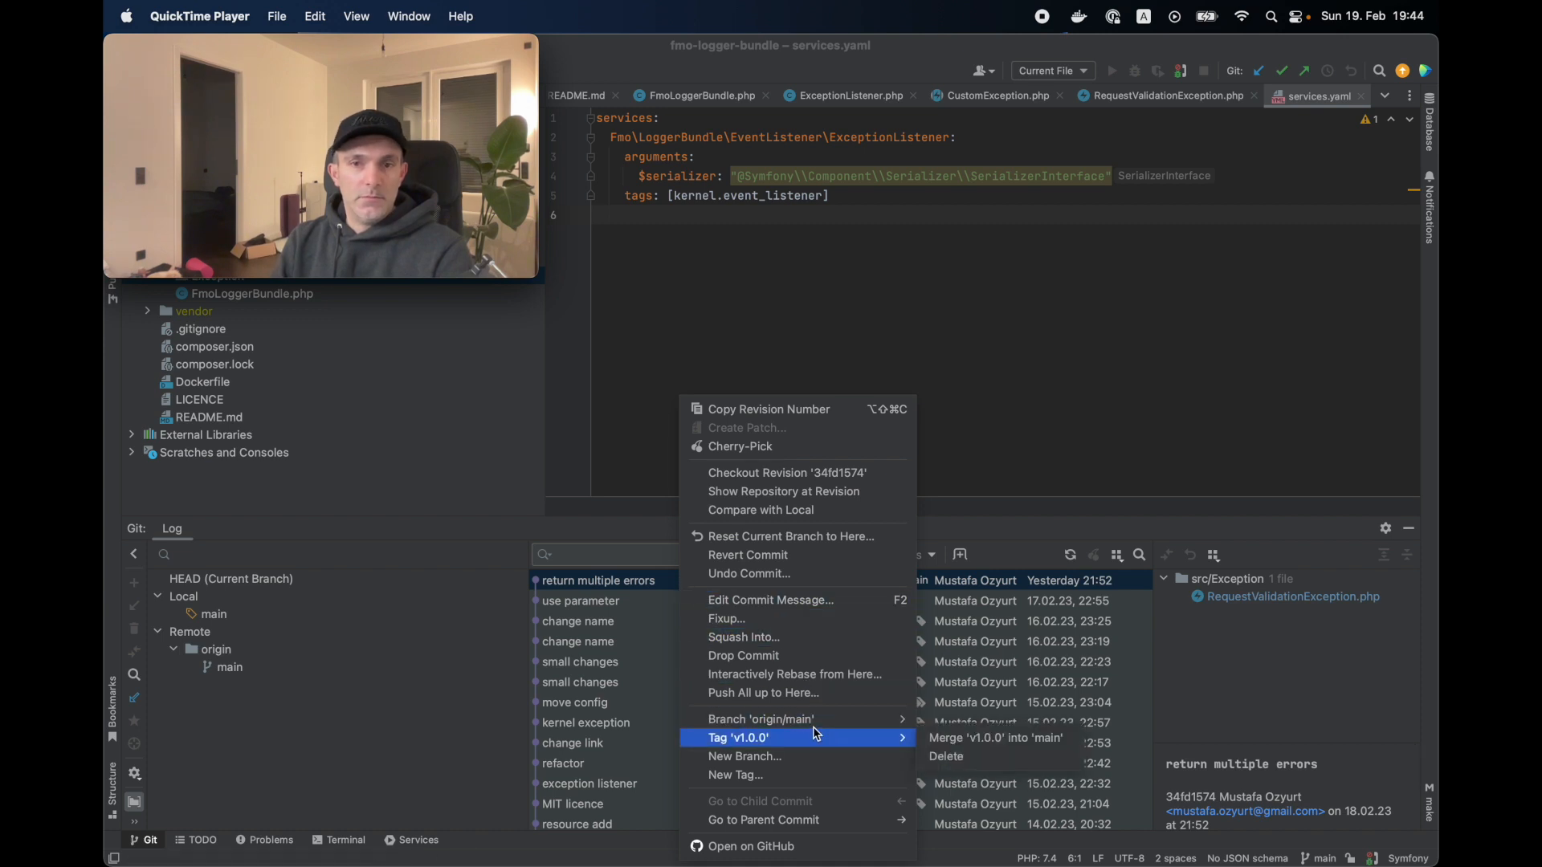
pyautogui.click(735, 774)
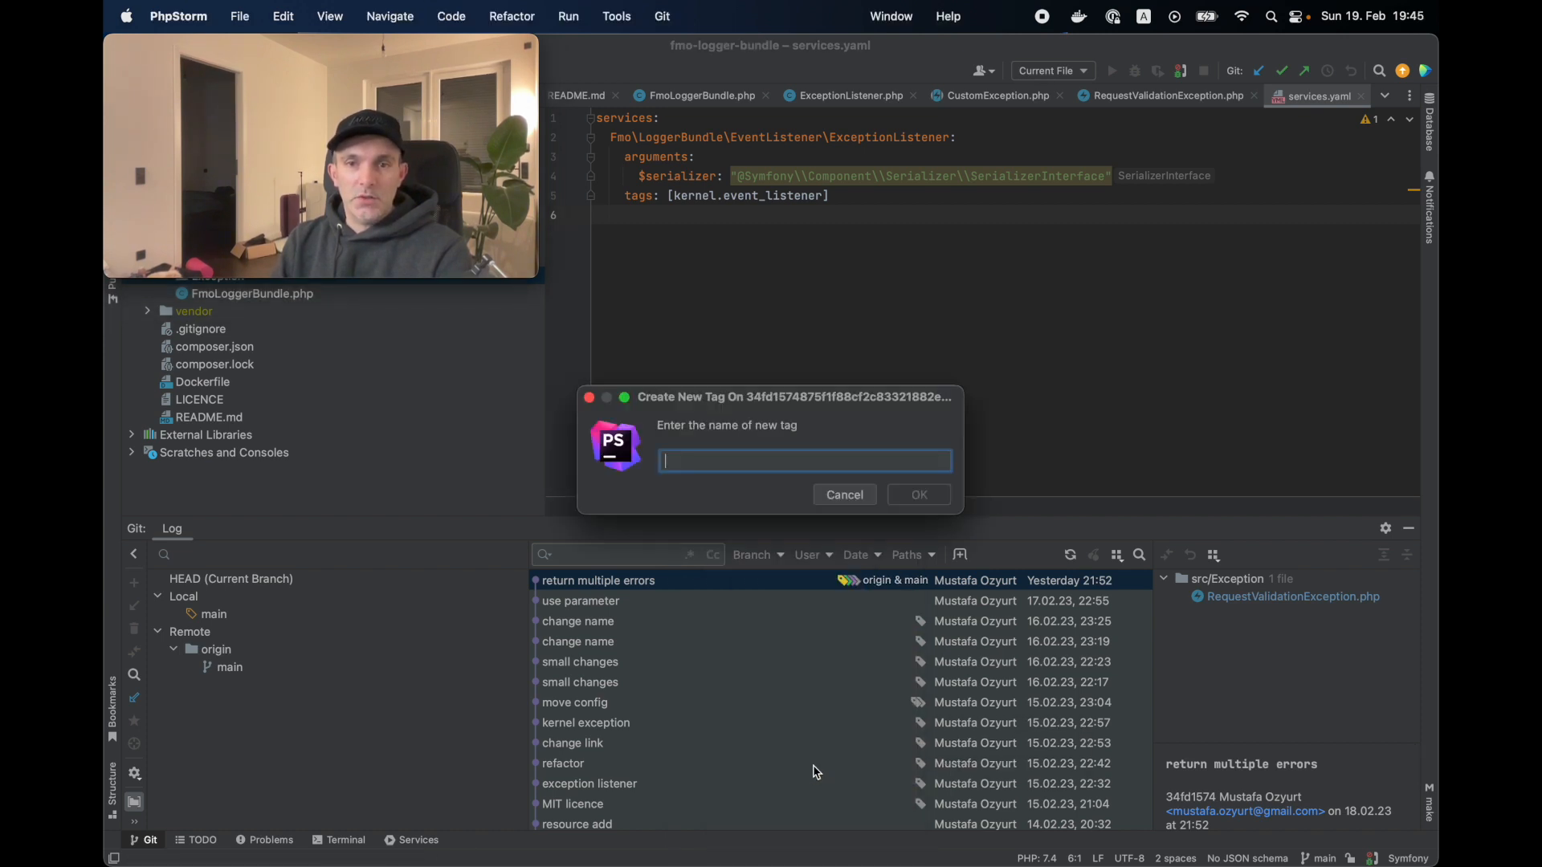
pyautogui.click(843, 494)
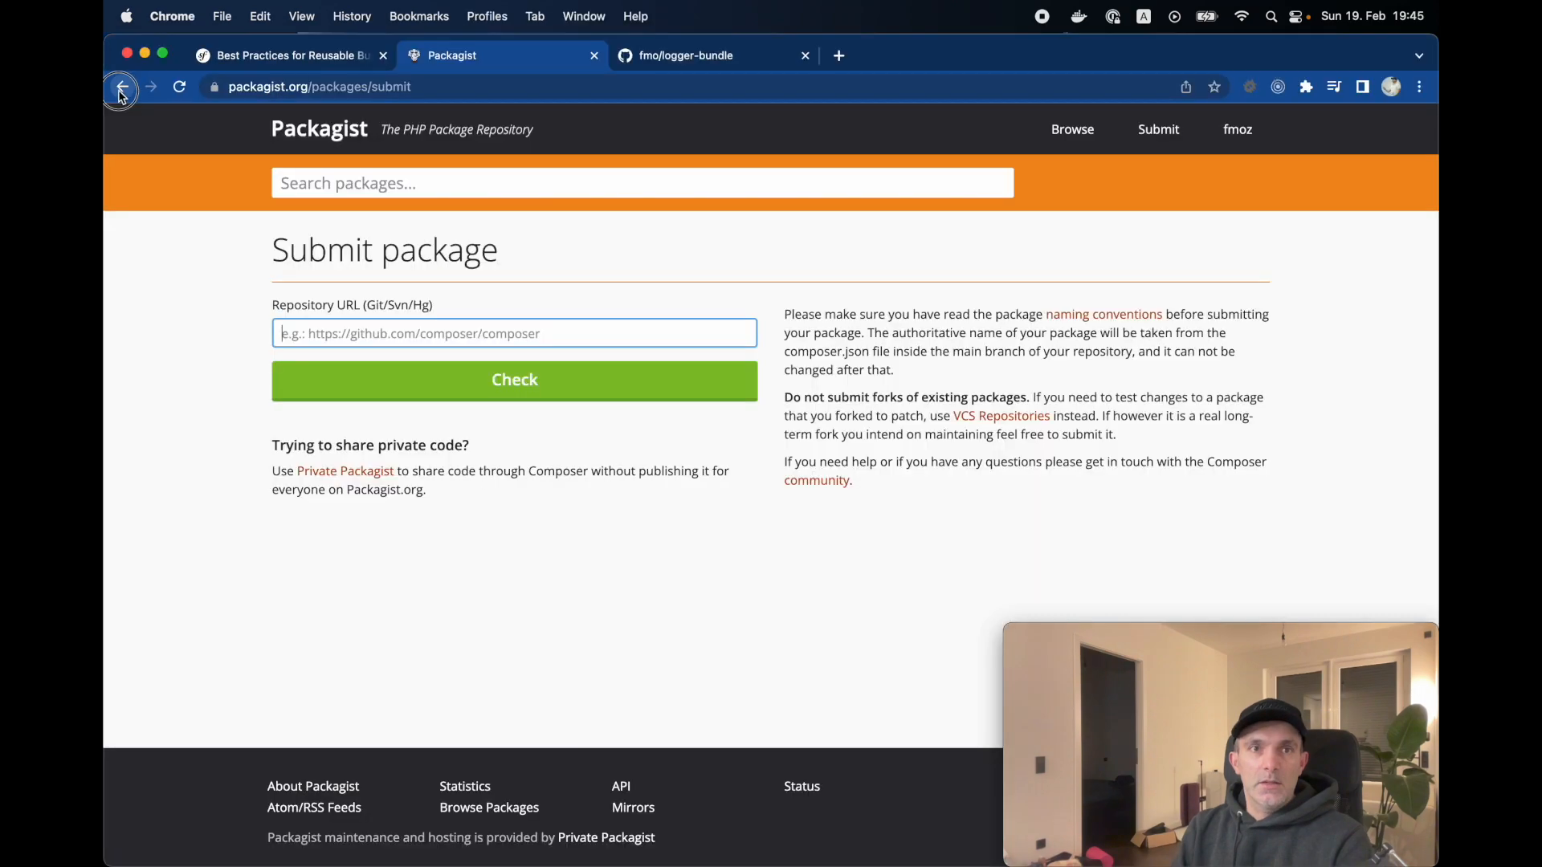
# Return to the fmo/logger-bundle page, review its versions list and trigger Update to import new tags
pyautogui.click(150, 87)
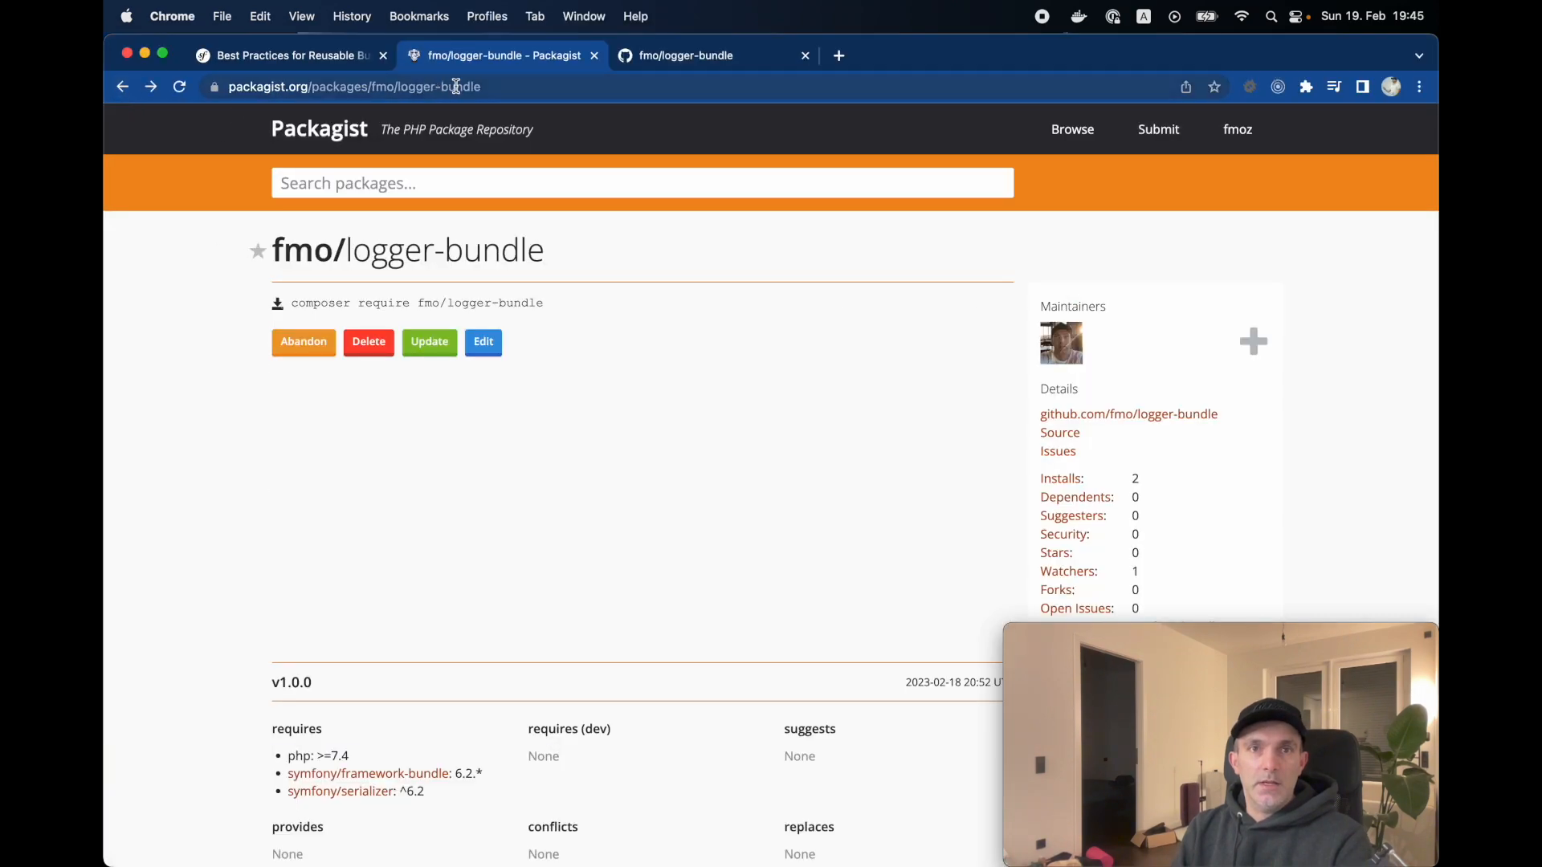
pyautogui.scroll(-3)
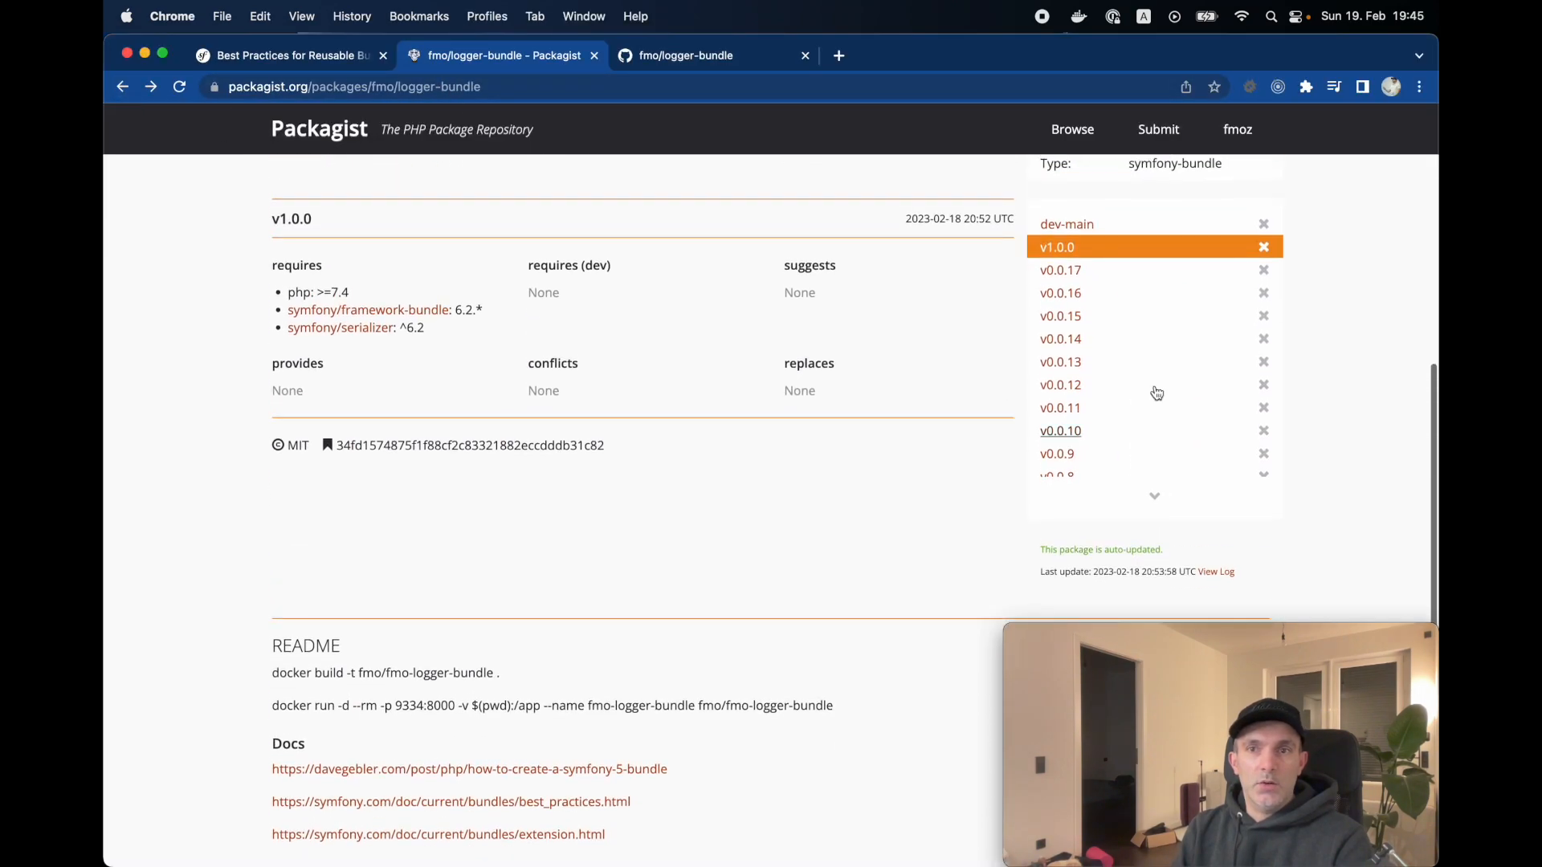
pyautogui.scroll(3)
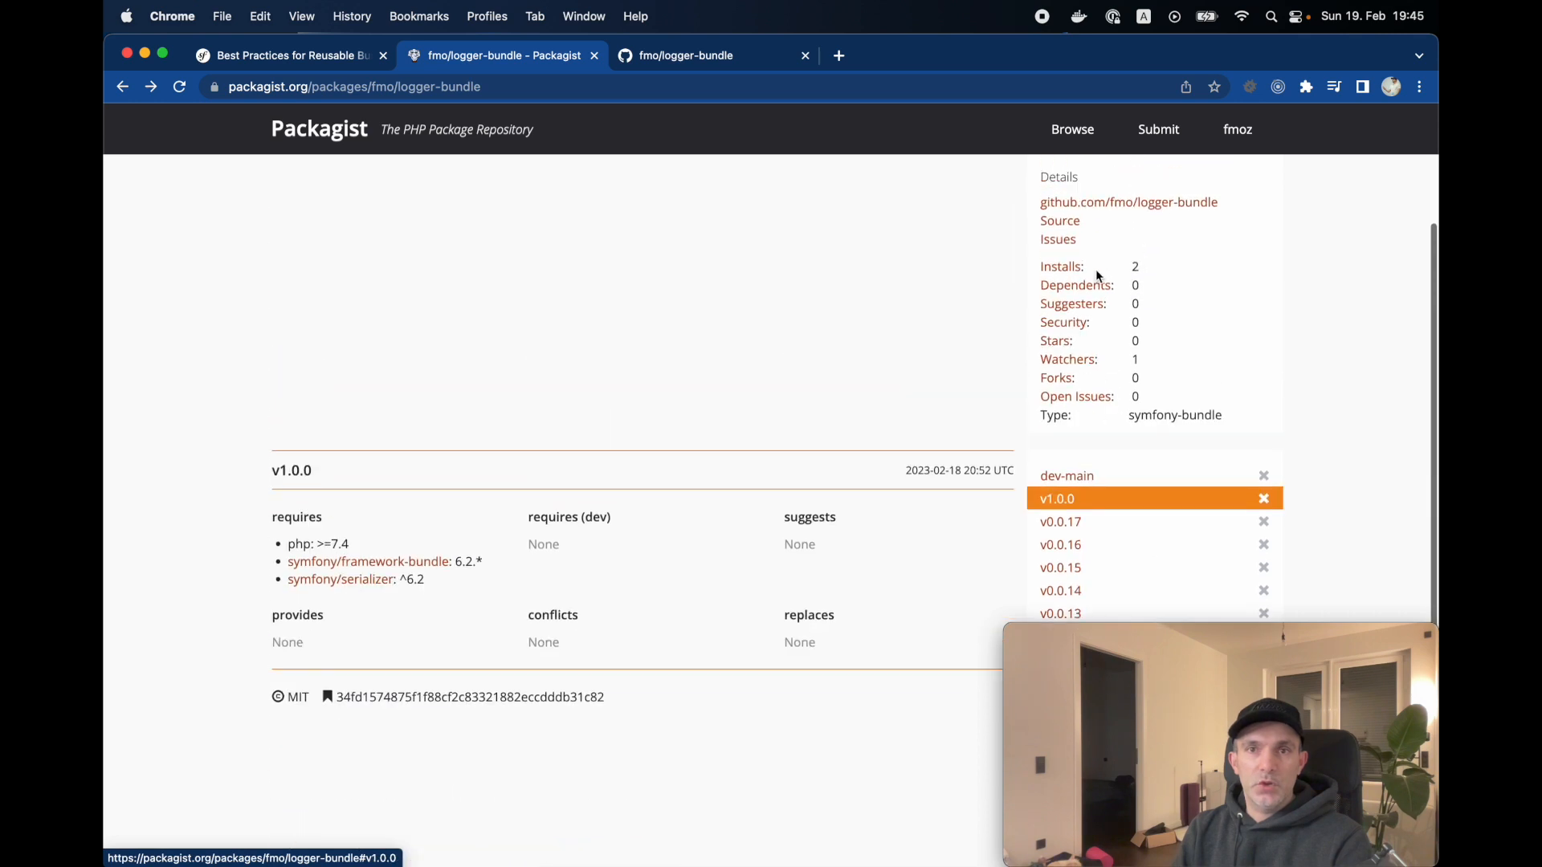
pyautogui.scroll(-3)
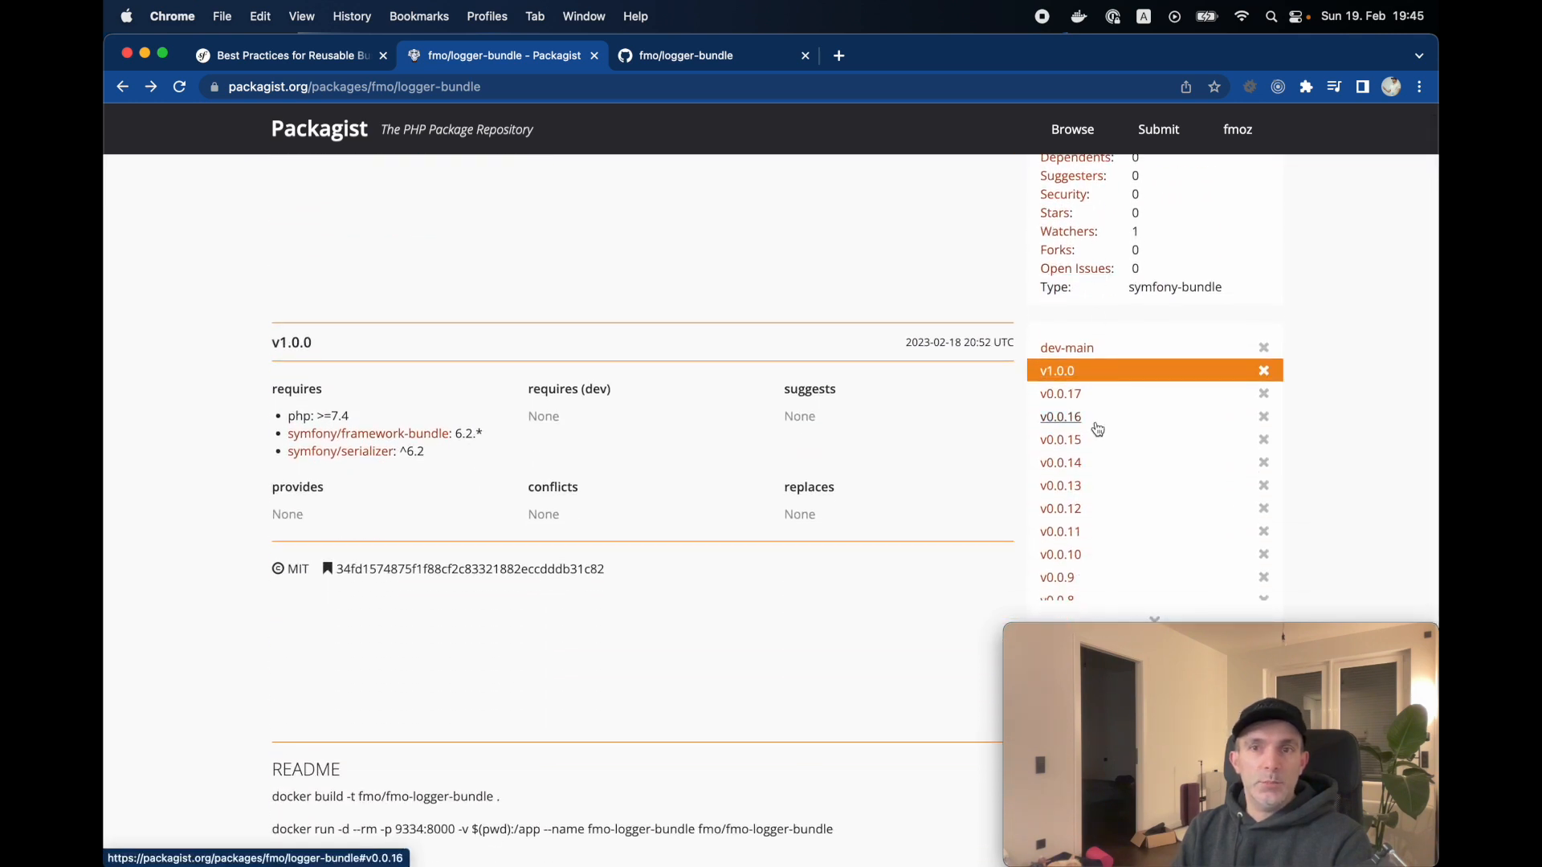
pyautogui.scroll(3)
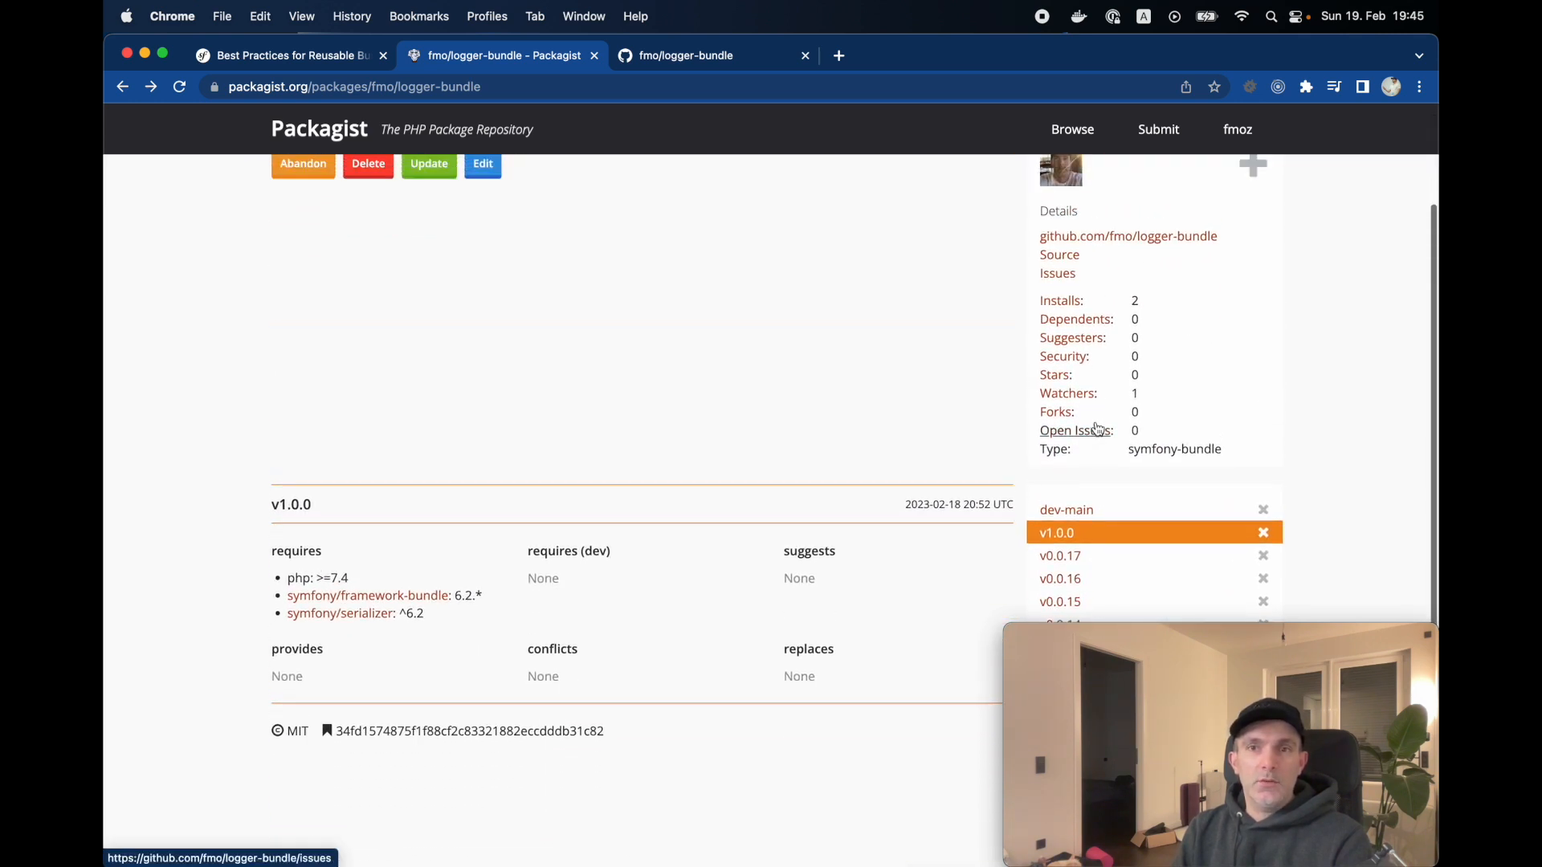
pyautogui.scroll(3)
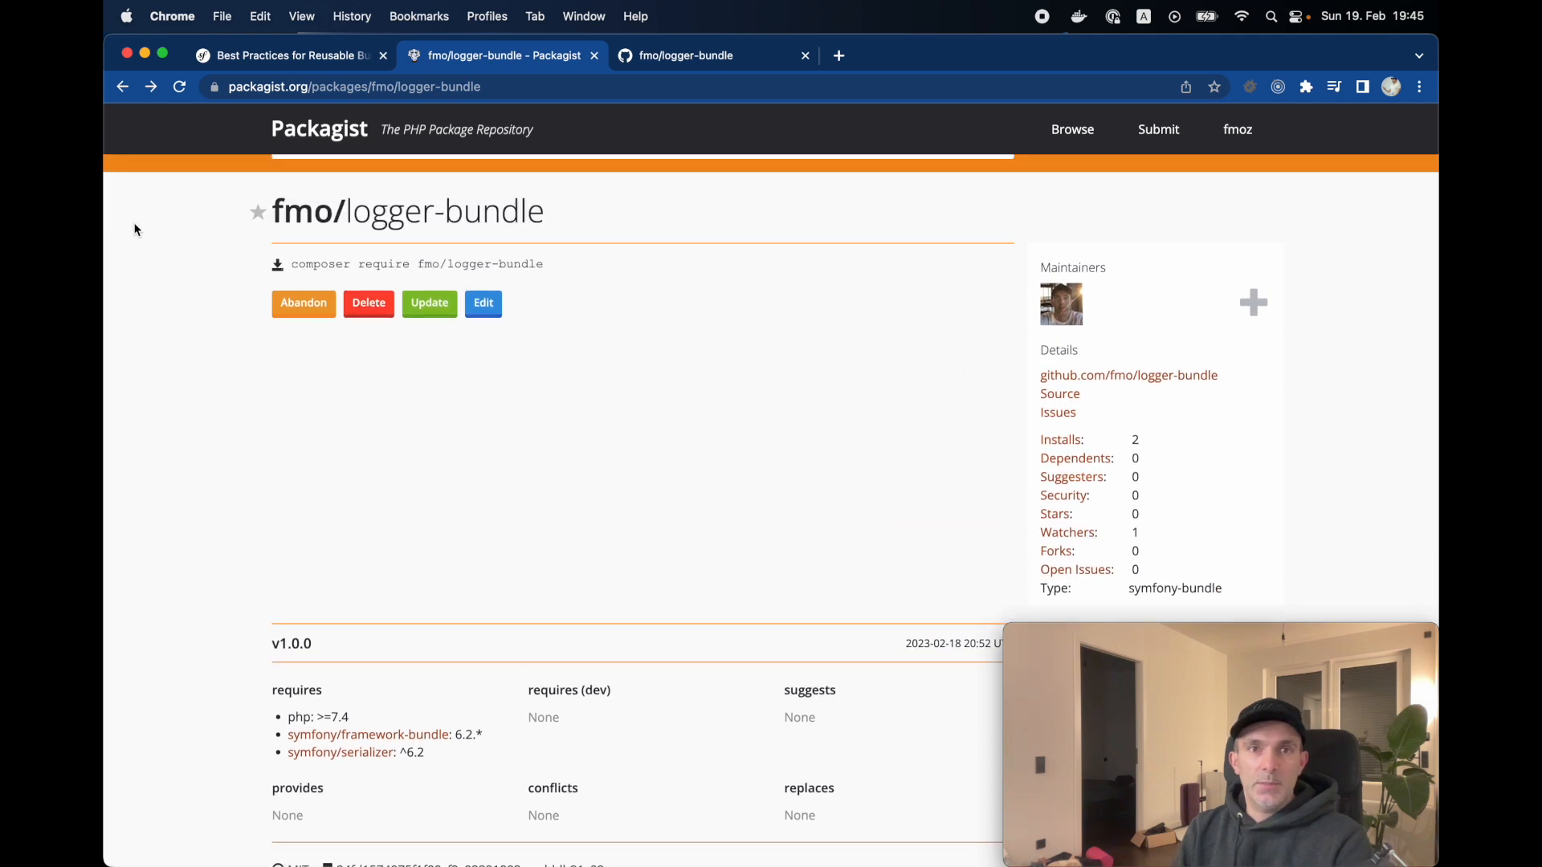
pyautogui.moveTo(737, 268)
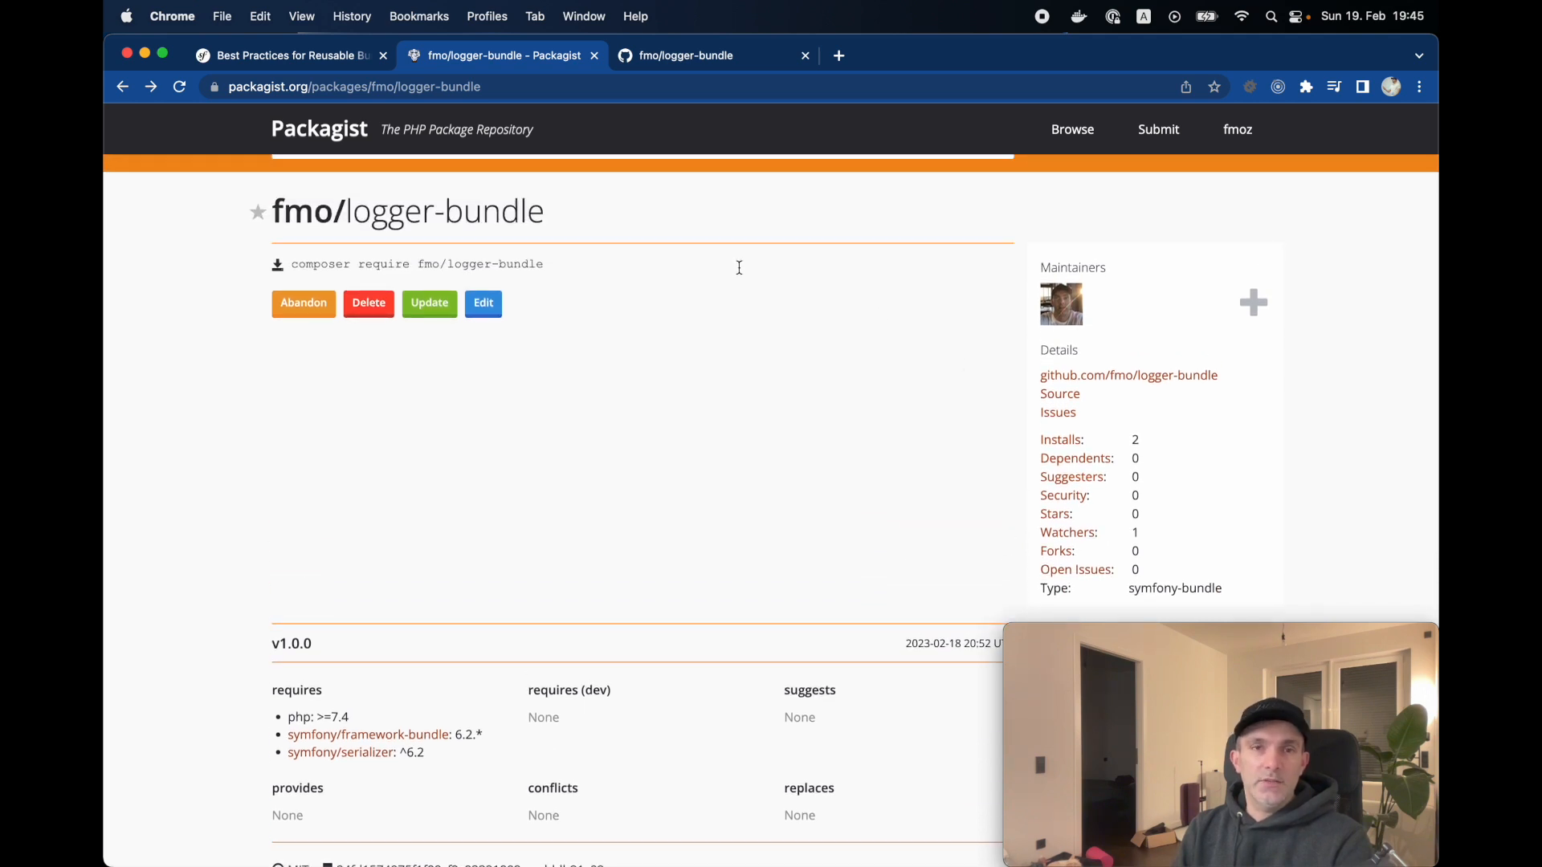
pyautogui.moveTo(430, 325)
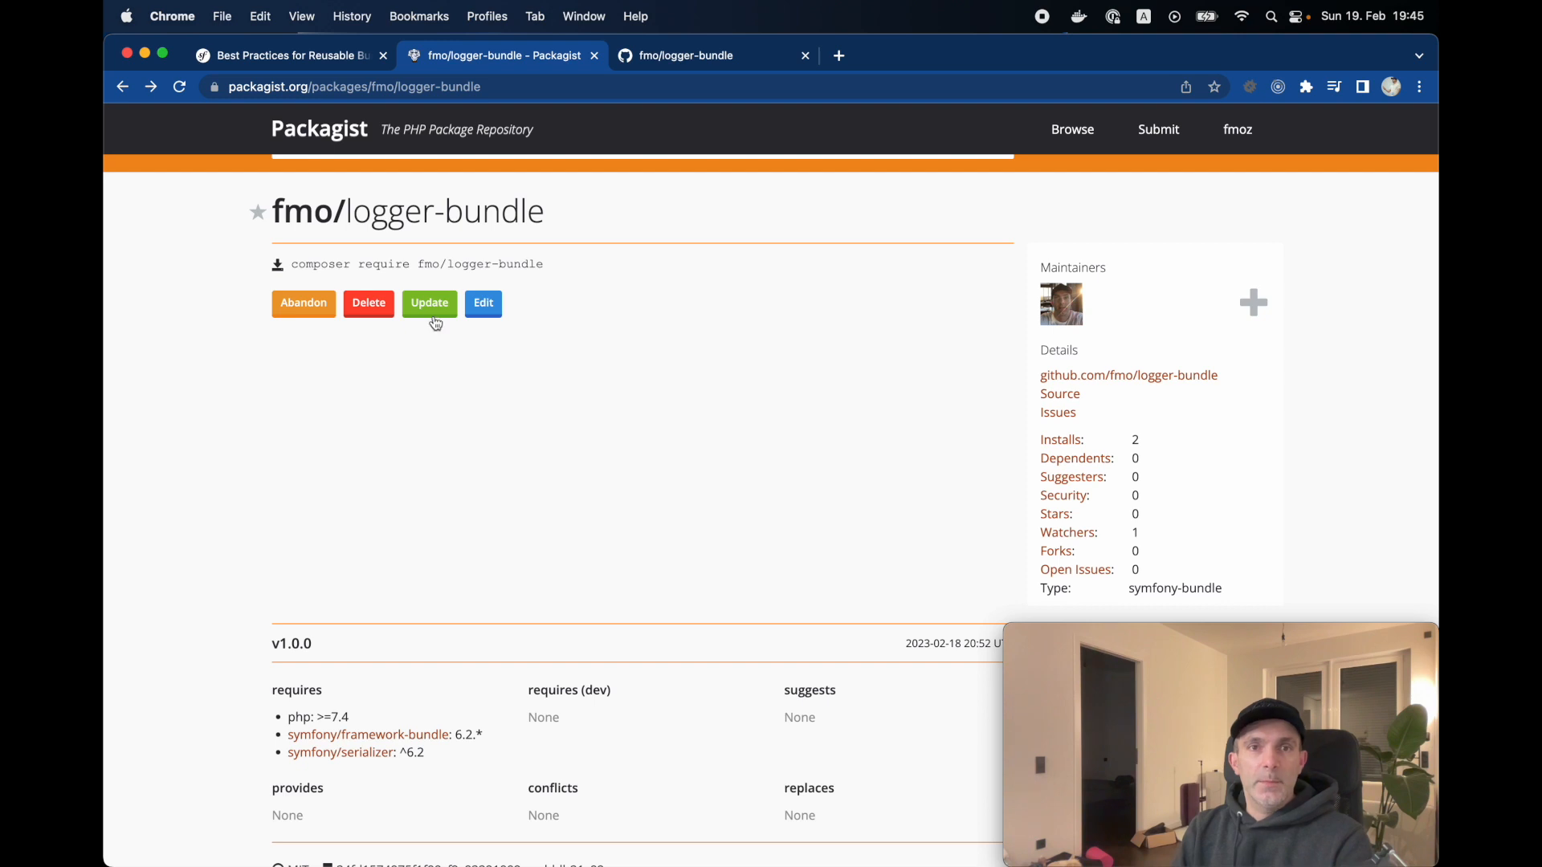
pyautogui.scroll(-3)
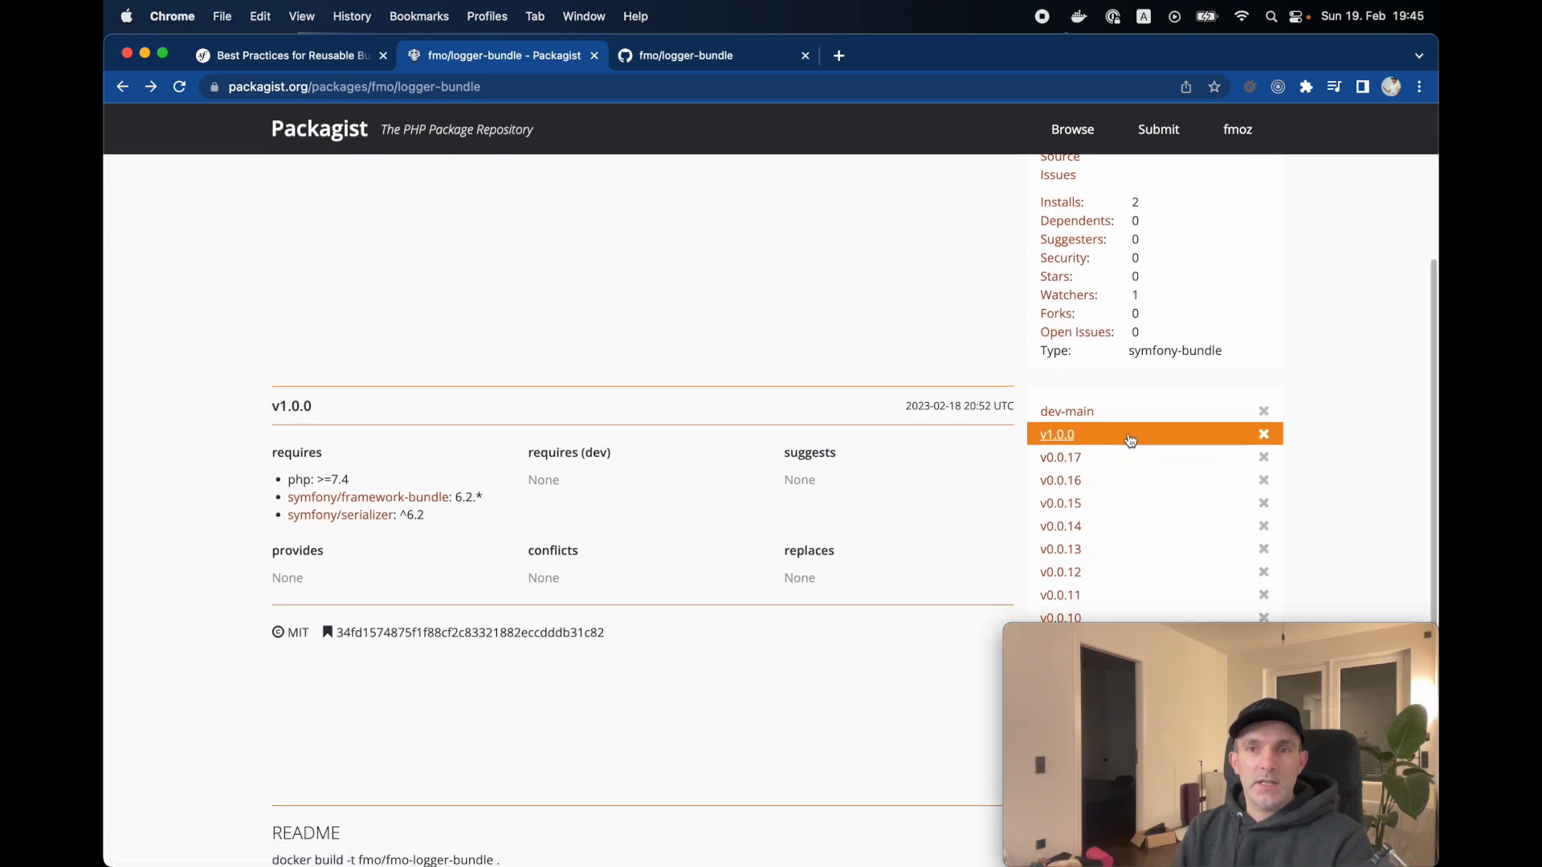
pyautogui.scroll(3)
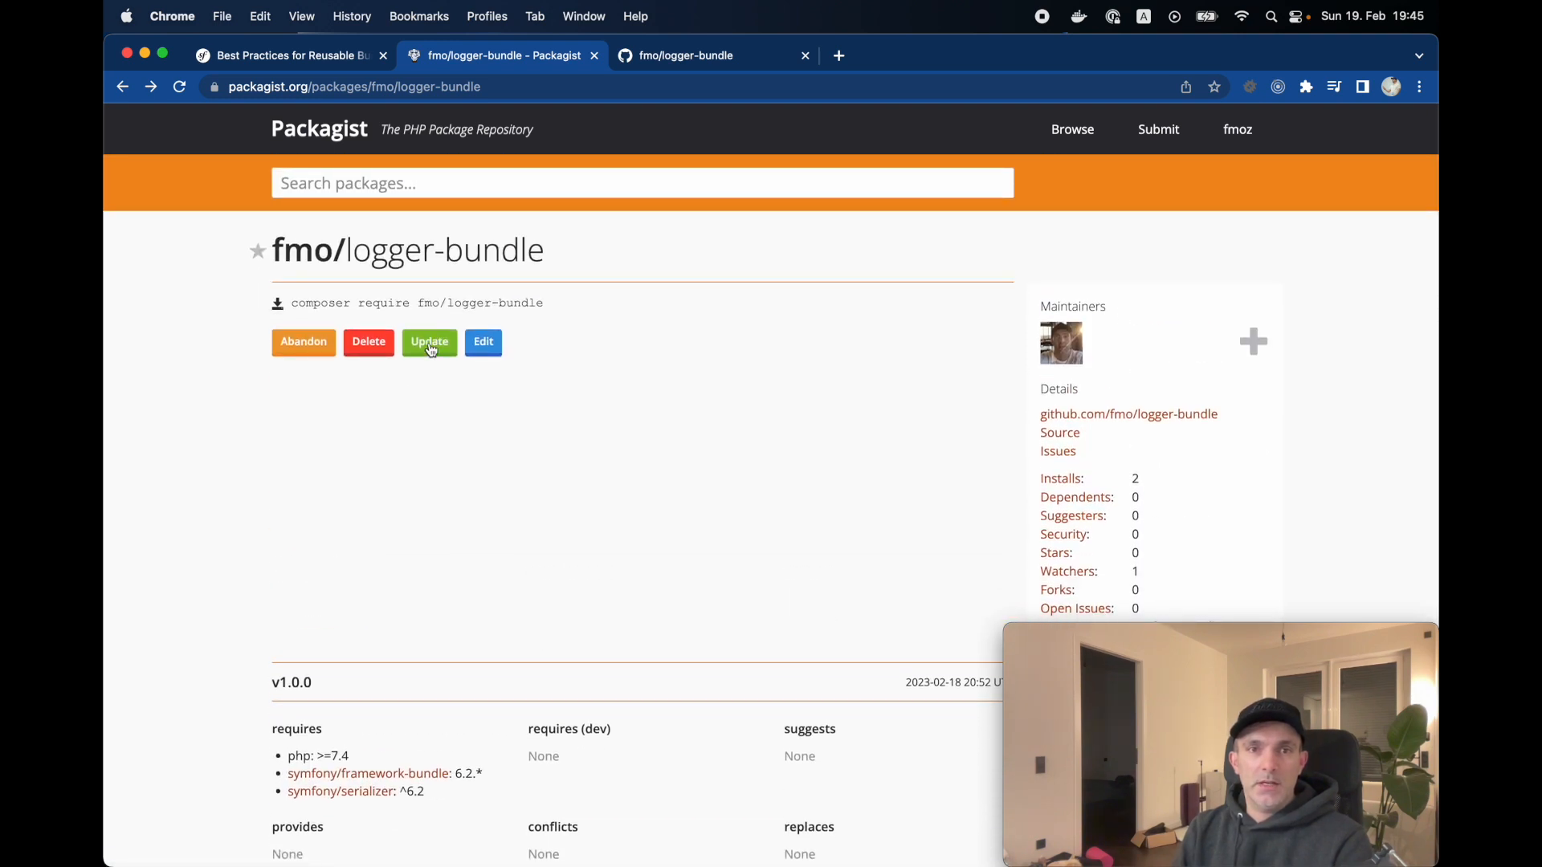
pyautogui.click(429, 340)
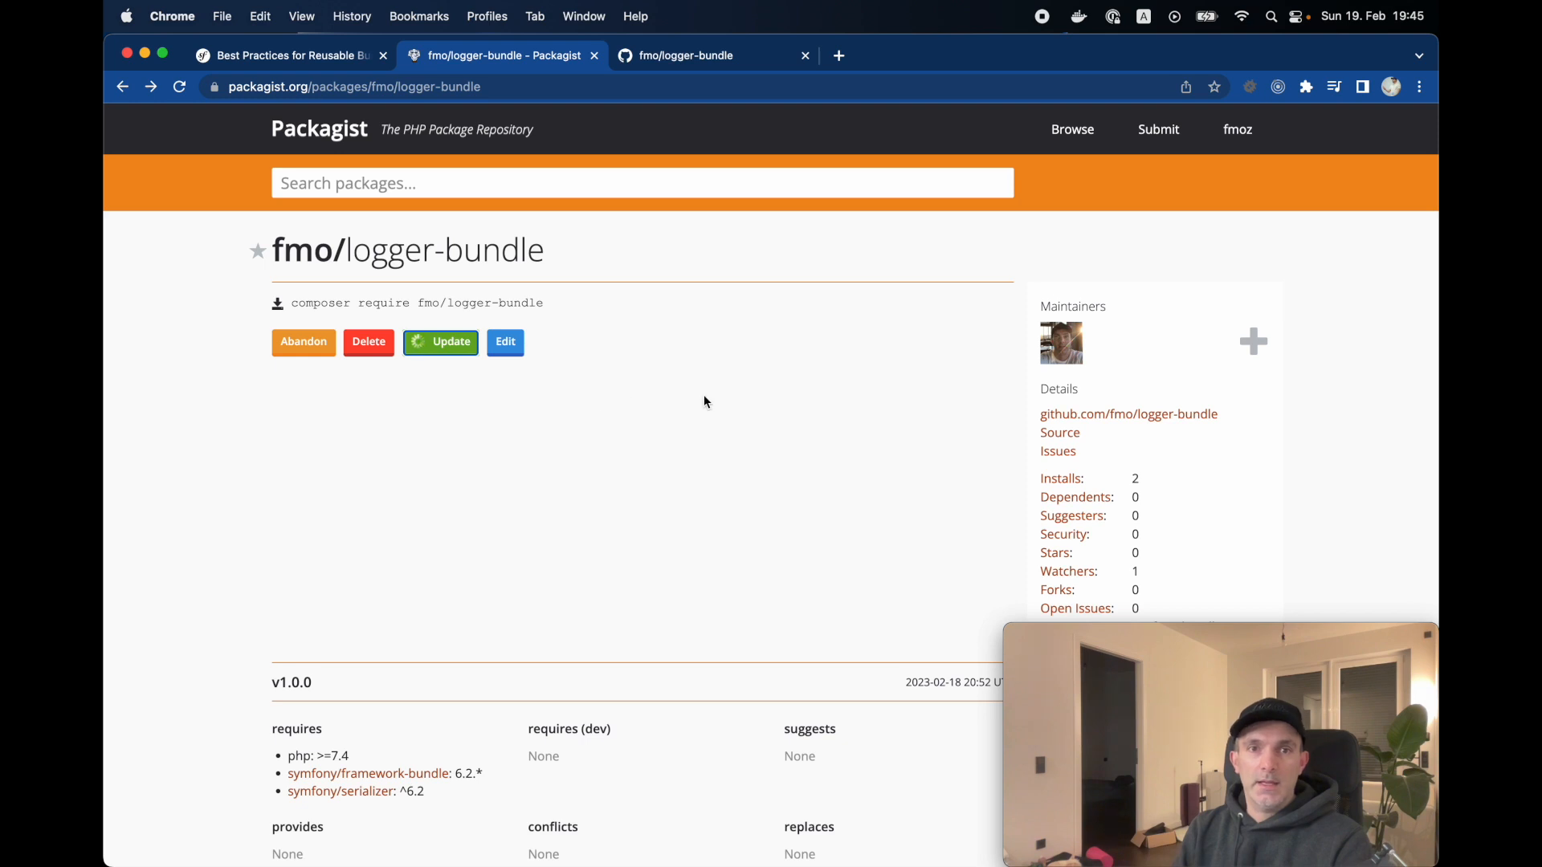
pyautogui.scroll(-3)
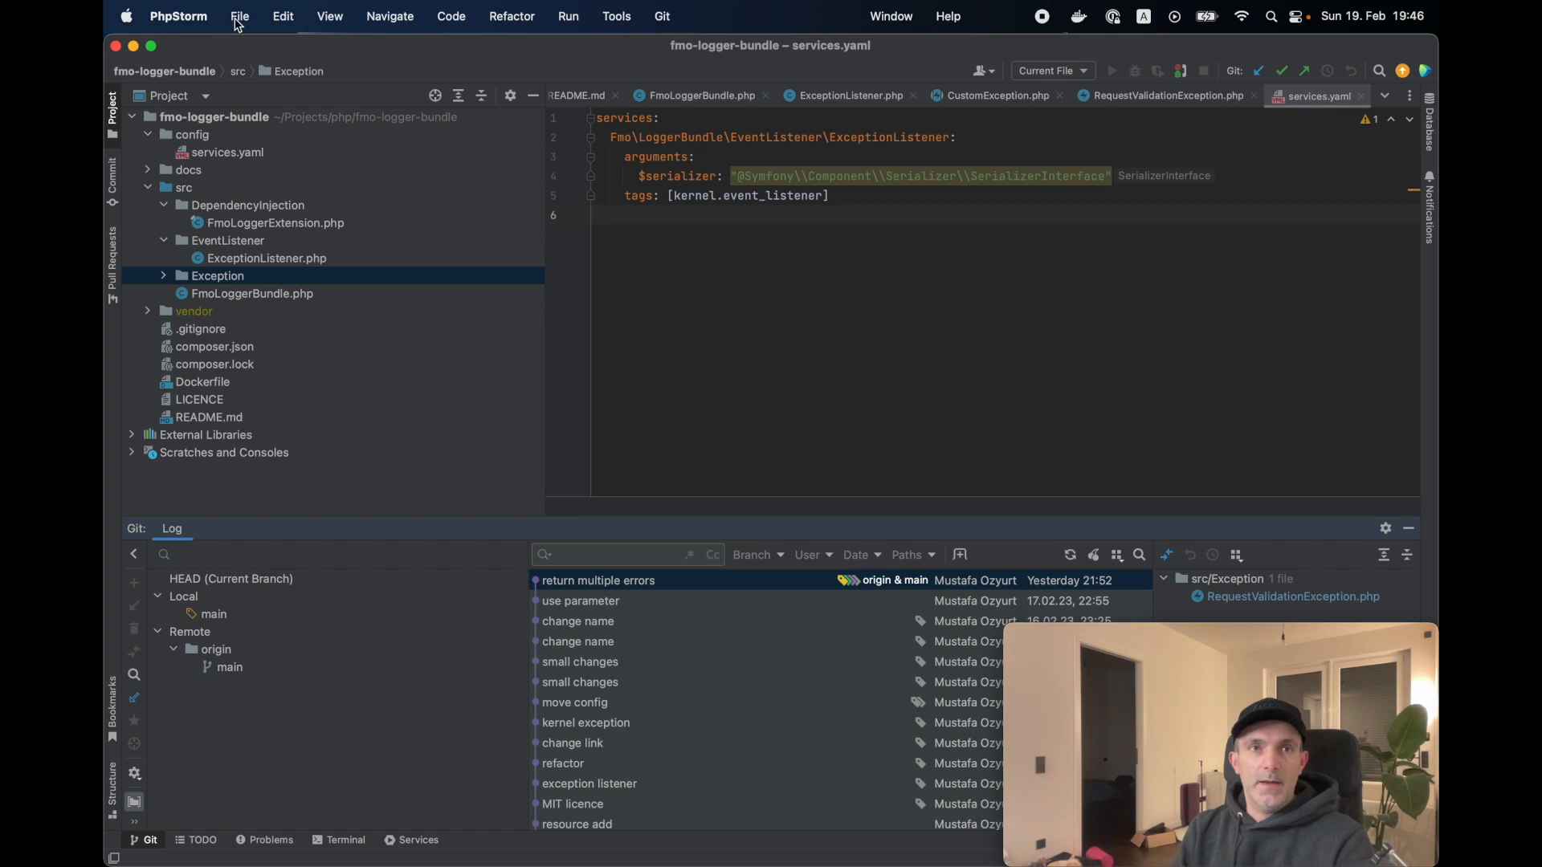
pyautogui.moveTo(236, 208)
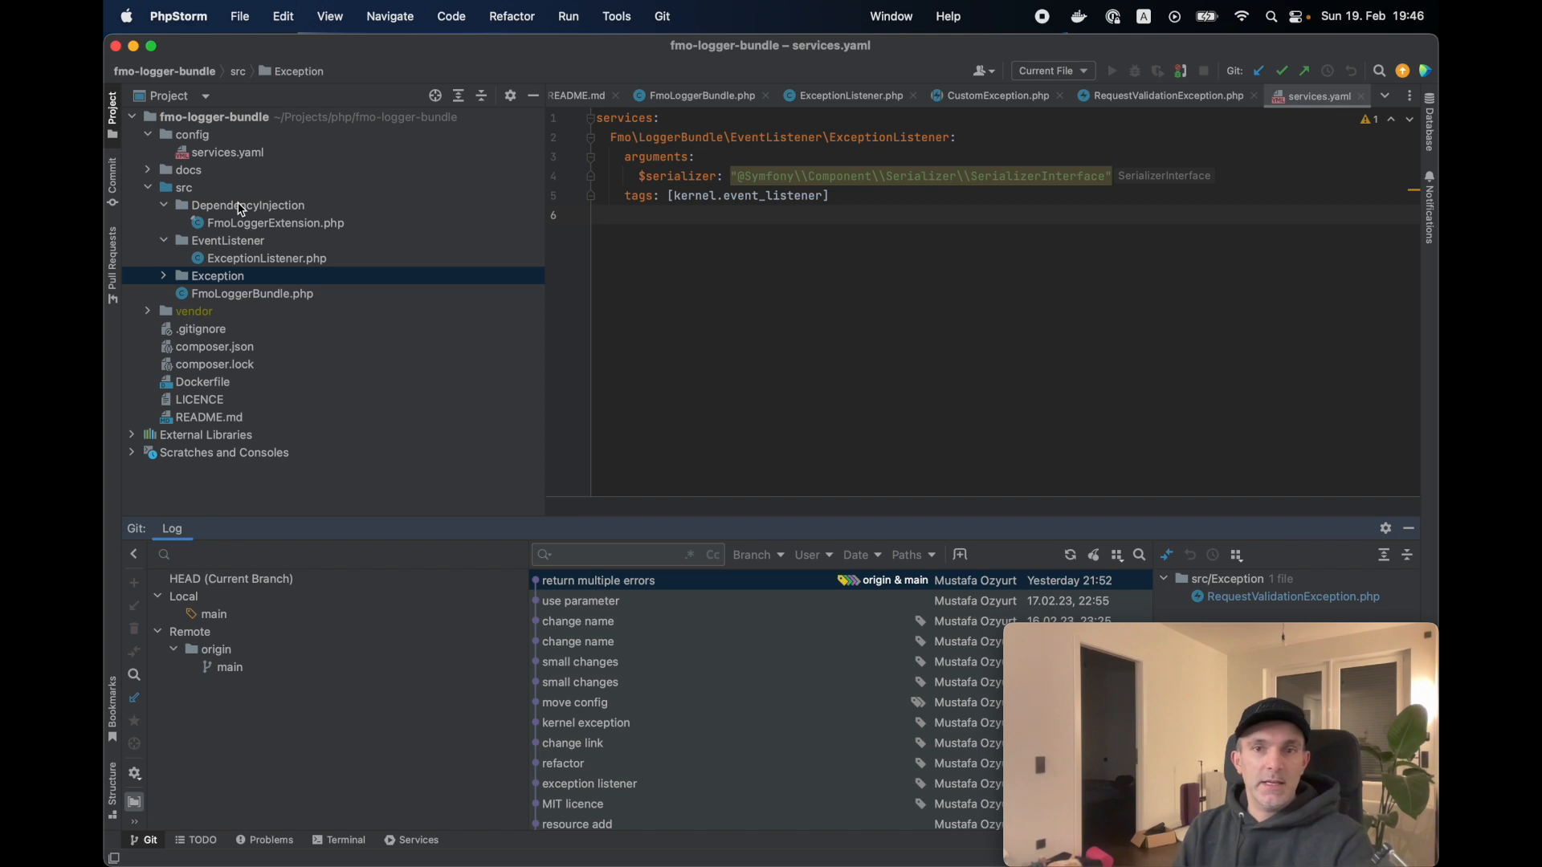
pyautogui.moveTo(1406, 526)
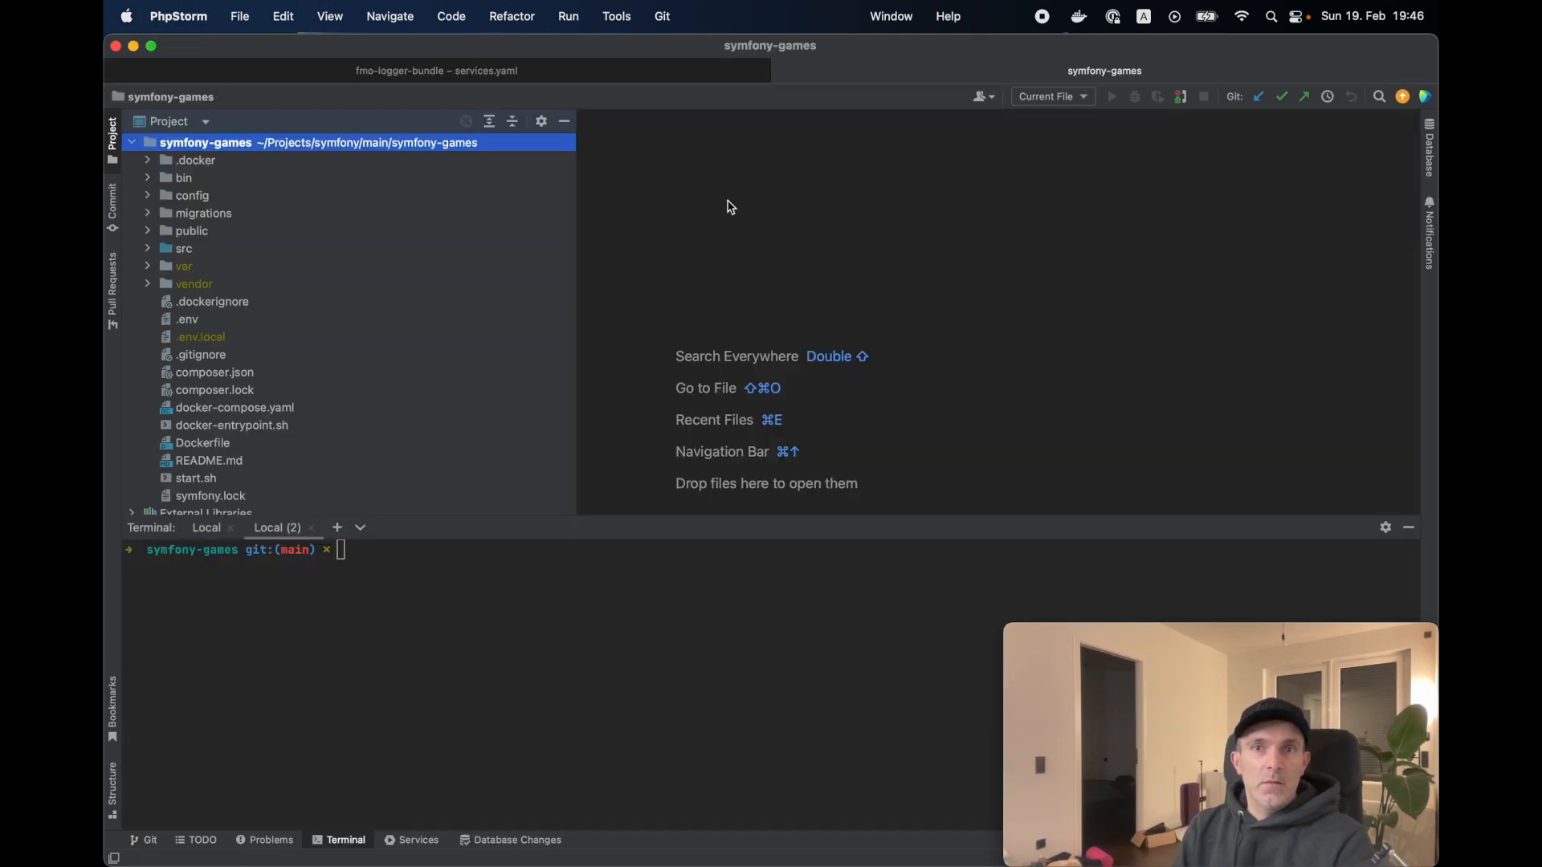
# Bring the symfony-games project window forward after glancing at fmo-logger-bundle
pyautogui.click(435, 69)
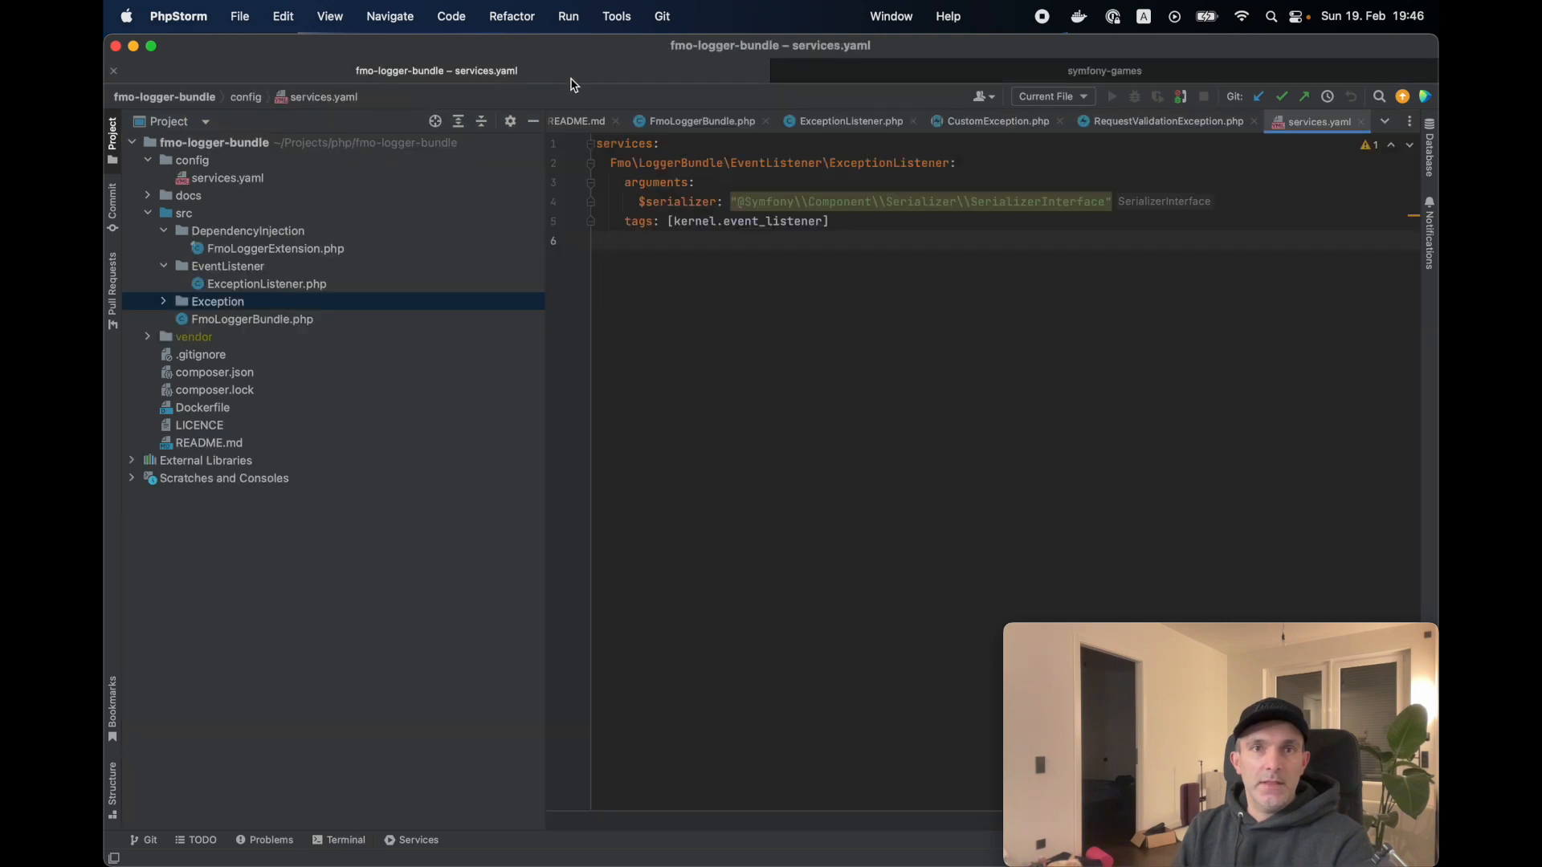
pyautogui.click(1104, 69)
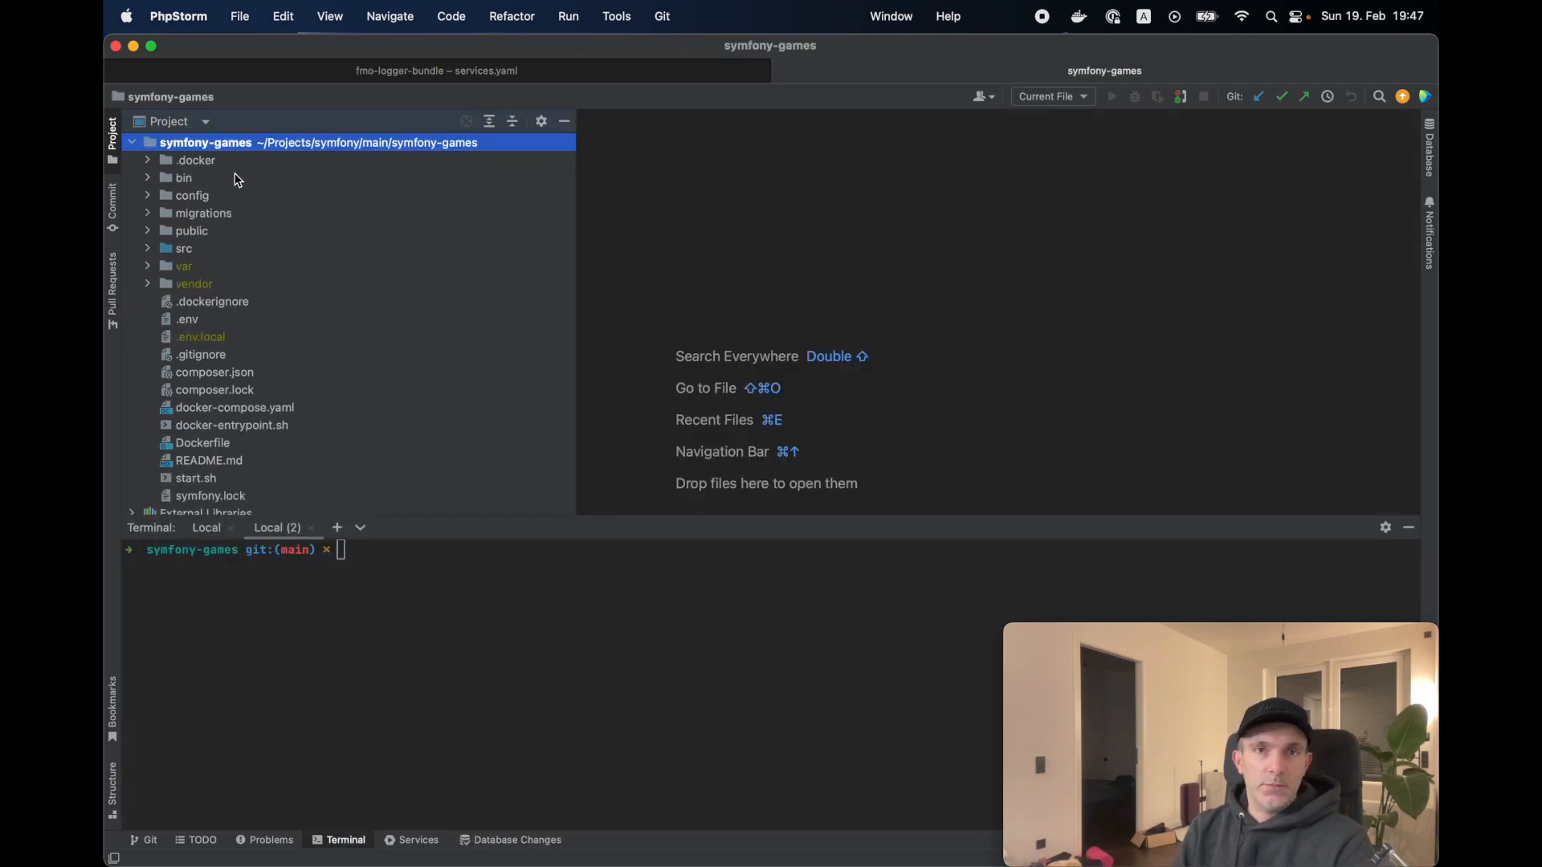
pyautogui.moveTo(207, 250)
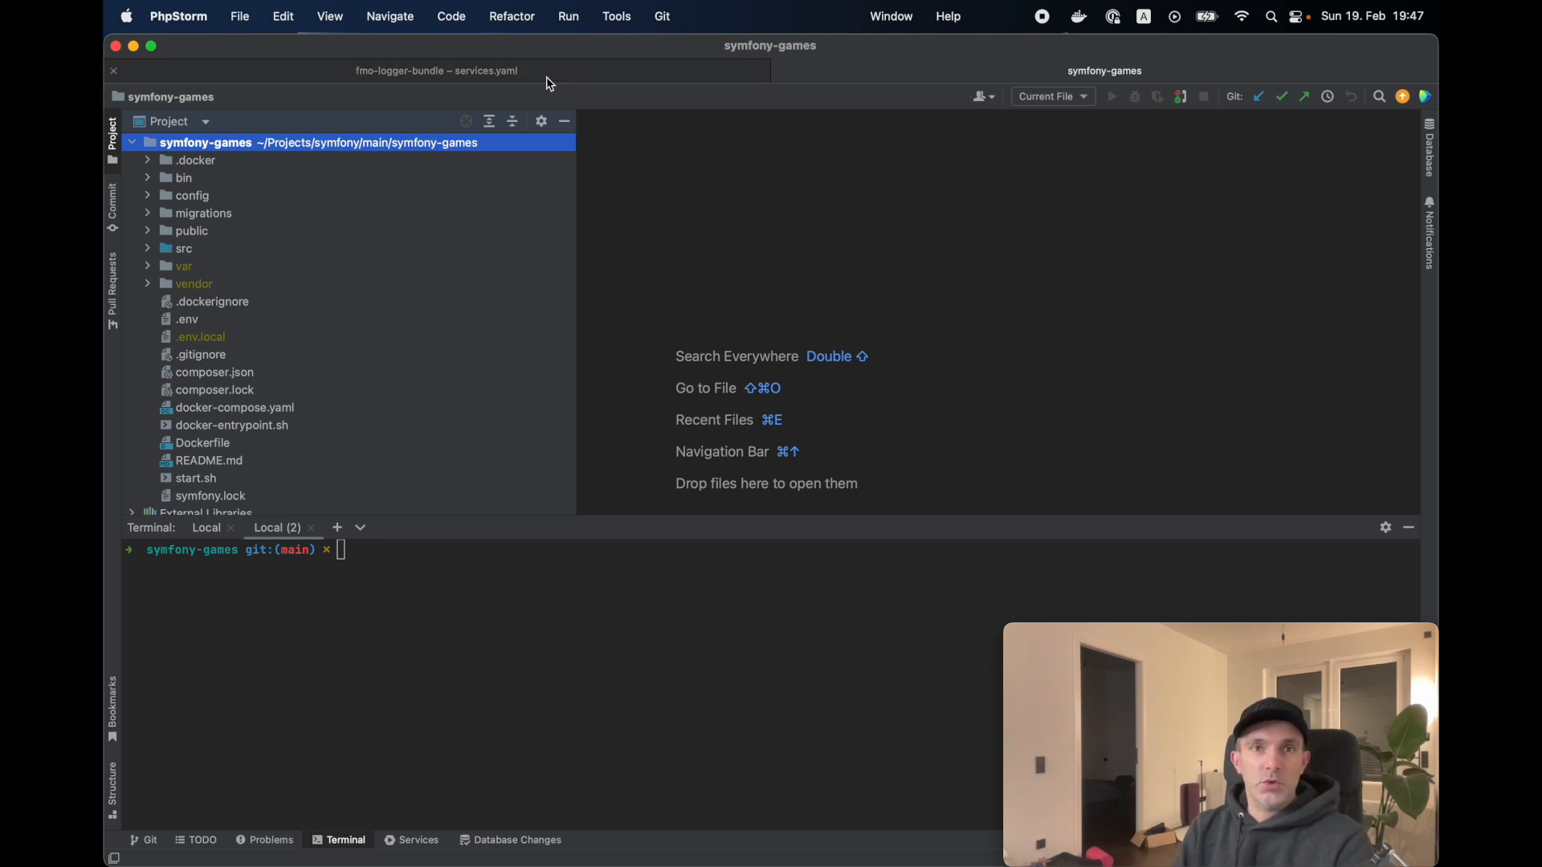
pyautogui.moveTo(547, 82)
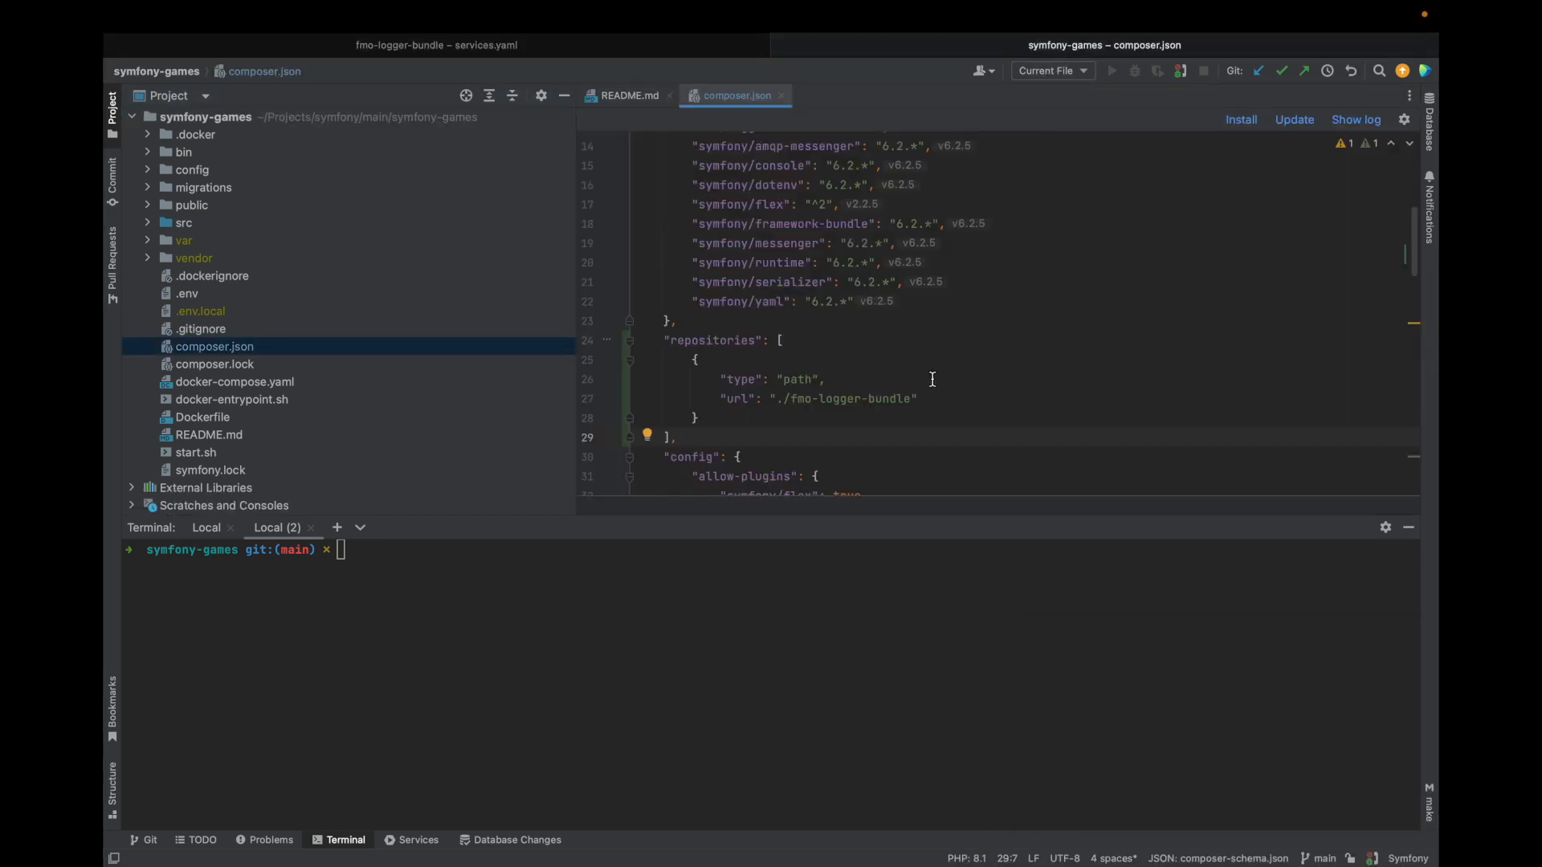
pyautogui.moveTo(672, 346)
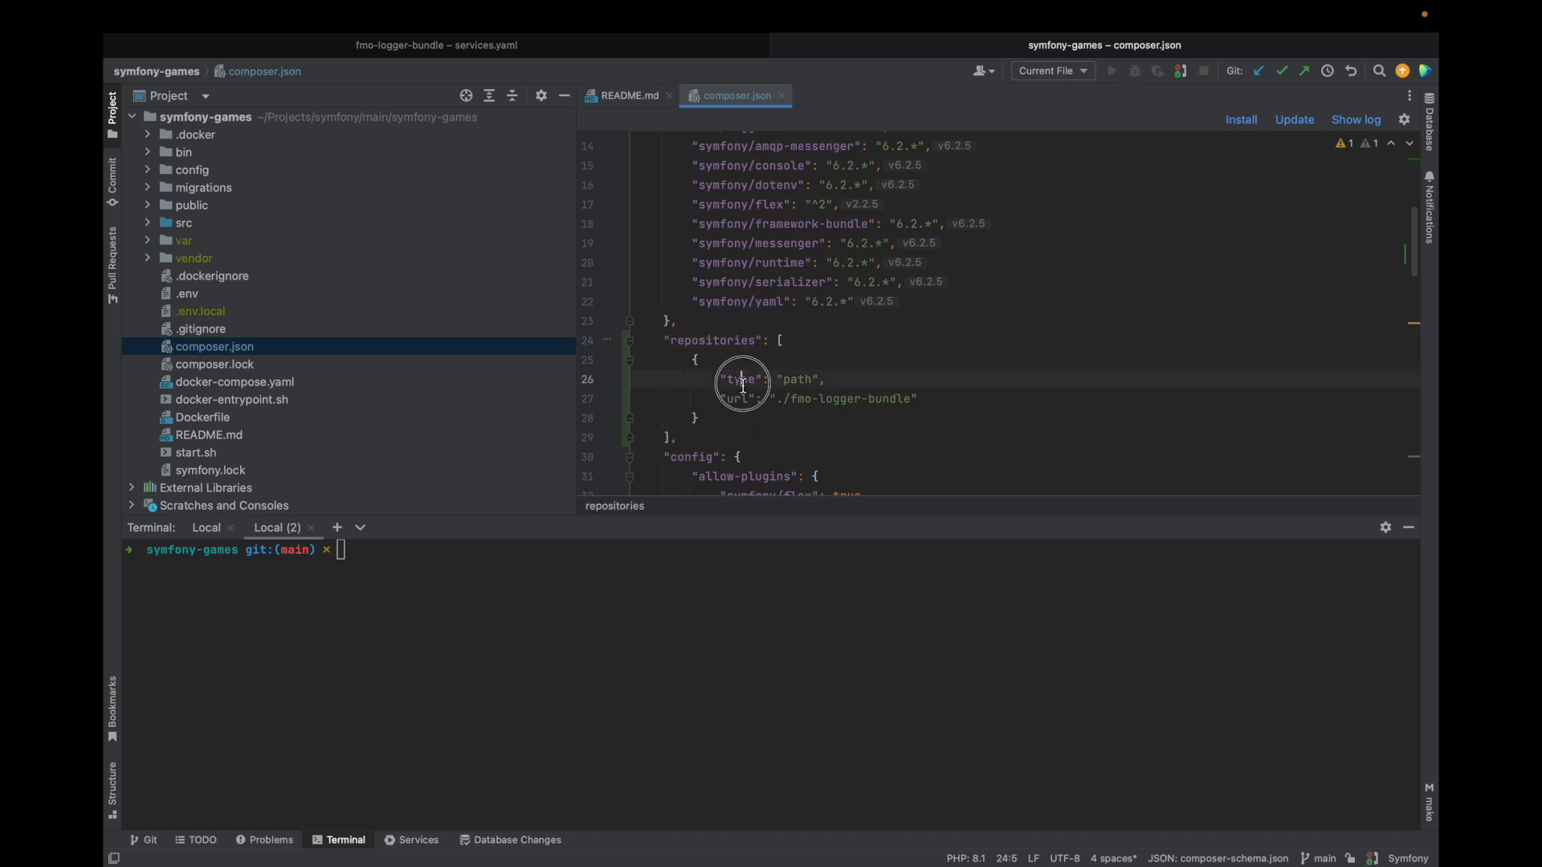
# Highlight the path repository's type key and ./fmo-logger-bundle url in symfony-games composer.json
pyautogui.doubleClick(797, 379)
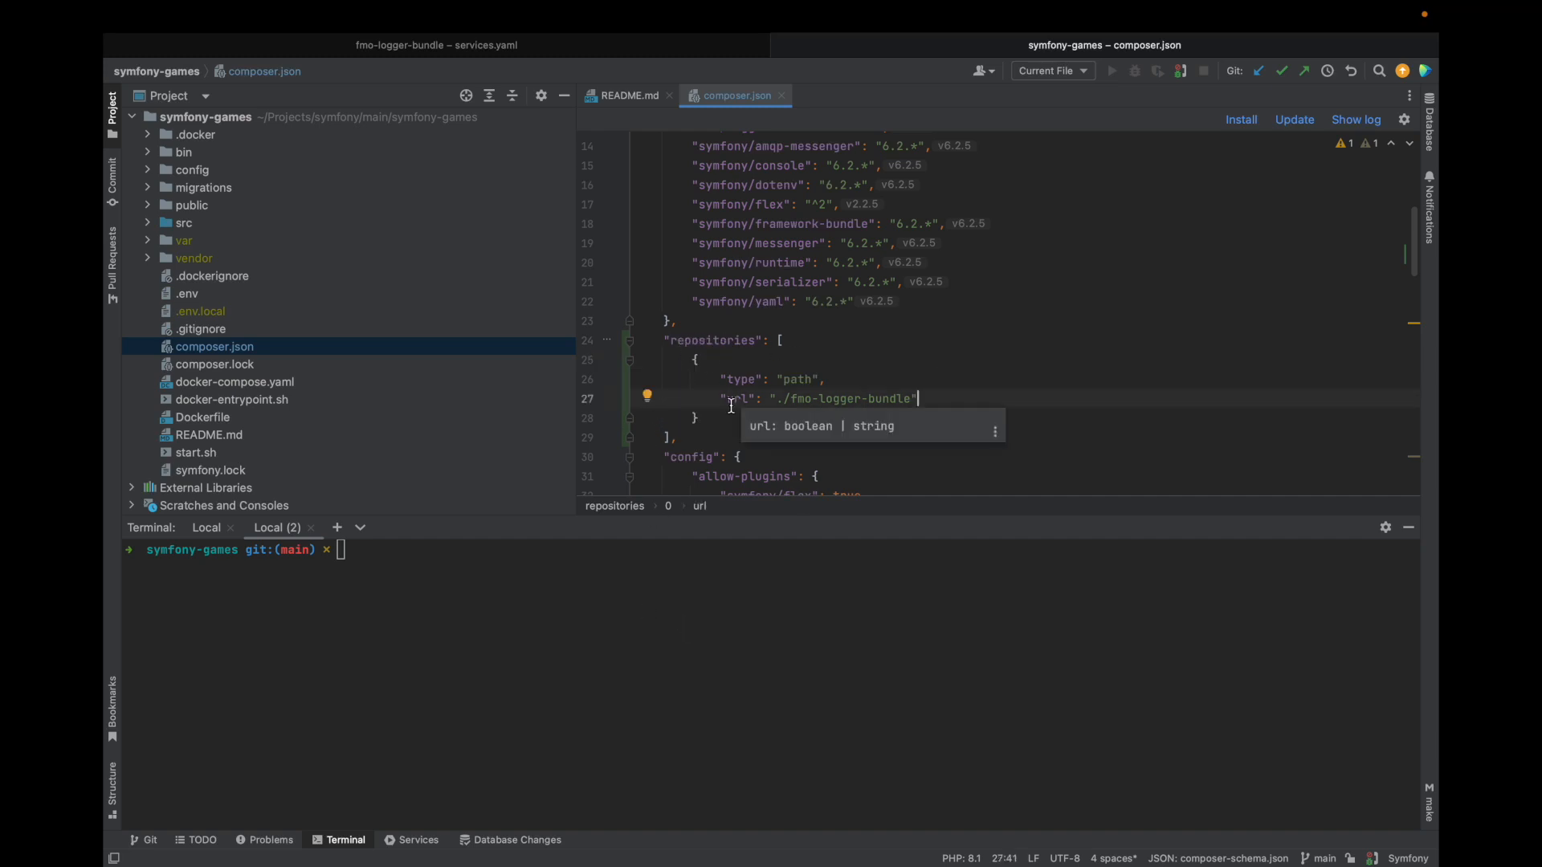
pyautogui.doubleClick(846, 399)
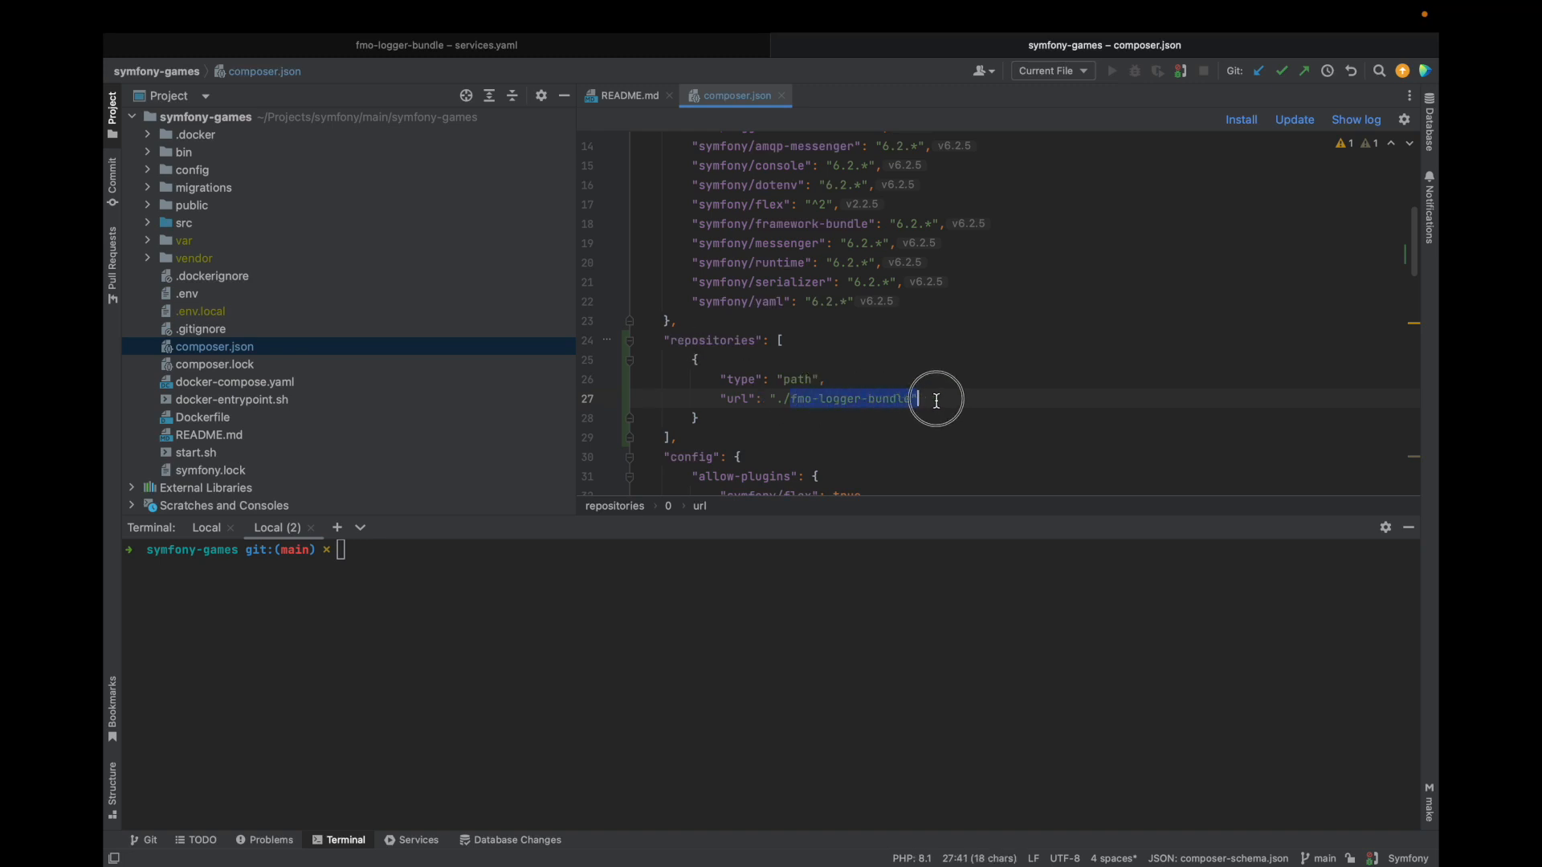
pyautogui.moveTo(921, 543)
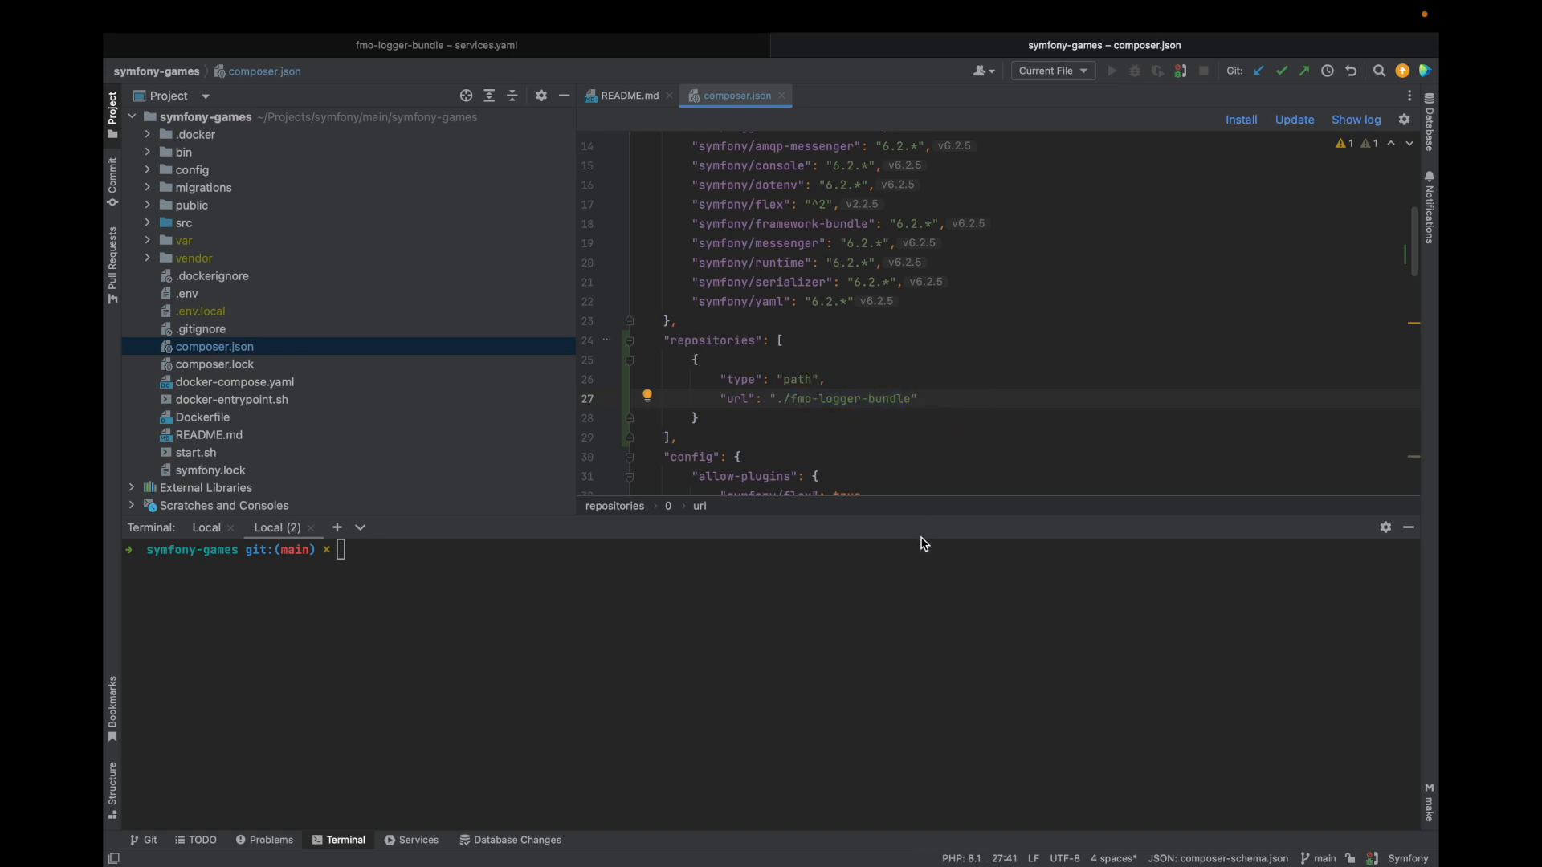
pyautogui.click(676, 437)
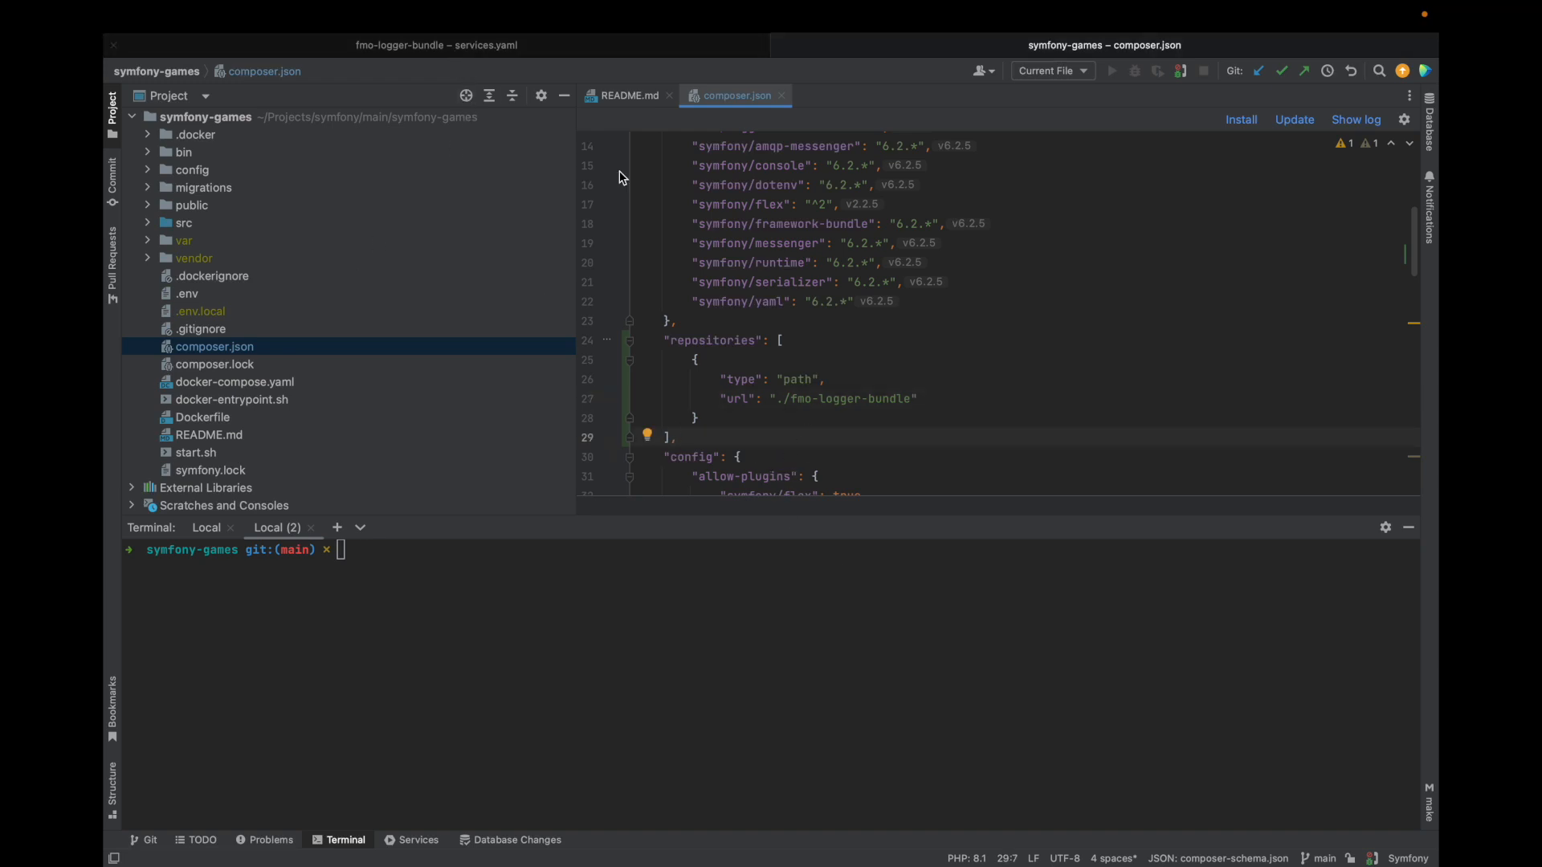
pyautogui.moveTo(999, 307)
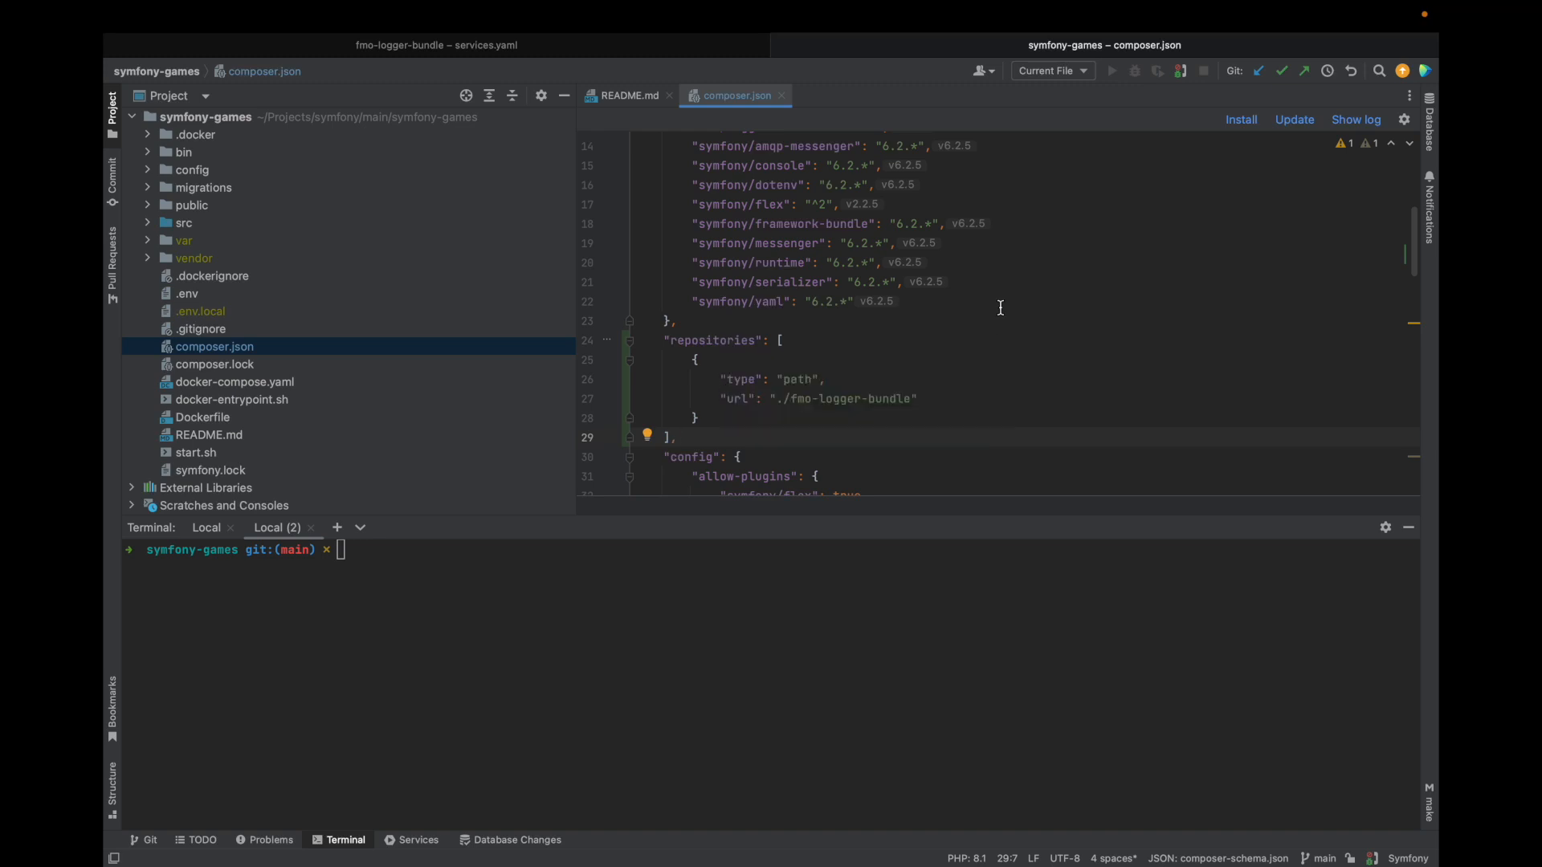
pyautogui.moveTo(1009, 261)
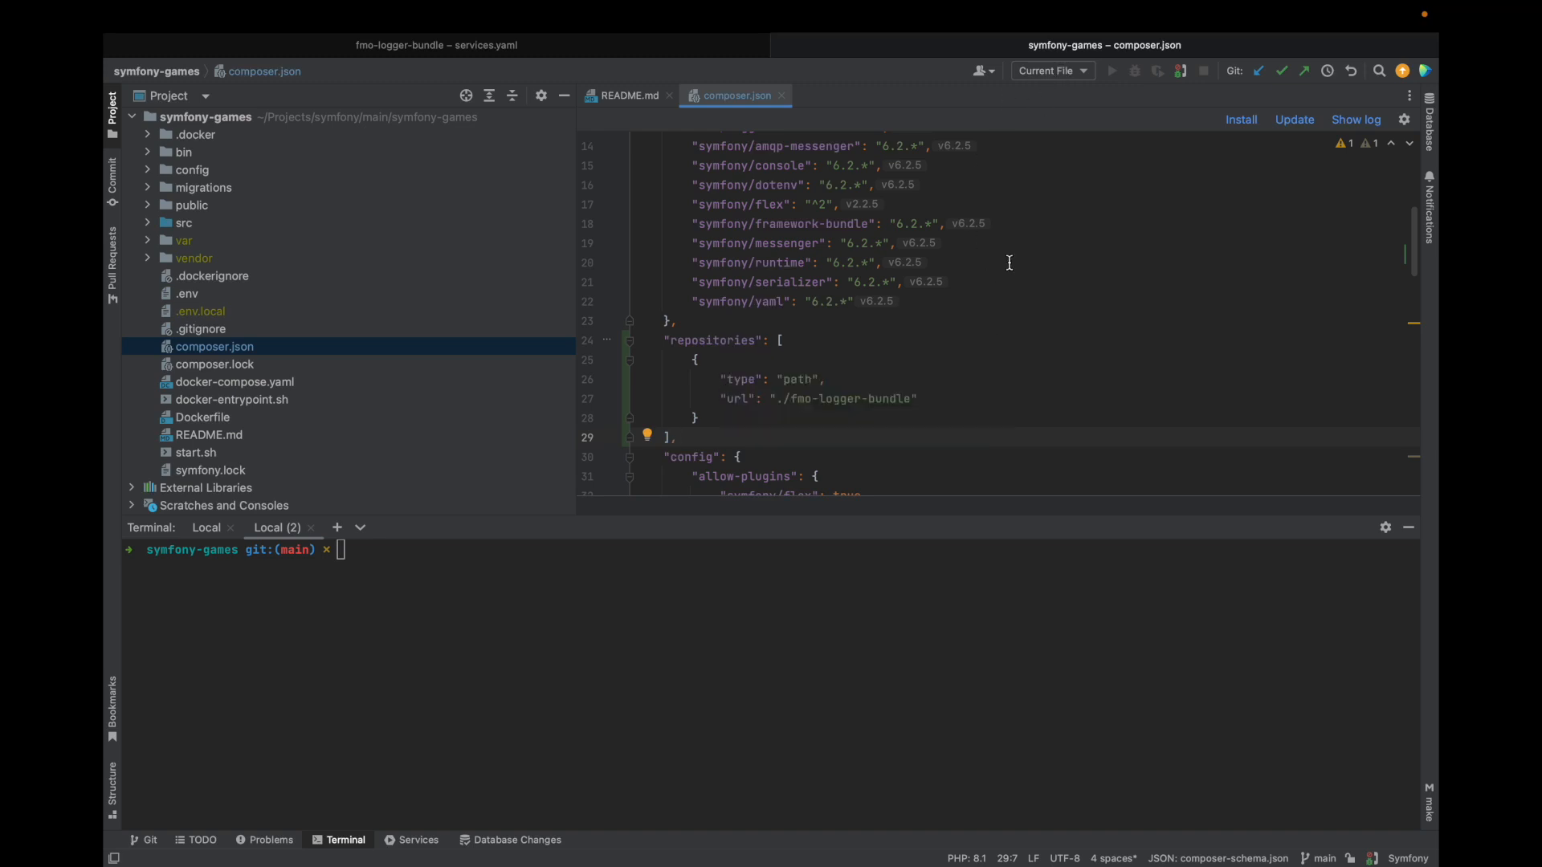
pyautogui.moveTo(967, 376)
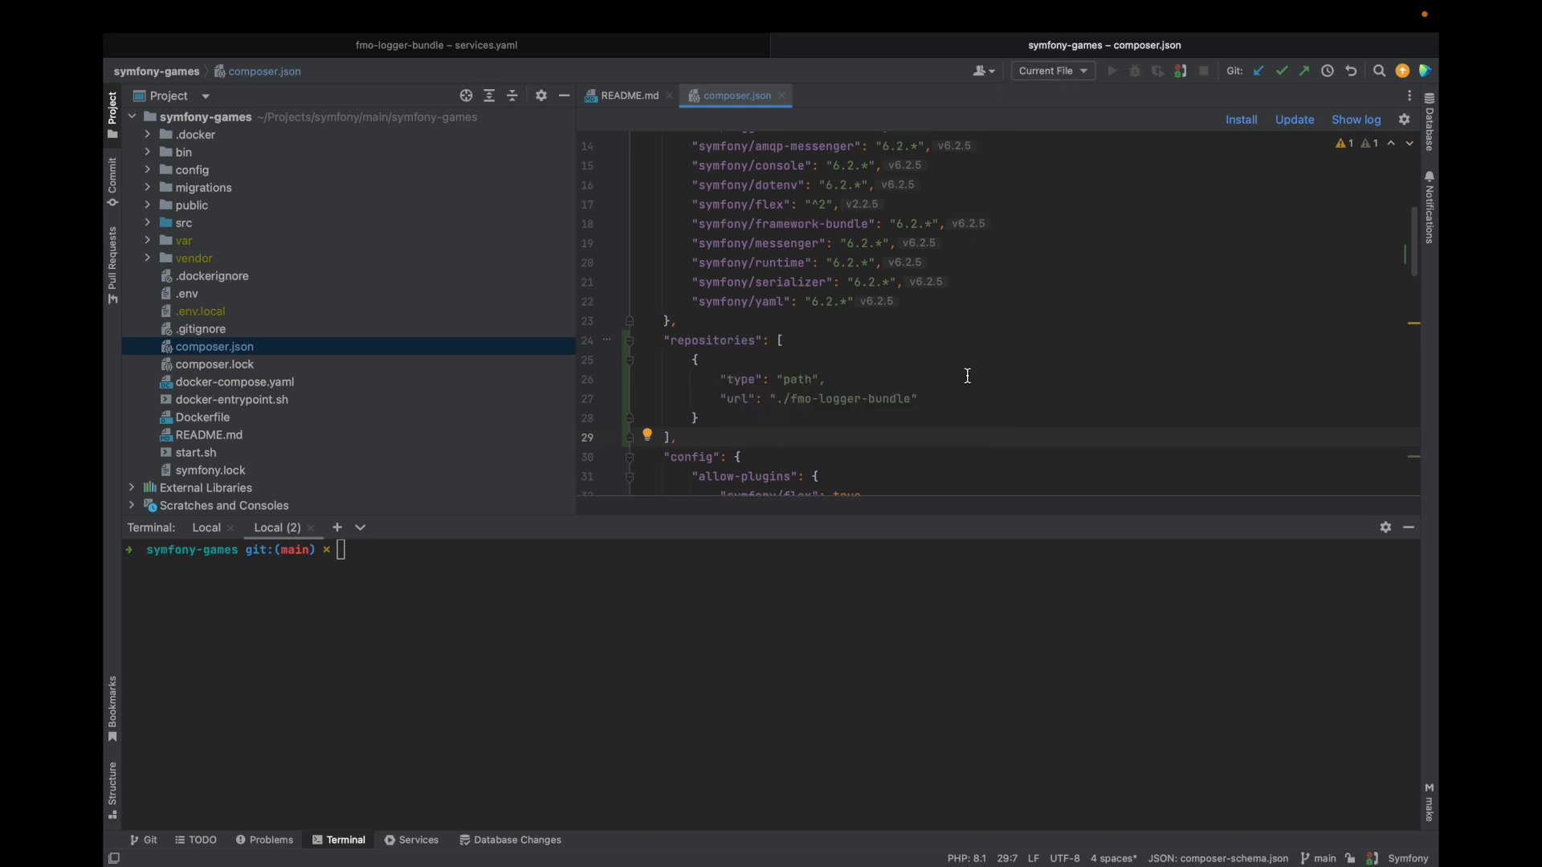